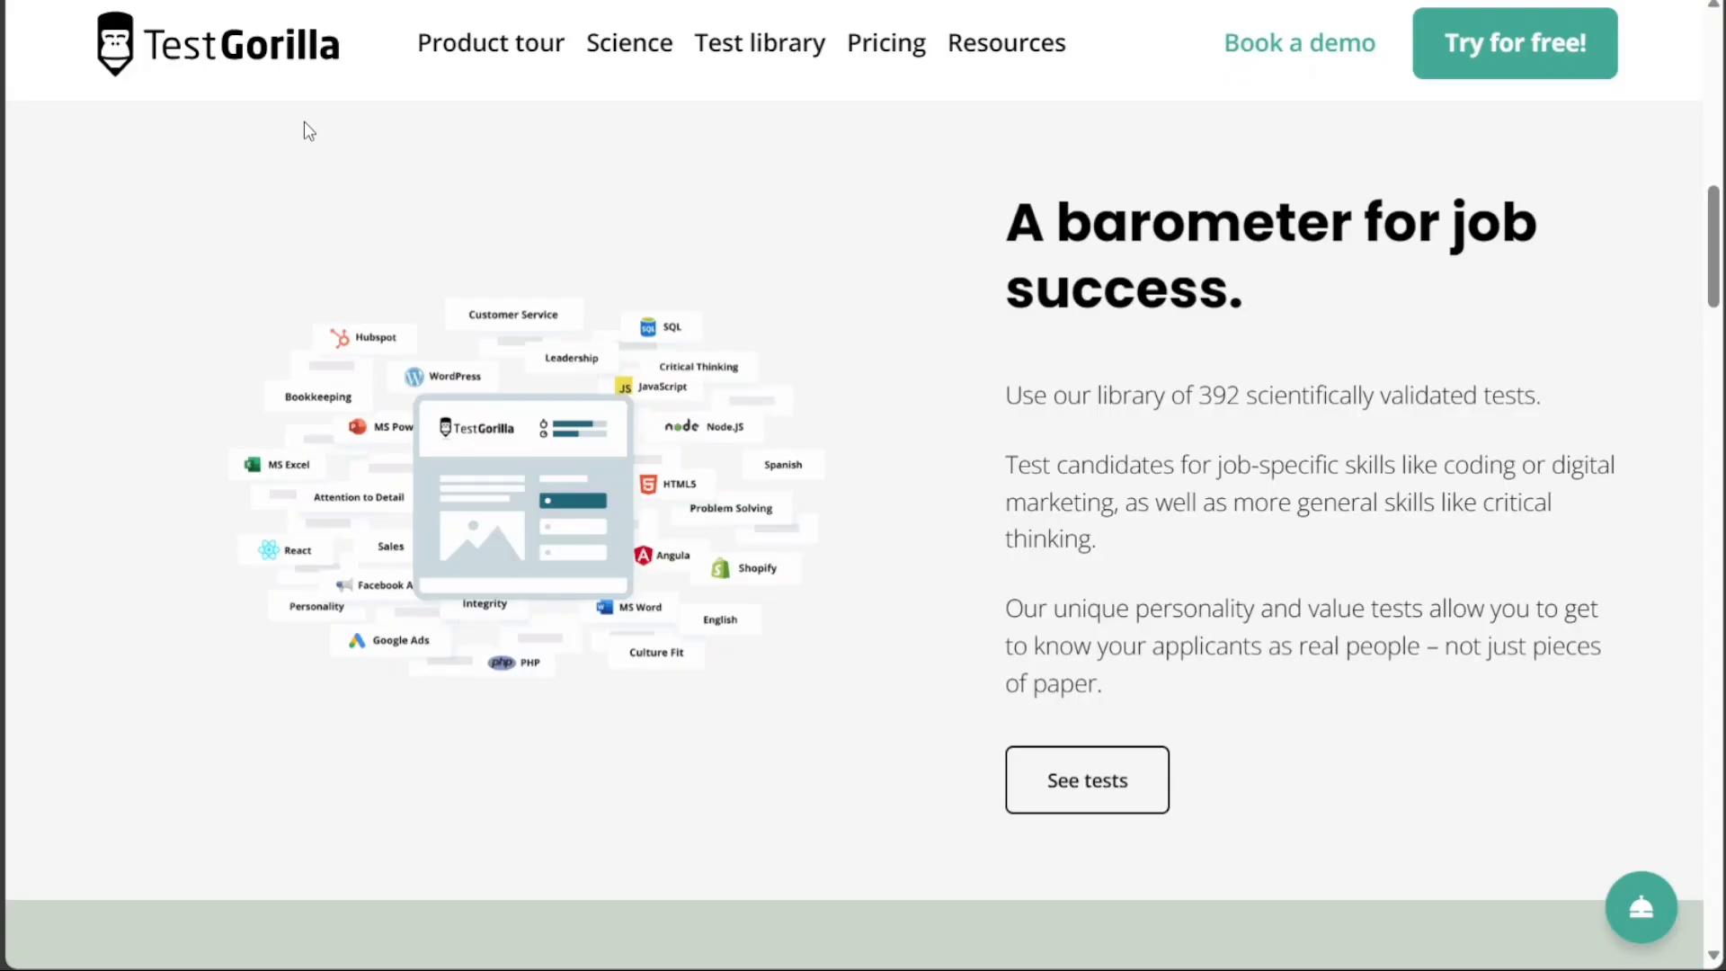
pyautogui.moveTo(160, 63)
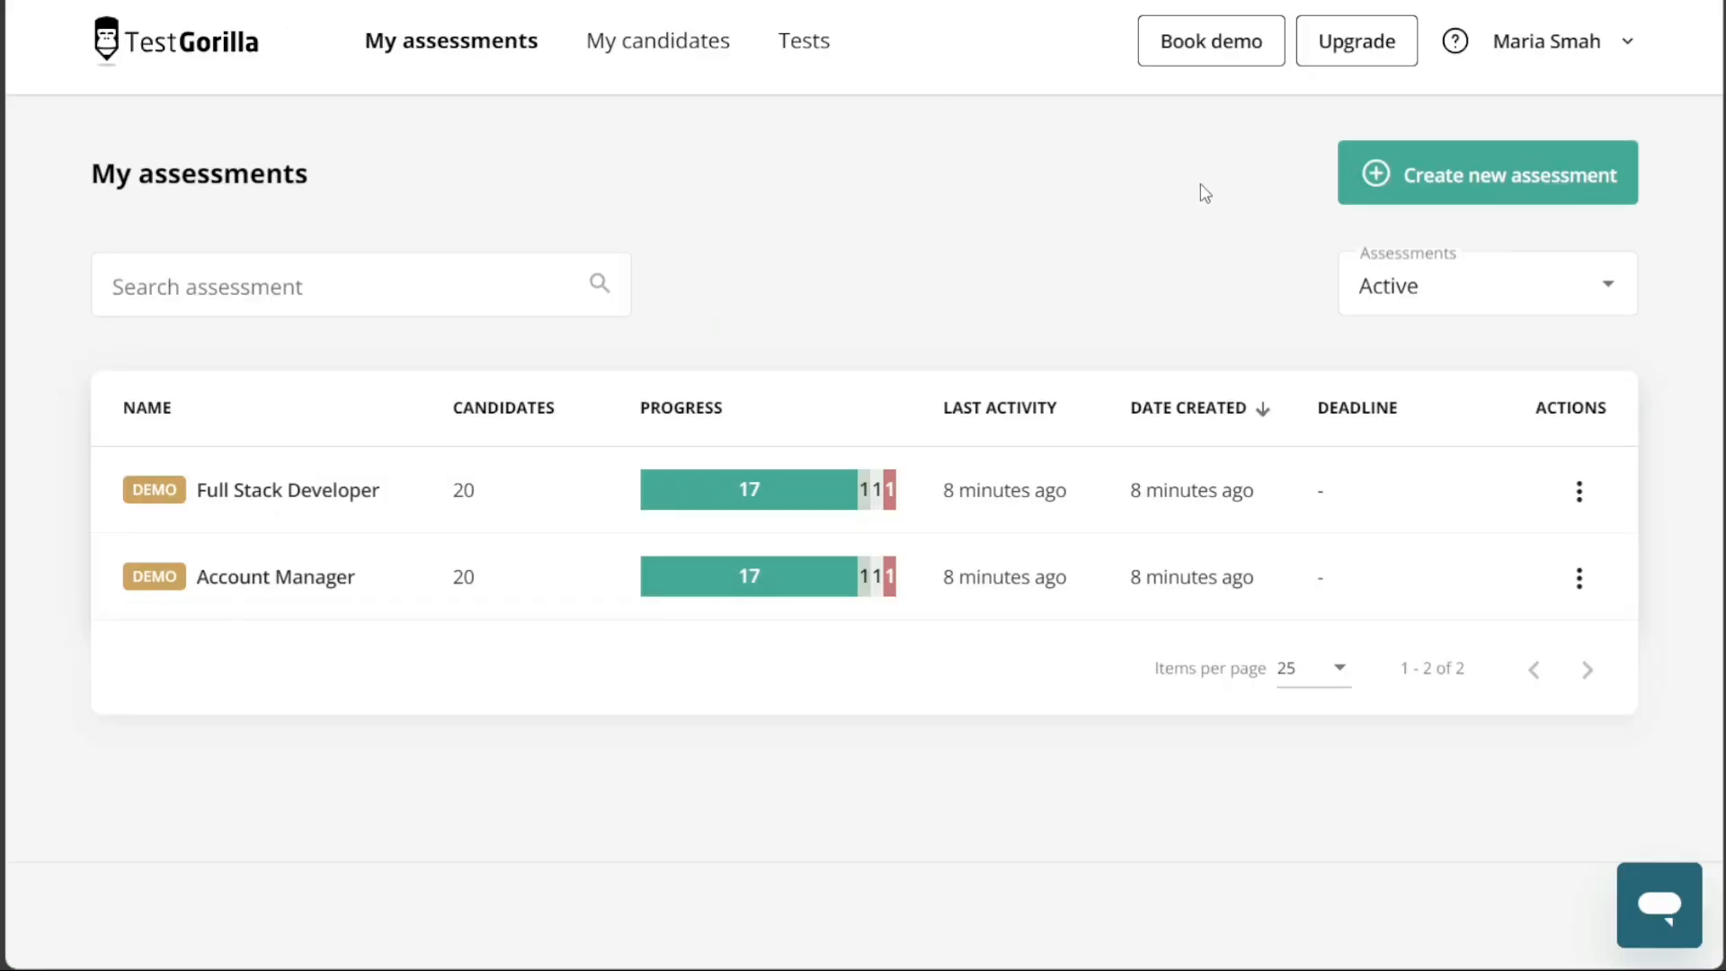
pyautogui.moveTo(896, 236)
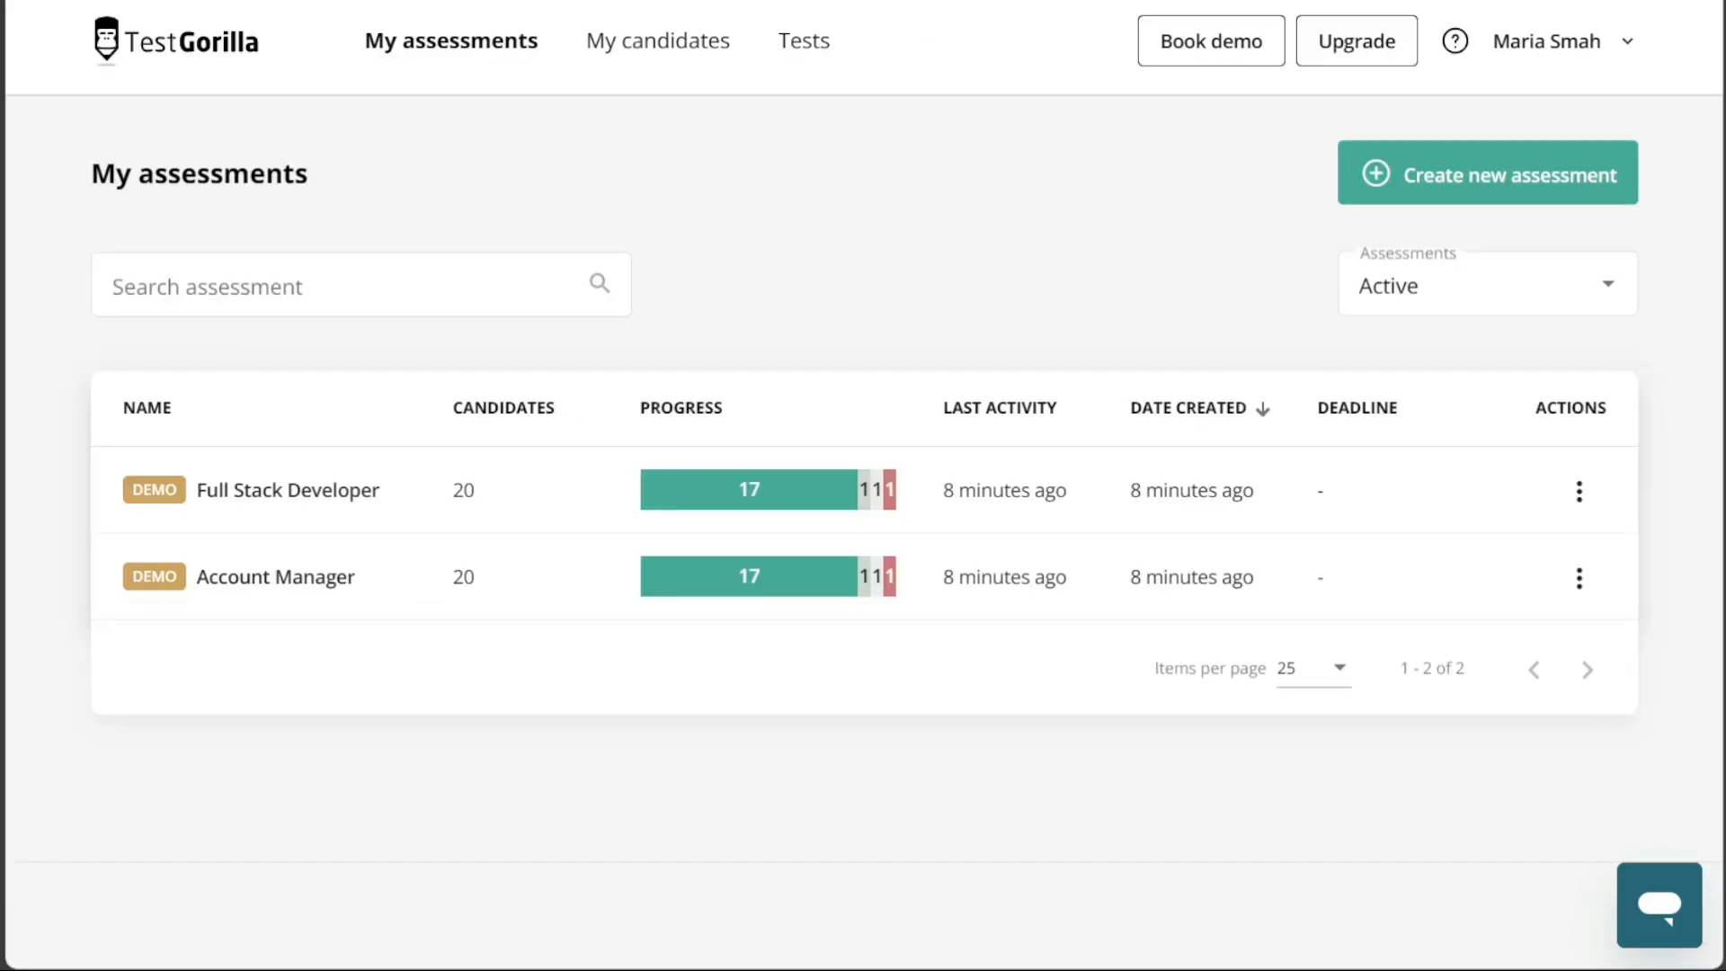
pyautogui.moveTo(935, 98)
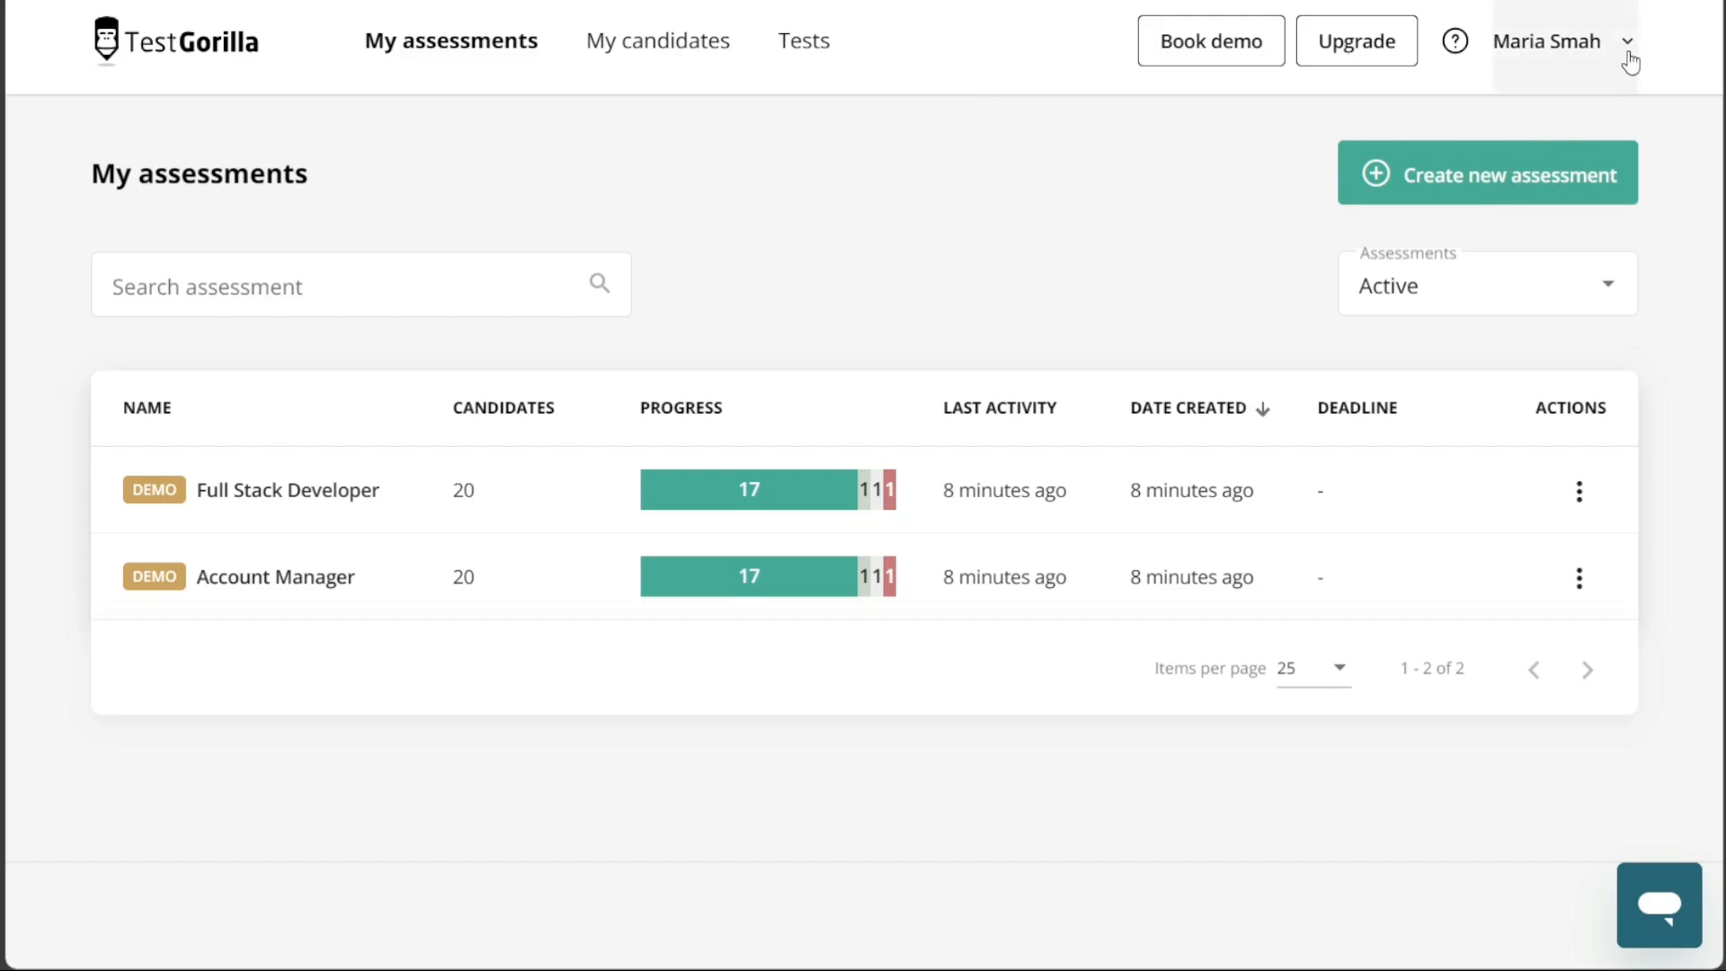
# Open the free-plan sign-up page via 'Try for free!' and select the Work email field.
pyautogui.click(1552, 40)
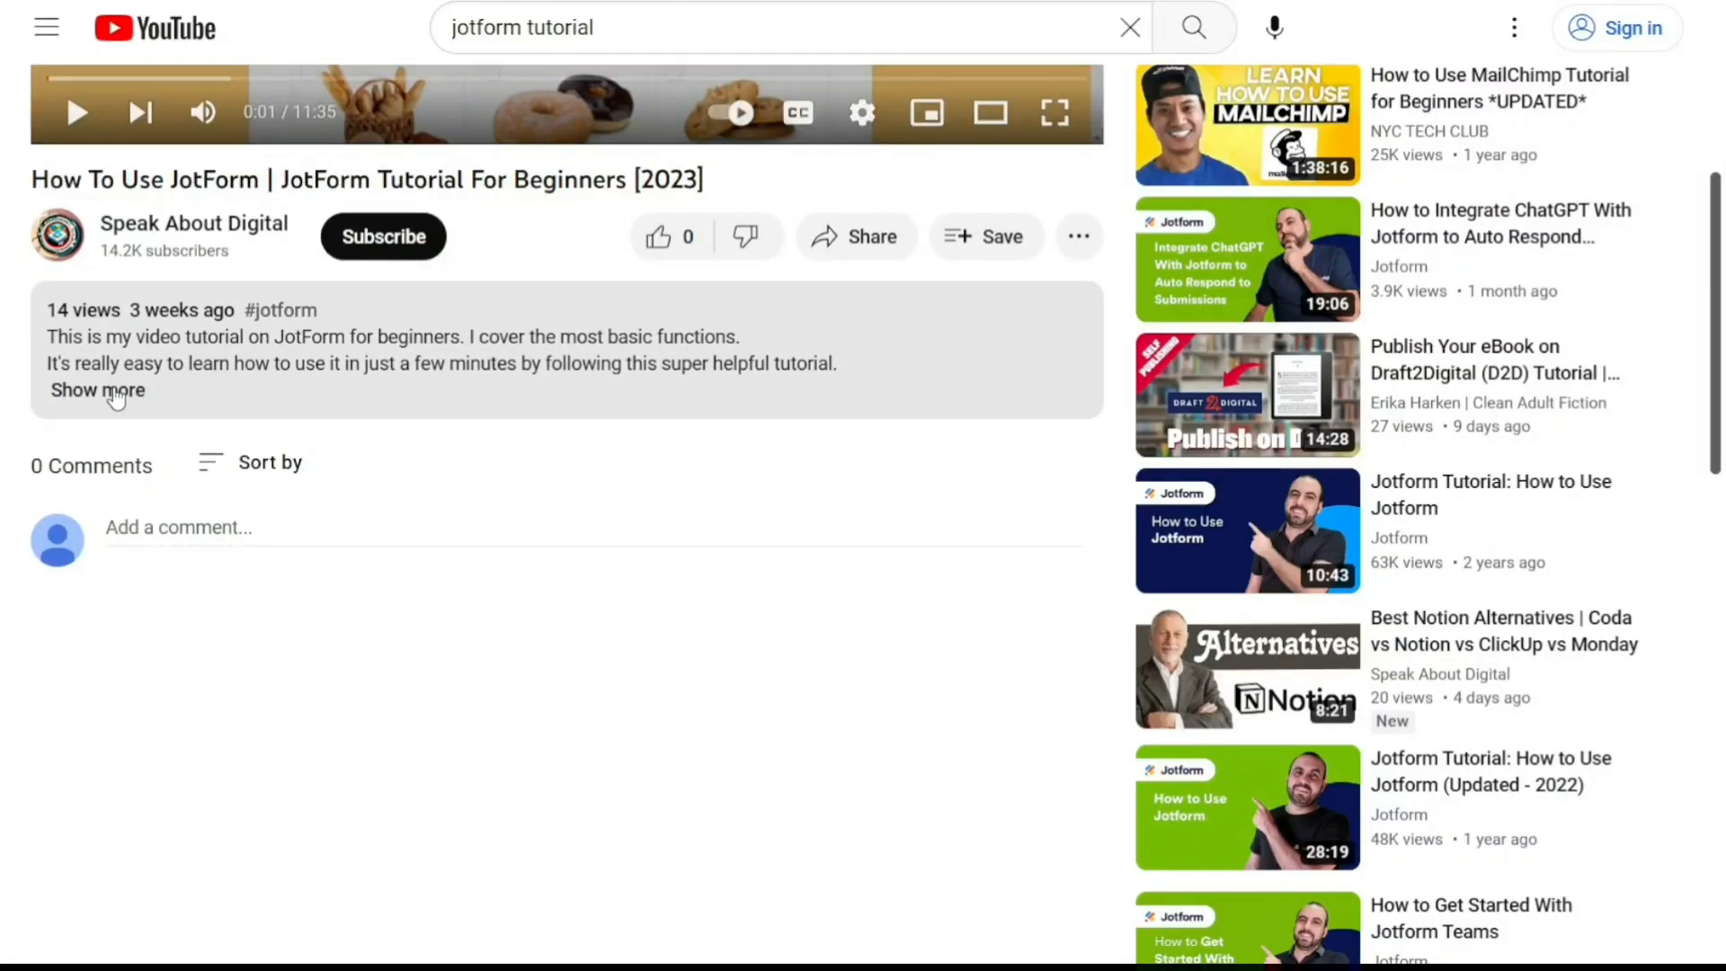
pyautogui.click(97, 390)
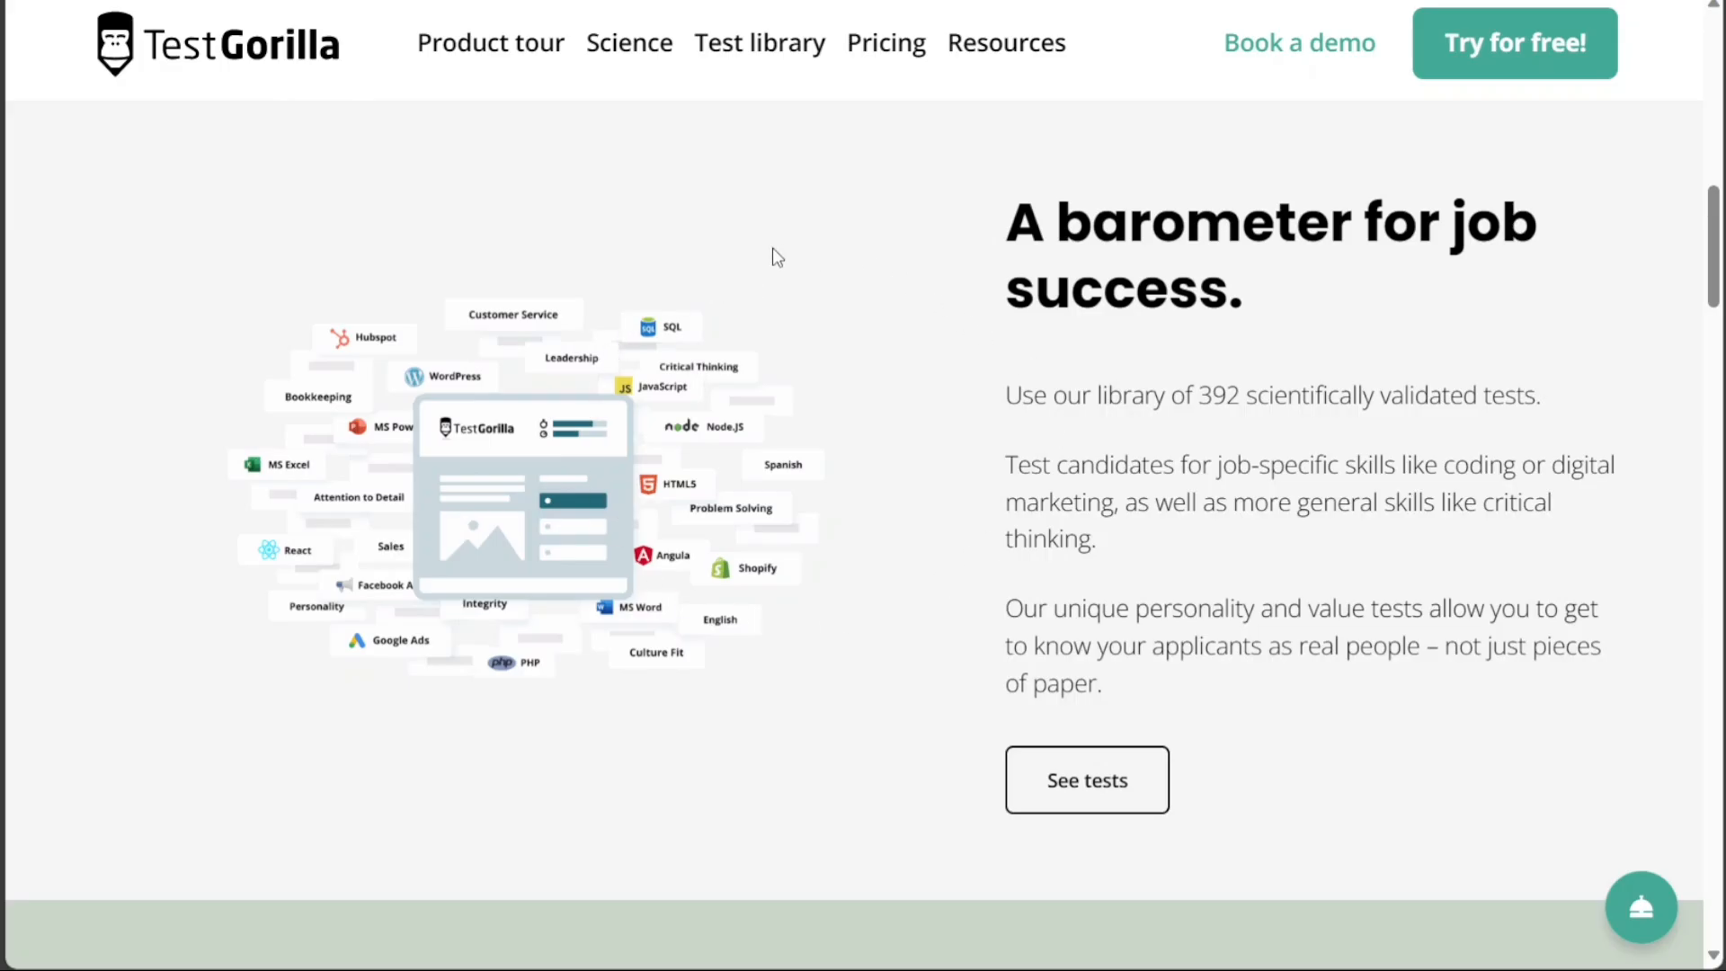
pyautogui.moveTo(1258, 172)
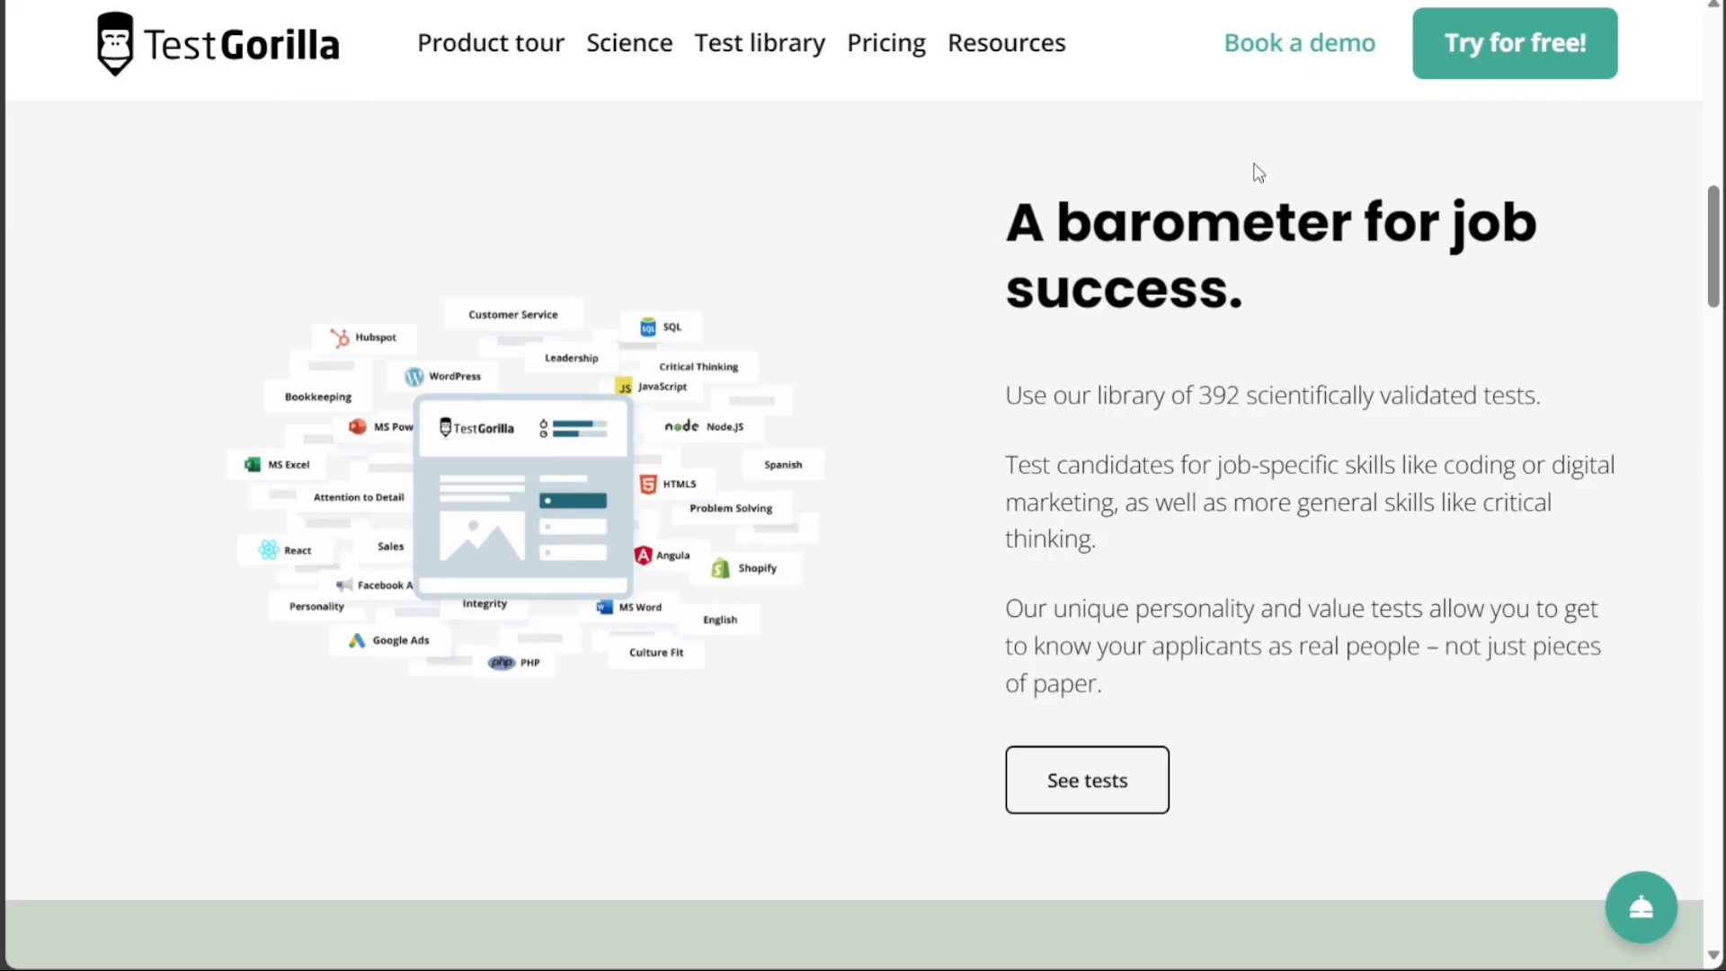
pyautogui.moveTo(1514, 43)
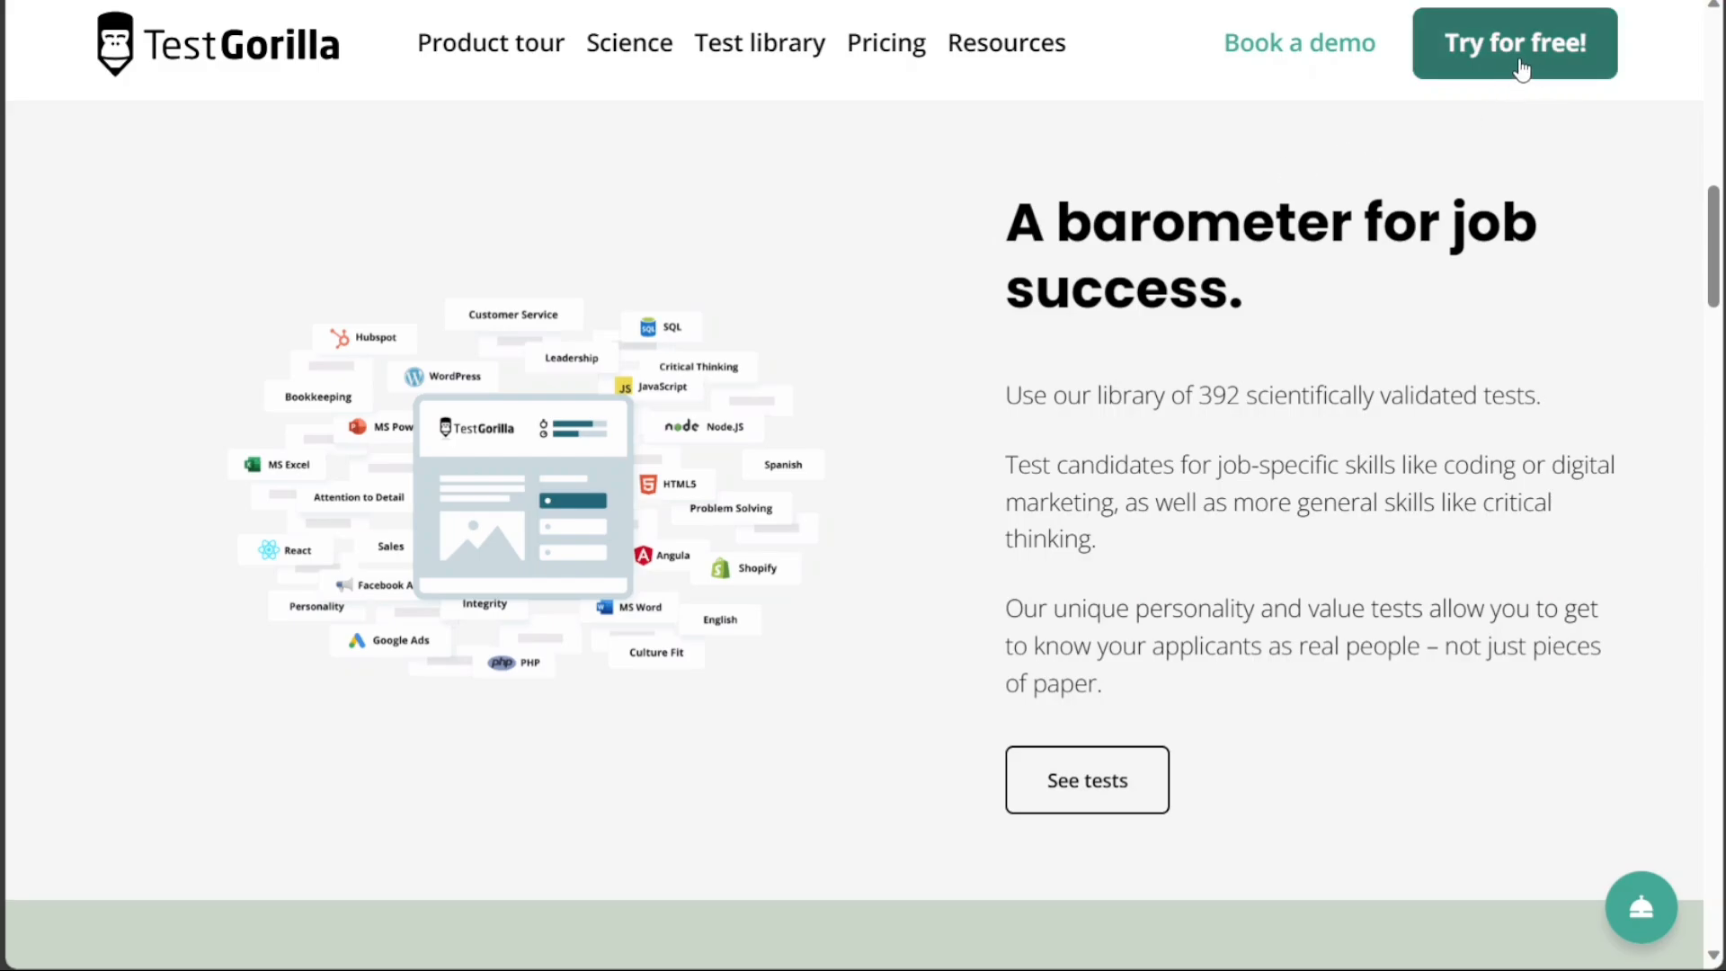
pyautogui.click(1512, 43)
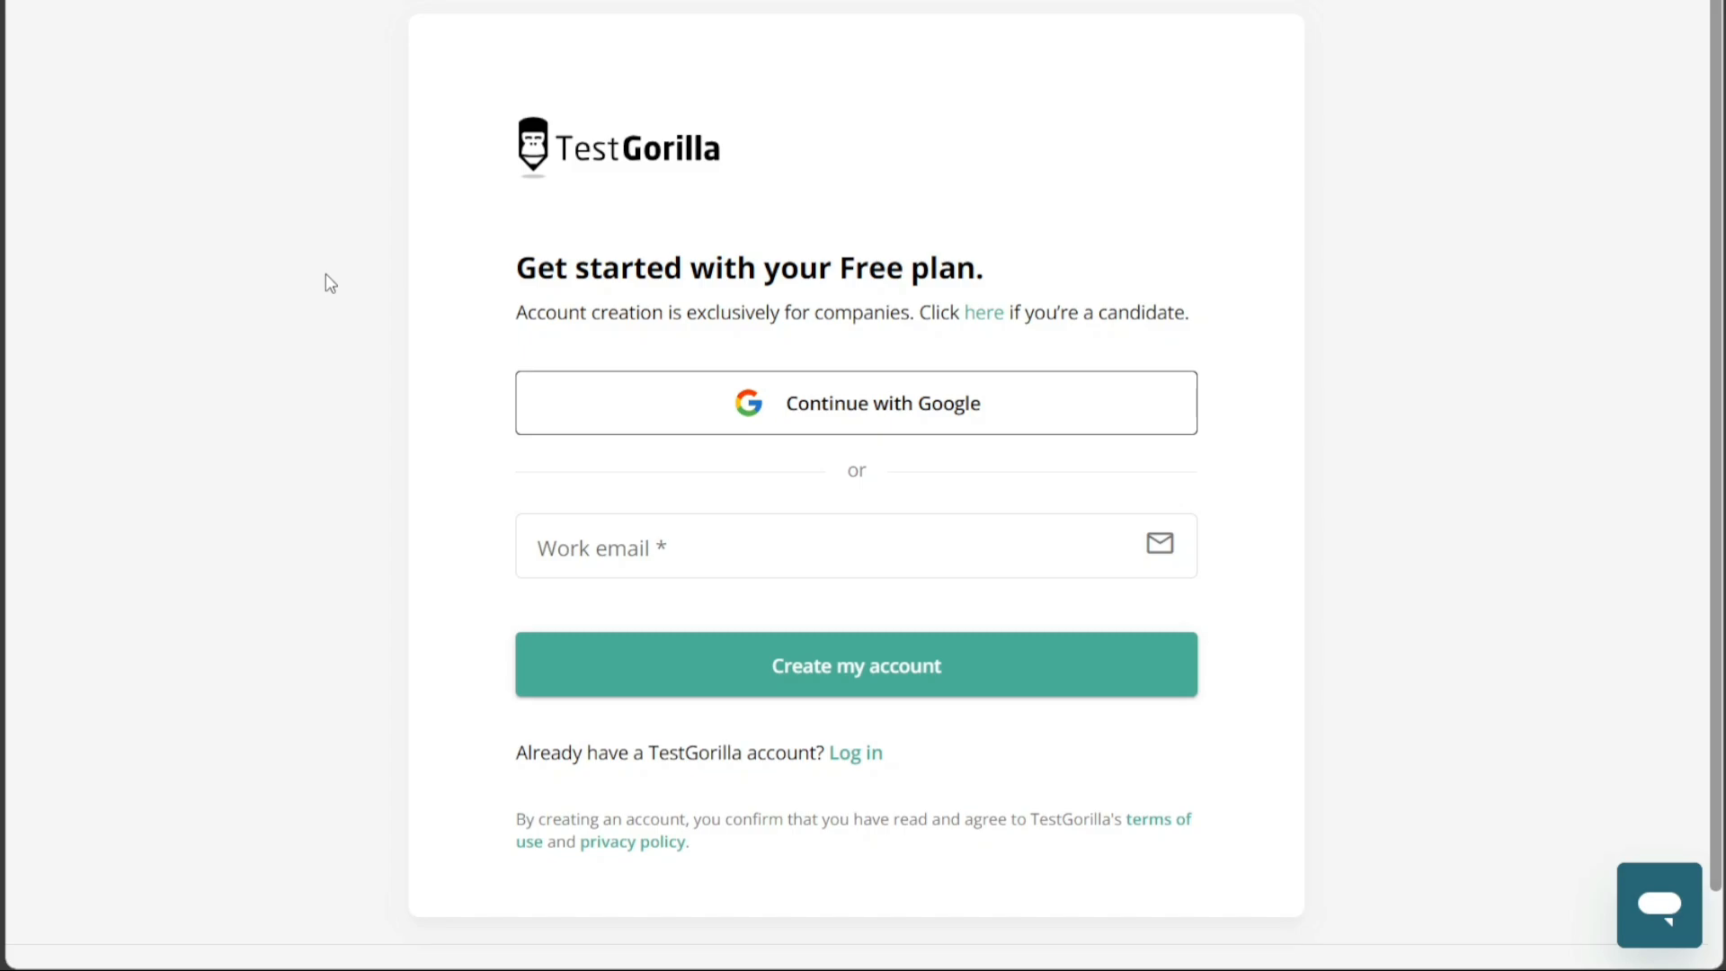
pyautogui.moveTo(712, 303)
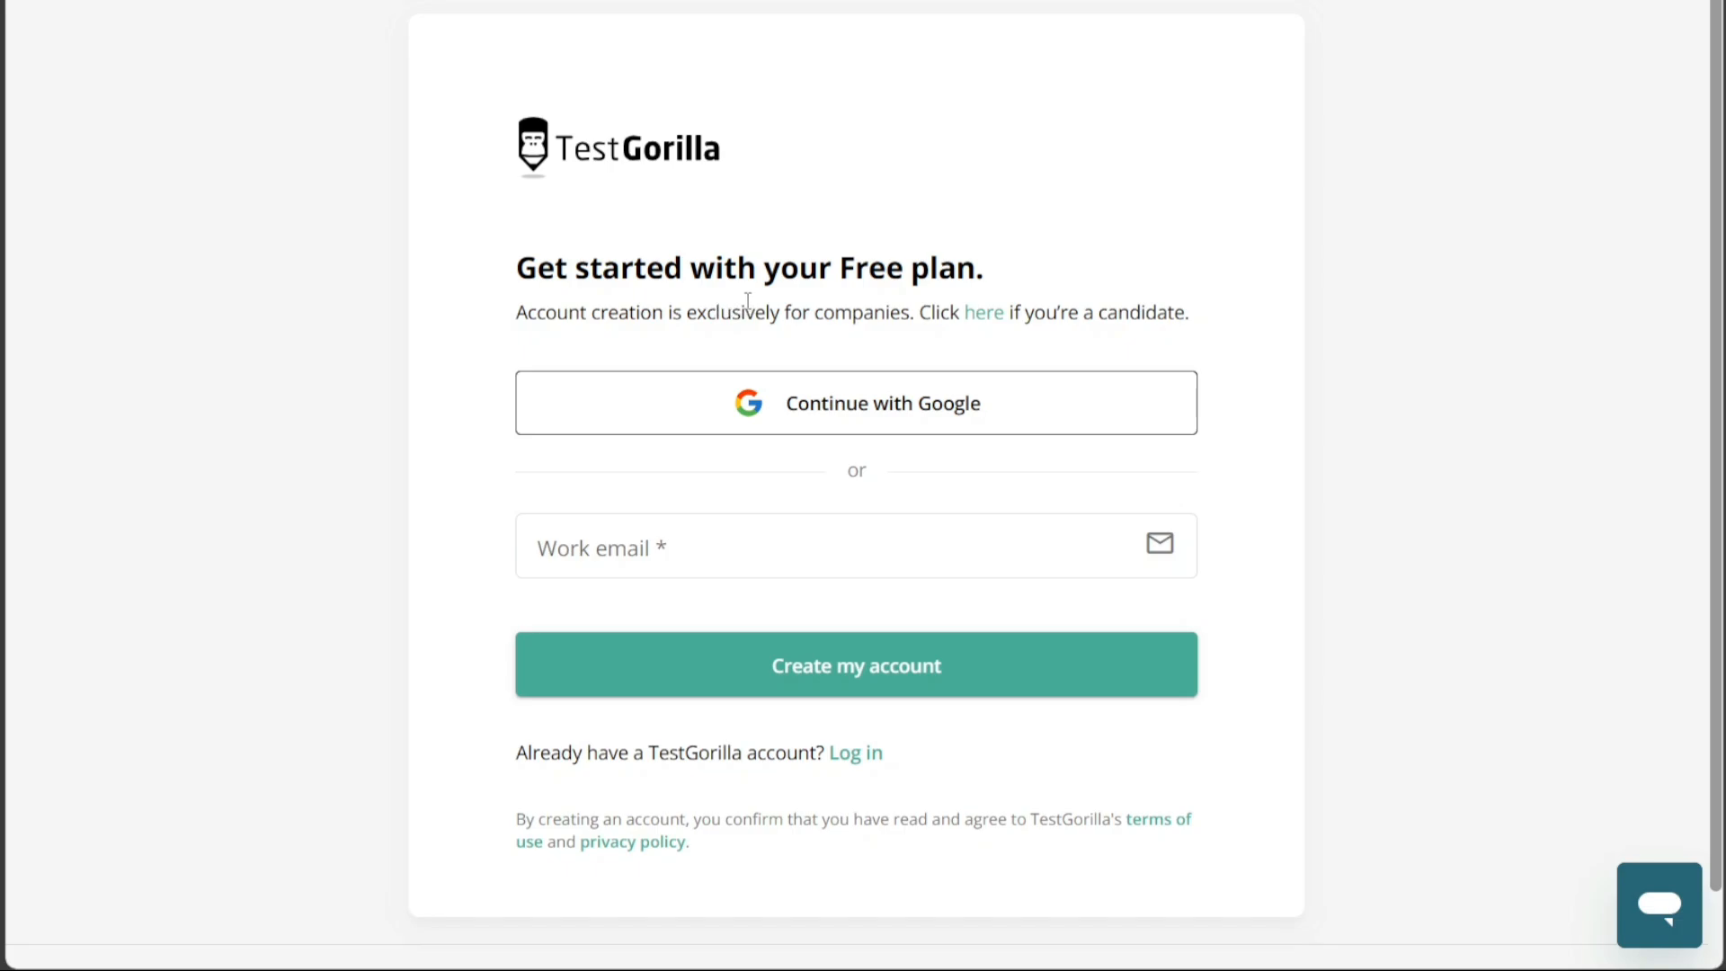
pyautogui.click(855, 548)
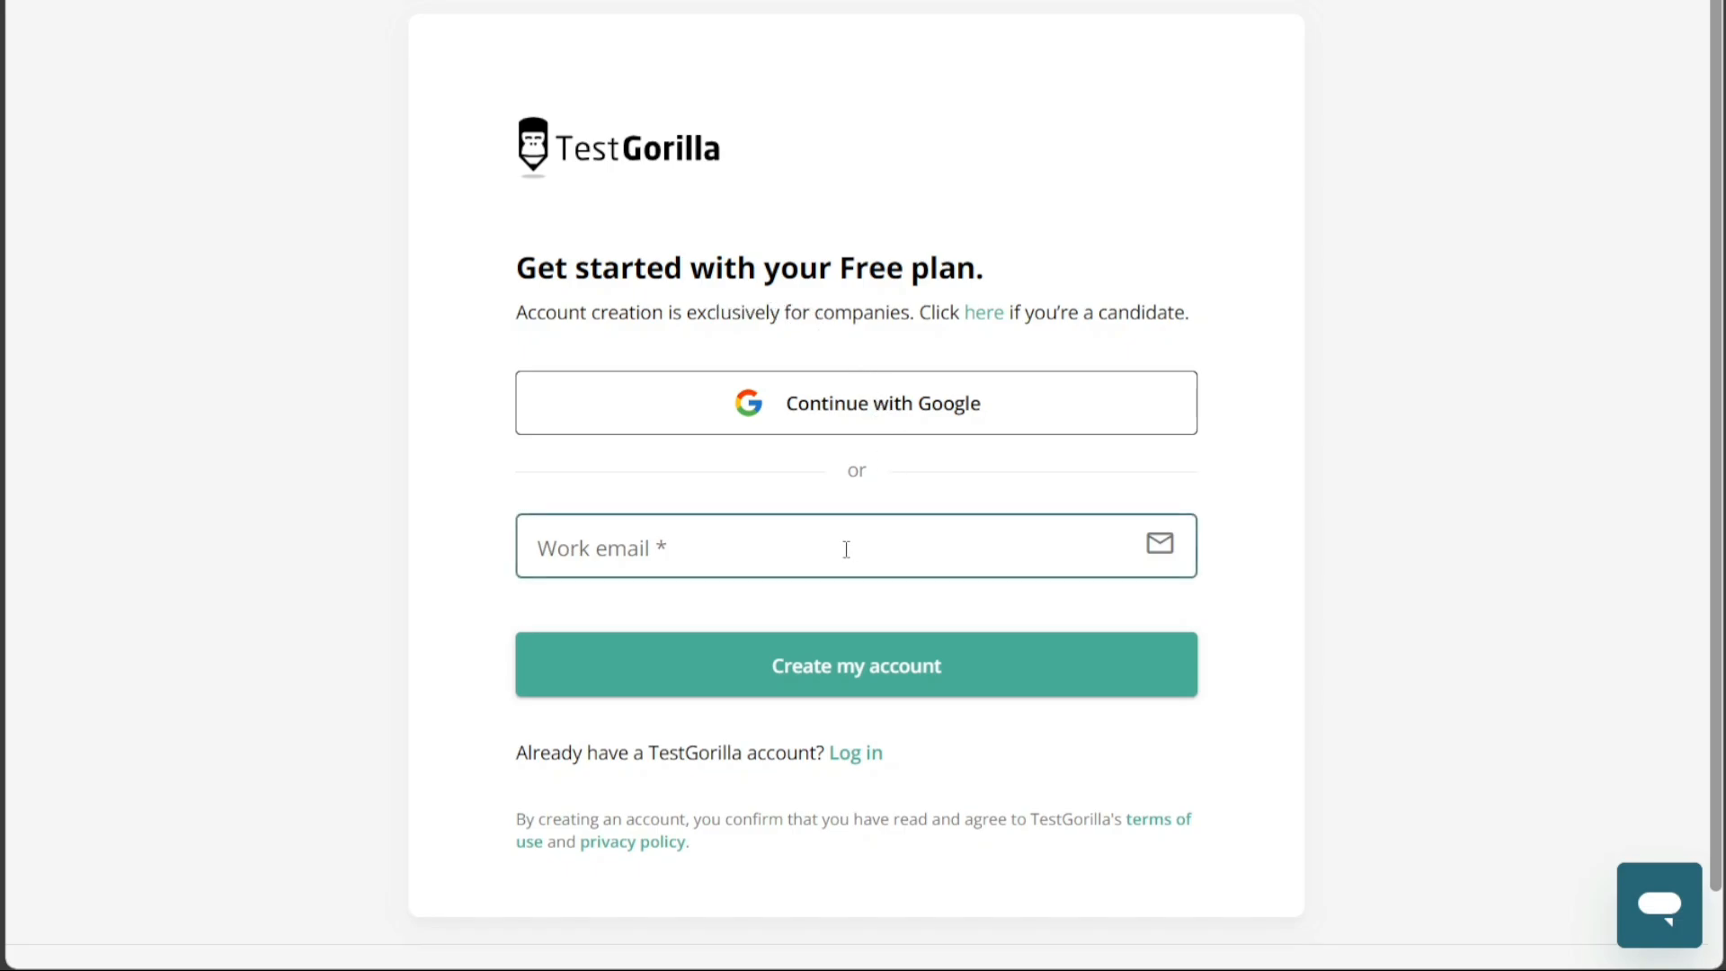
pyautogui.click(845, 548)
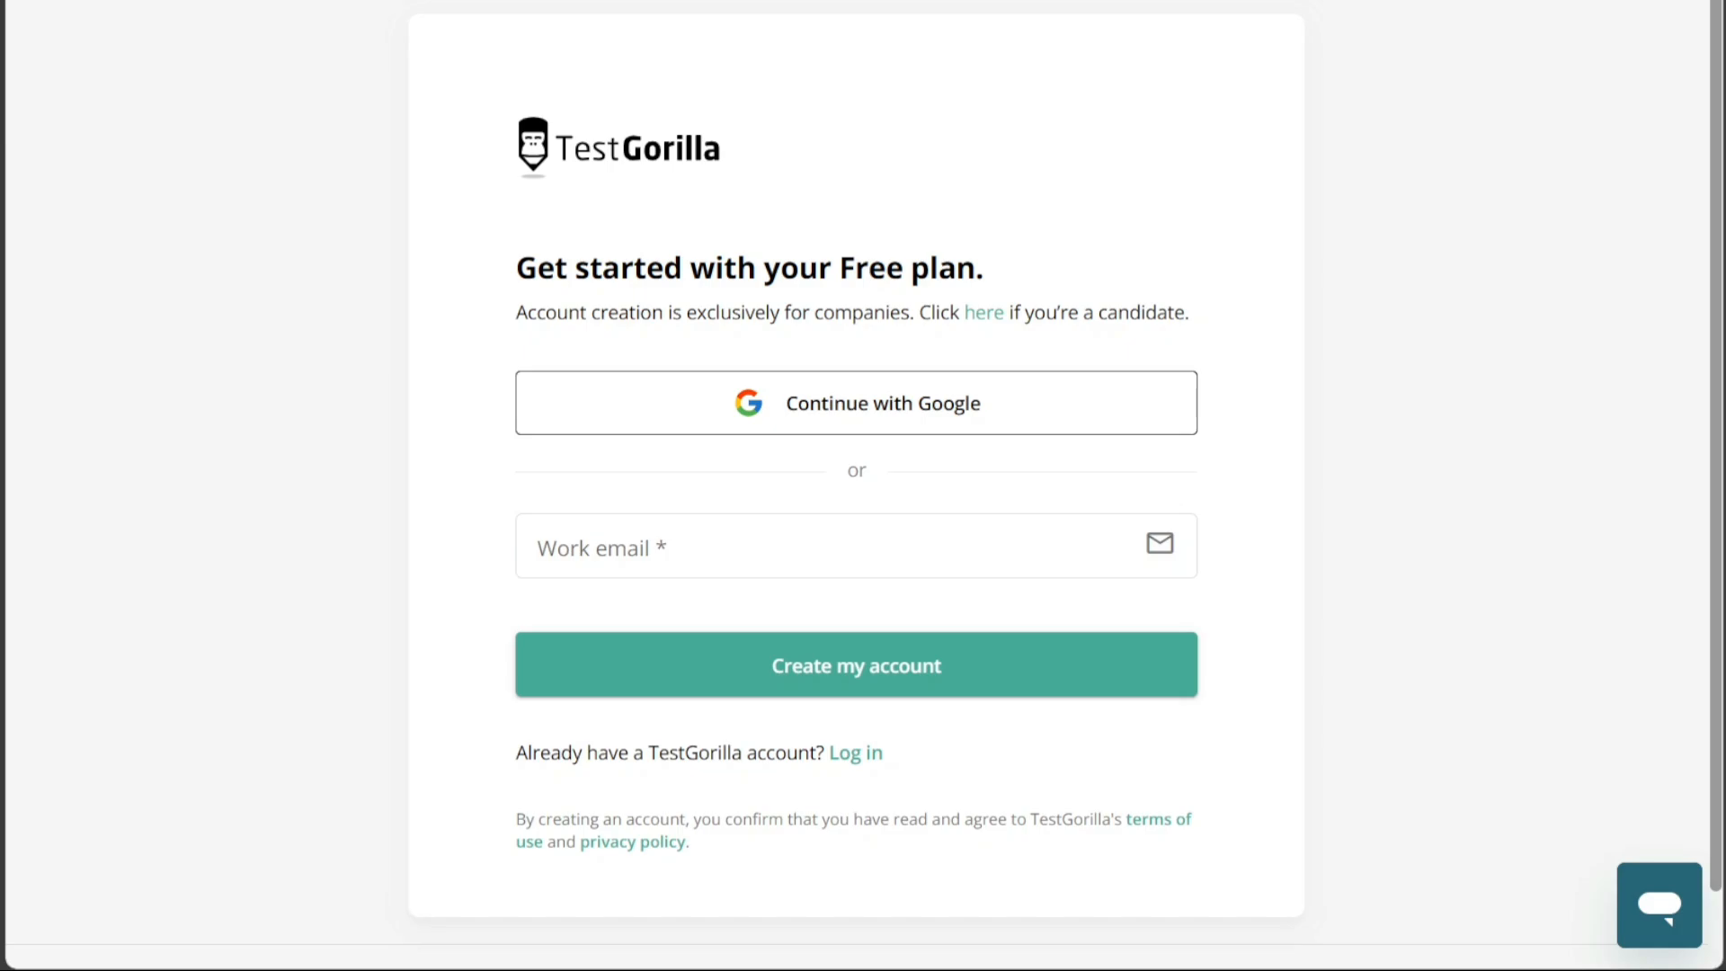
# Submit the personal details and company size to reach the 12-month hiring question.
pyautogui.click(855, 664)
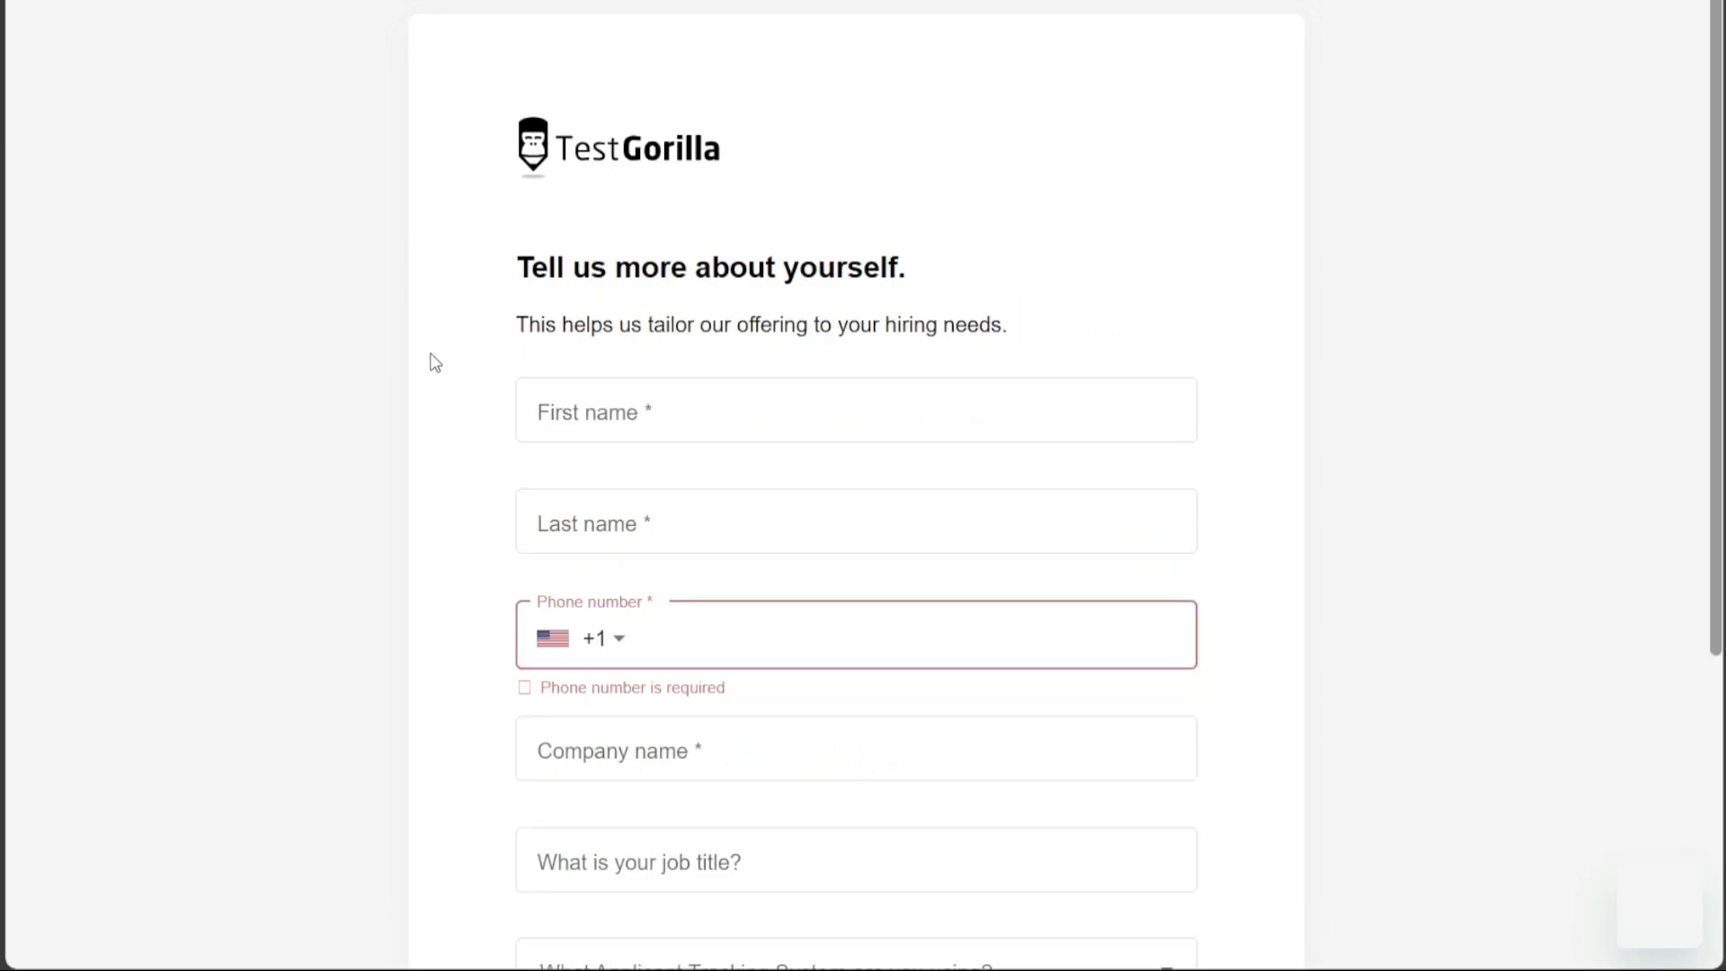
pyautogui.moveTo(446, 410)
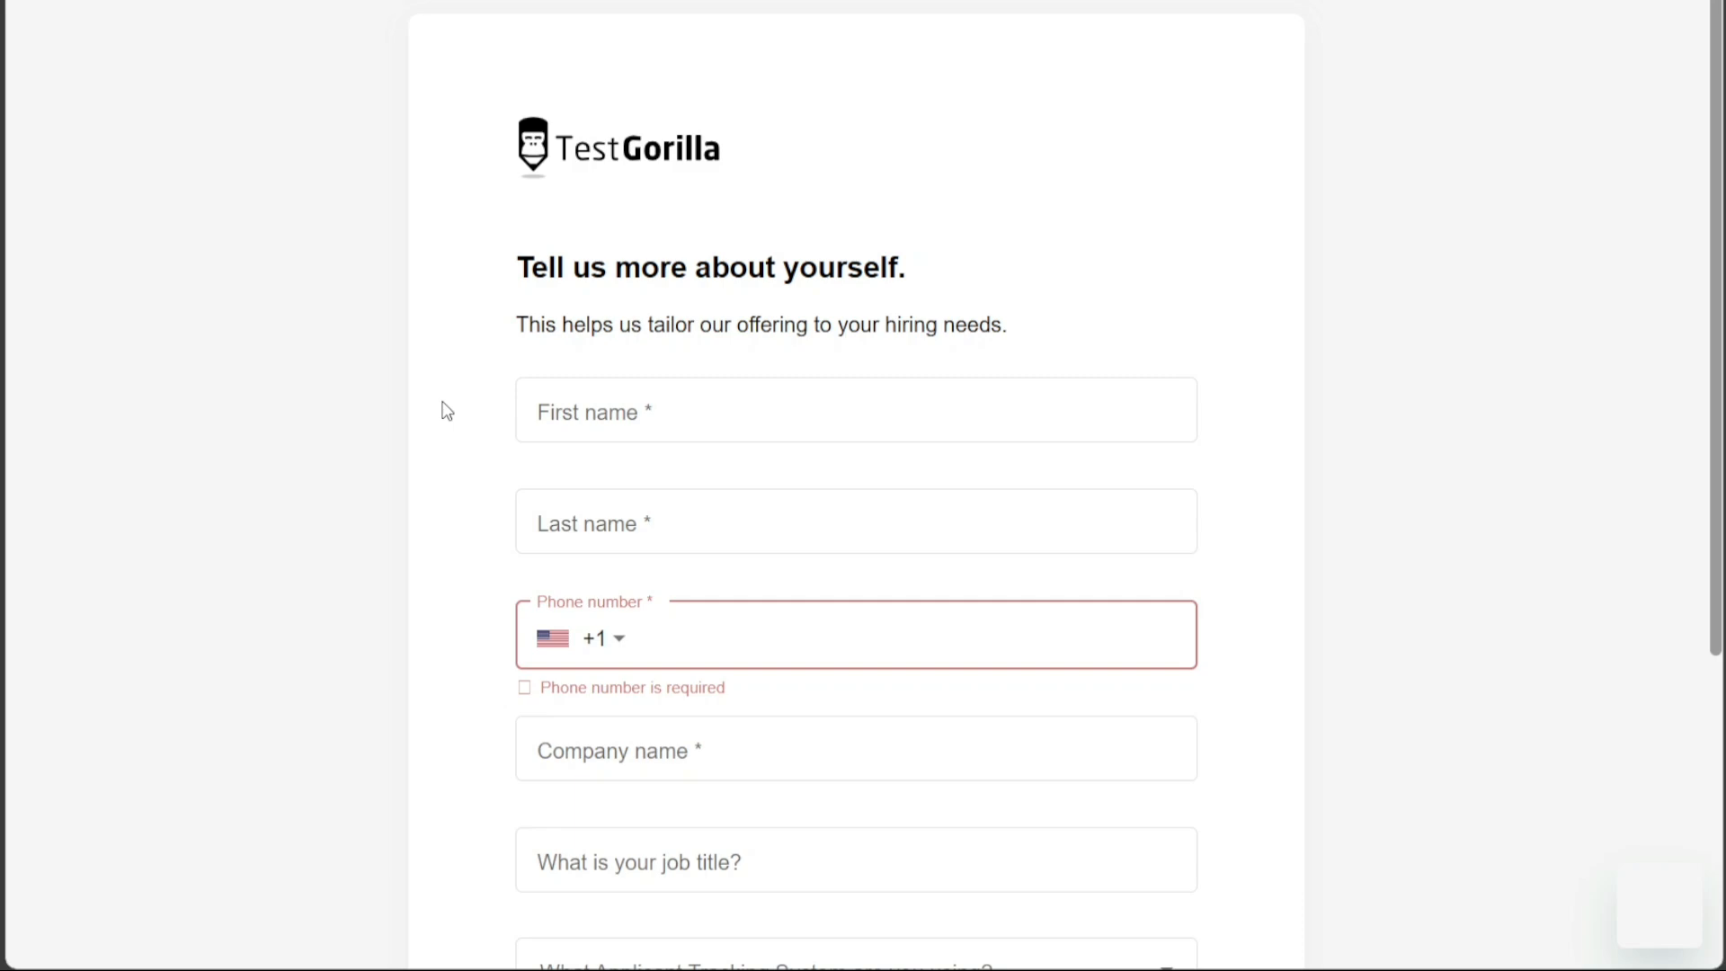
pyautogui.scroll(-3)
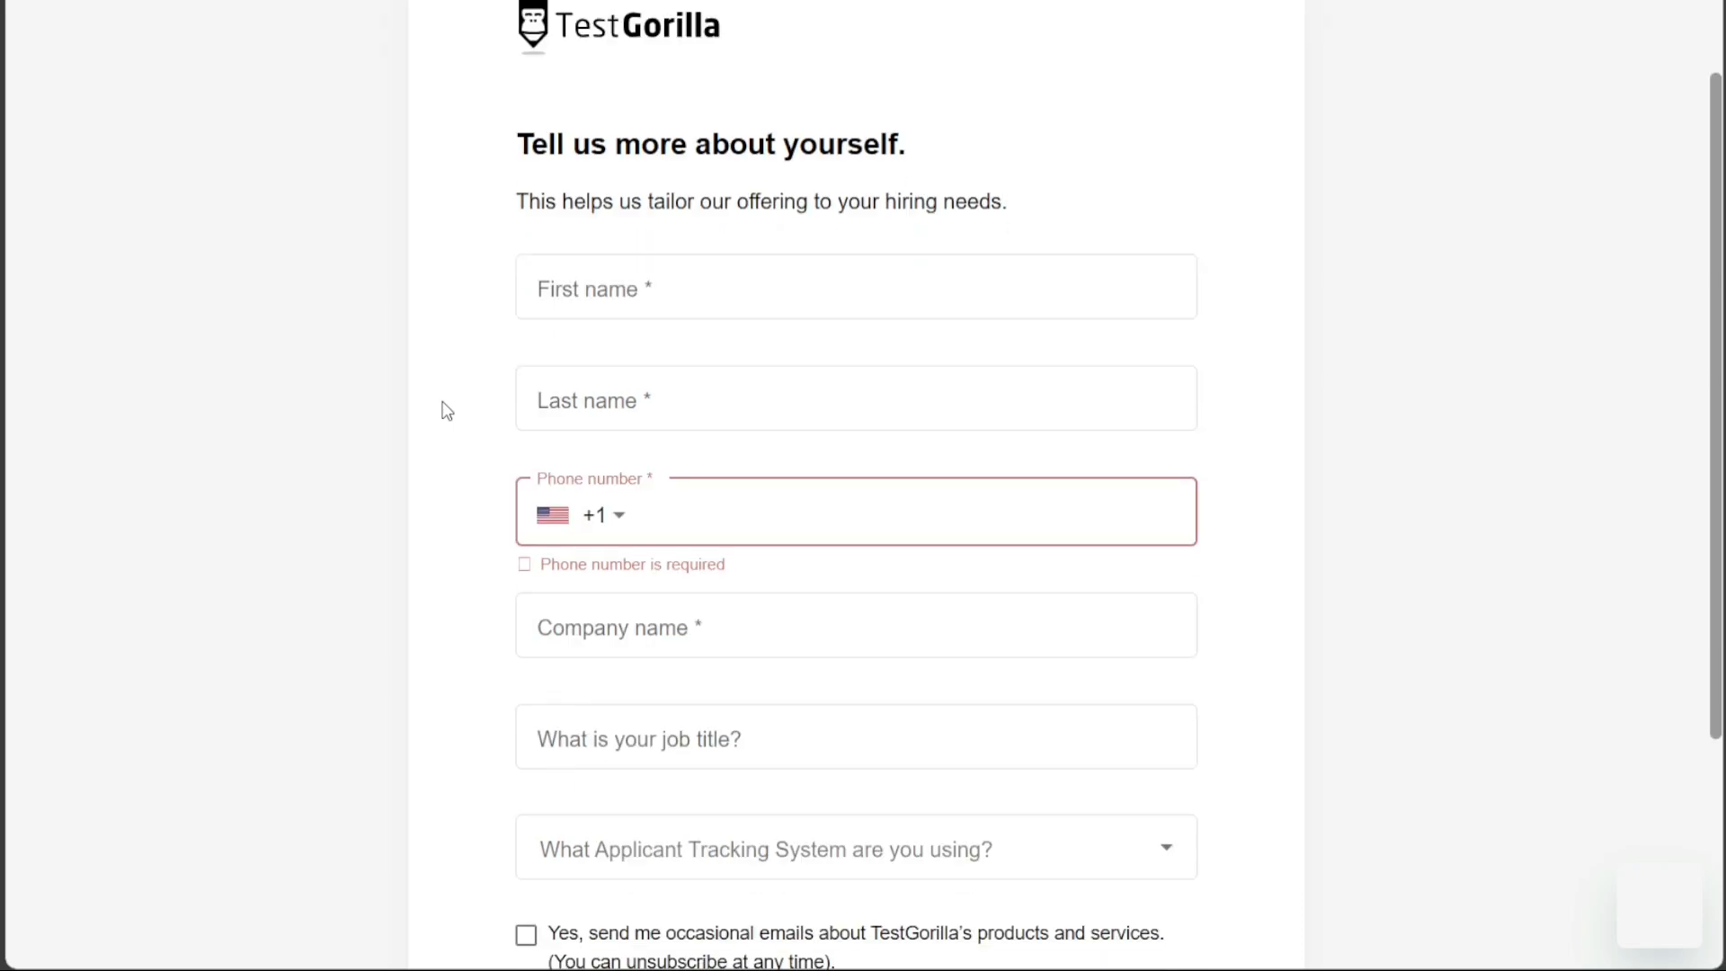
pyautogui.scroll(-3)
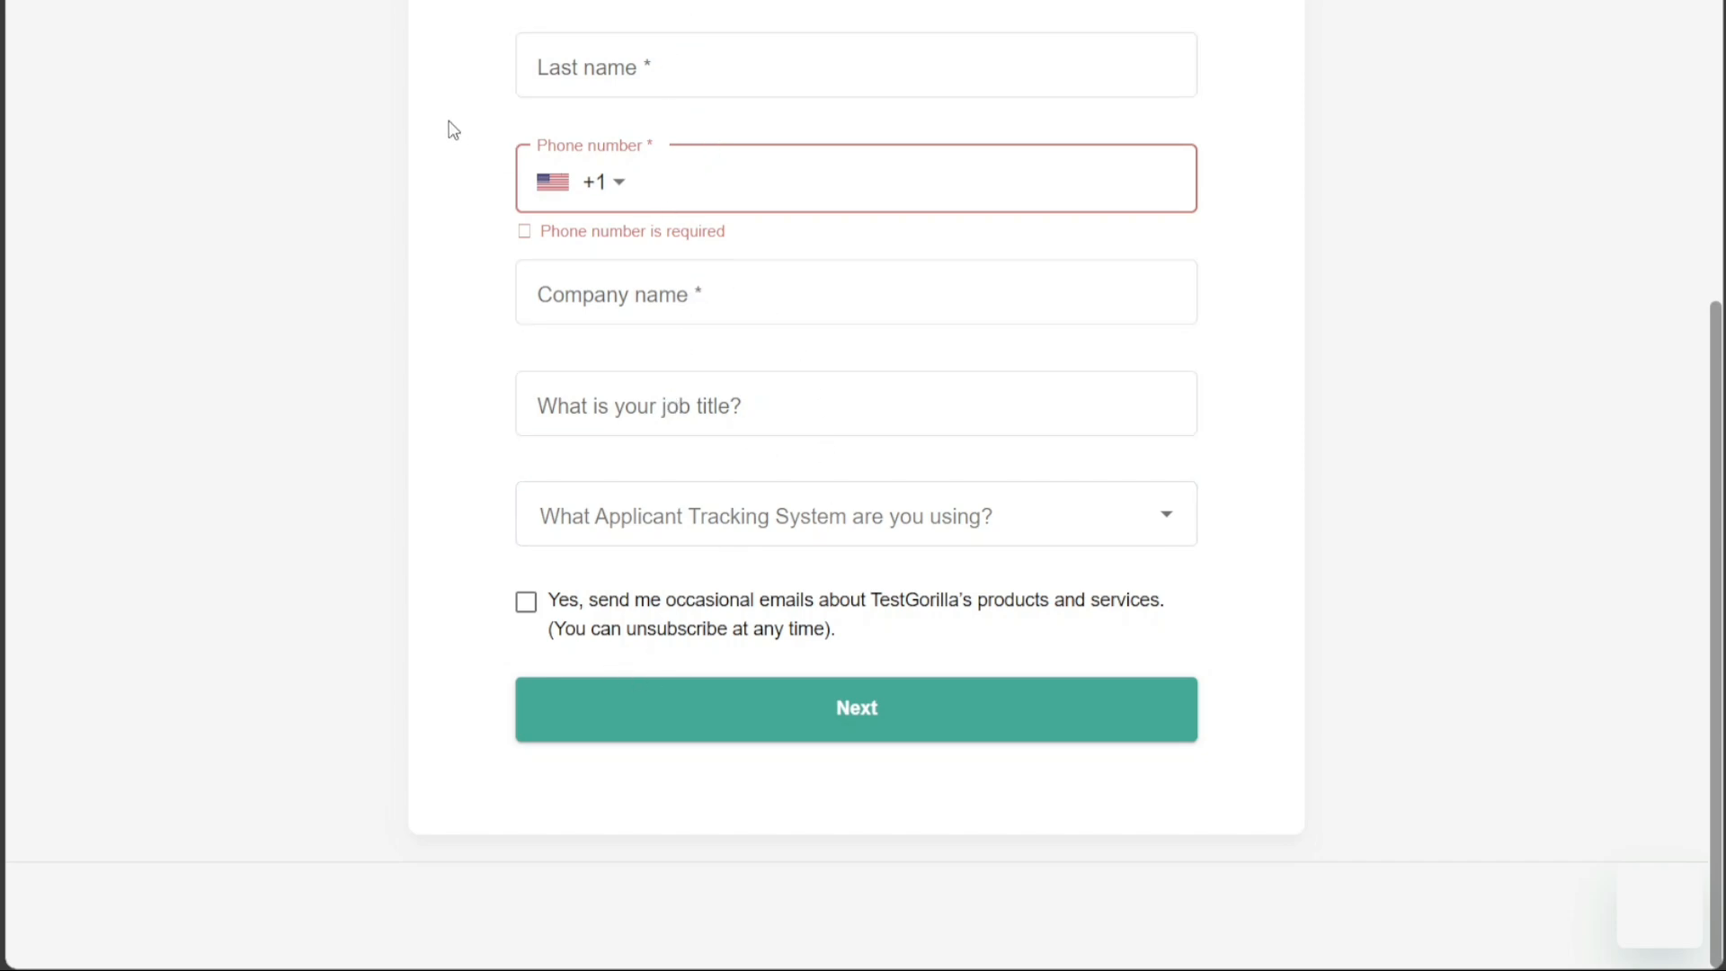
pyautogui.moveTo(907, 765)
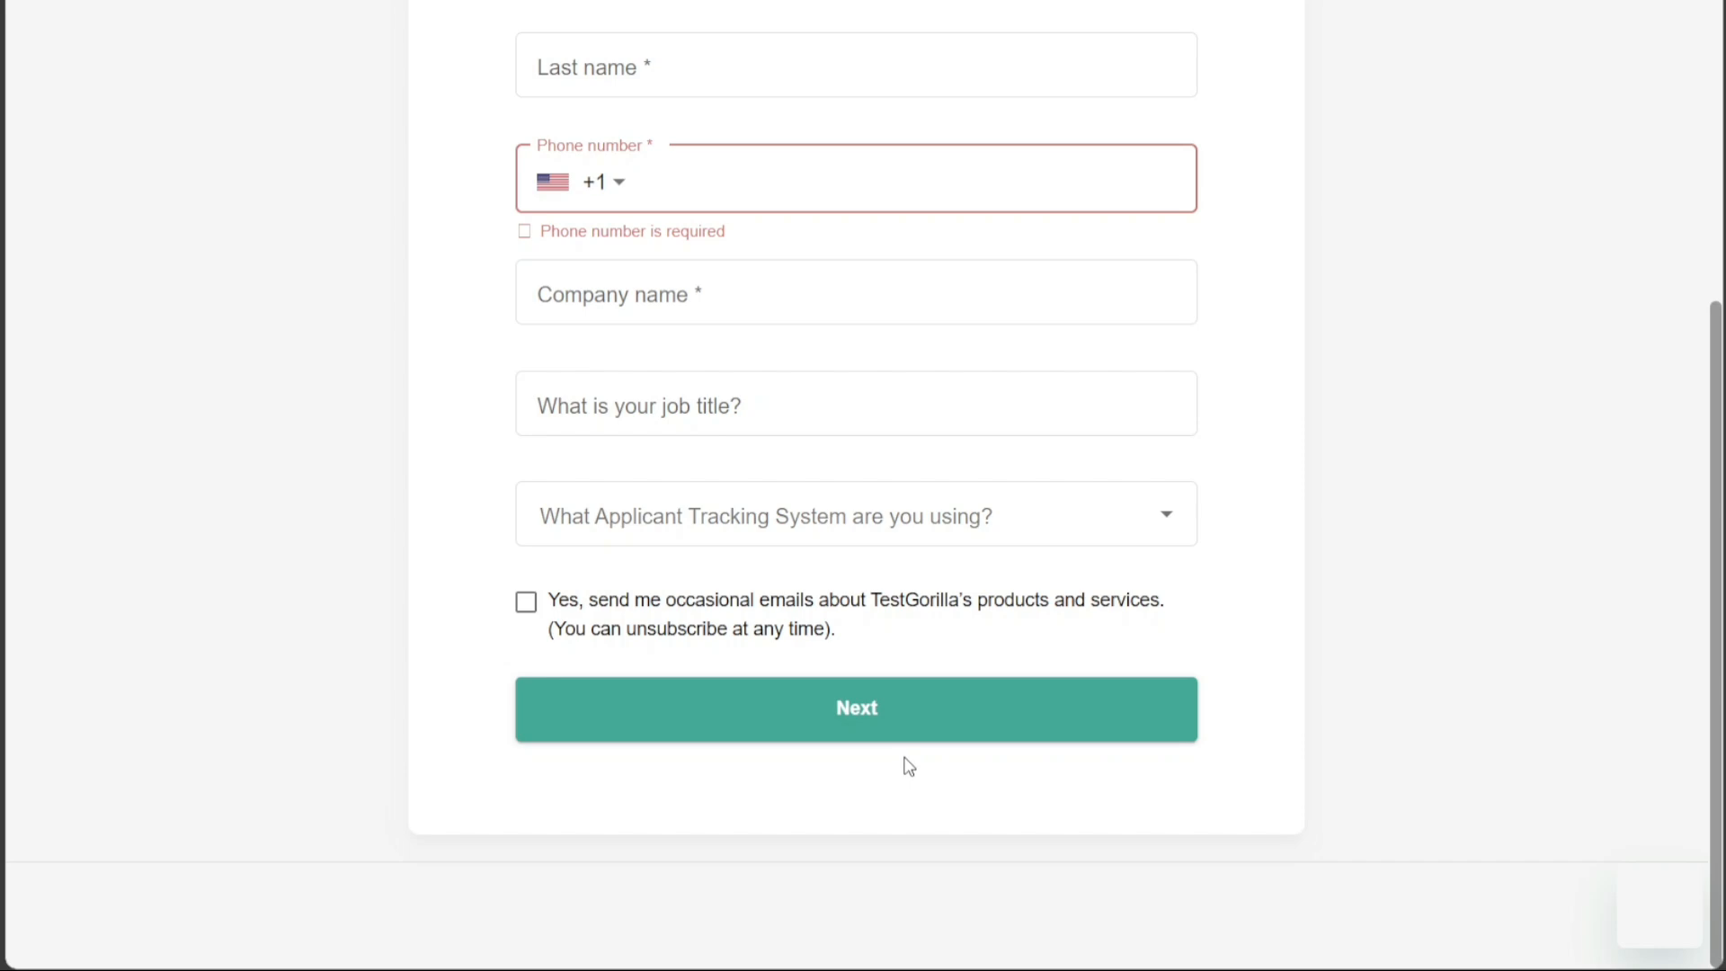
pyautogui.moveTo(418, 168)
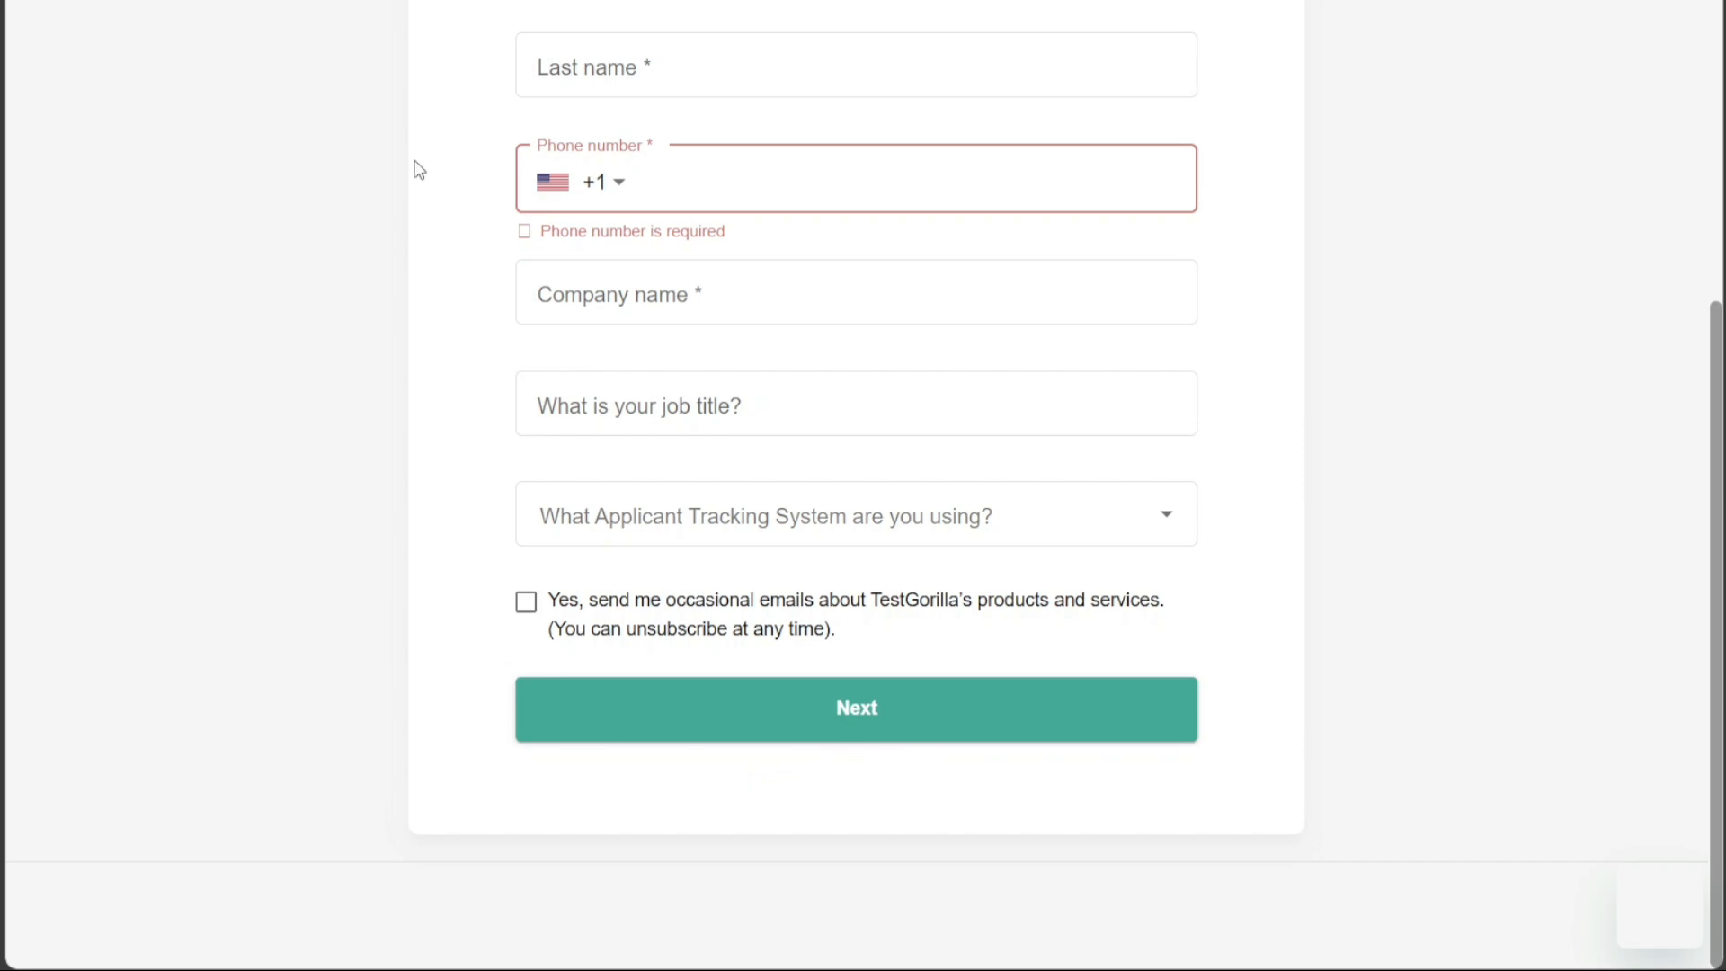
pyautogui.click(857, 707)
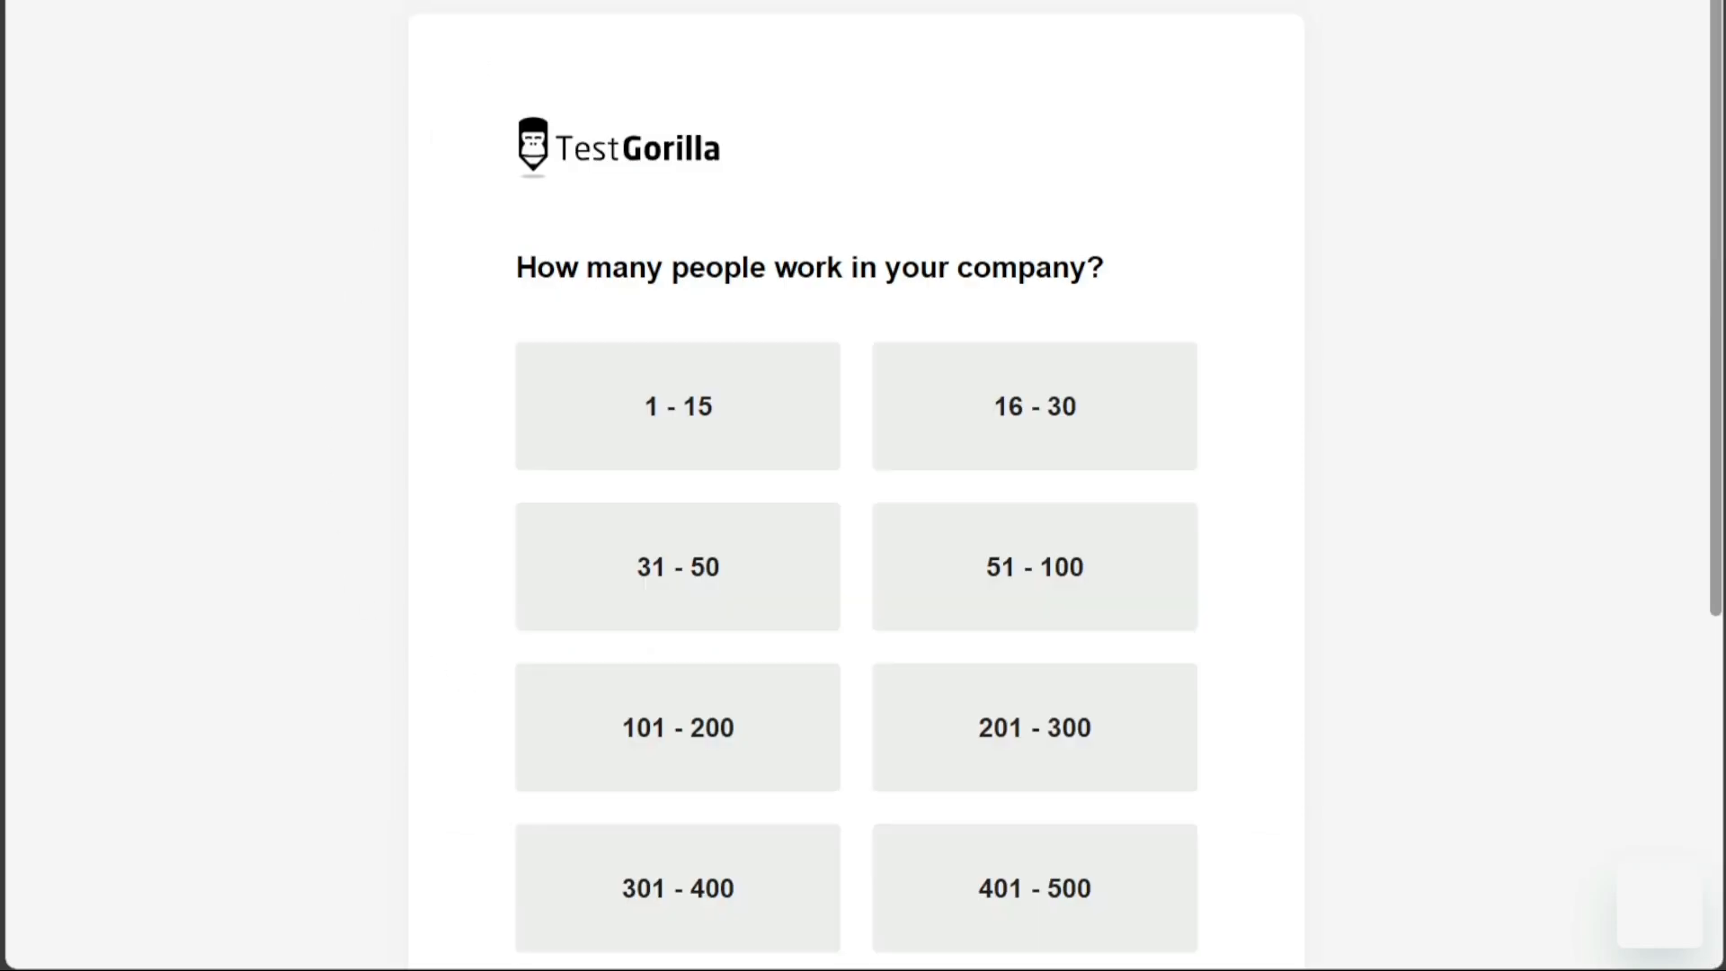
pyautogui.scroll(-3)
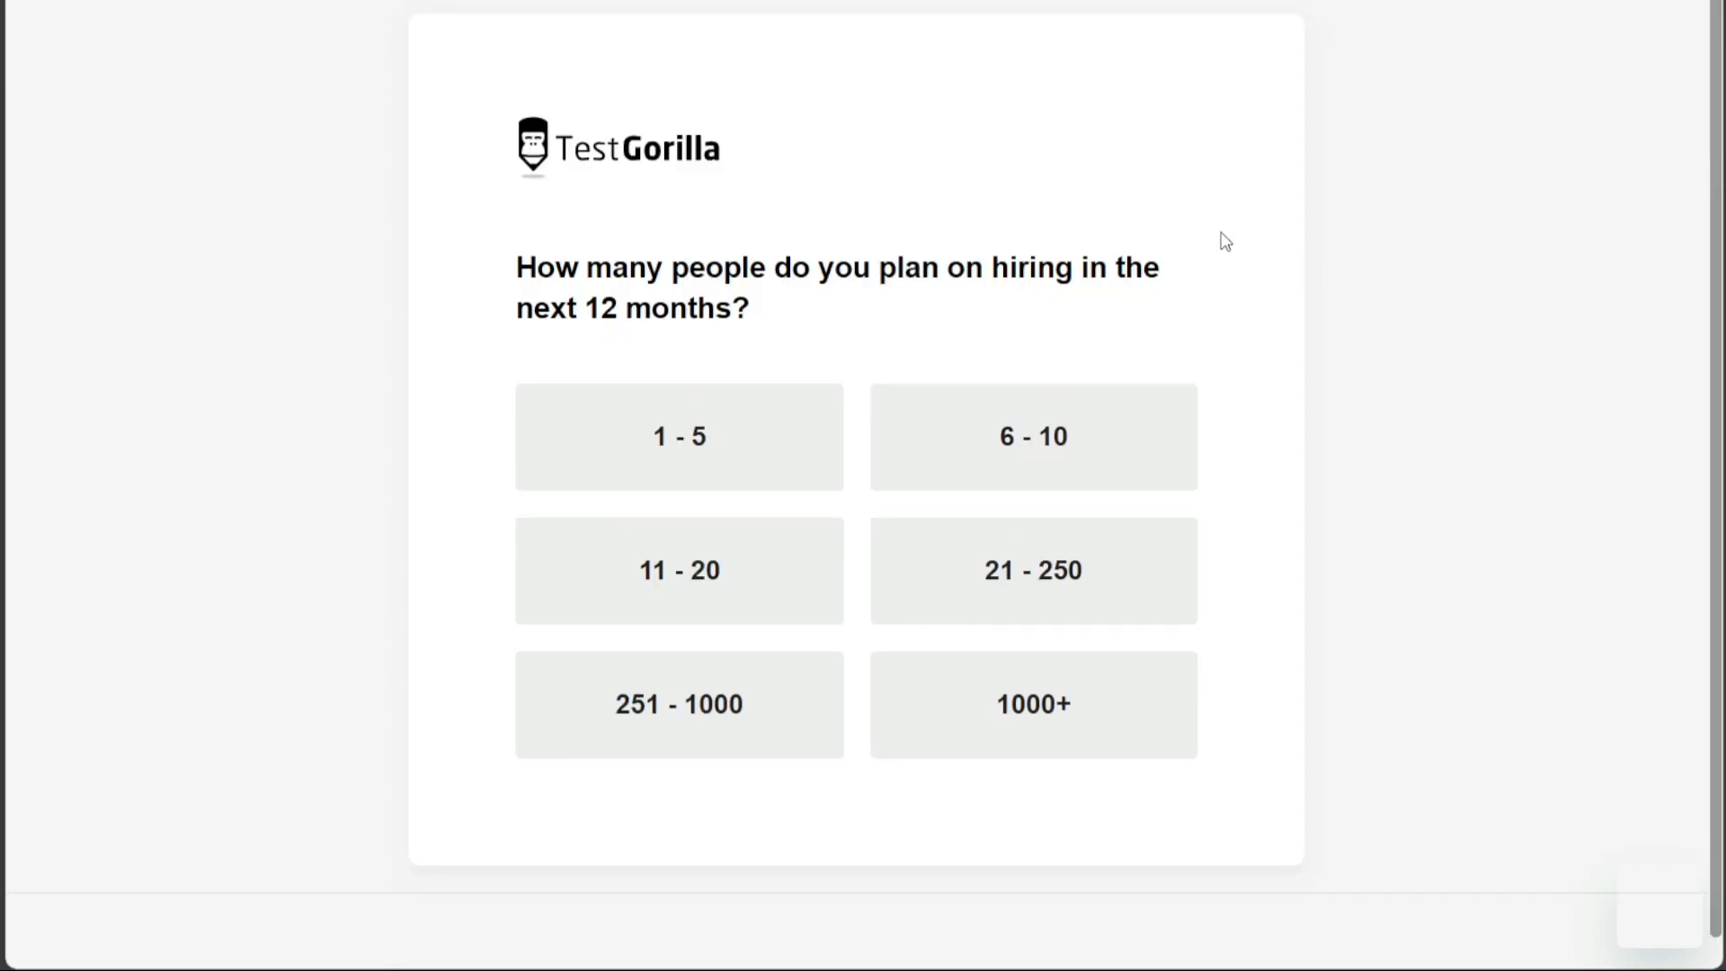
pyautogui.moveTo(1138, 364)
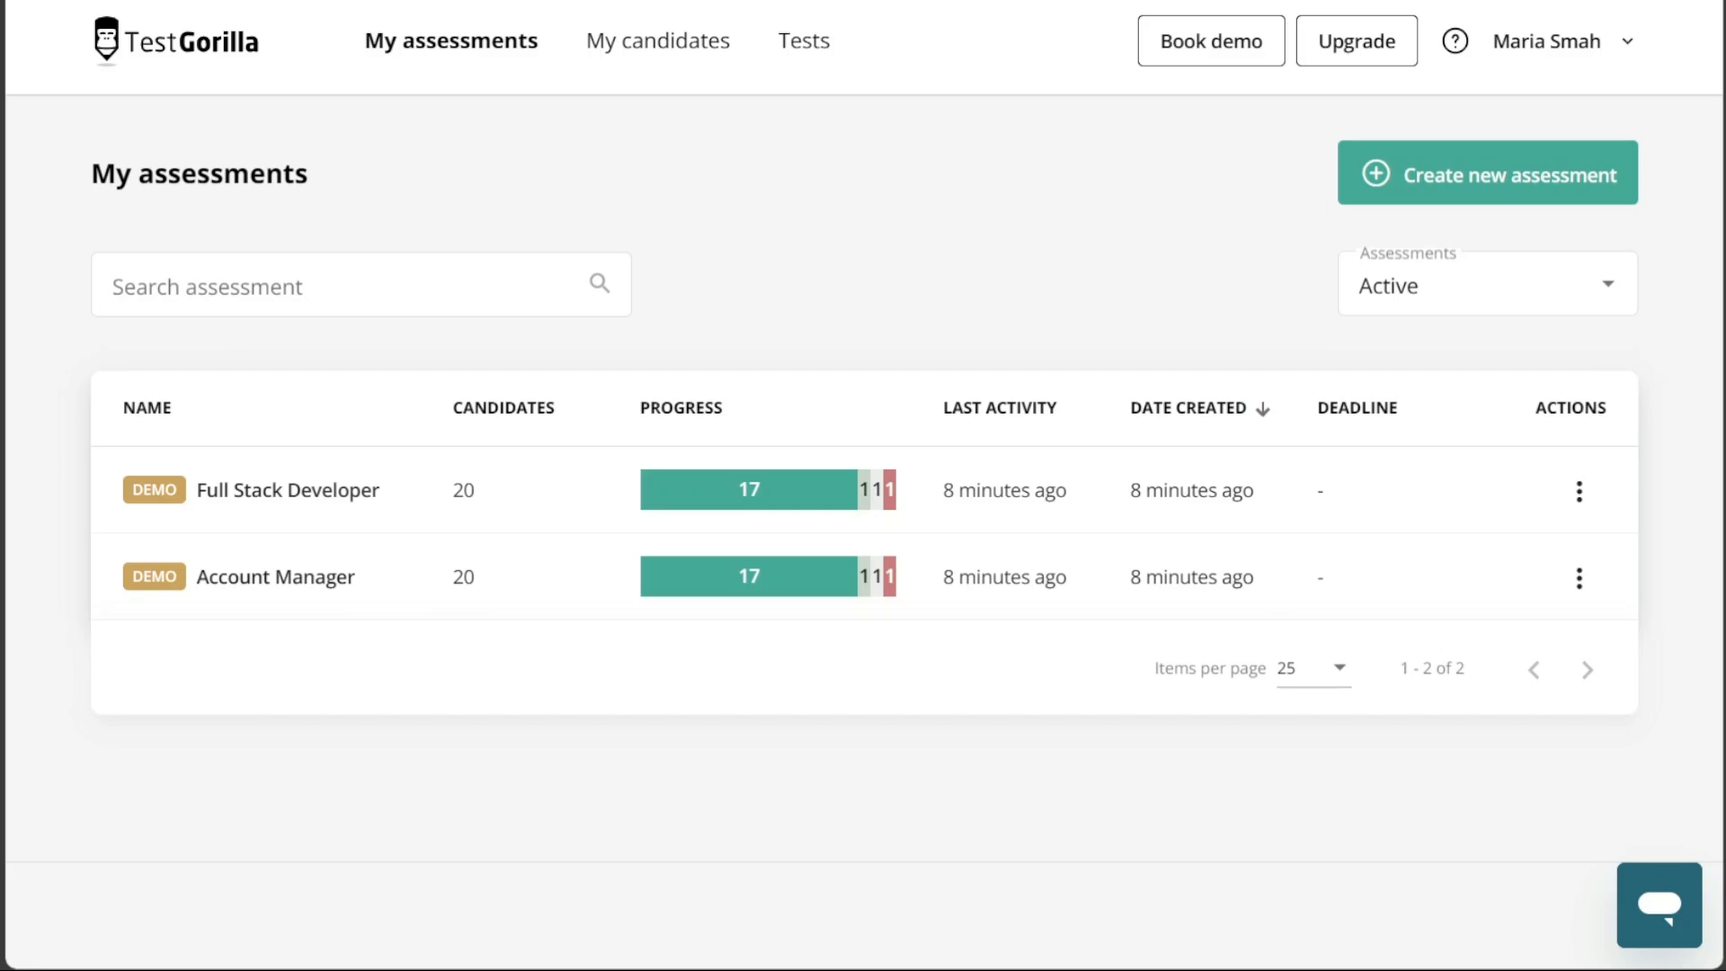
pyautogui.moveTo(1000, 246)
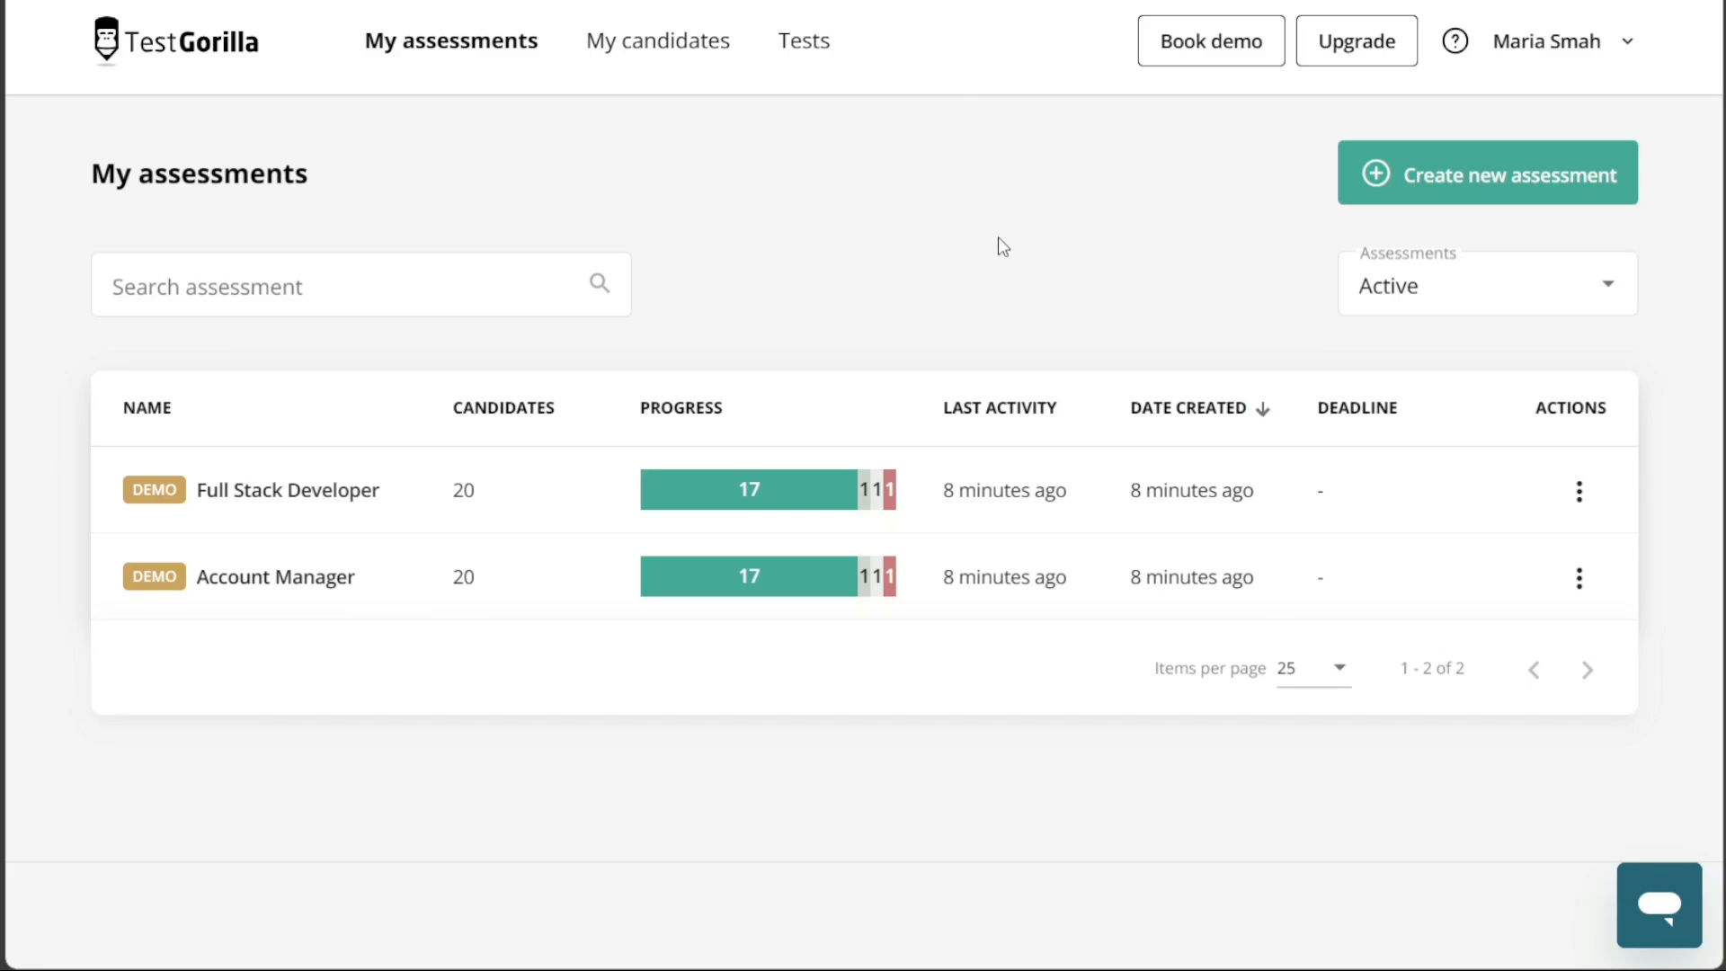
pyautogui.moveTo(198, 57)
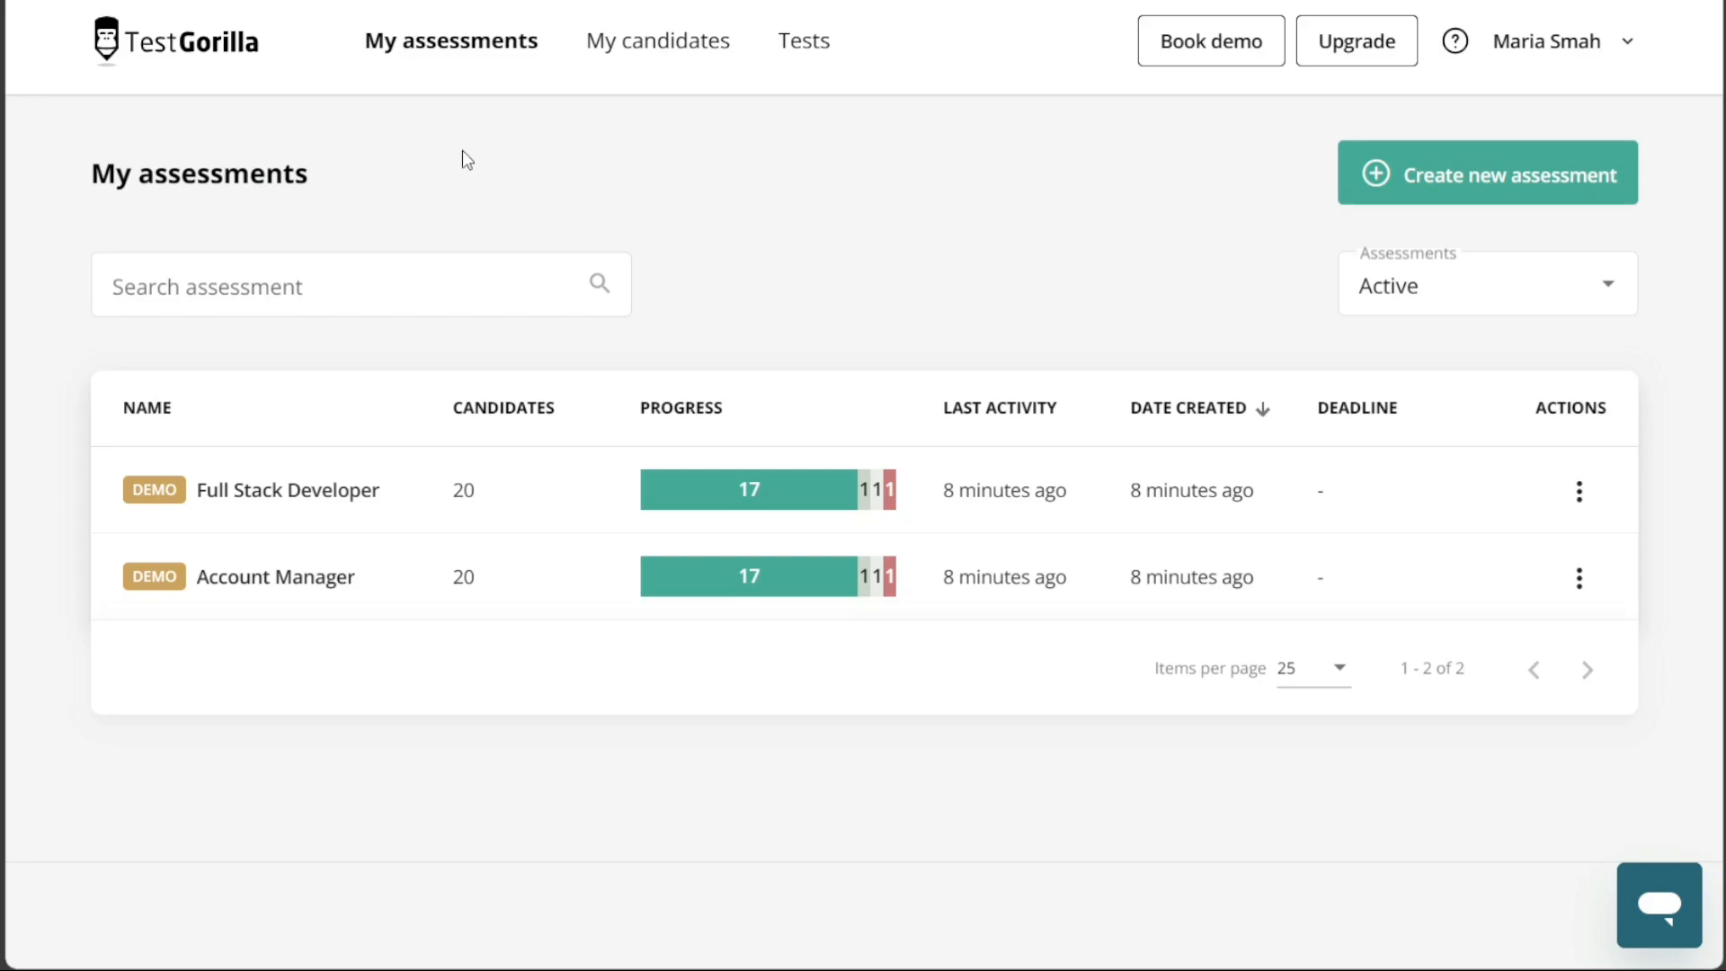
pyautogui.moveTo(433, 161)
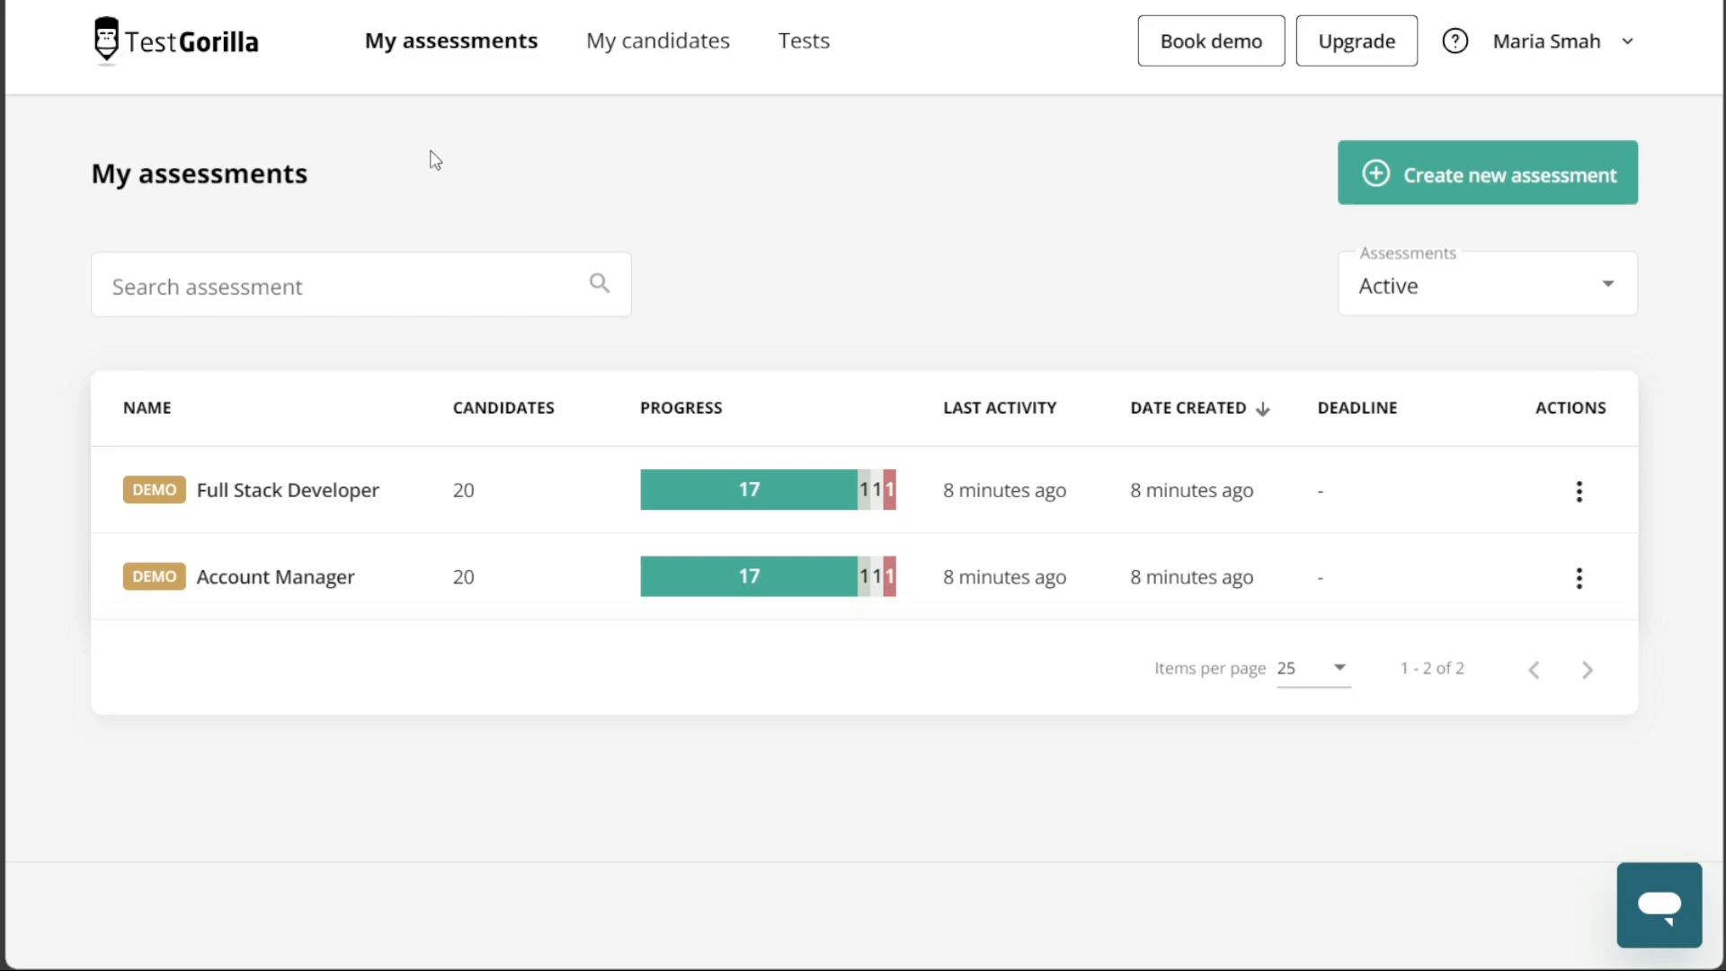
pyautogui.moveTo(274, 94)
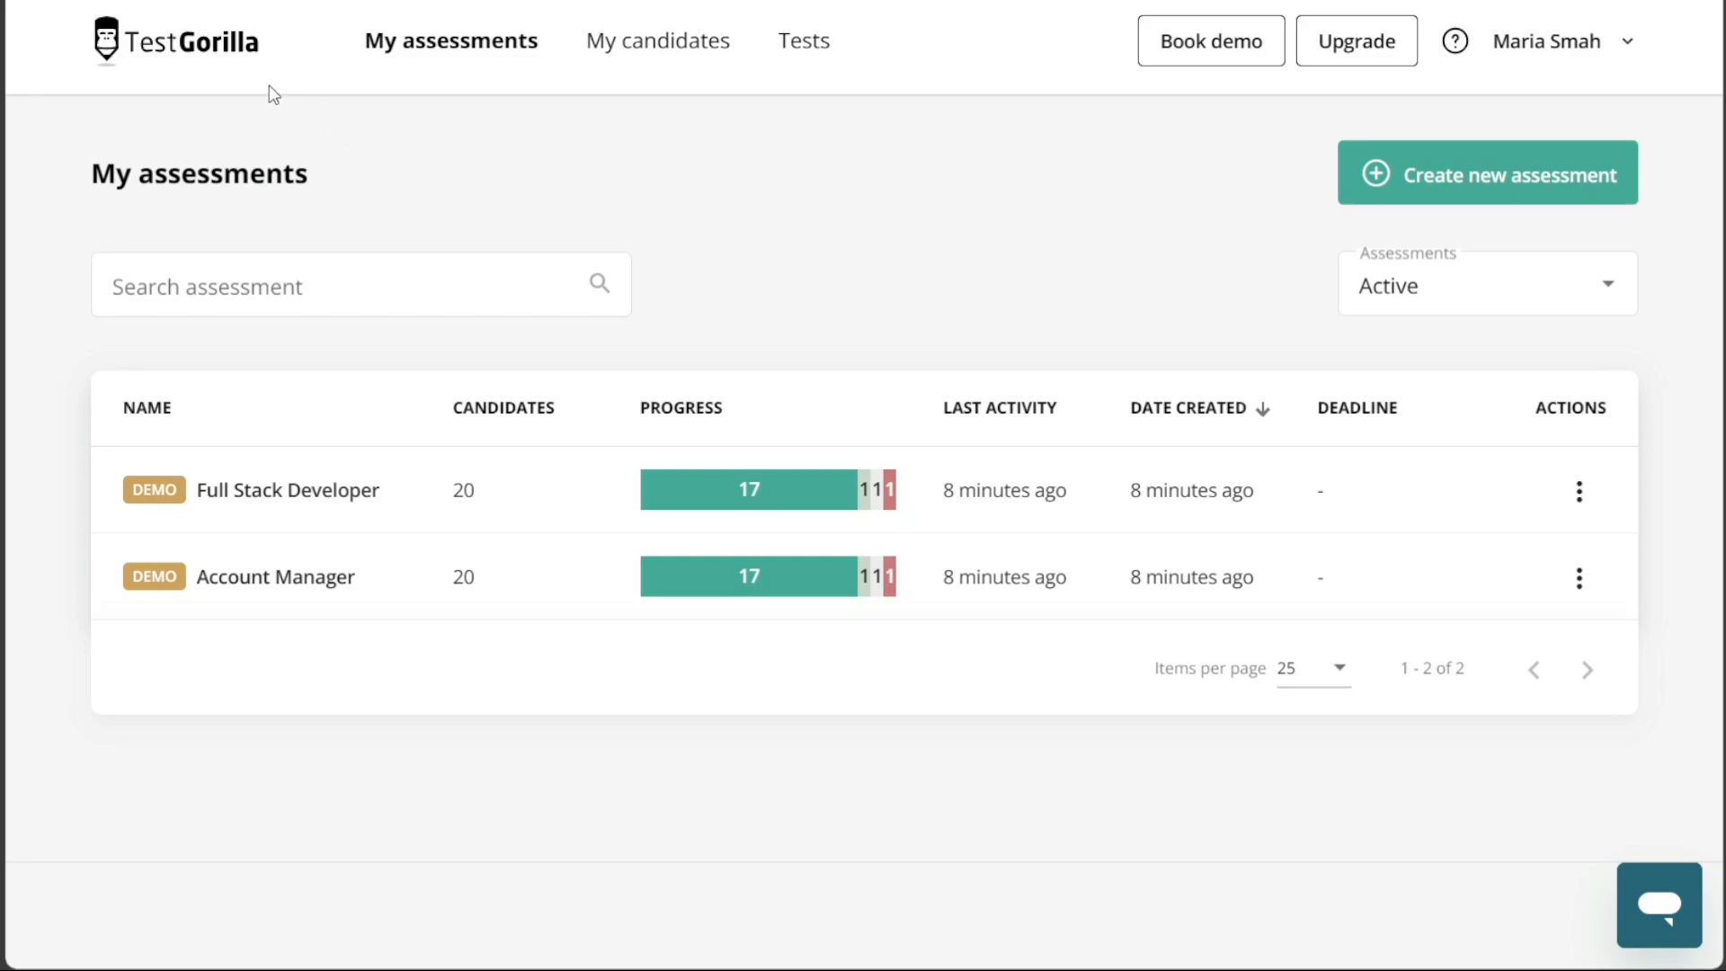
pyautogui.moveTo(232, 73)
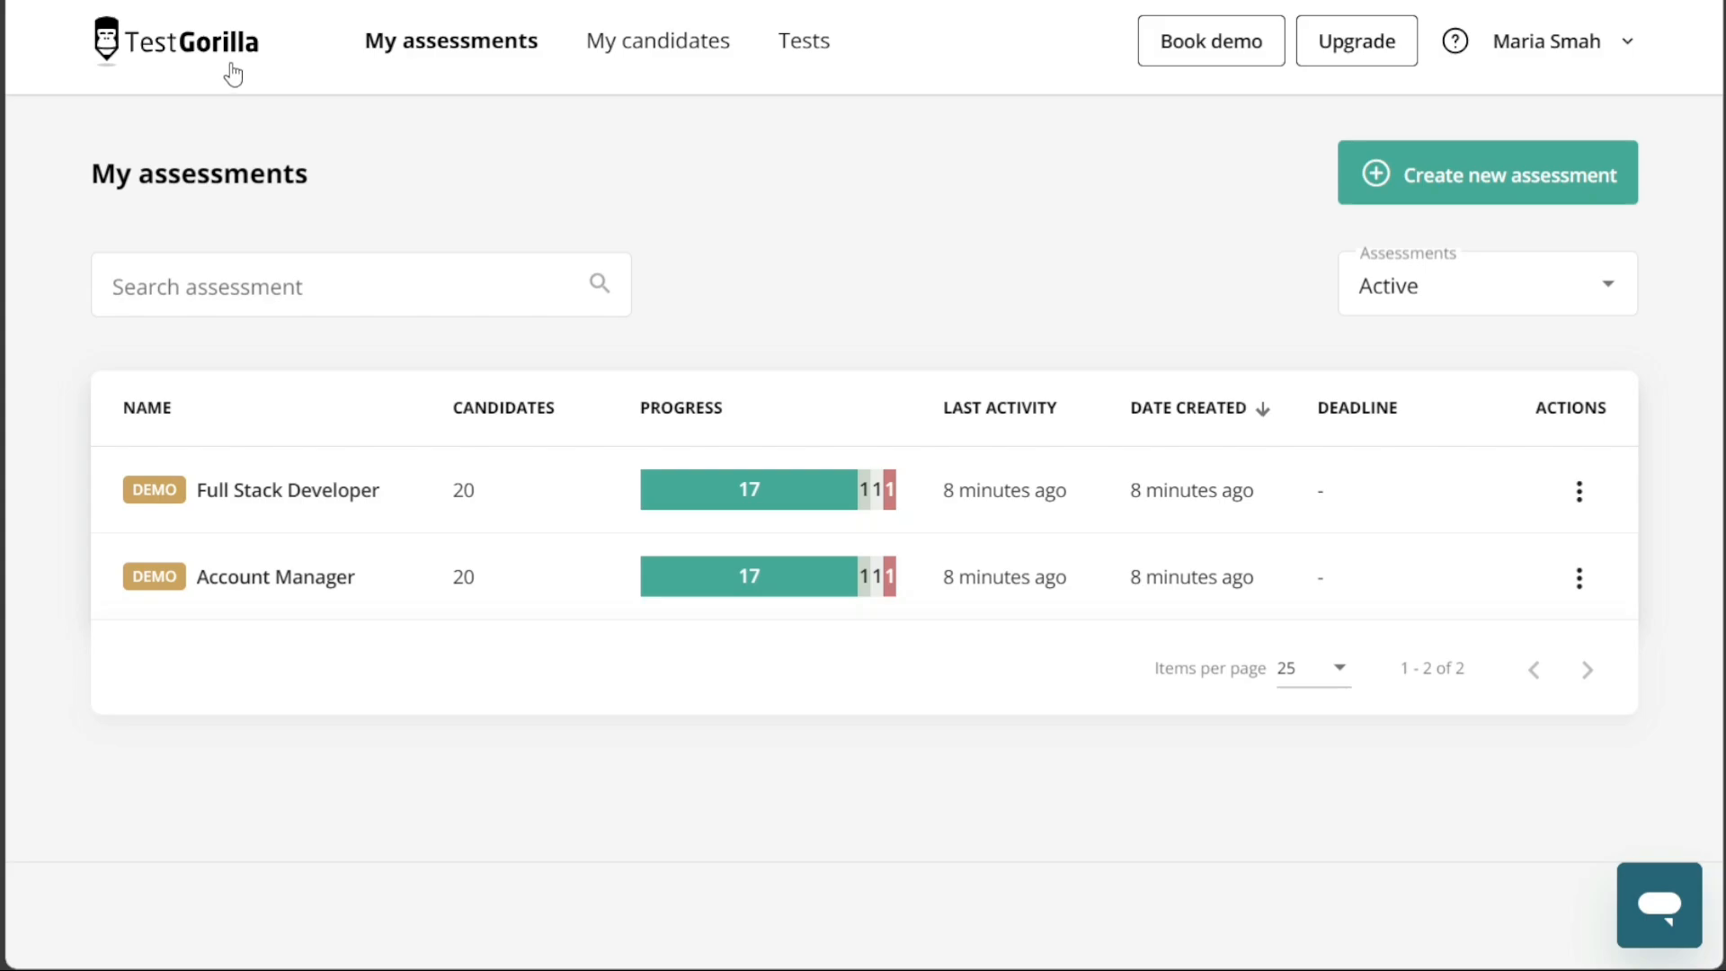
pyautogui.moveTo(226, 66)
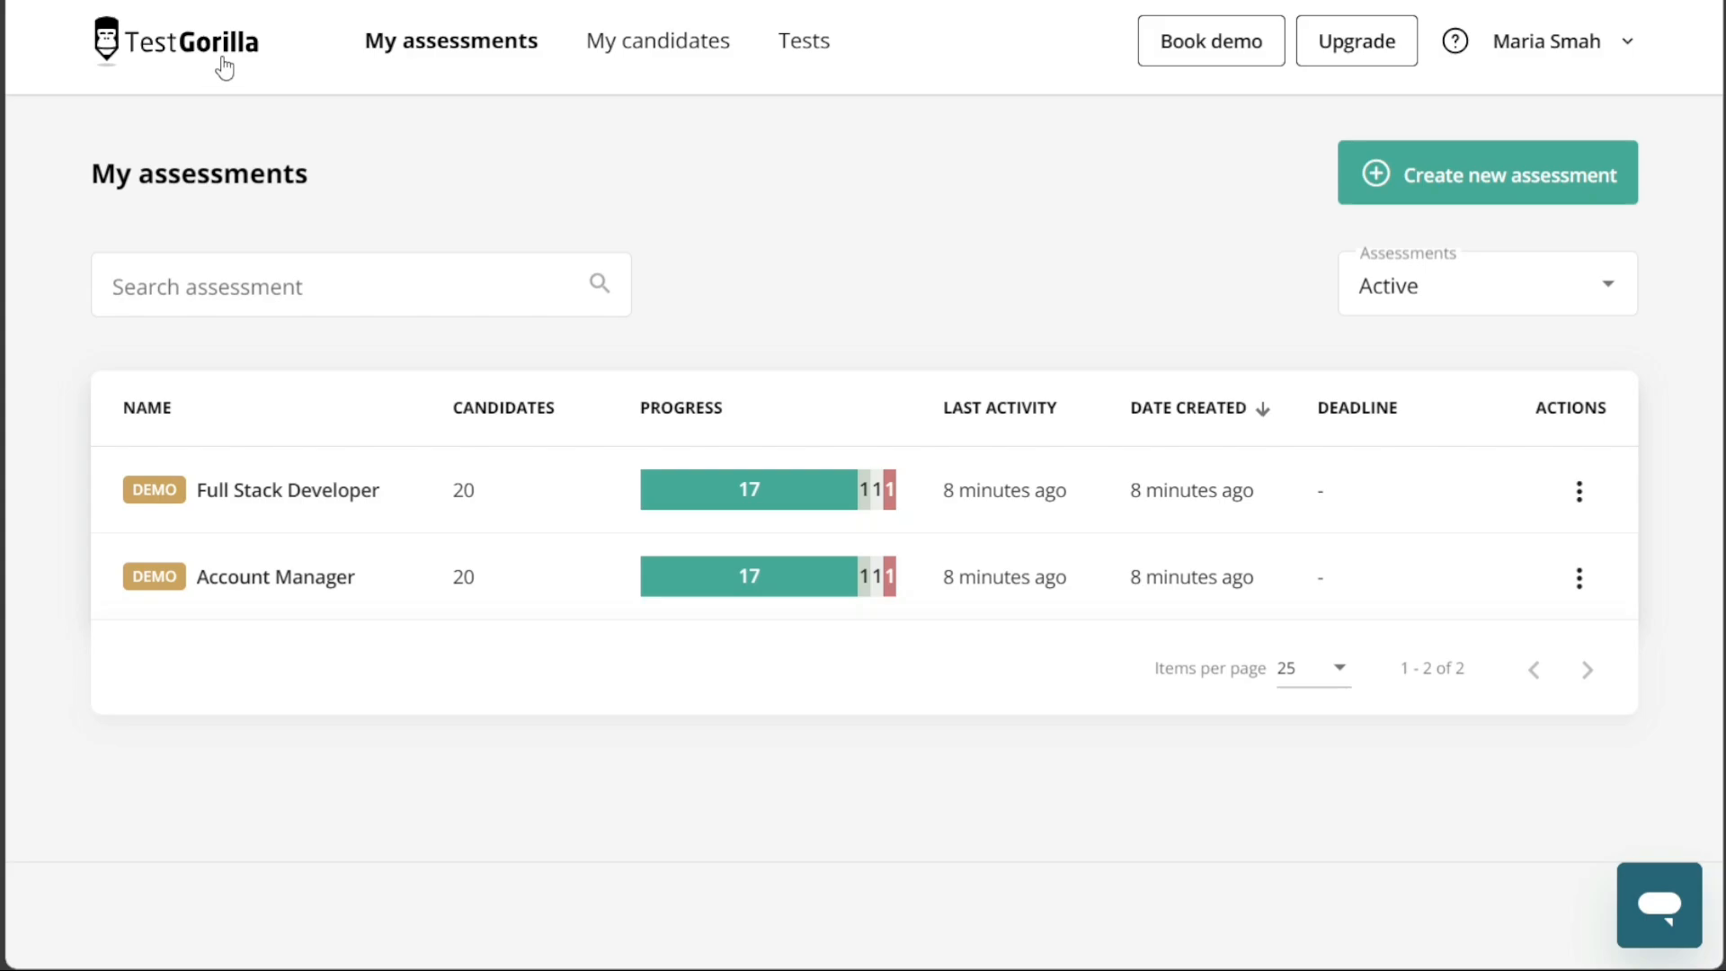
pyautogui.moveTo(479, 90)
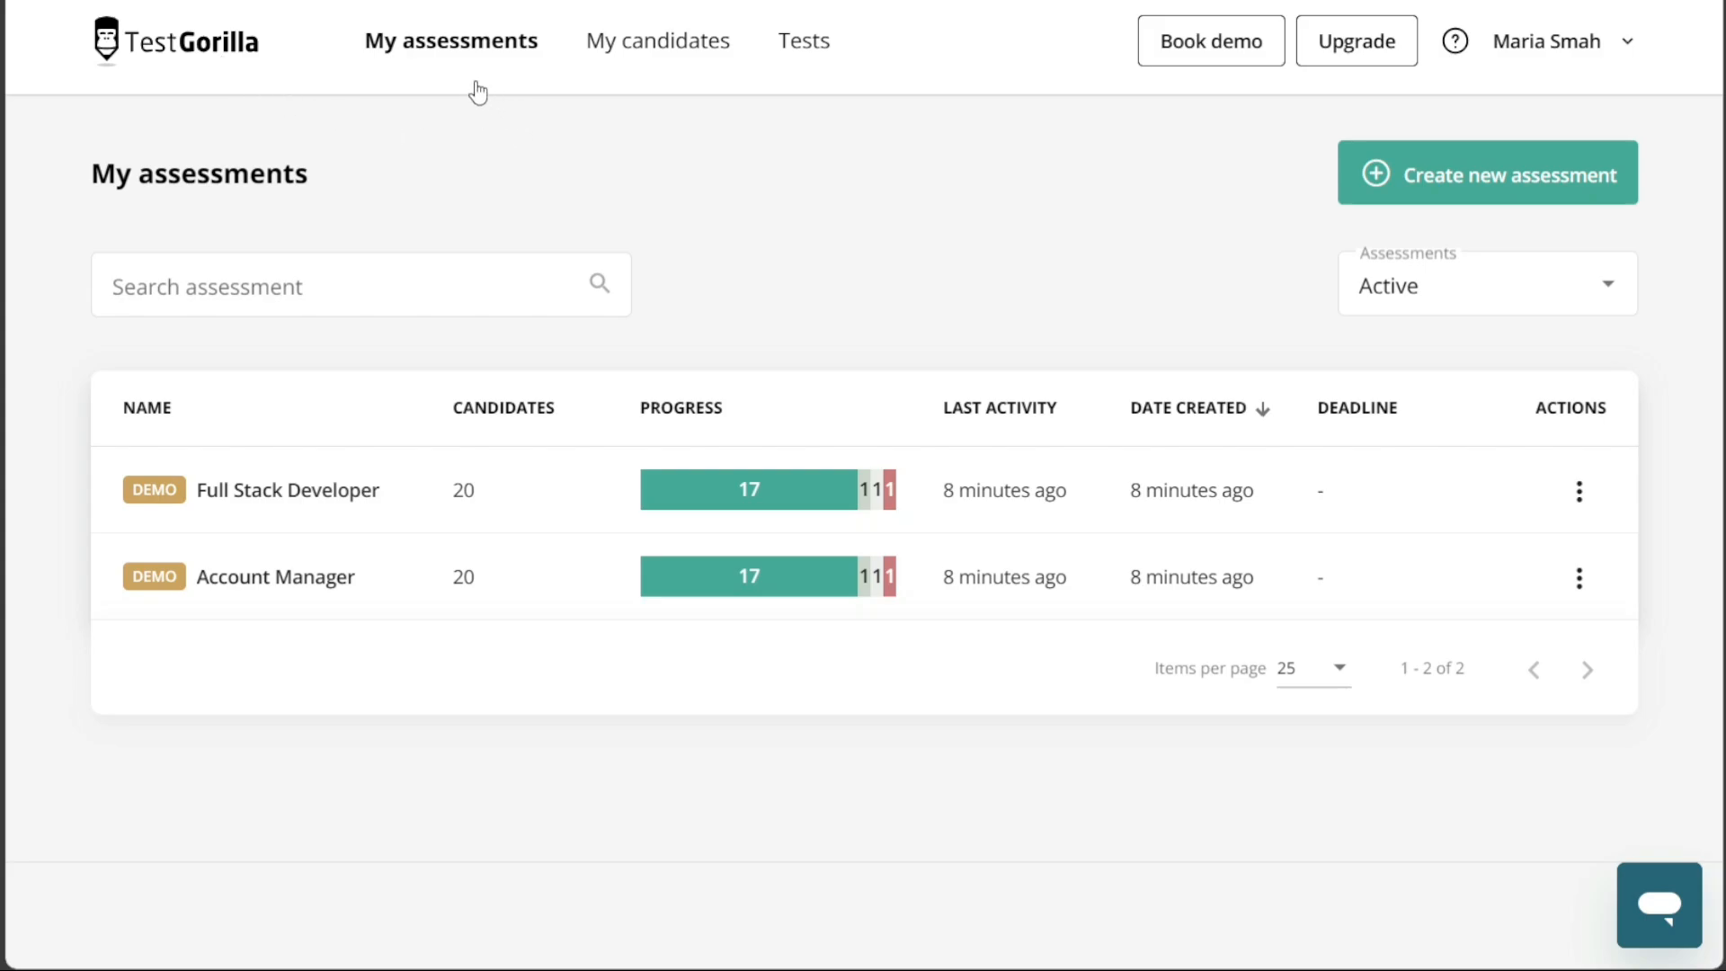
pyautogui.moveTo(953, 106)
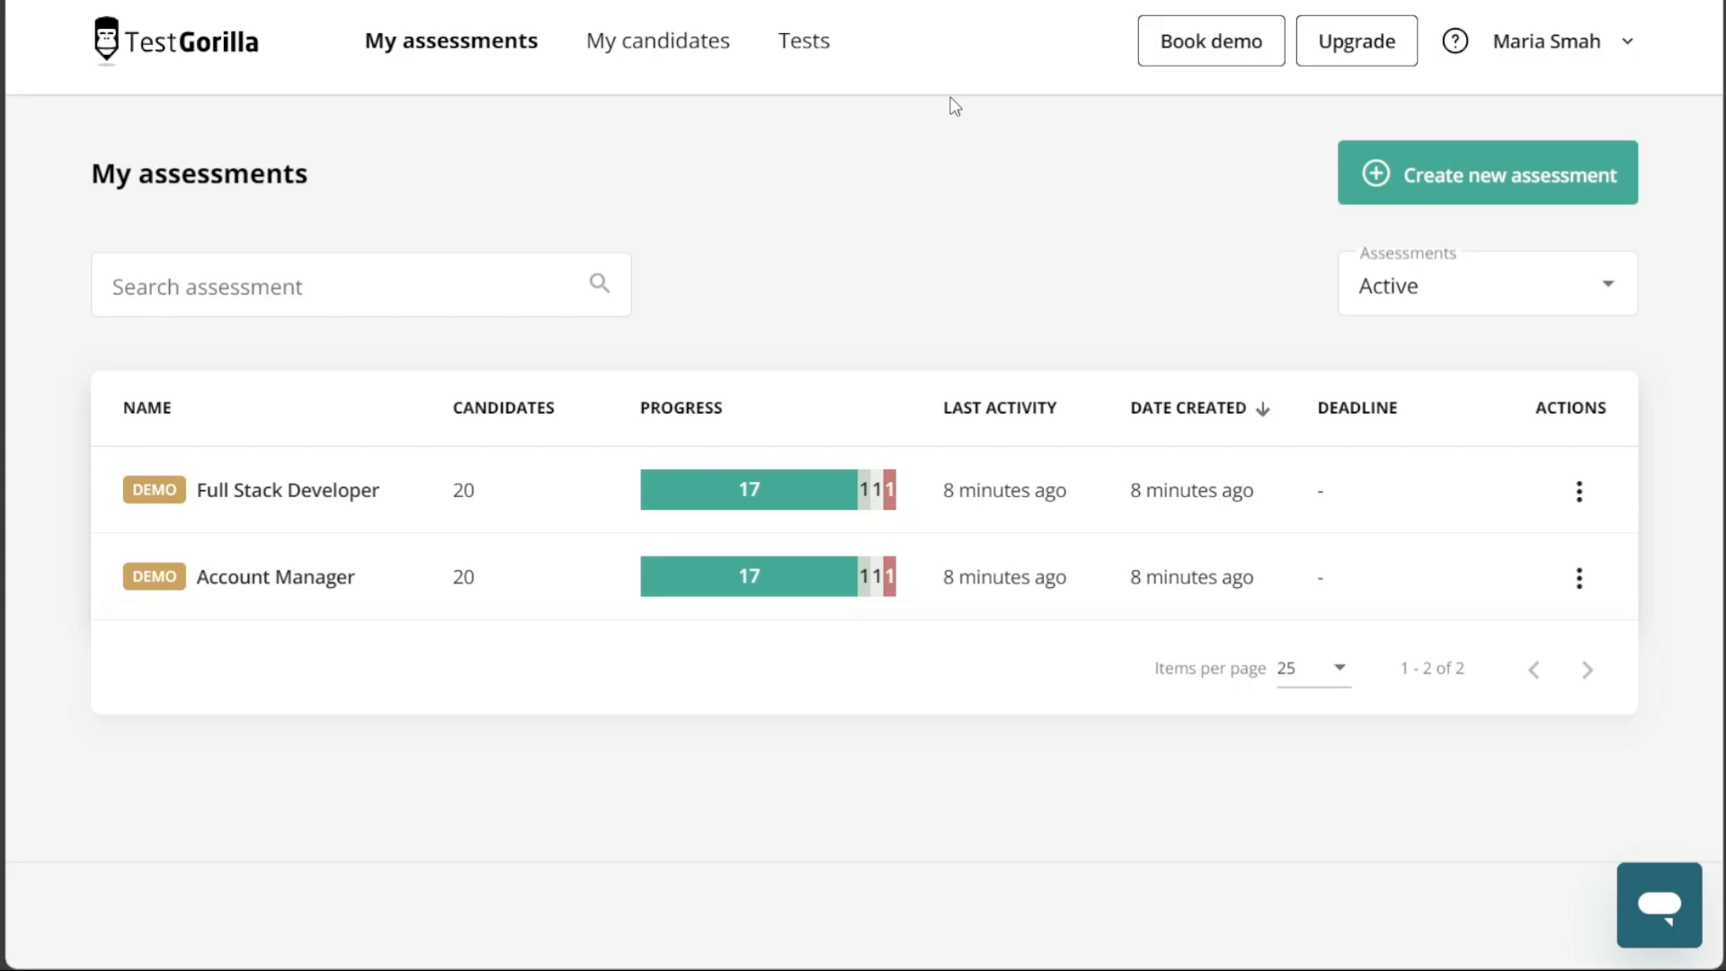
pyautogui.moveTo(847, 215)
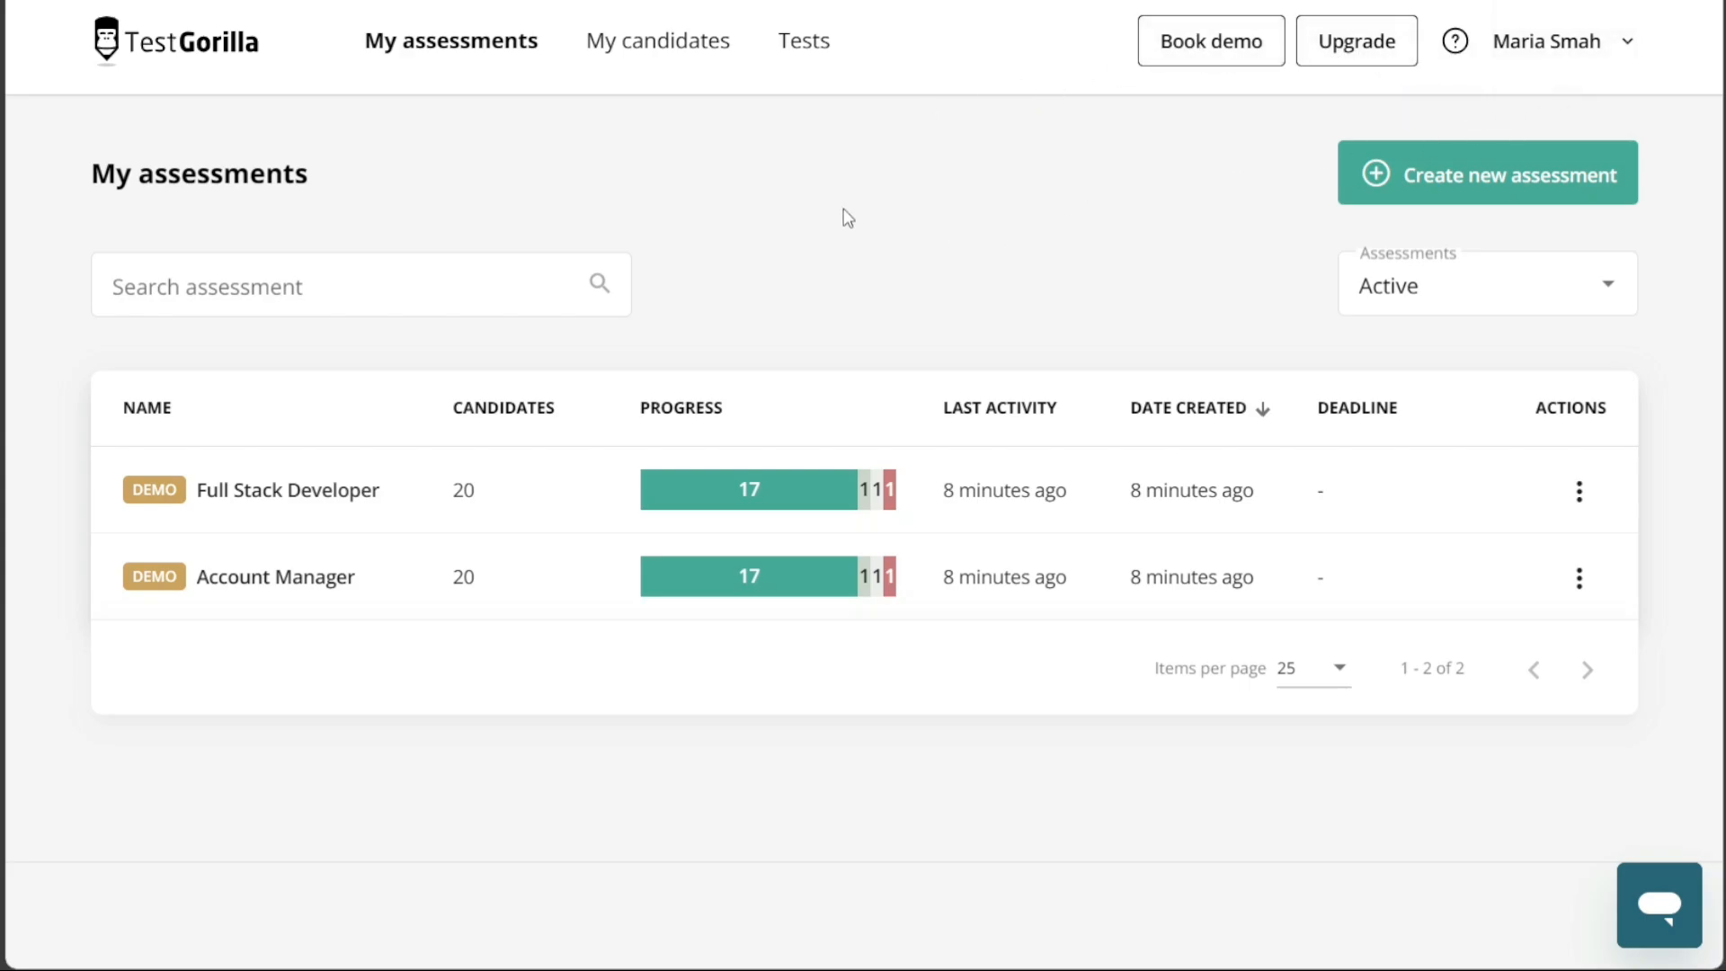
pyautogui.moveTo(468, 61)
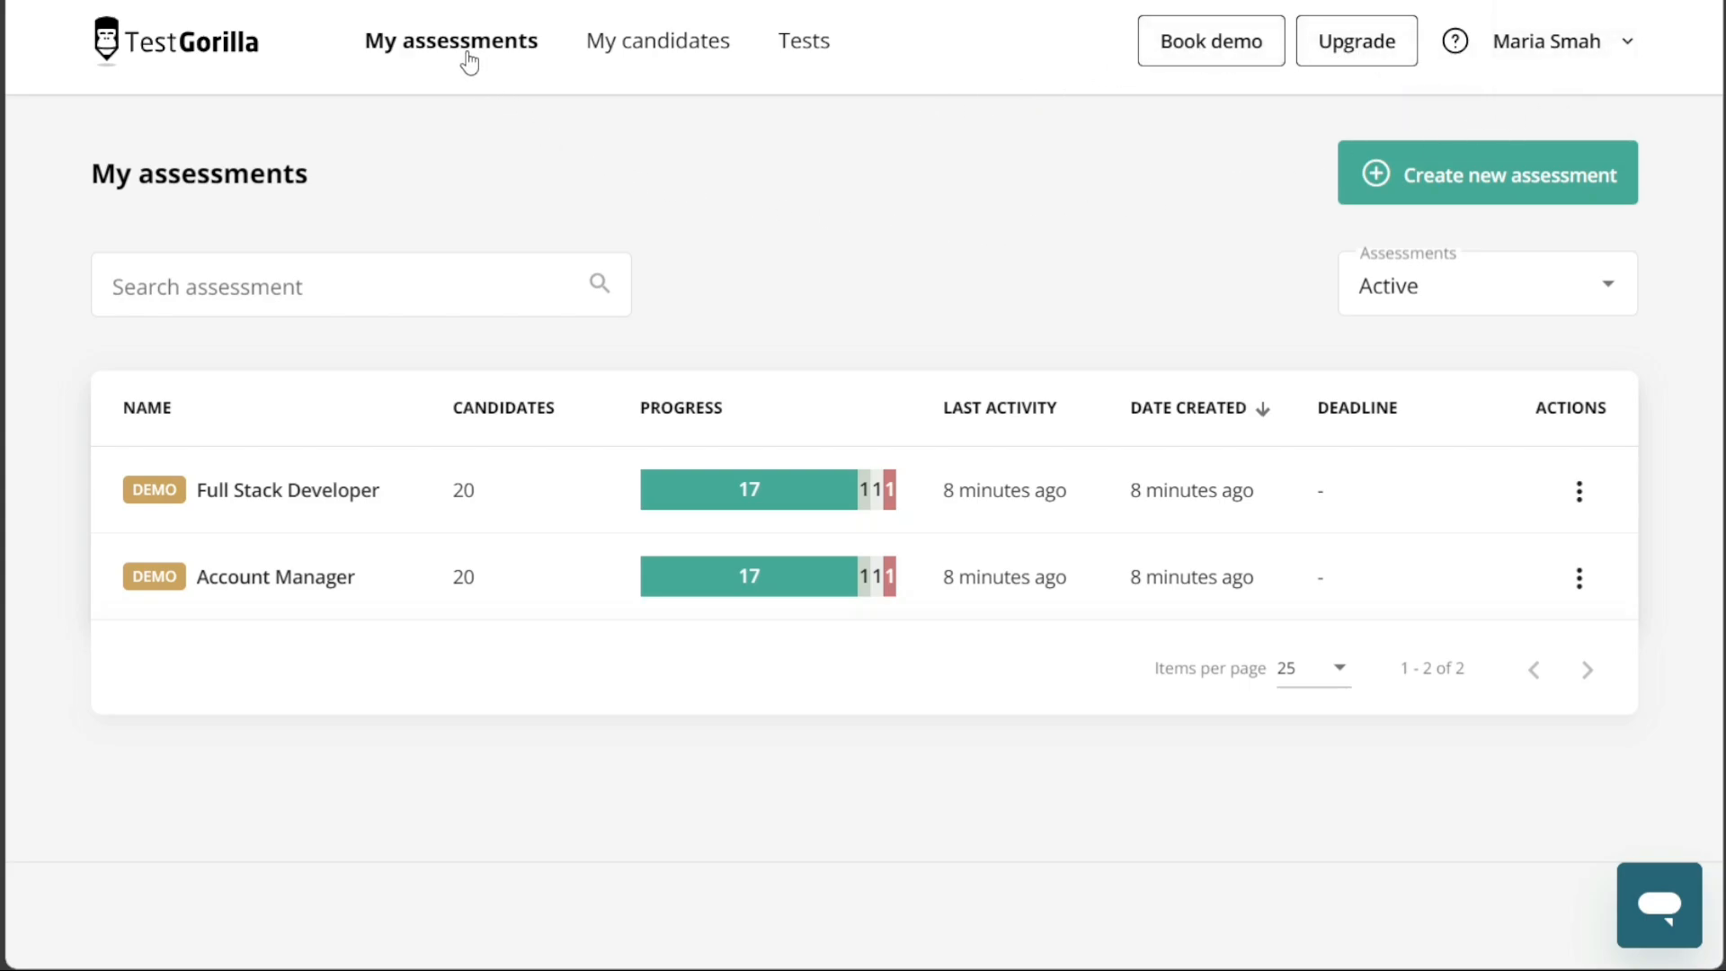
pyautogui.moveTo(755, 212)
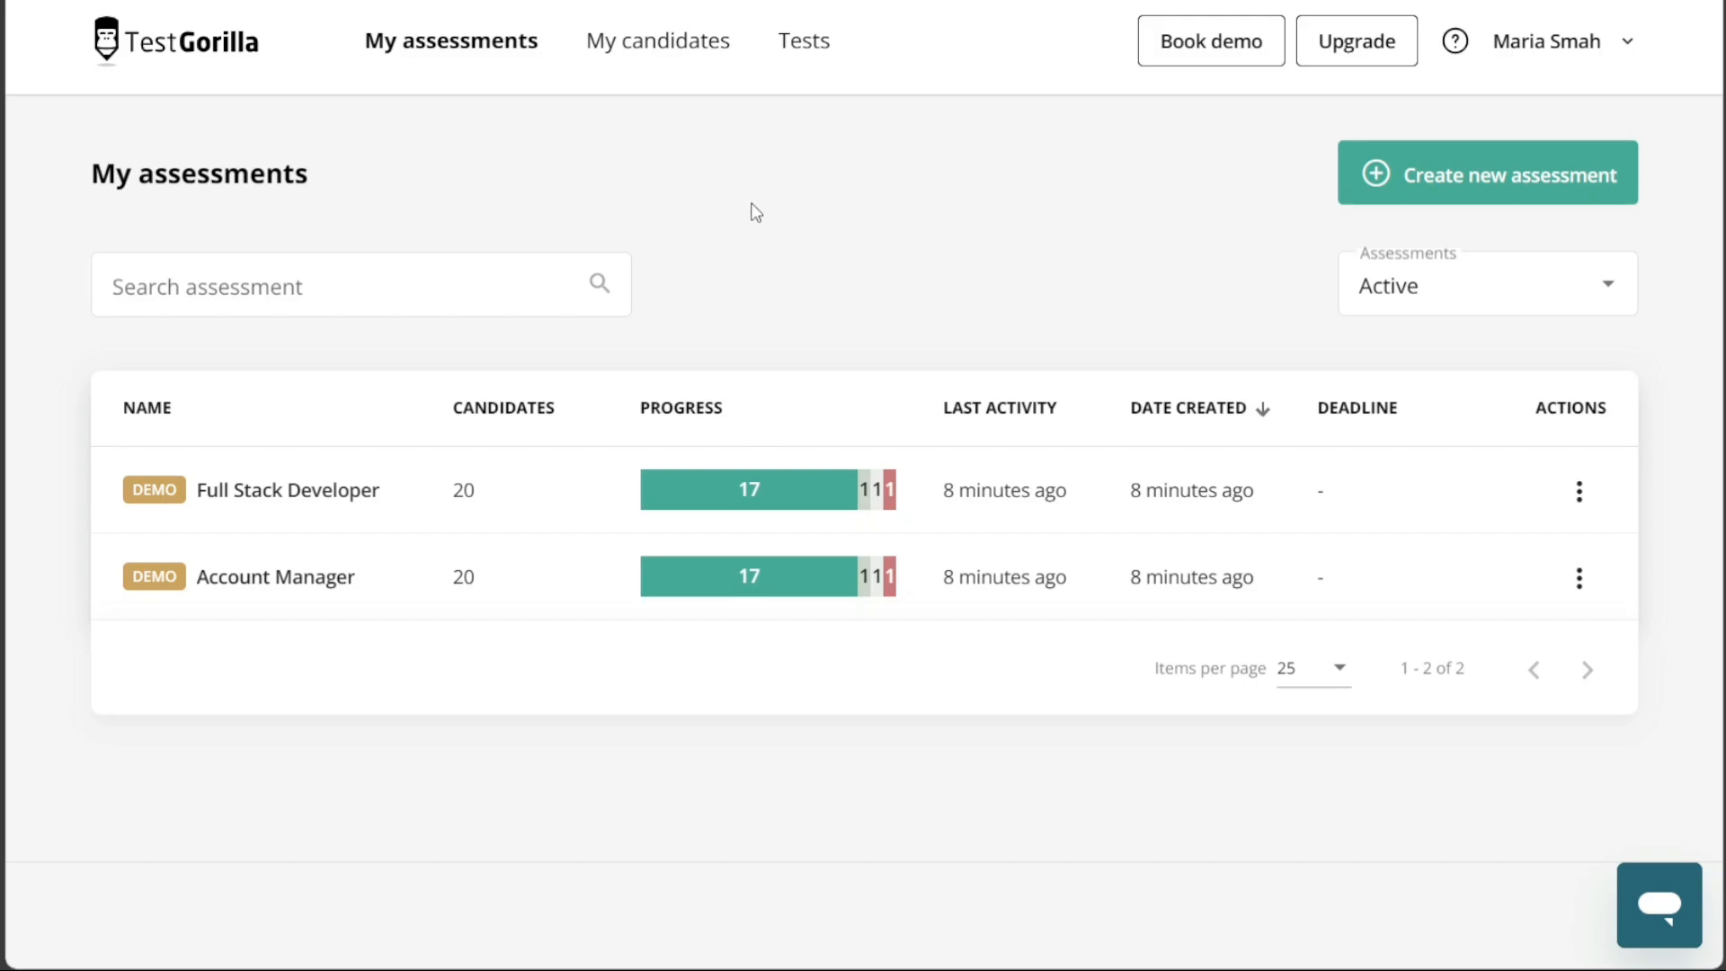
pyautogui.click(999, 407)
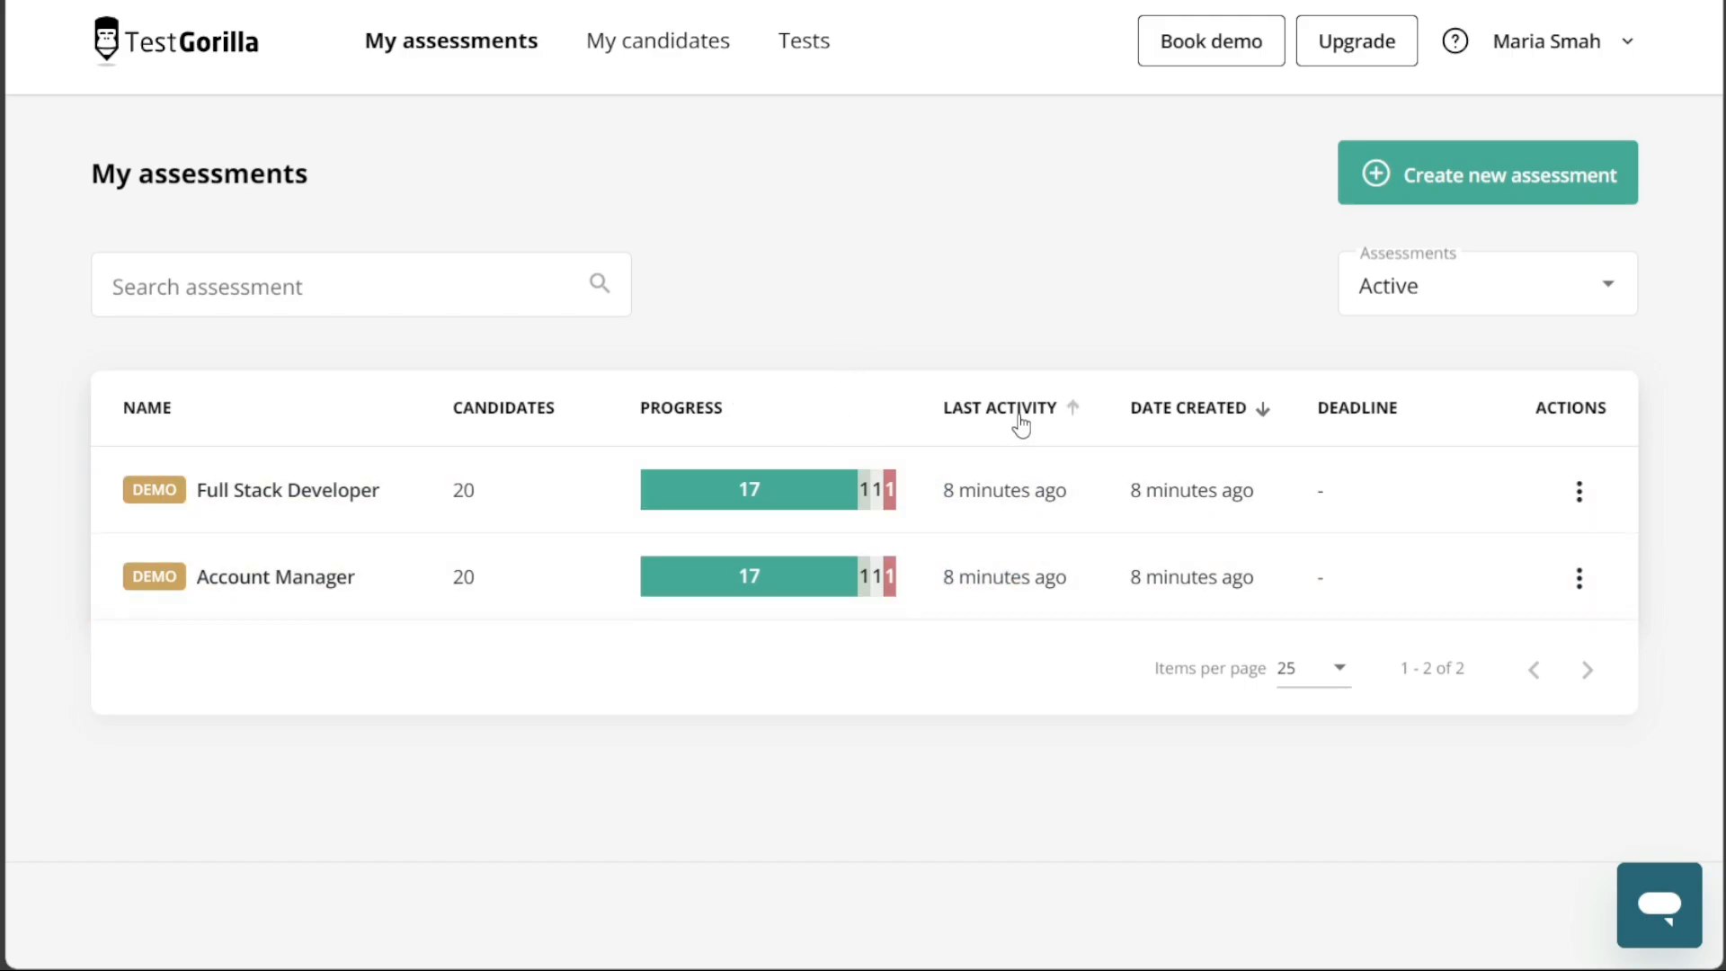
pyautogui.moveTo(913, 294)
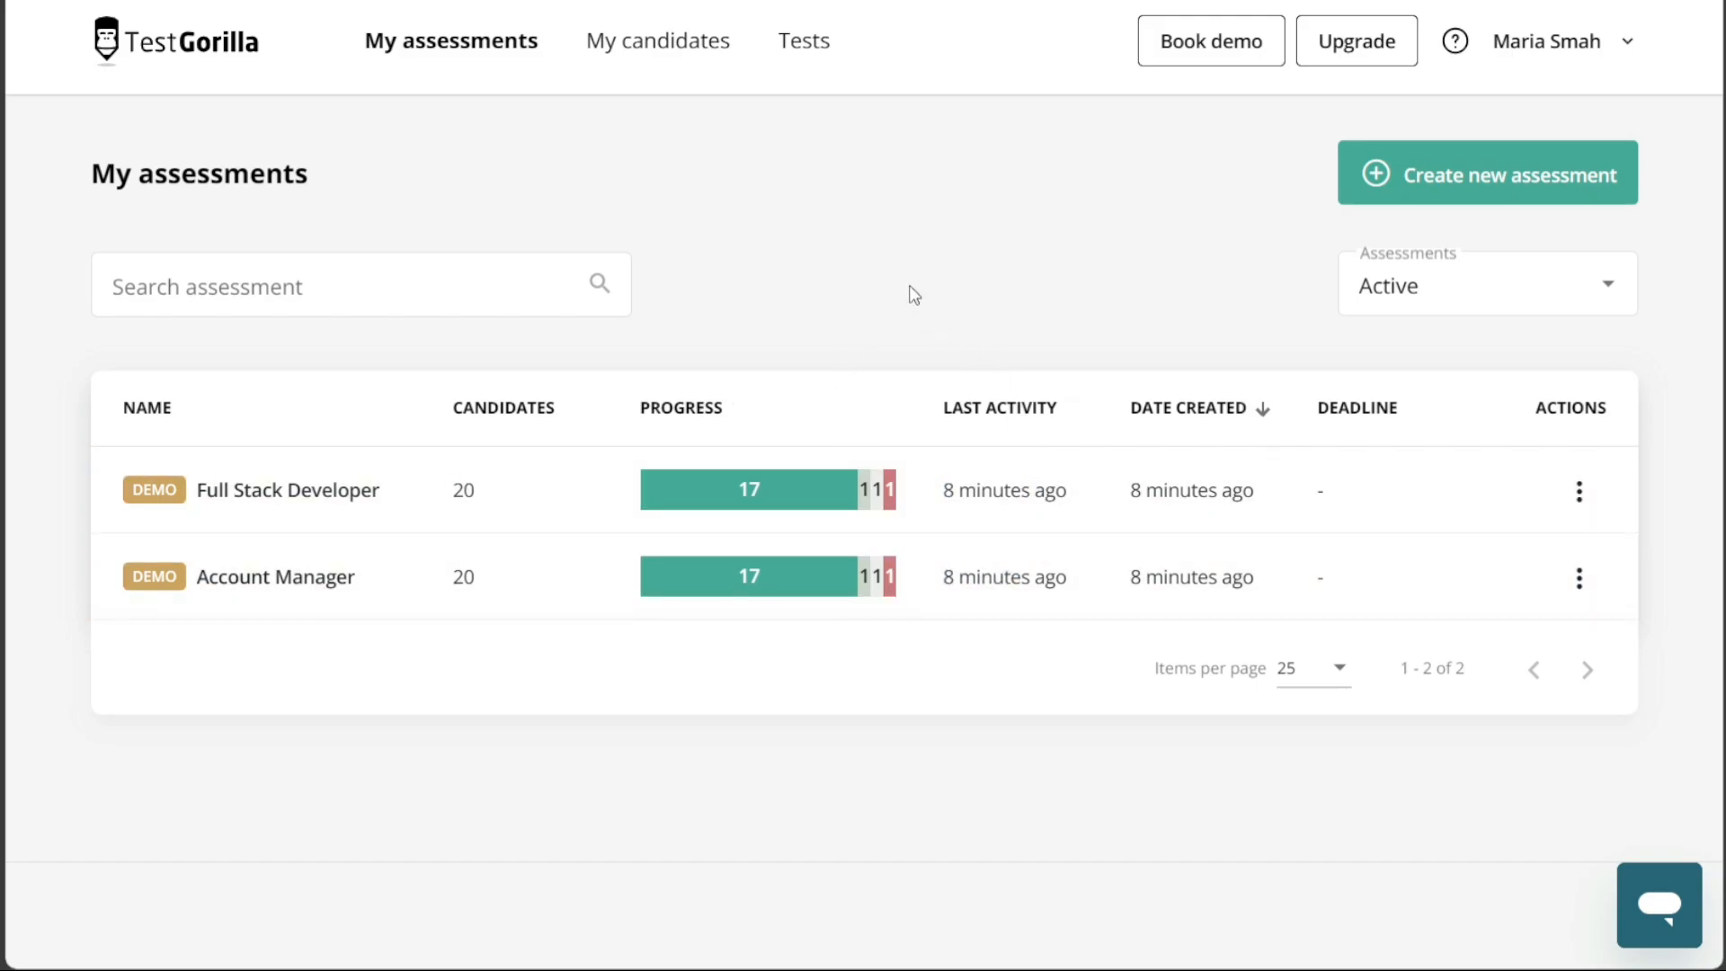
pyautogui.click(1484, 283)
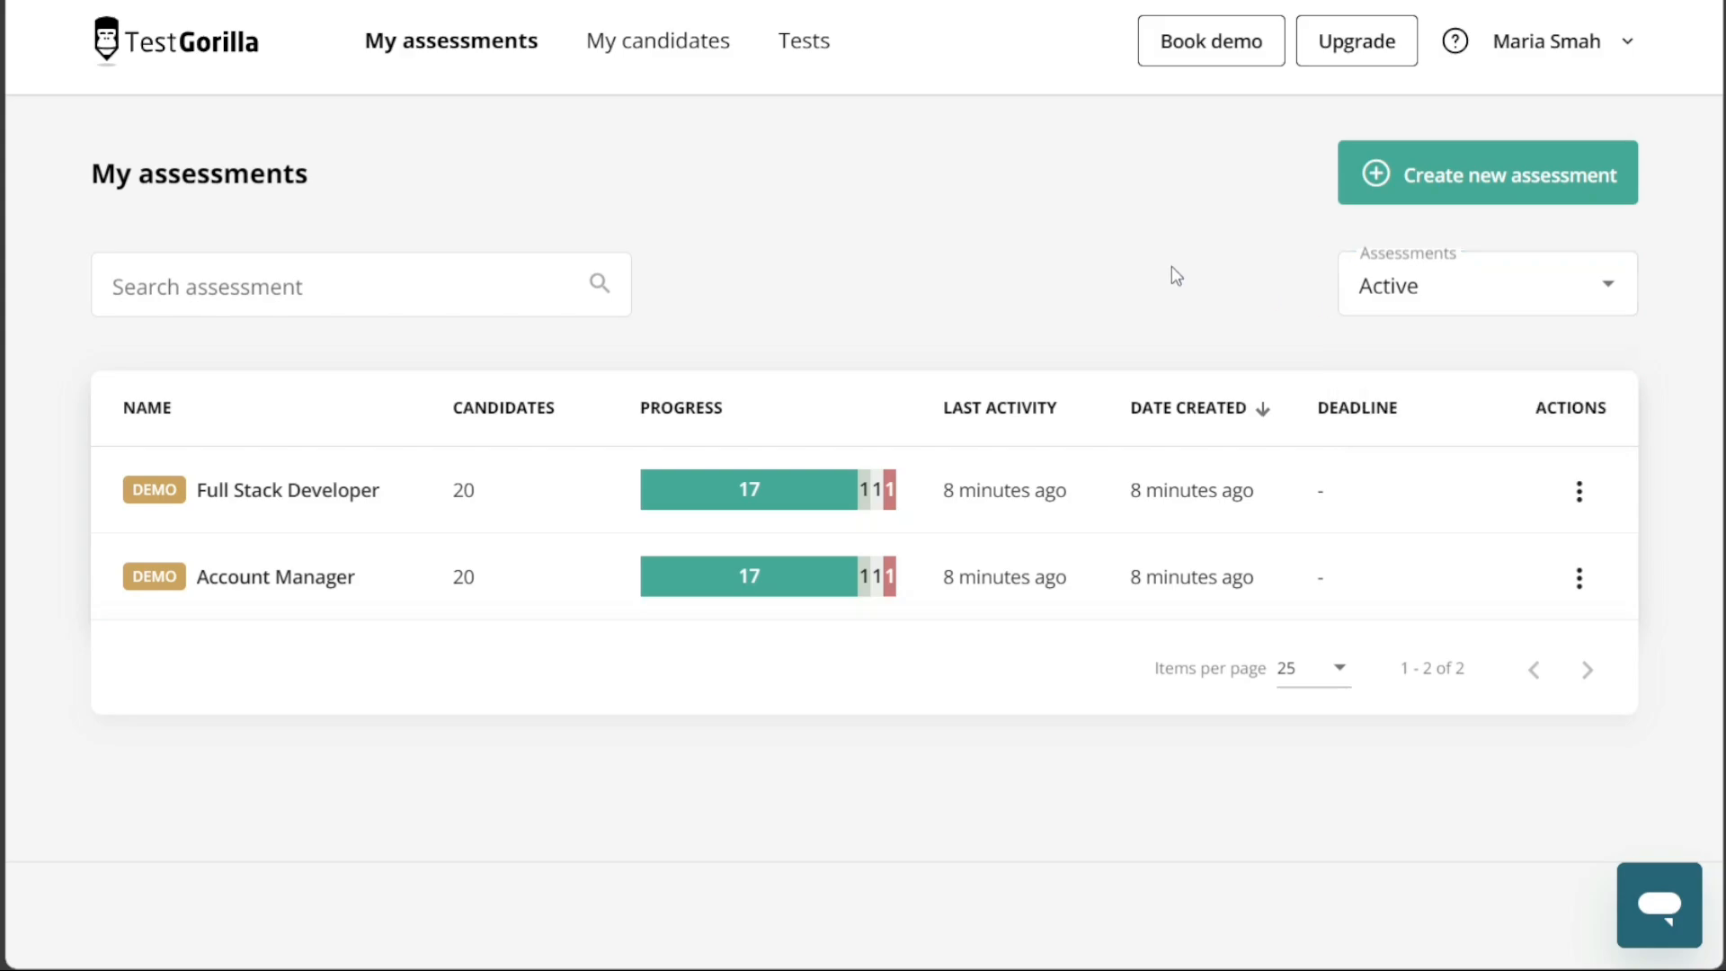
pyautogui.click(1311, 667)
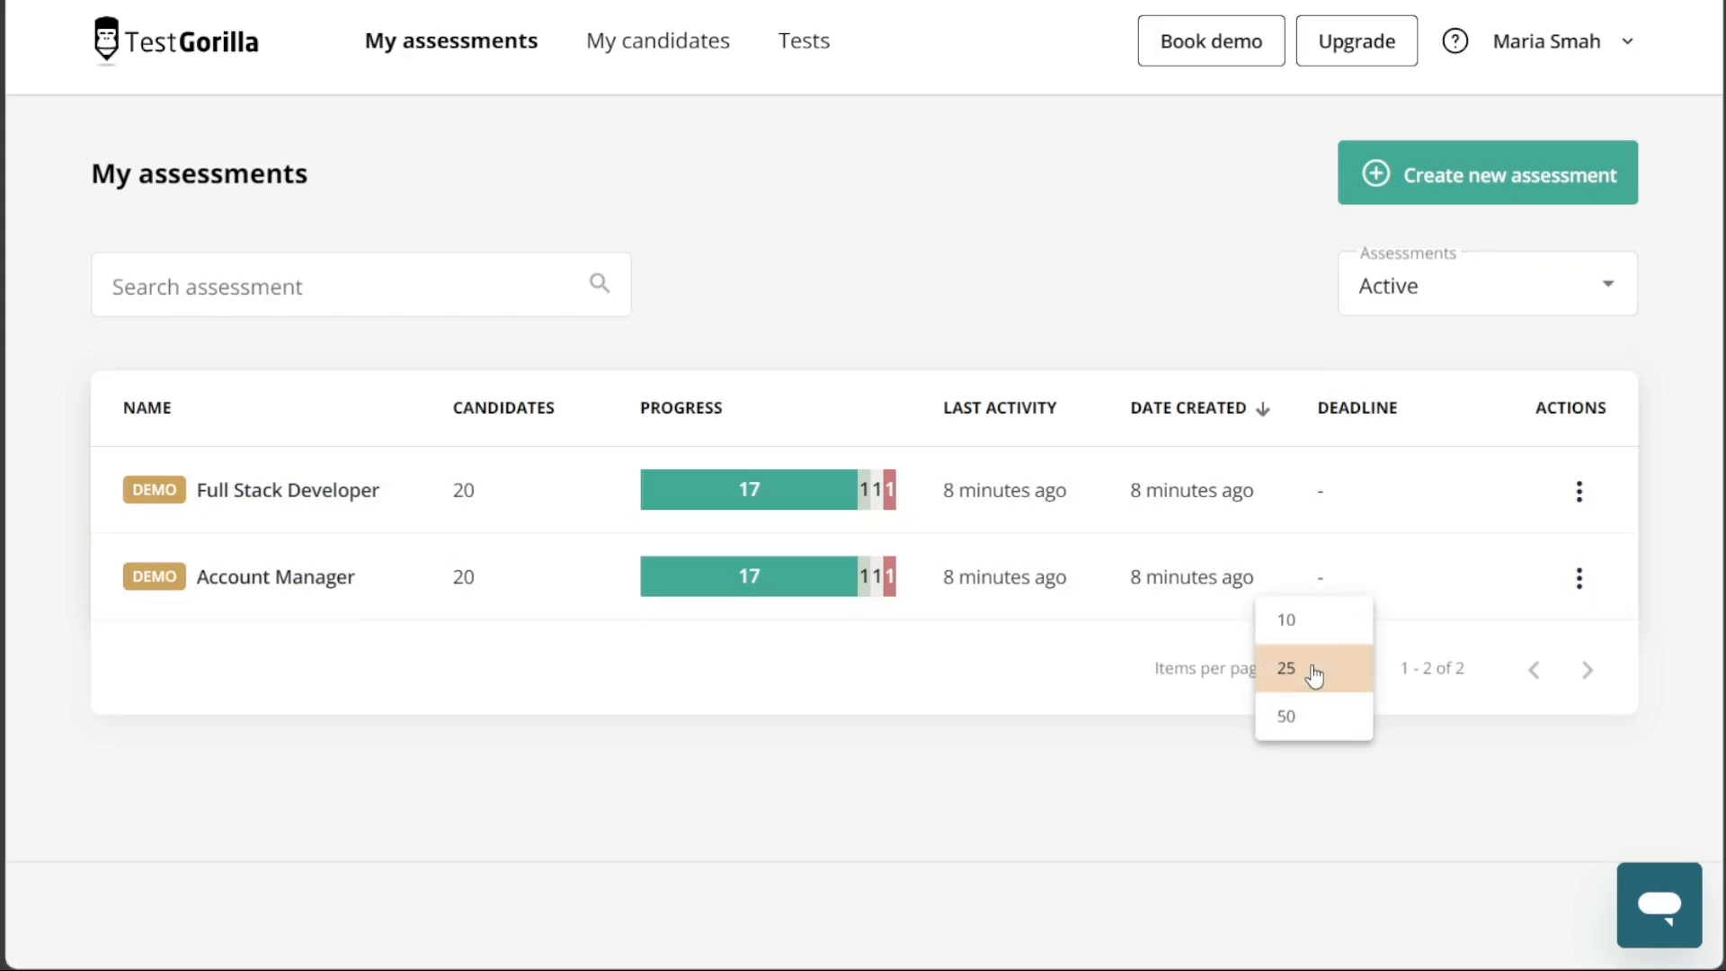
pyautogui.moveTo(1504, 190)
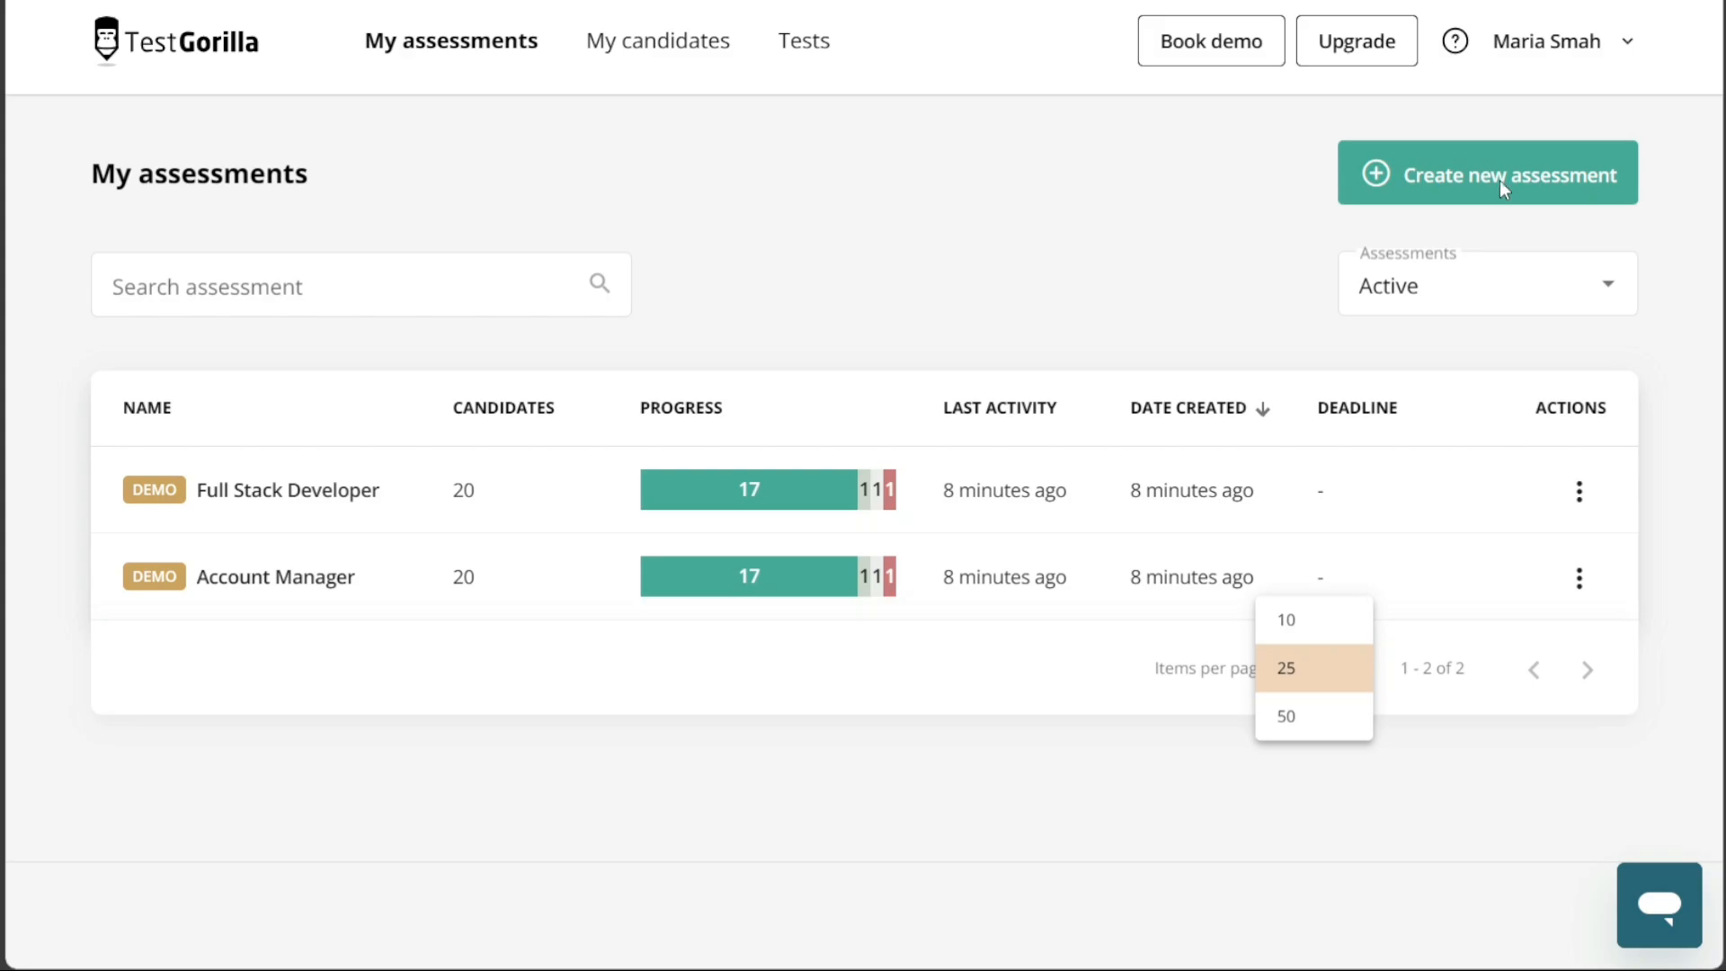
pyautogui.click(1285, 668)
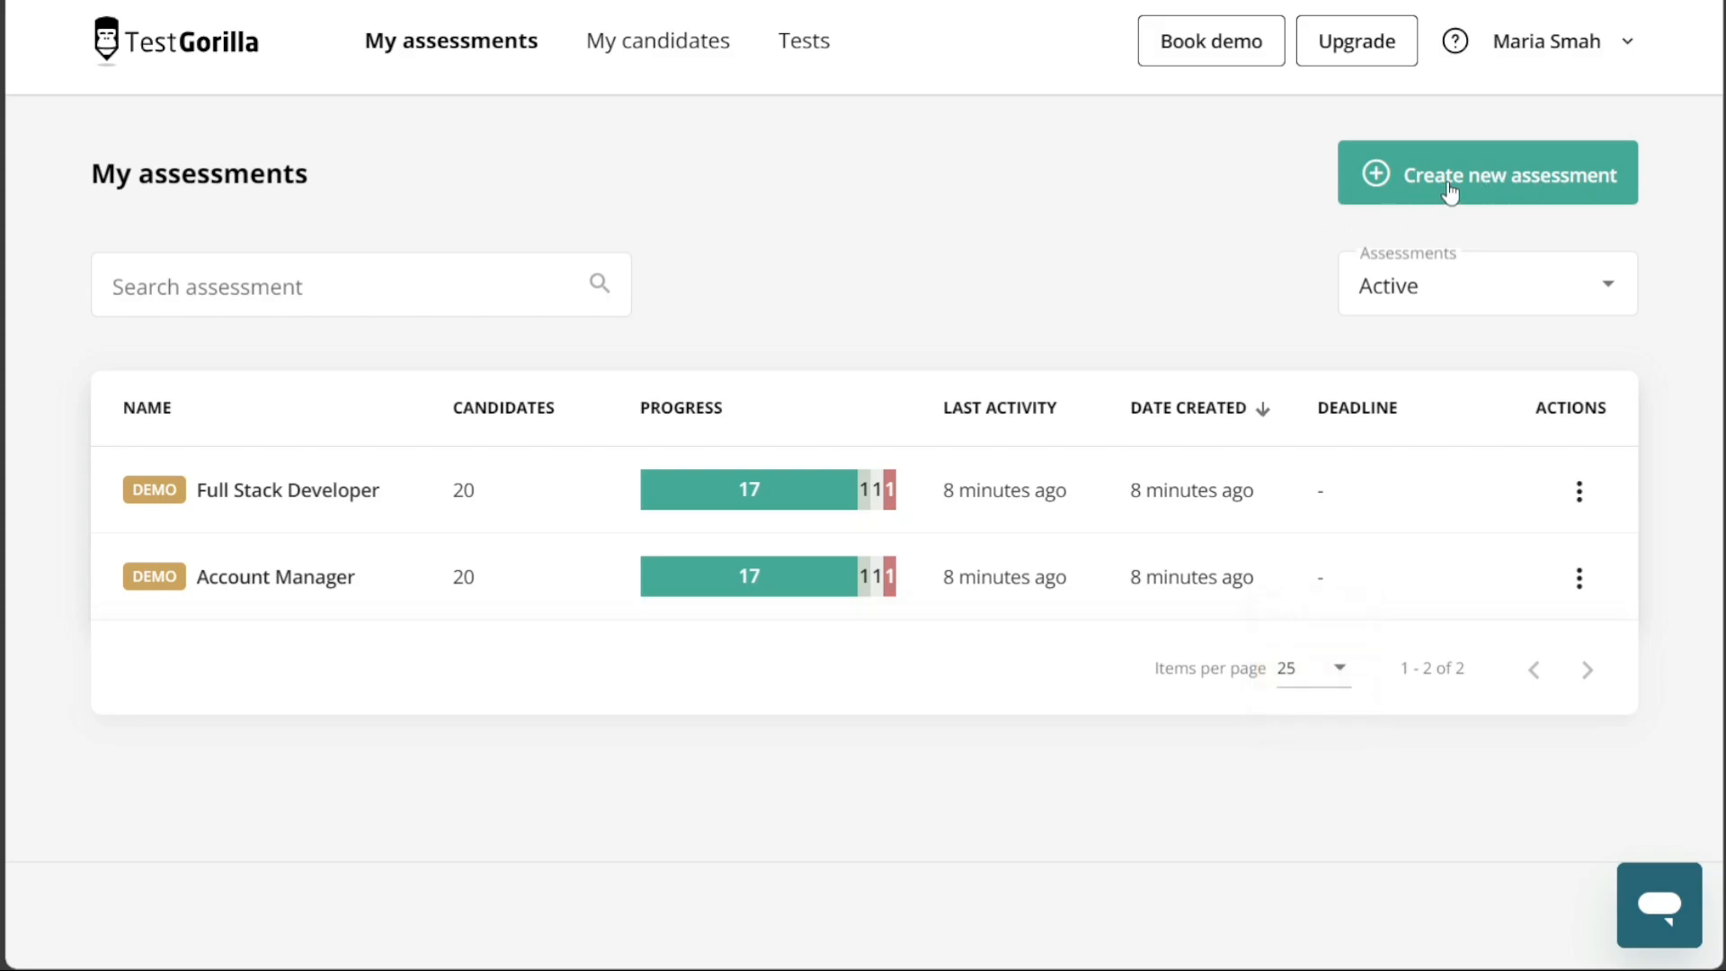
pyautogui.click(362, 284)
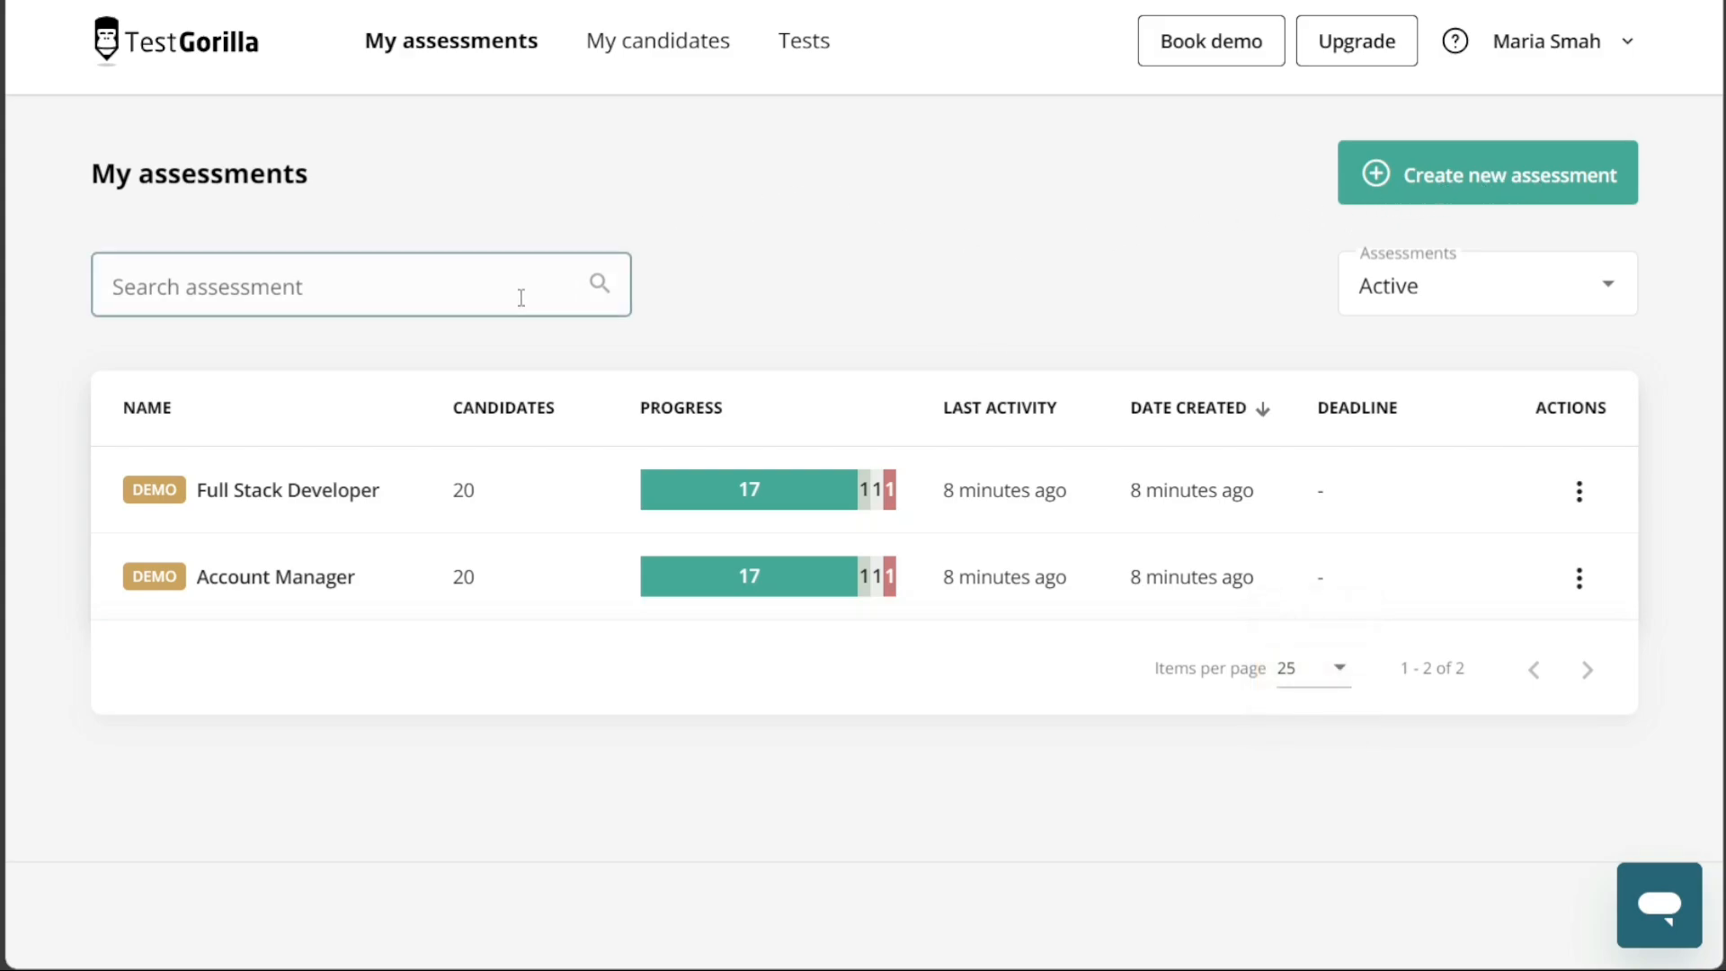
pyautogui.click(330, 286)
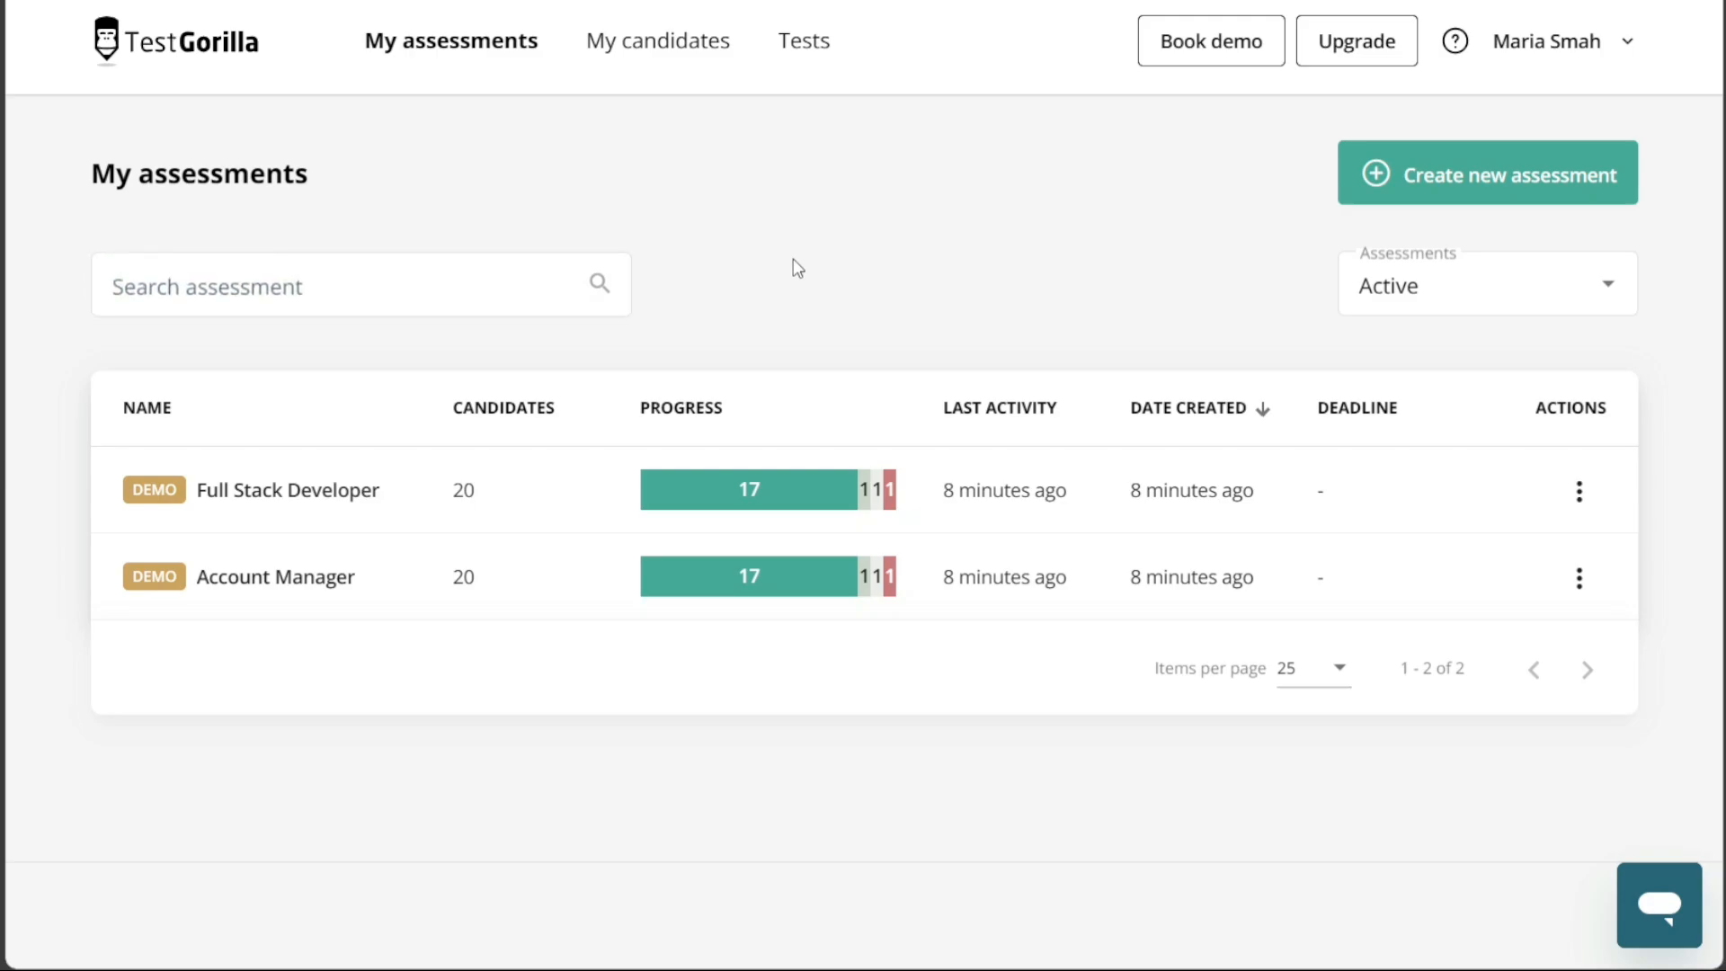
pyautogui.moveTo(657, 54)
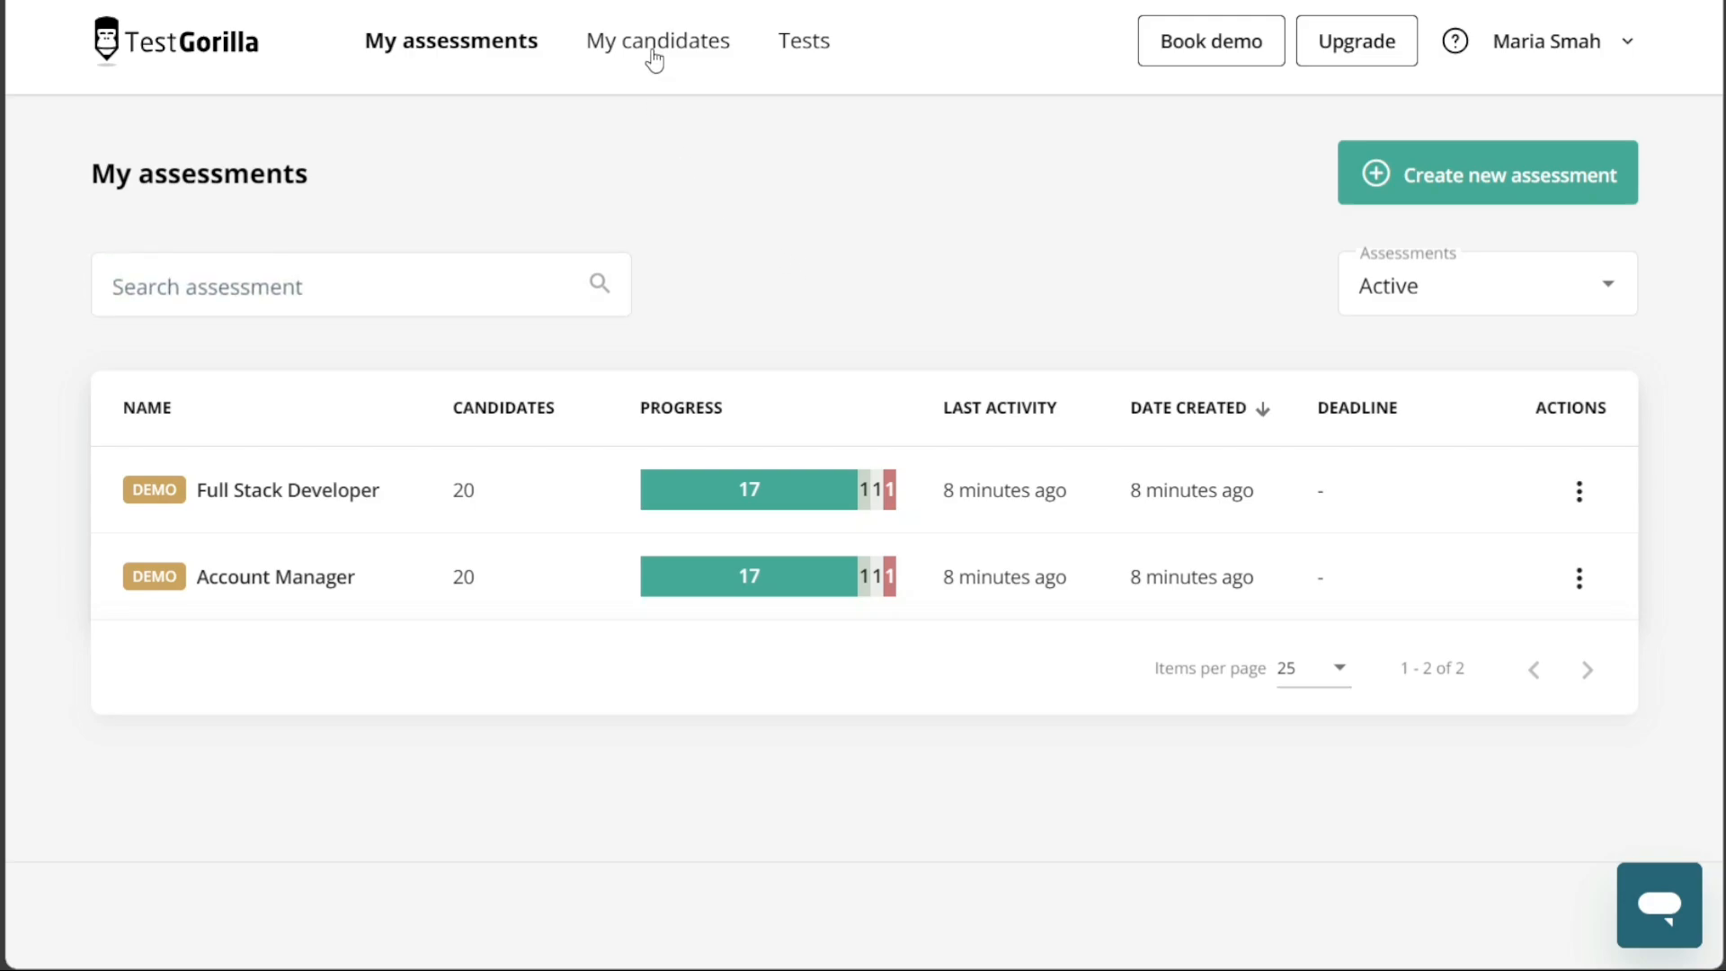
# Open My candidates, showing no candidates, and try the name search and Assessment filter.
pyautogui.click(658, 41)
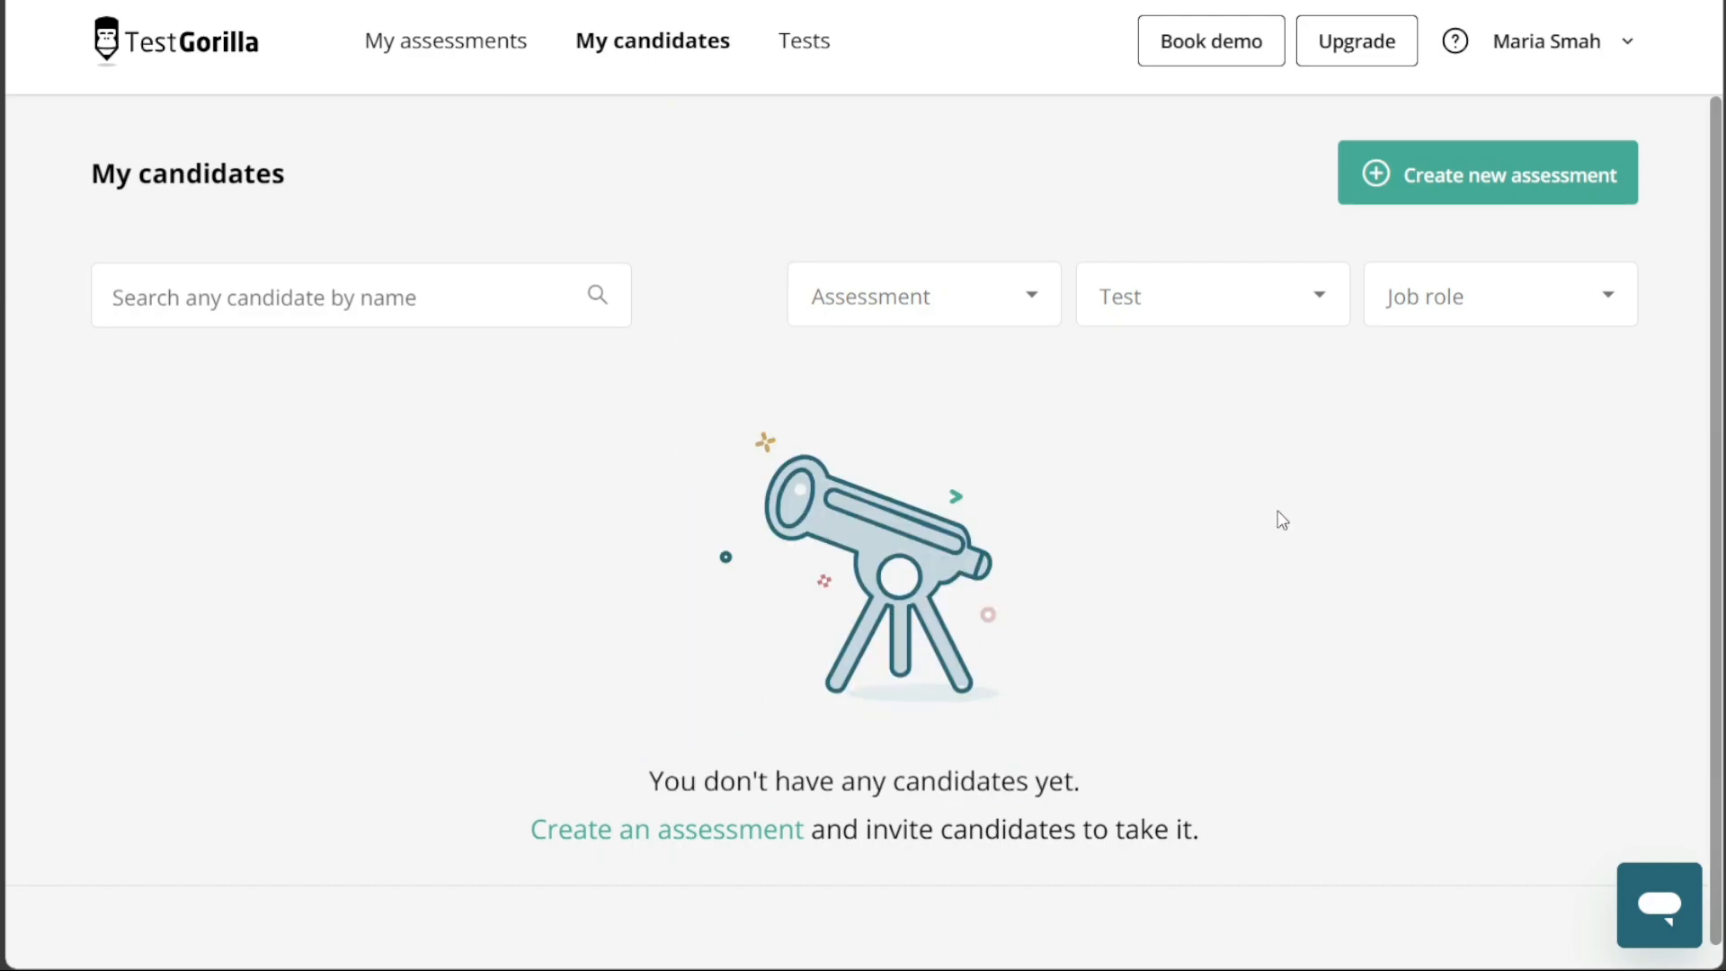
pyautogui.moveTo(967, 570)
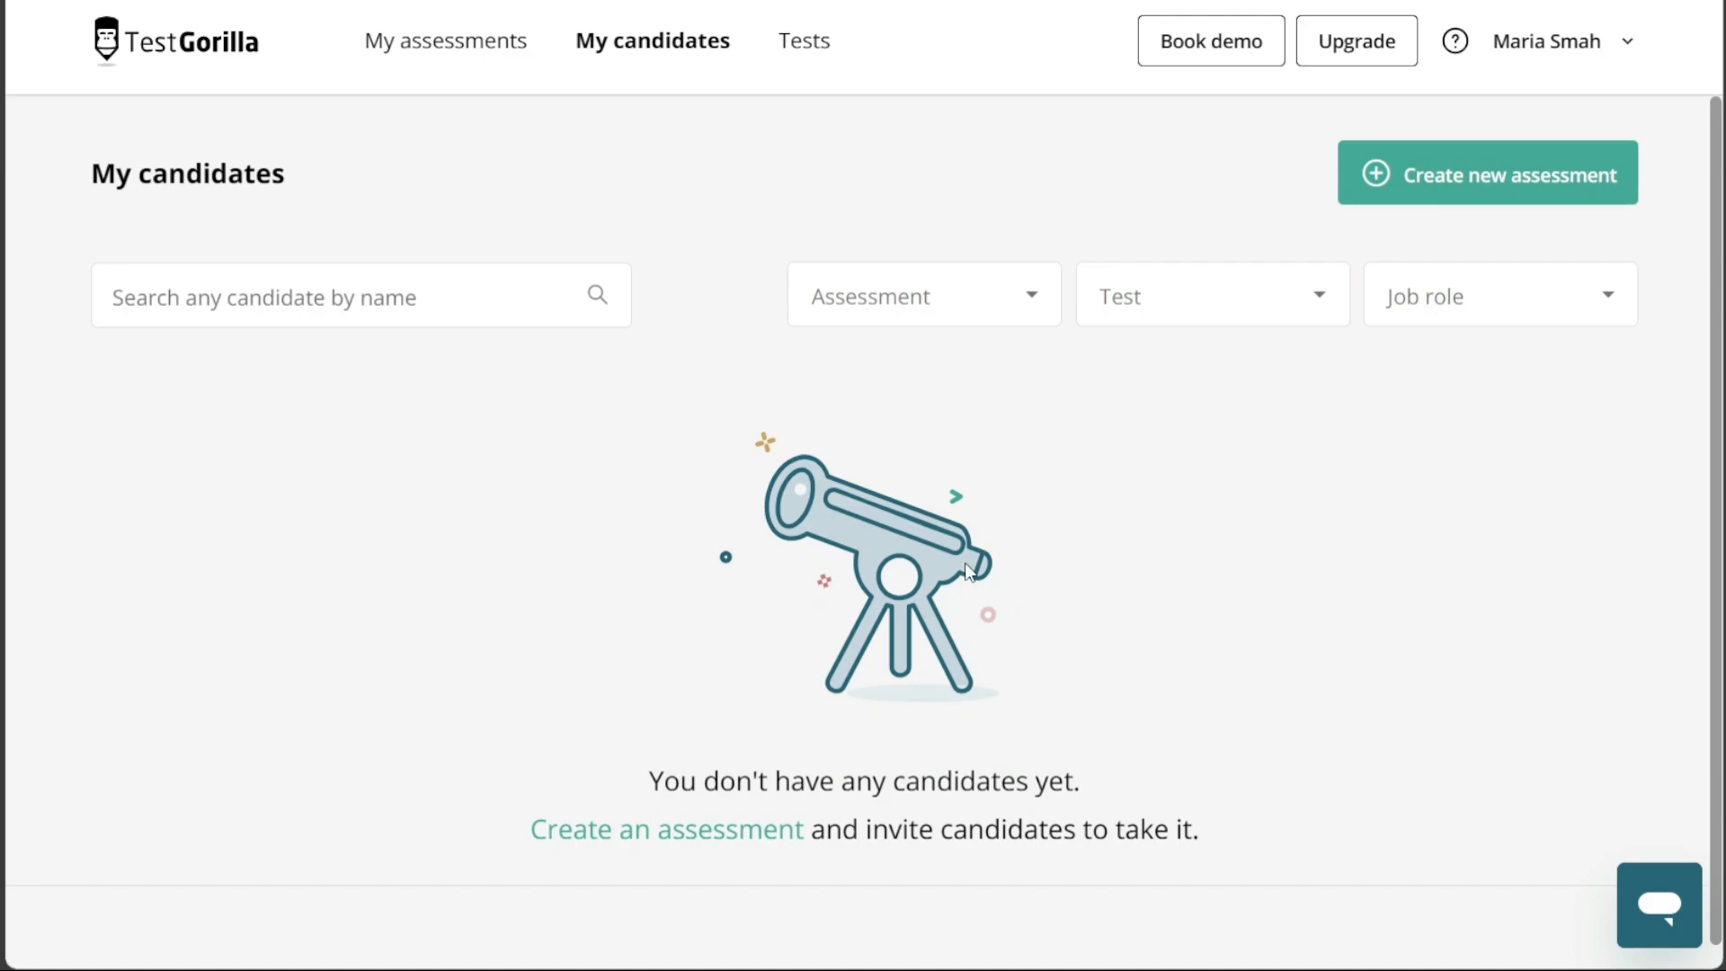
pyautogui.moveTo(1158, 431)
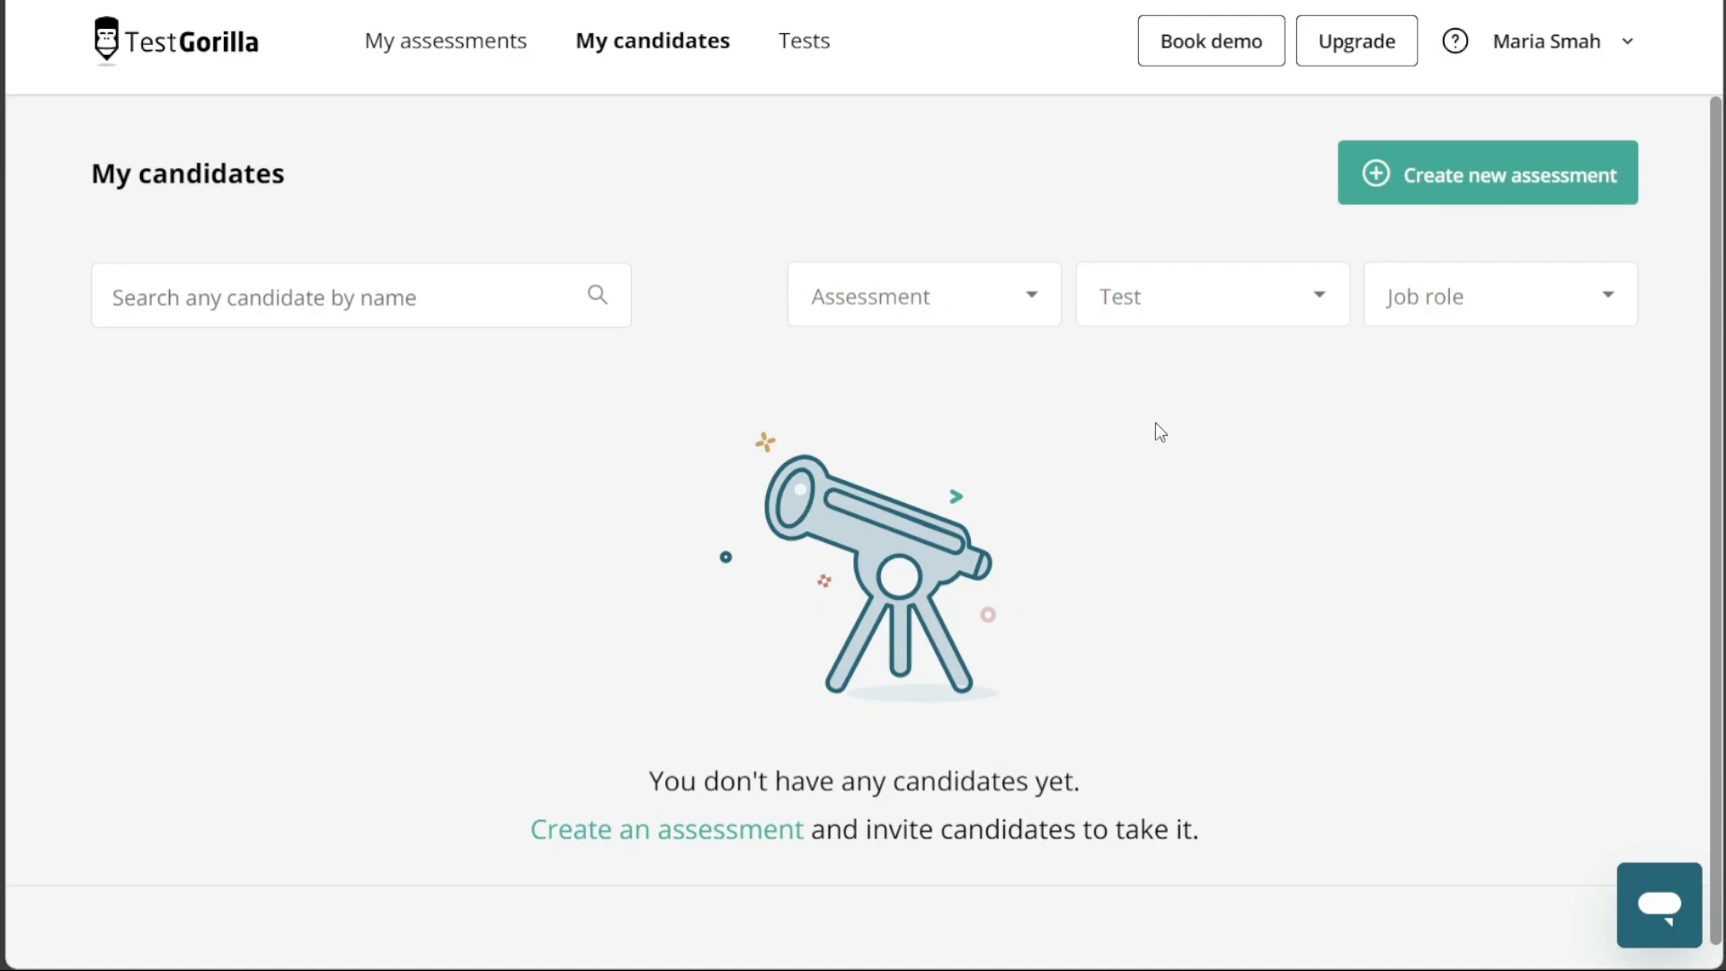
pyautogui.moveTo(1264, 381)
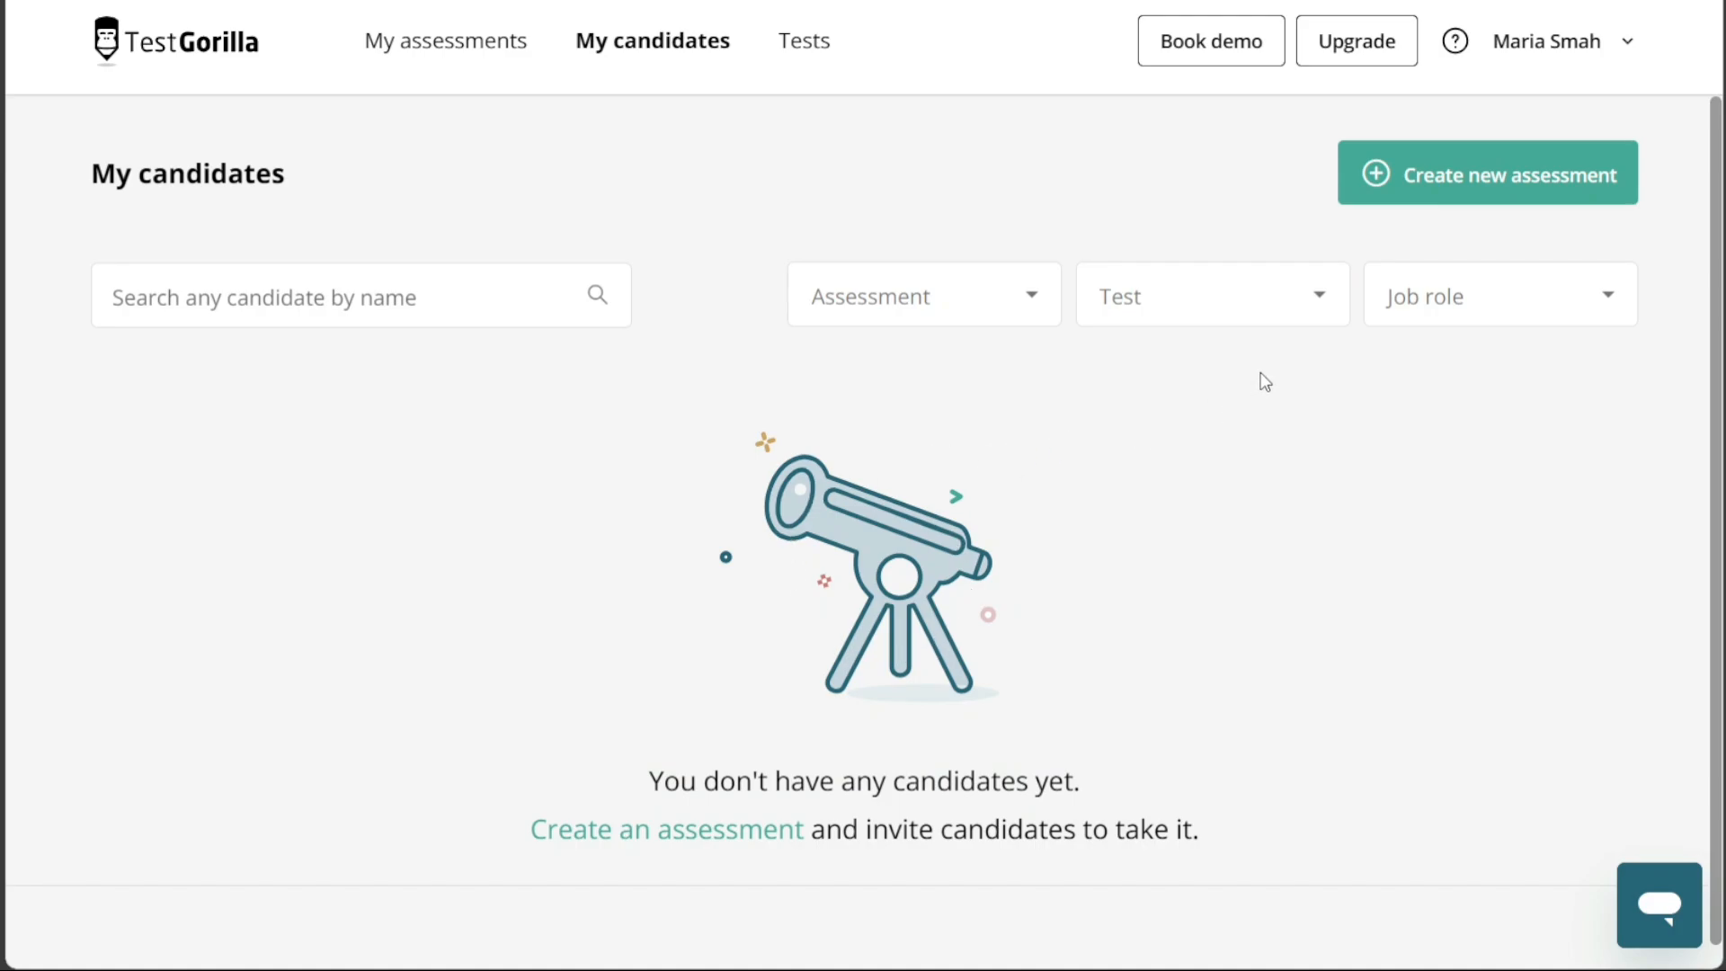
pyautogui.moveTo(706, 195)
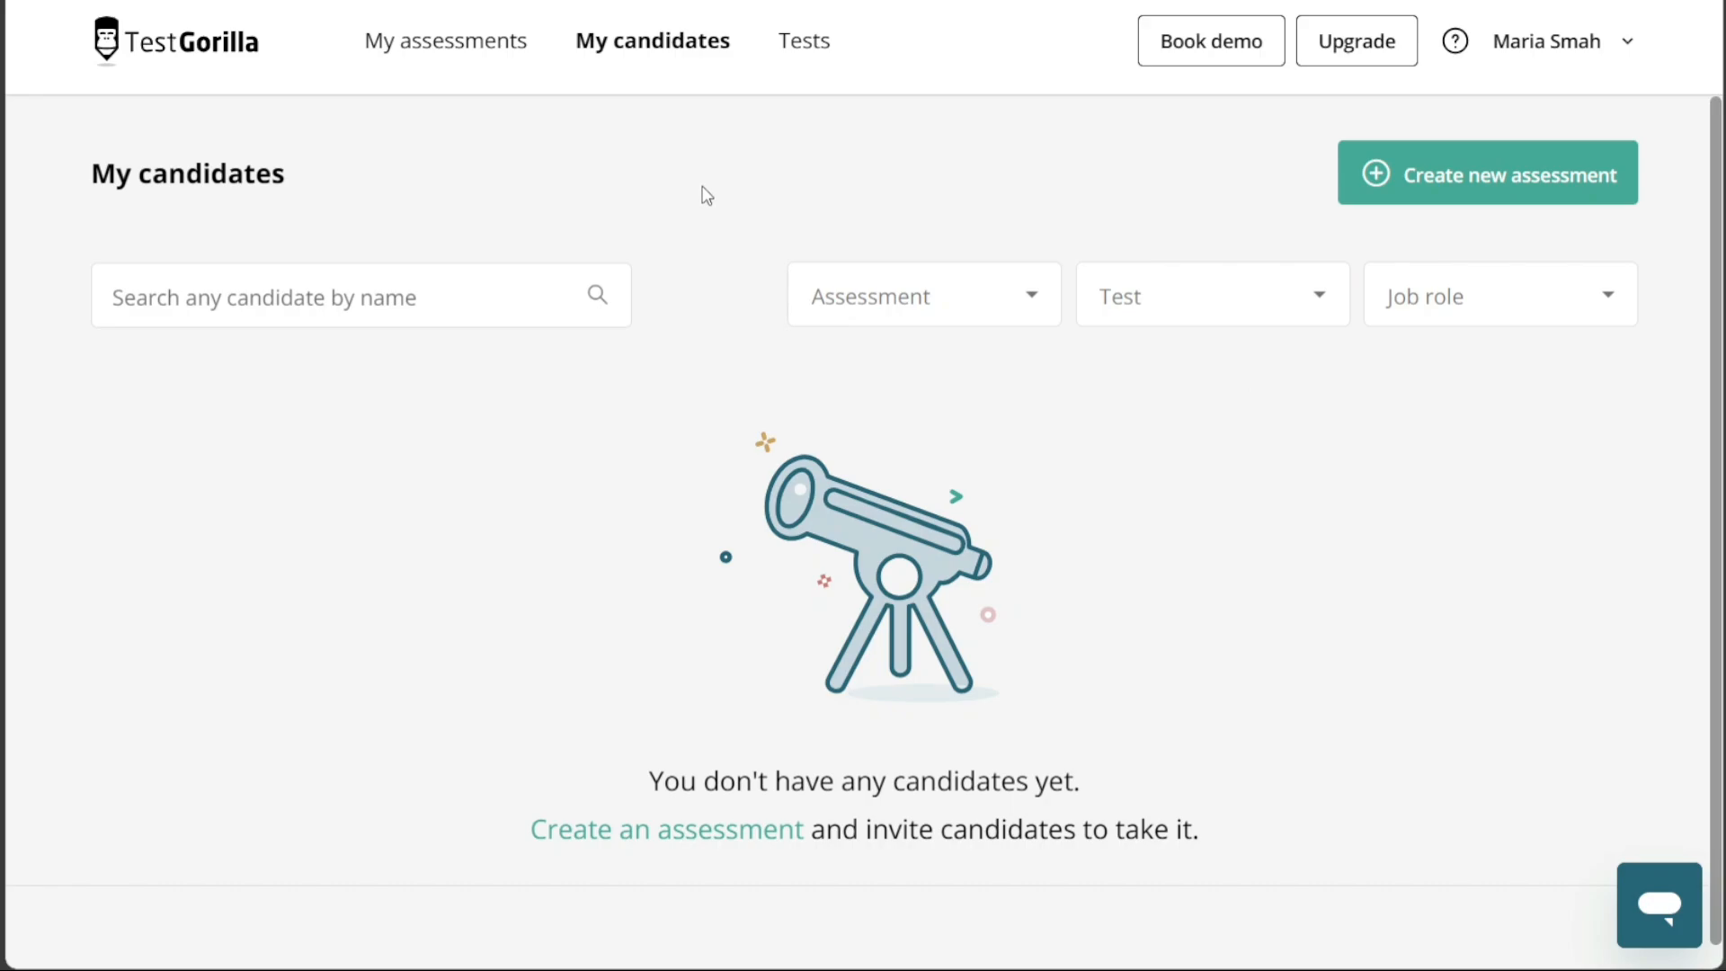
pyautogui.moveTo(1266, 225)
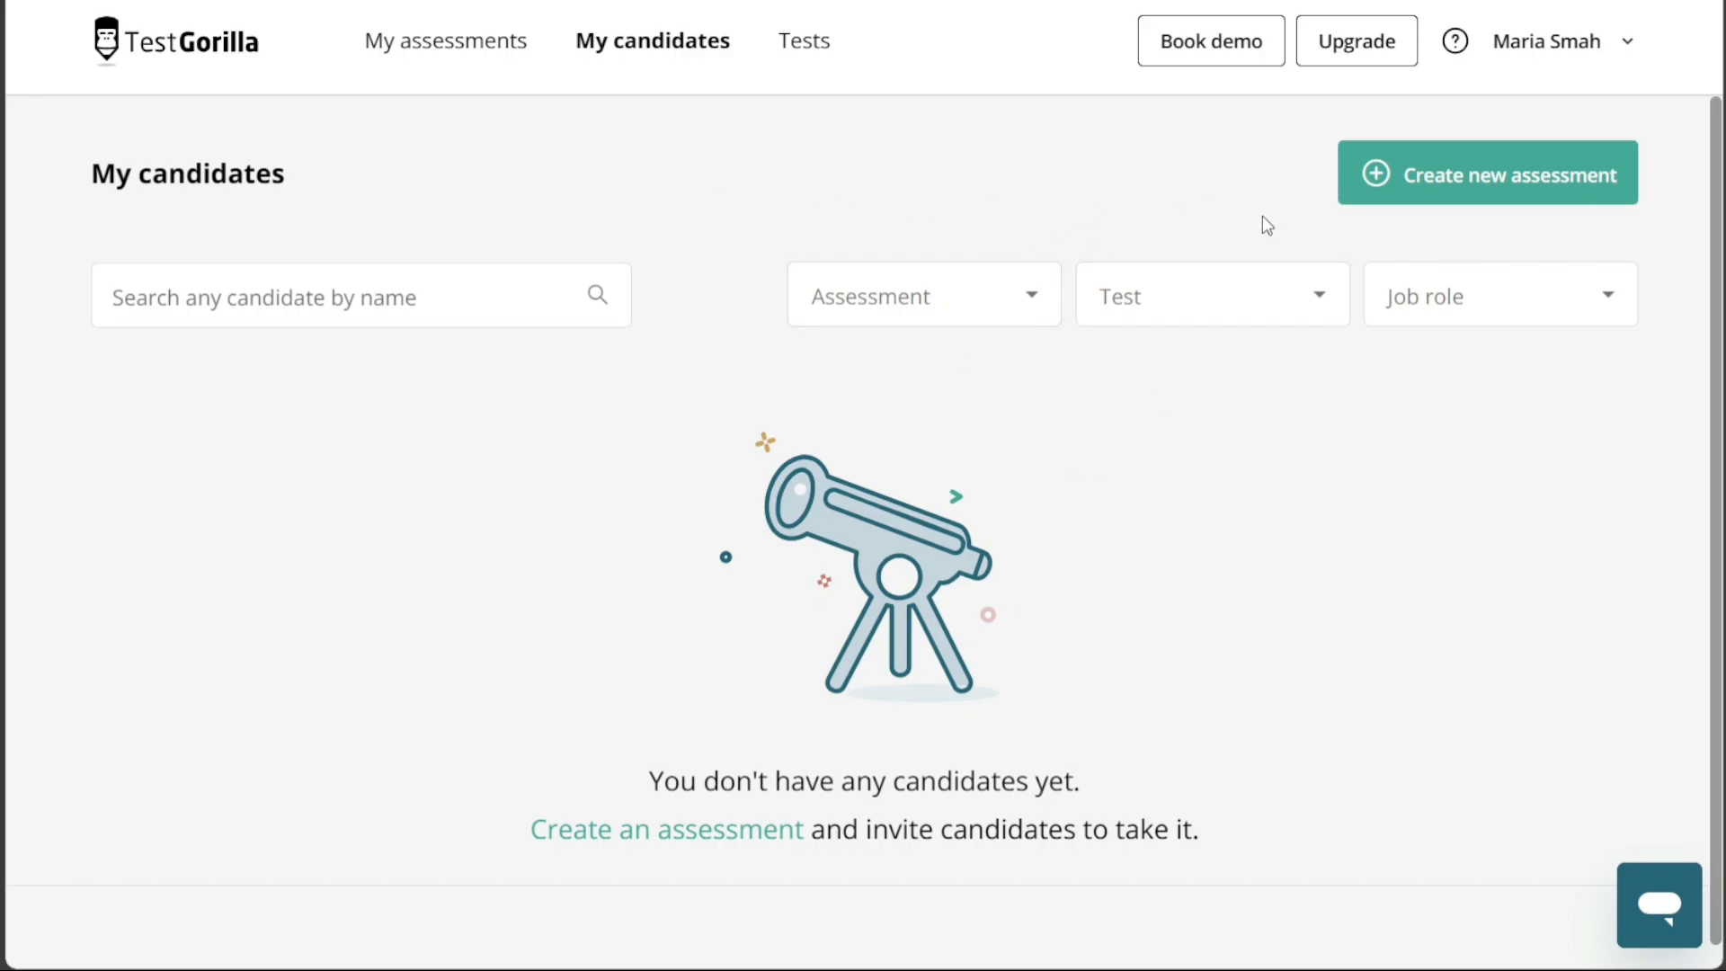
pyautogui.moveTo(1386, 221)
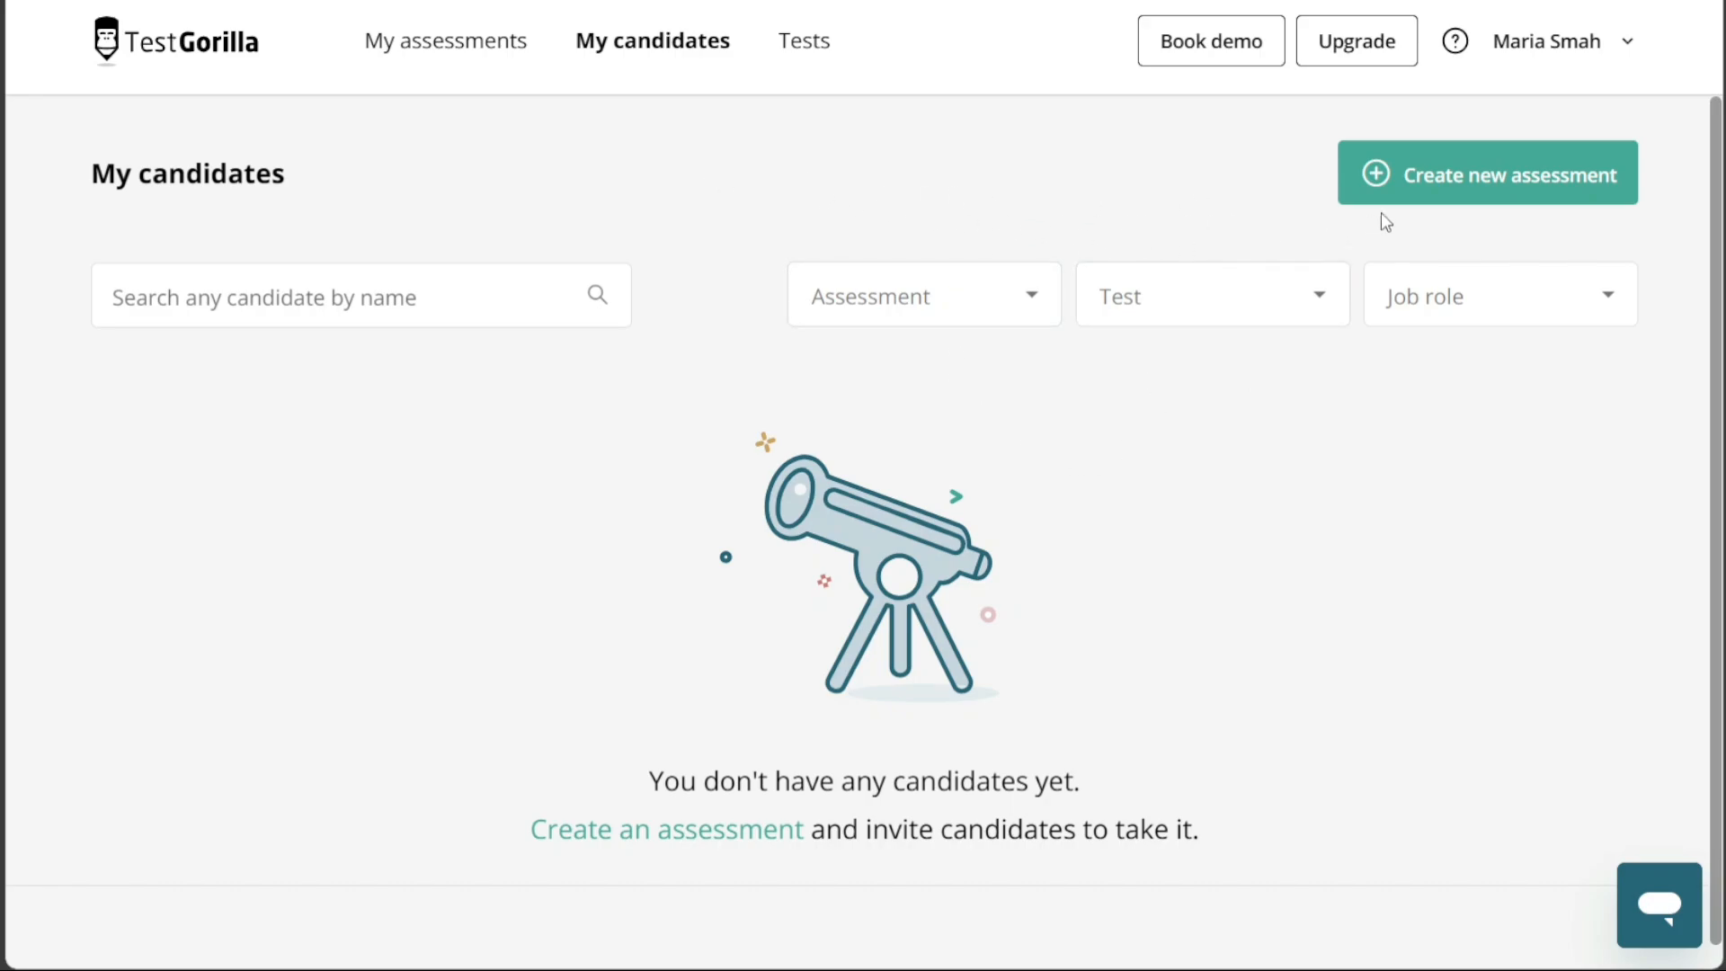
pyautogui.click(362, 296)
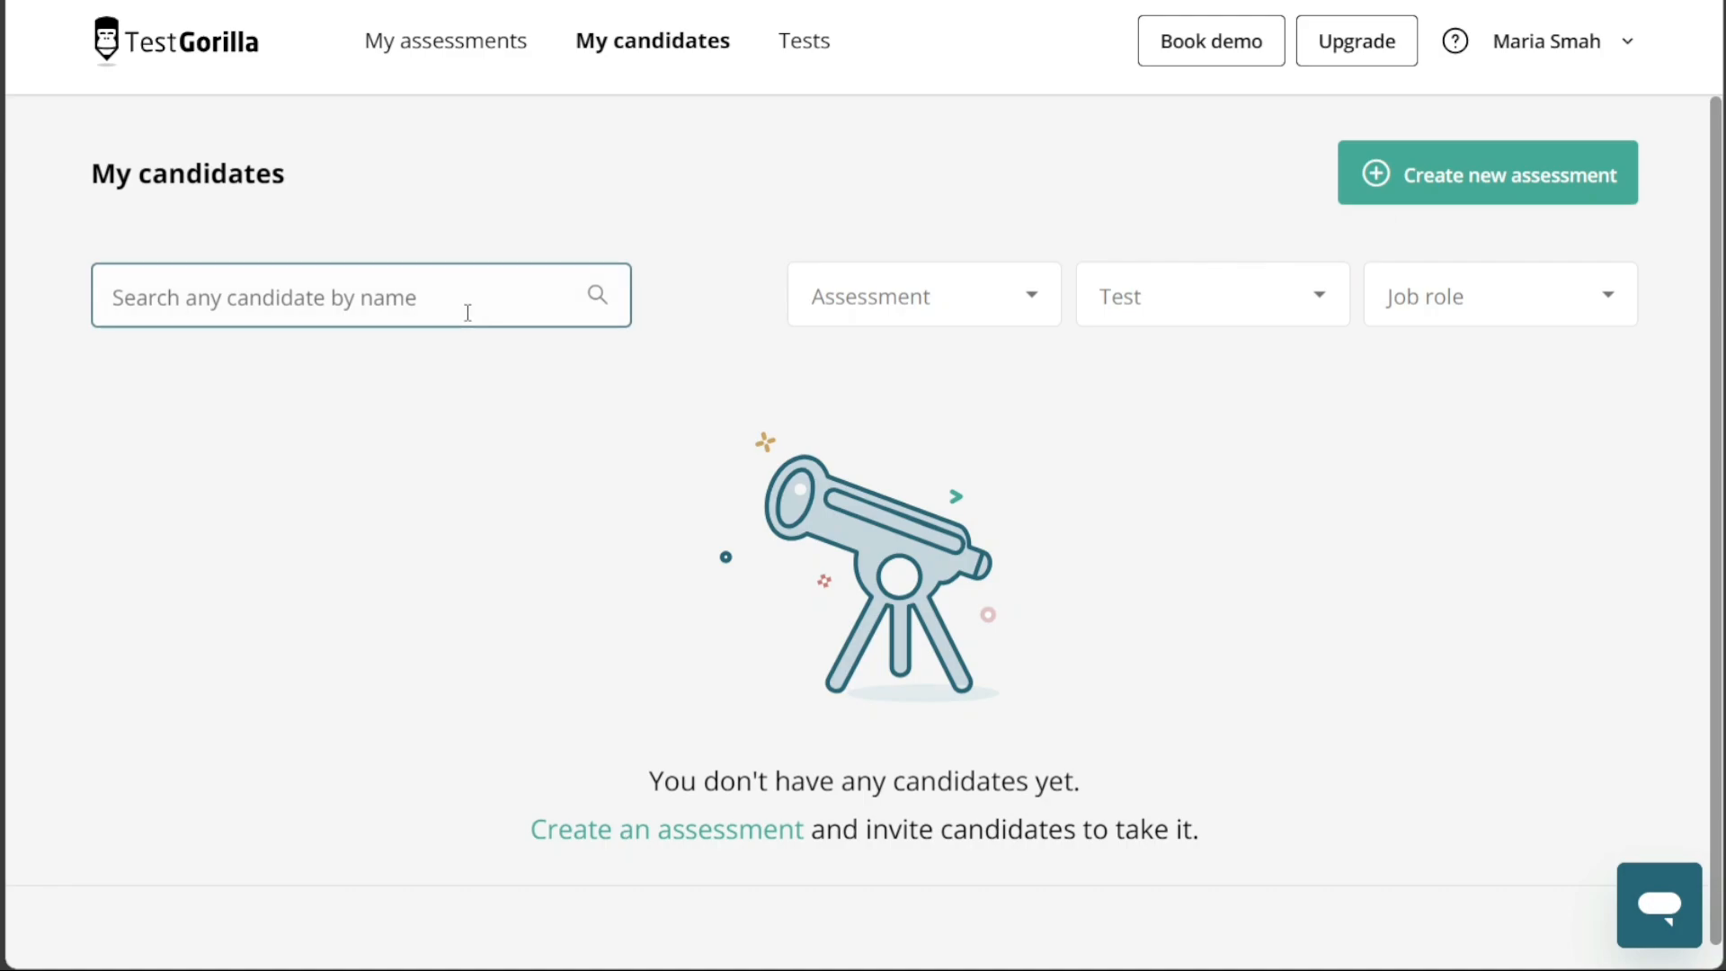
pyautogui.click(923, 294)
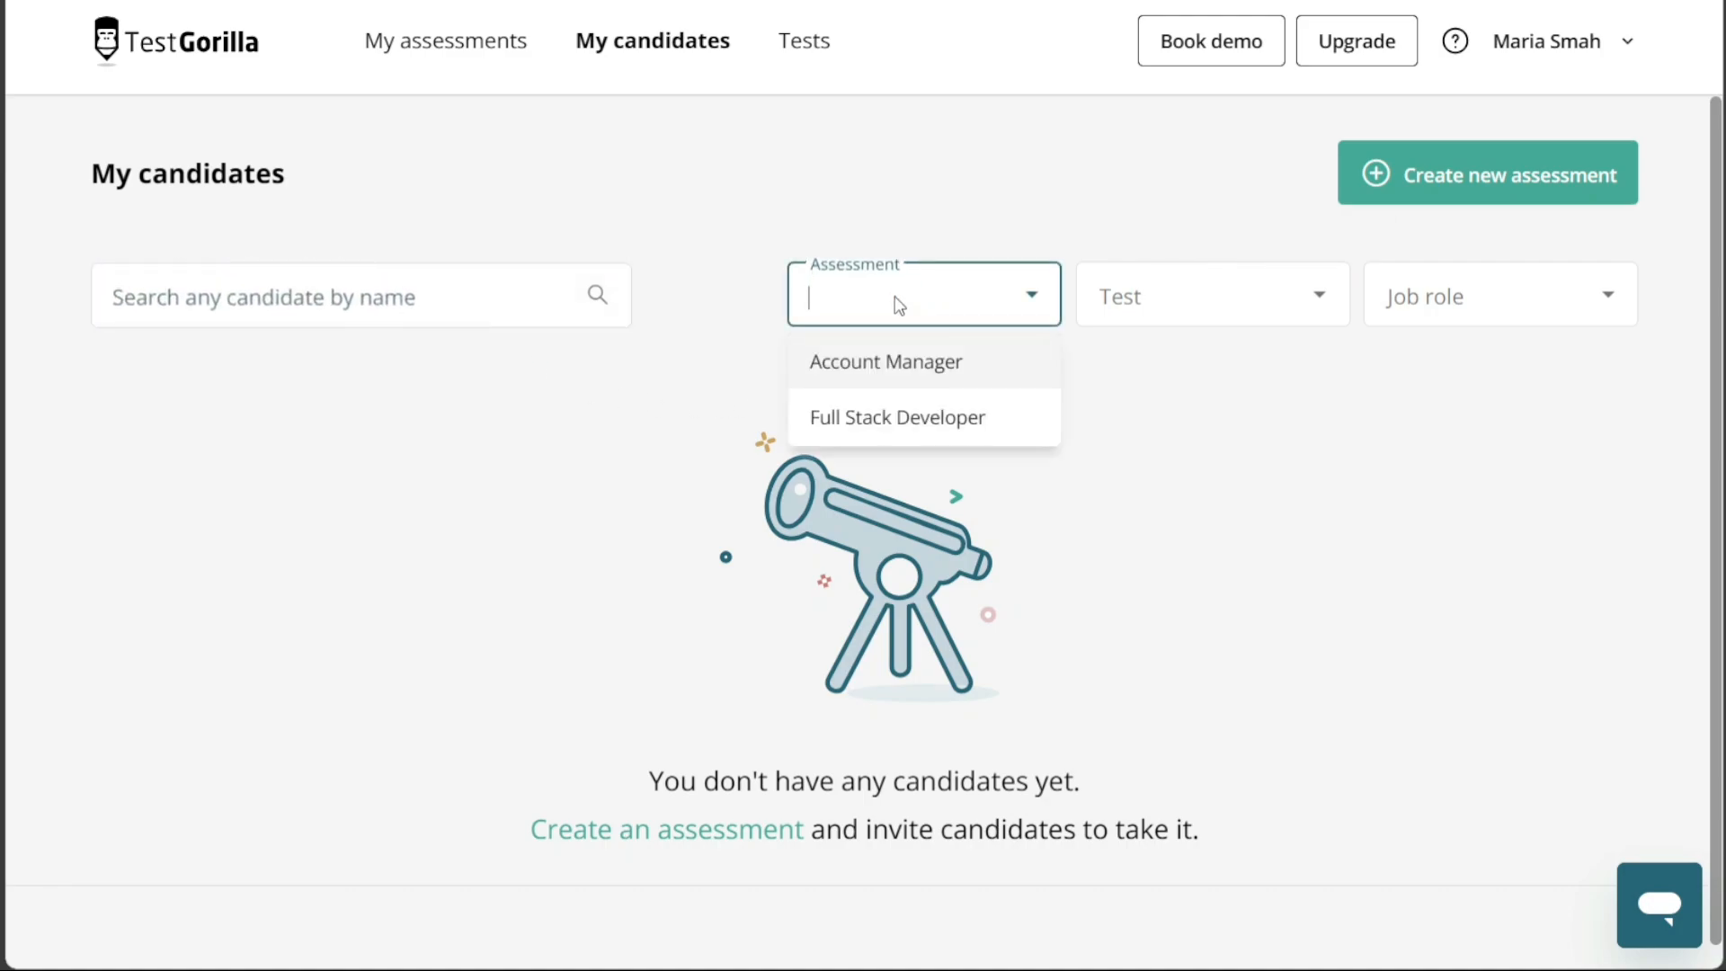
pyautogui.click(1210, 294)
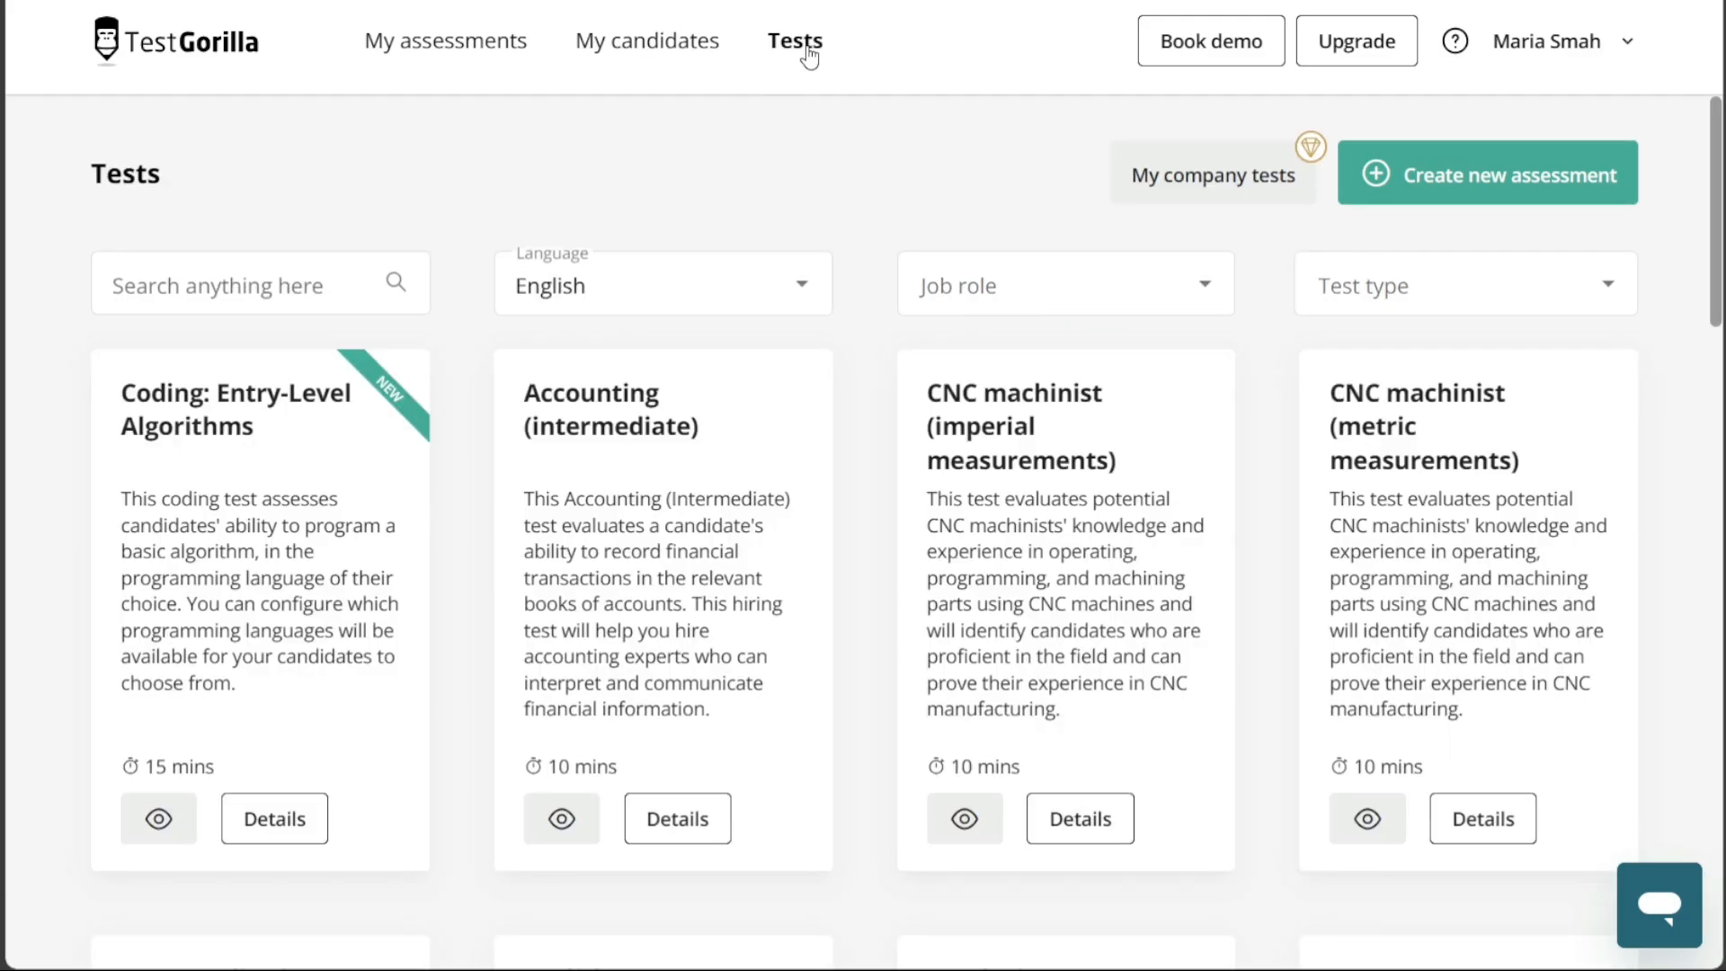
pyautogui.moveTo(504, 406)
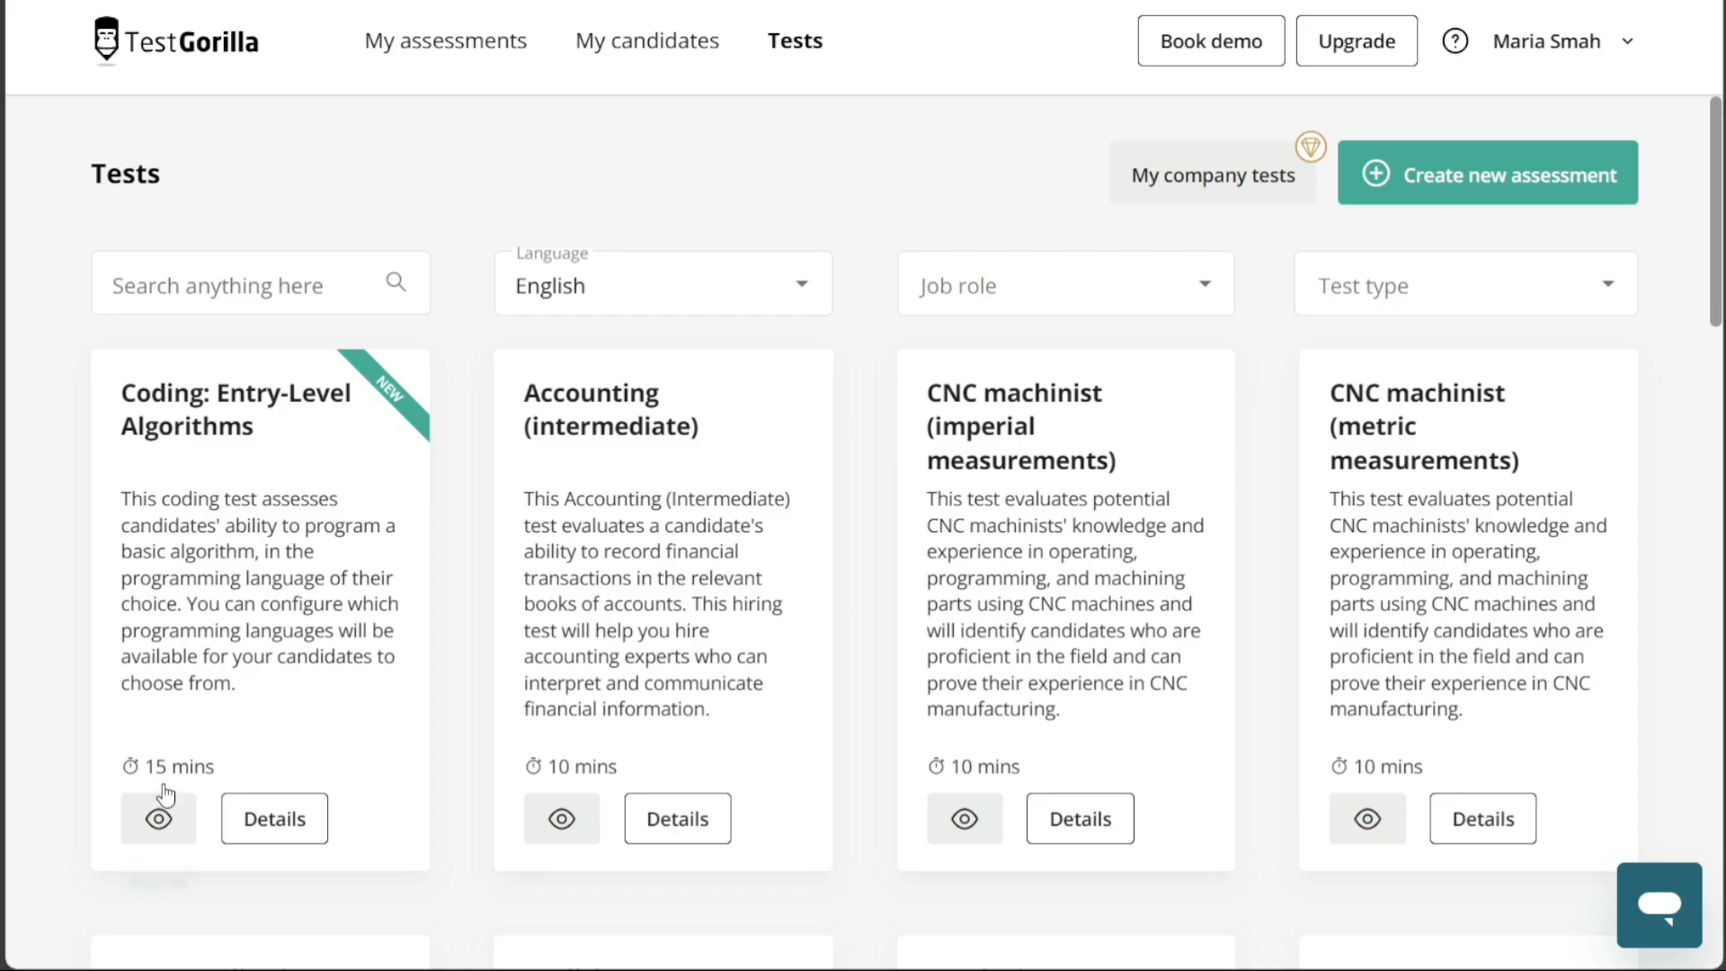
pyautogui.moveTo(967, 491)
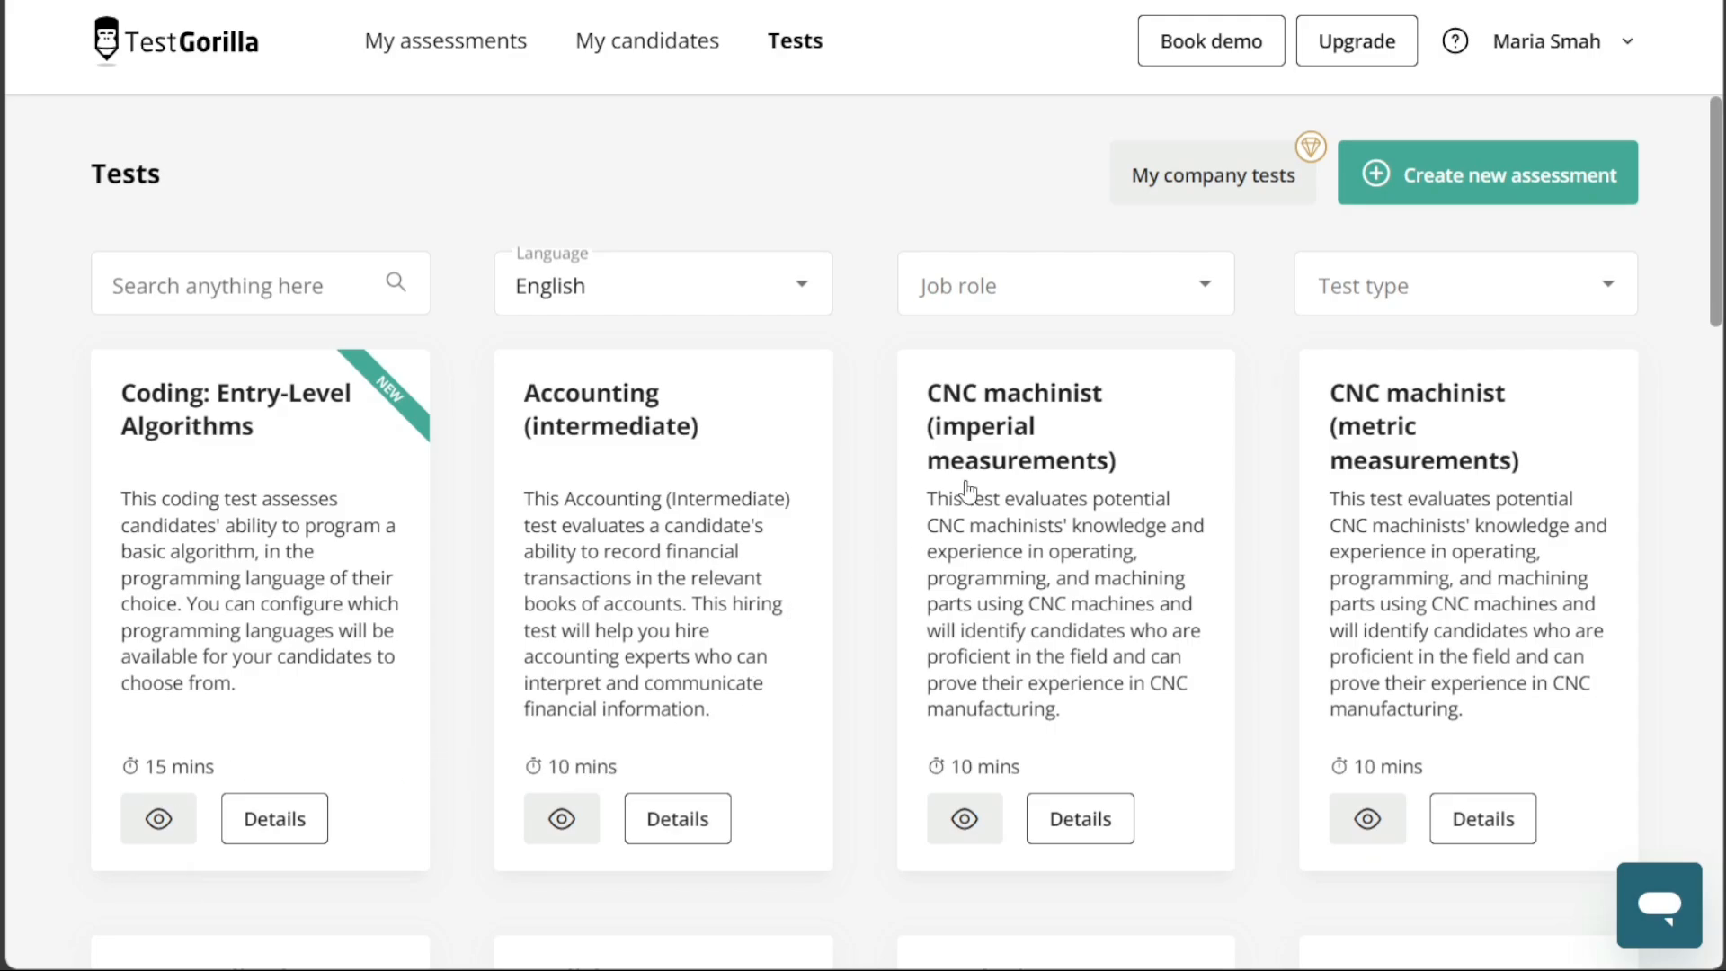
pyautogui.click(1065, 283)
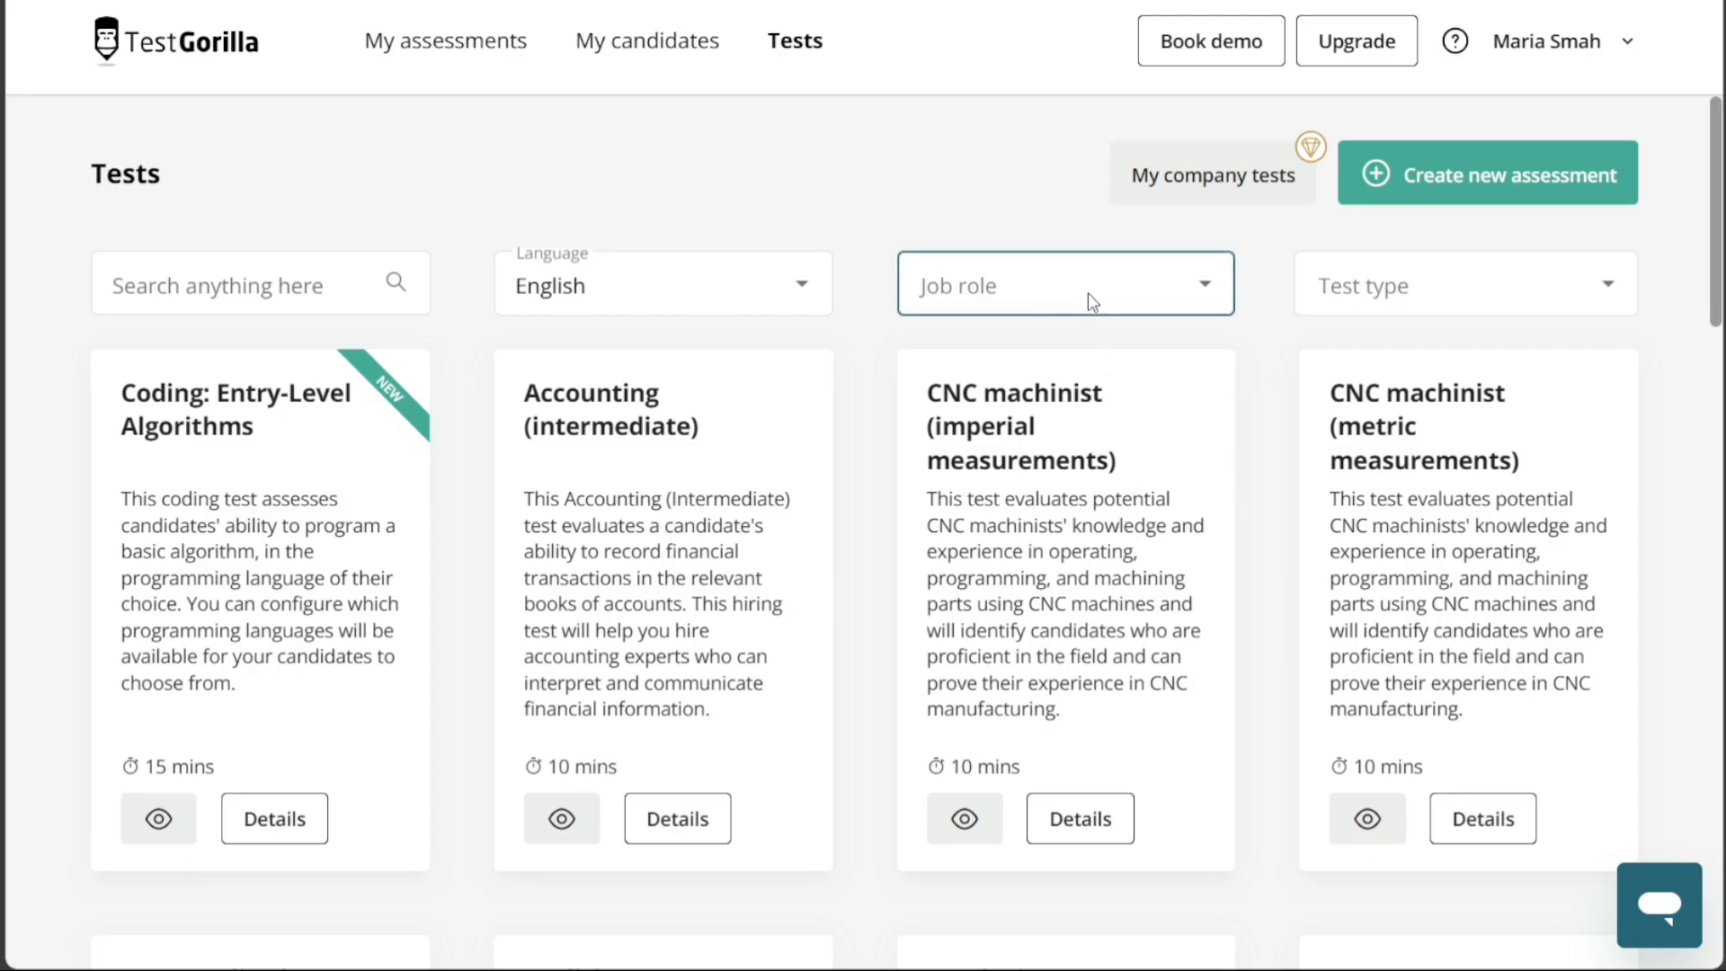
pyautogui.click(1063, 283)
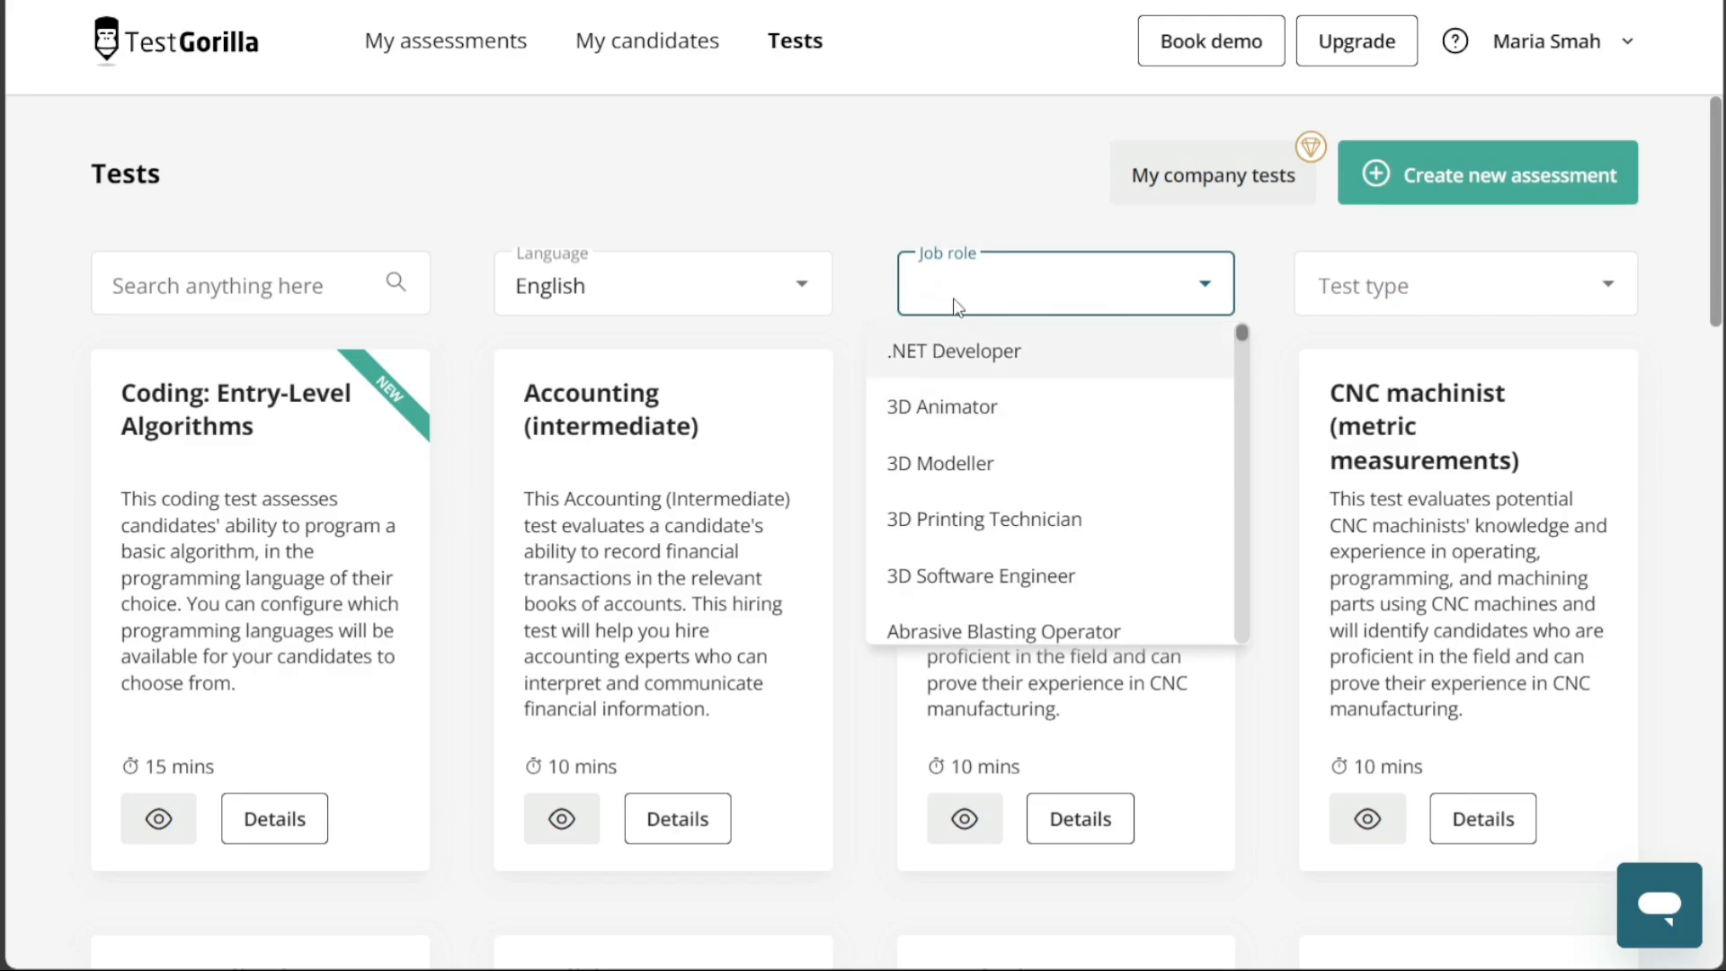
pyautogui.moveTo(945, 215)
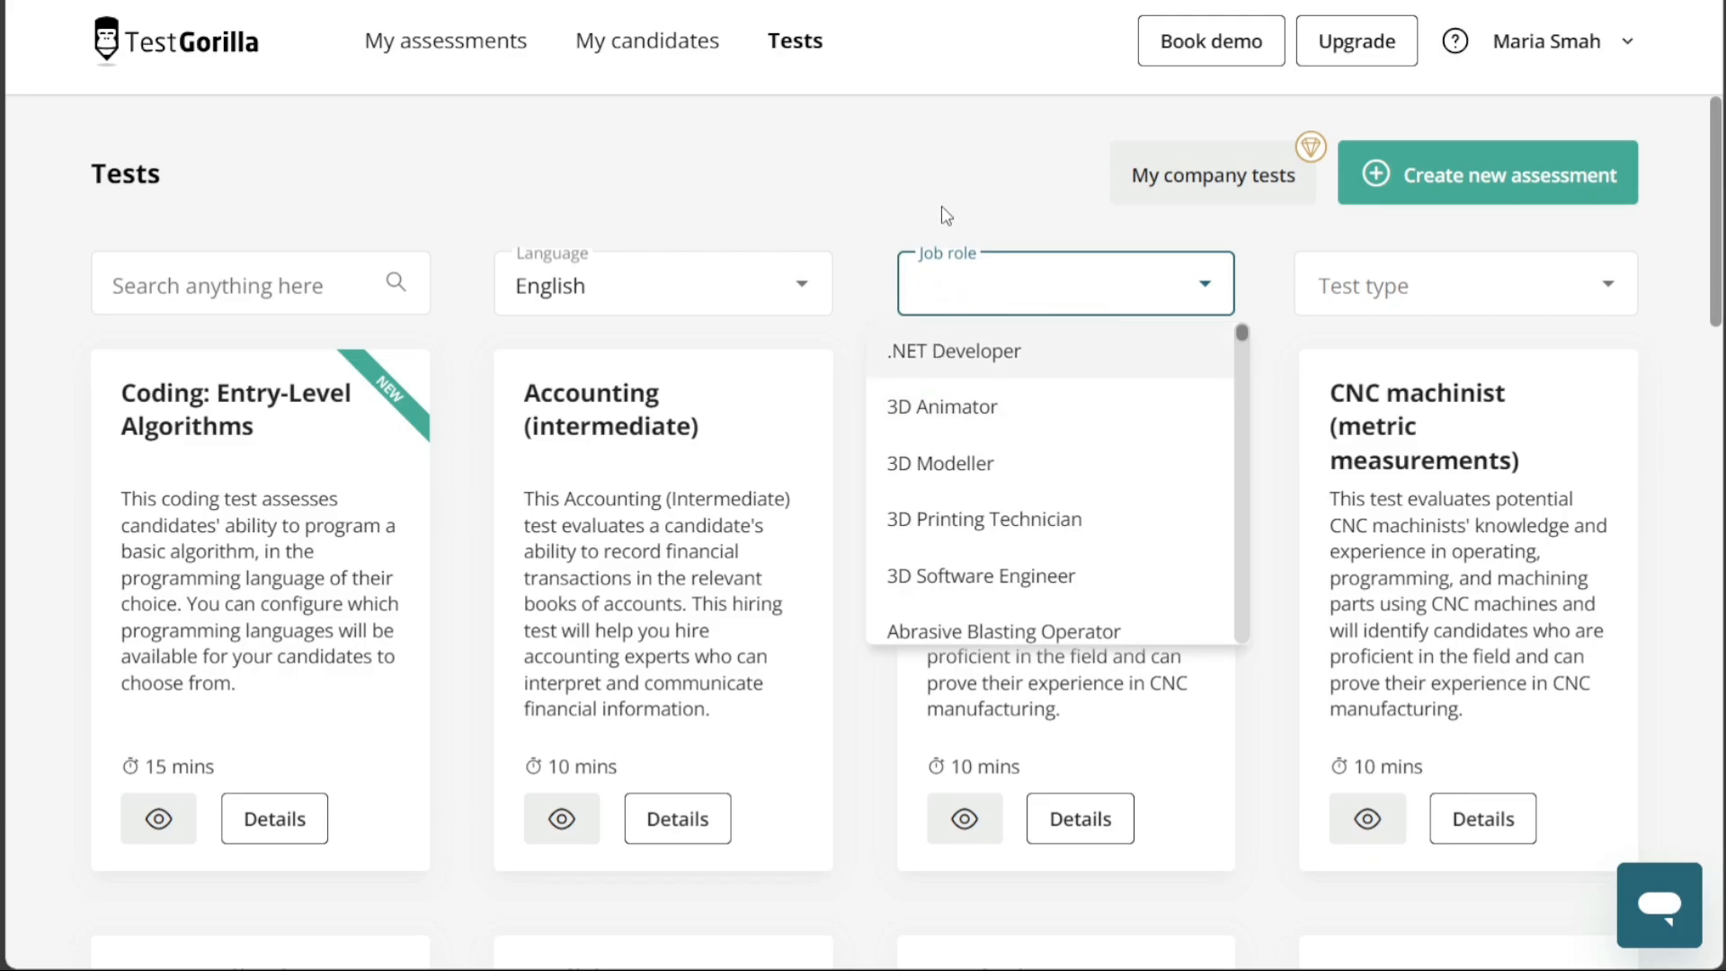
pyautogui.moveTo(1011, 210)
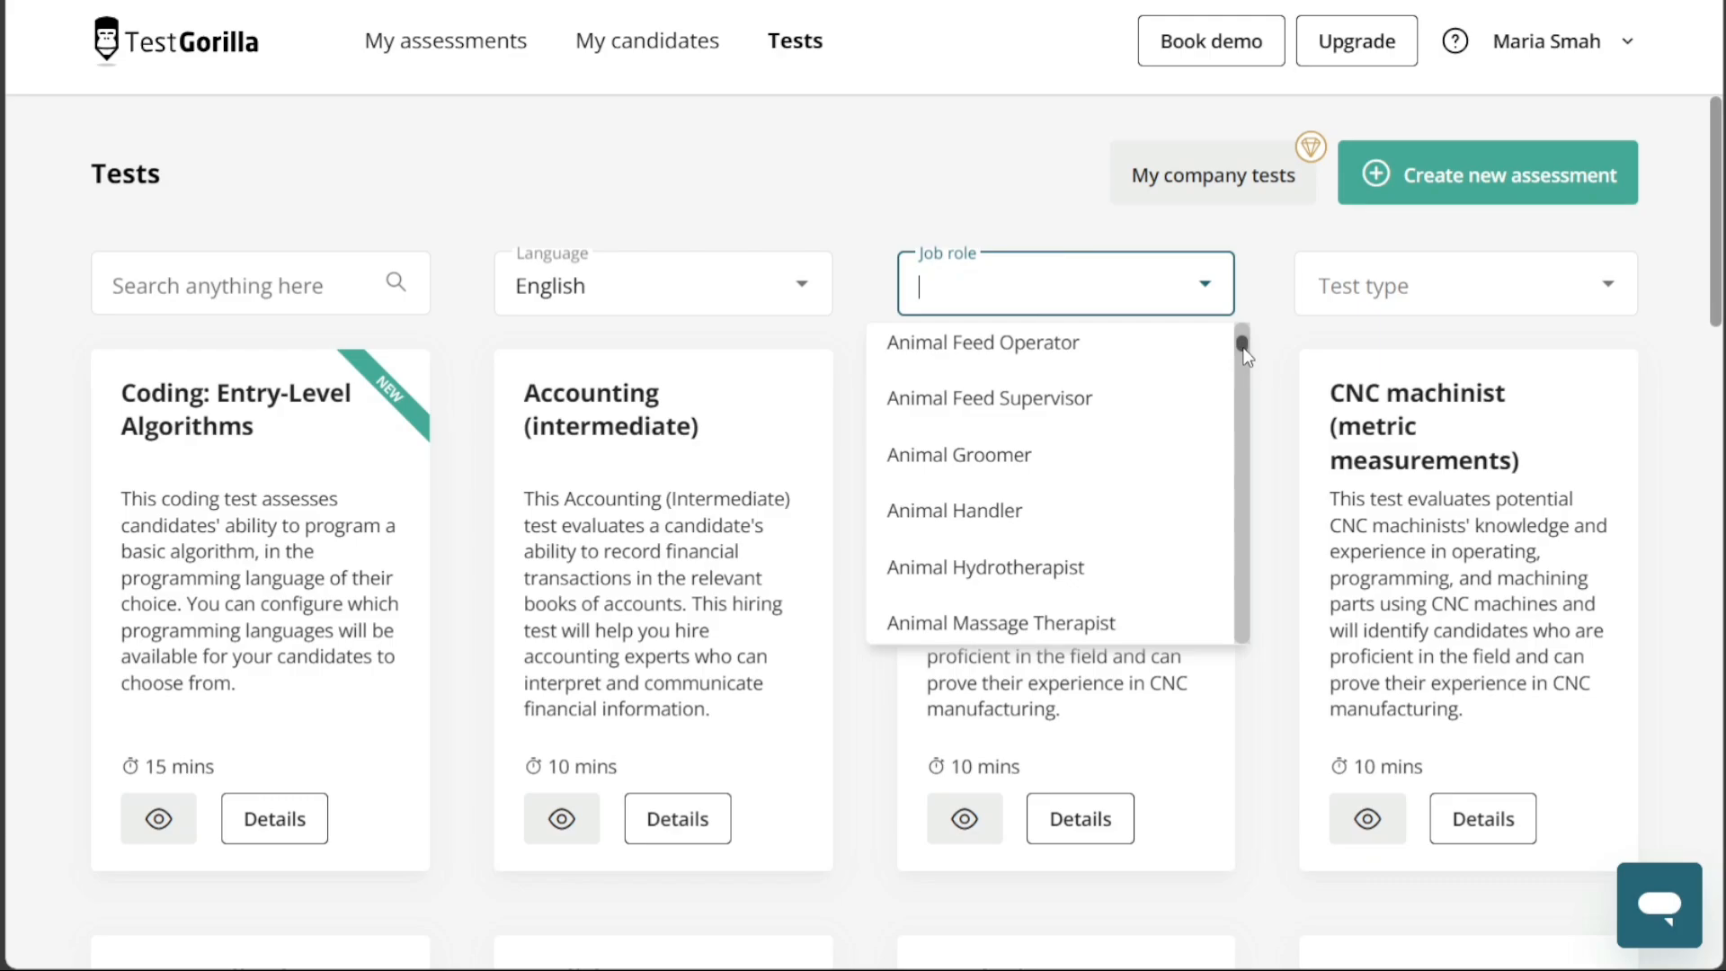
pyautogui.scroll(-3)
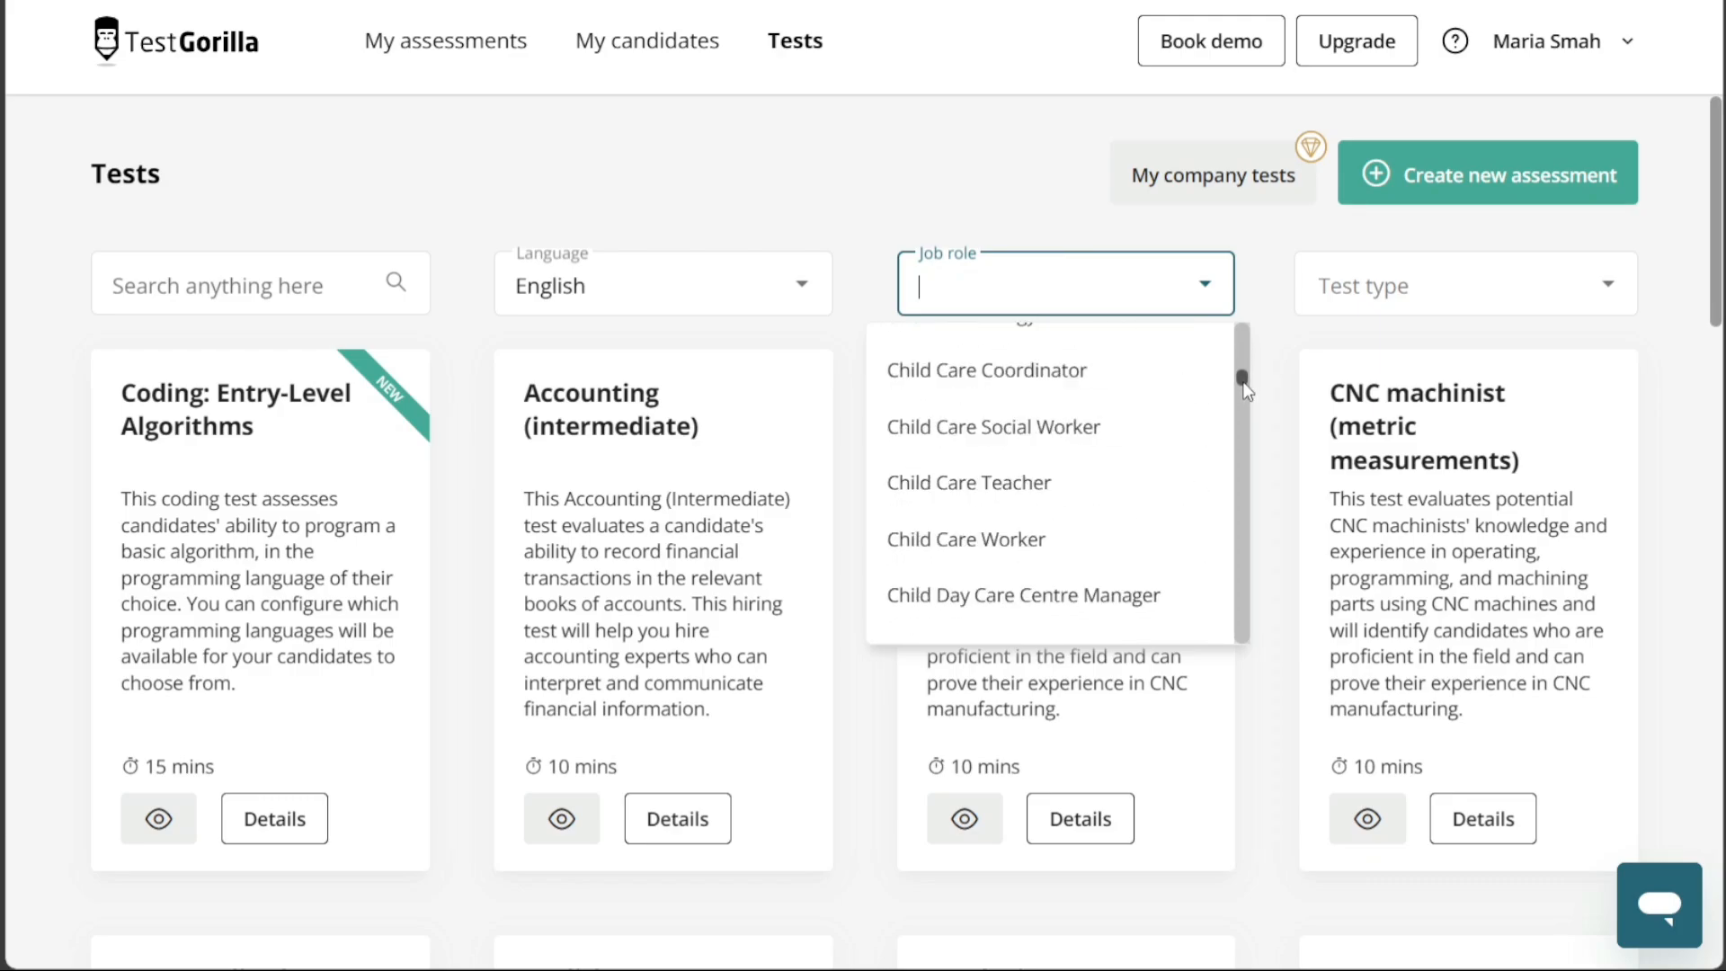
pyautogui.scroll(-3)
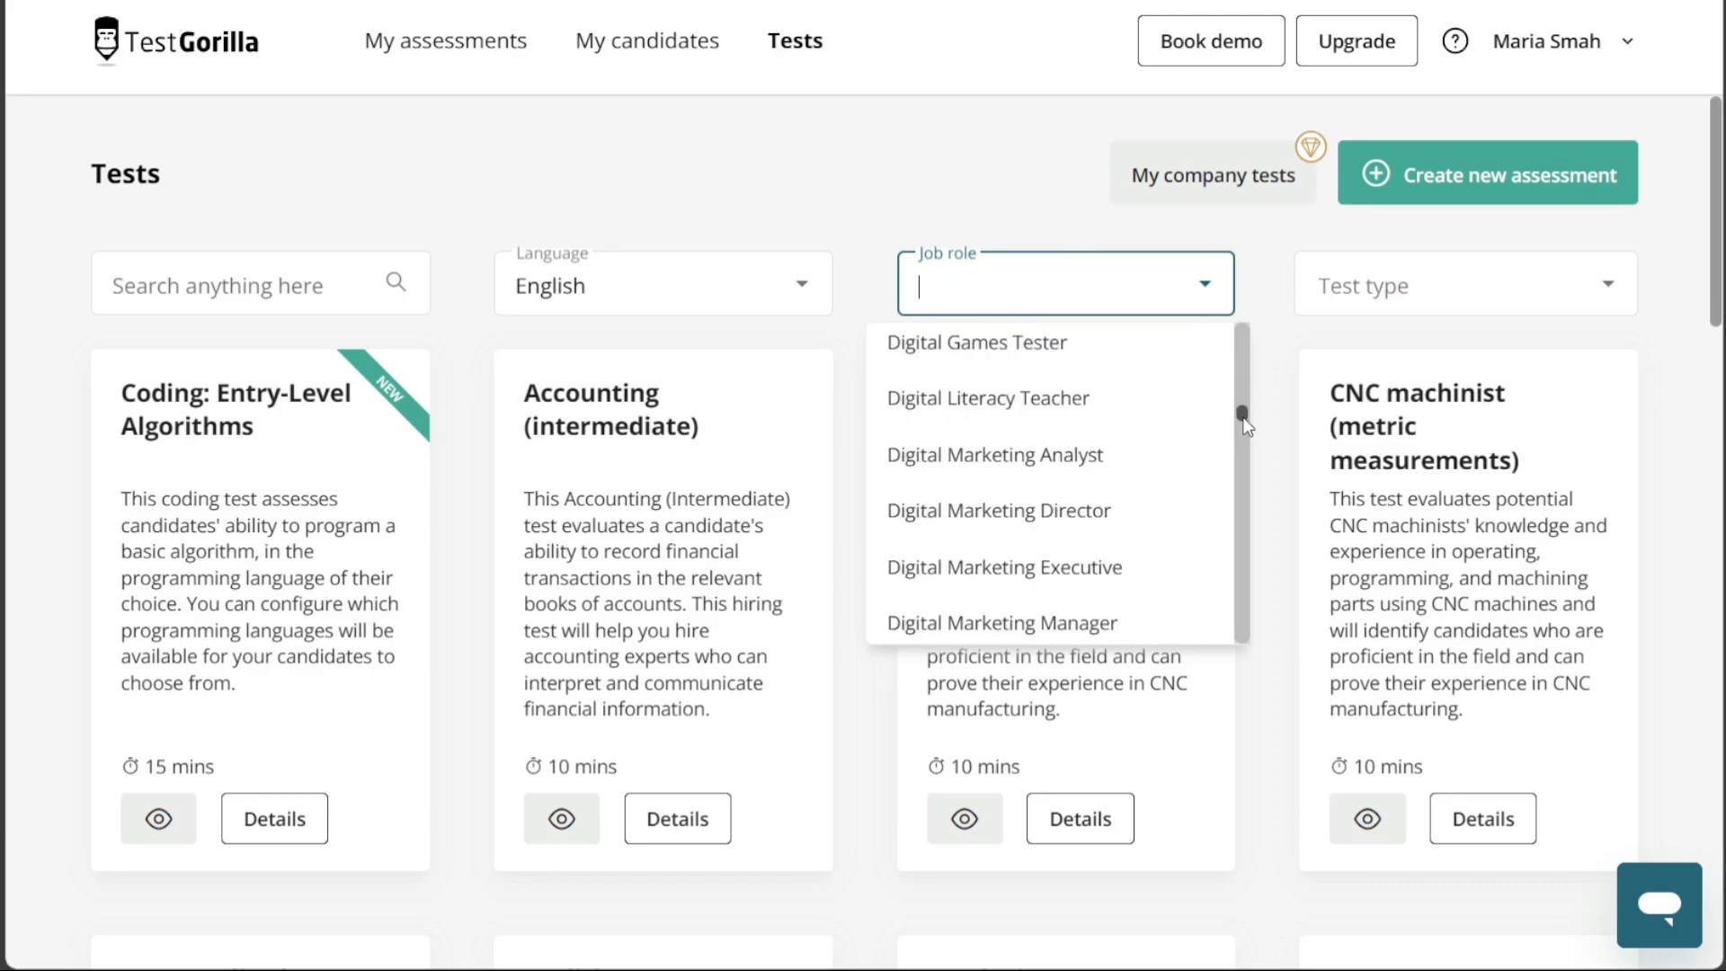
pyautogui.scroll(-3)
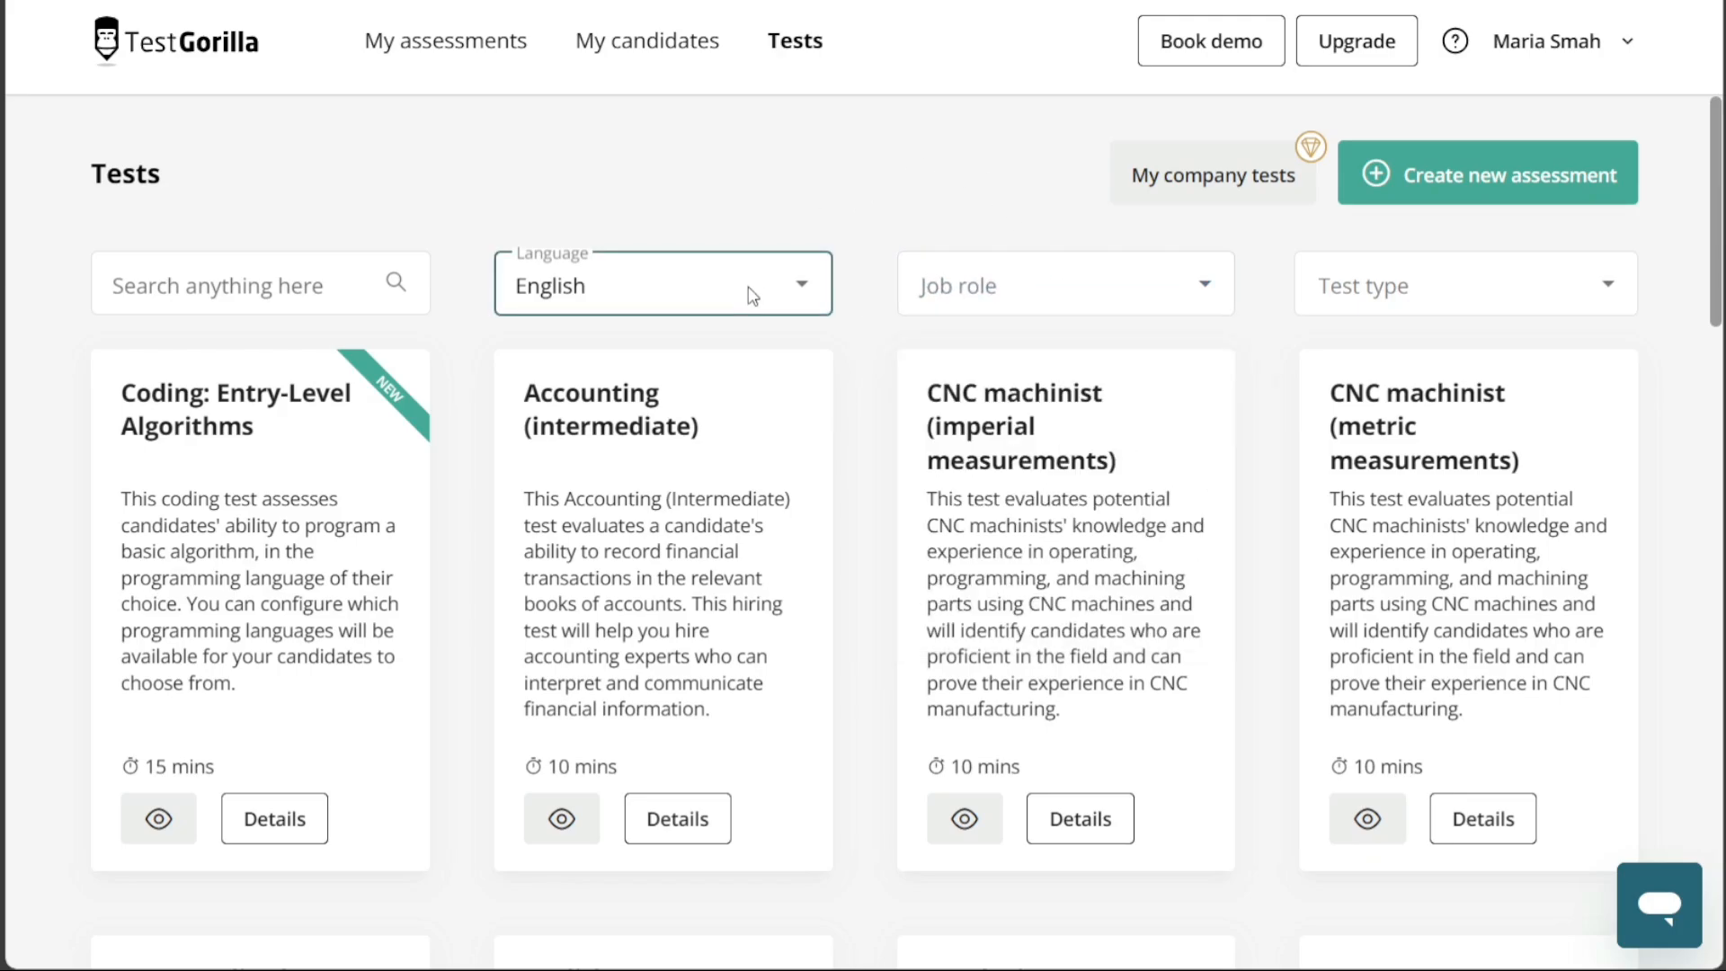
pyautogui.click(1464, 284)
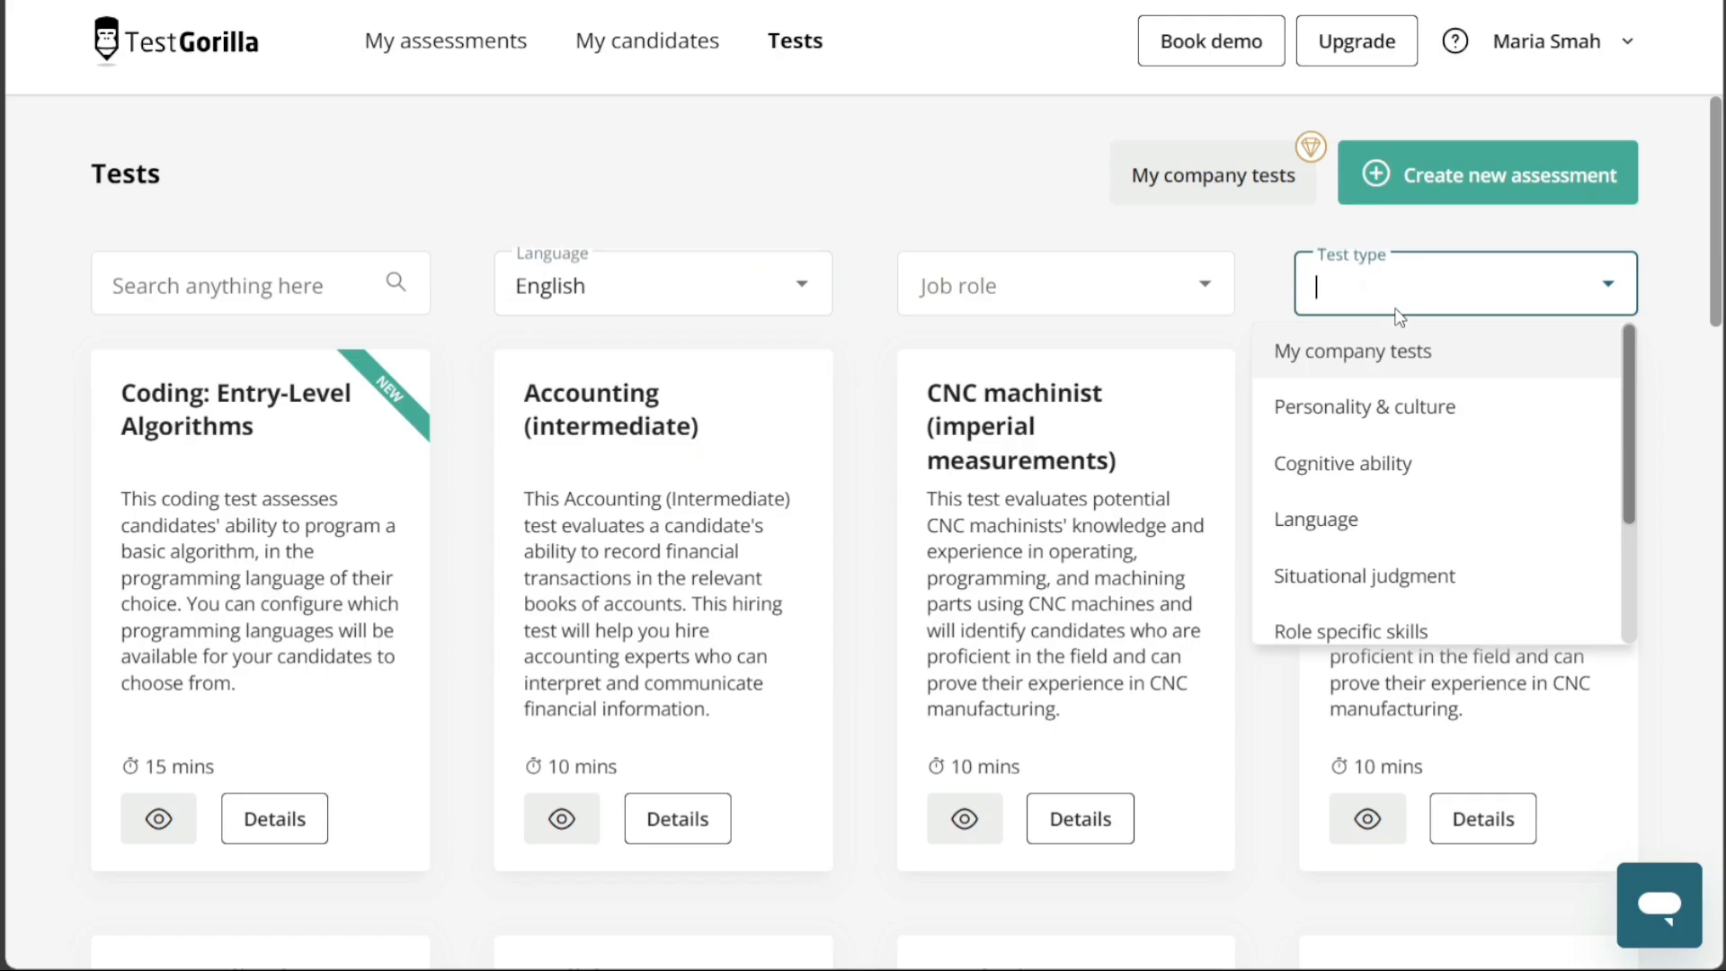
pyautogui.moveTo(1446, 548)
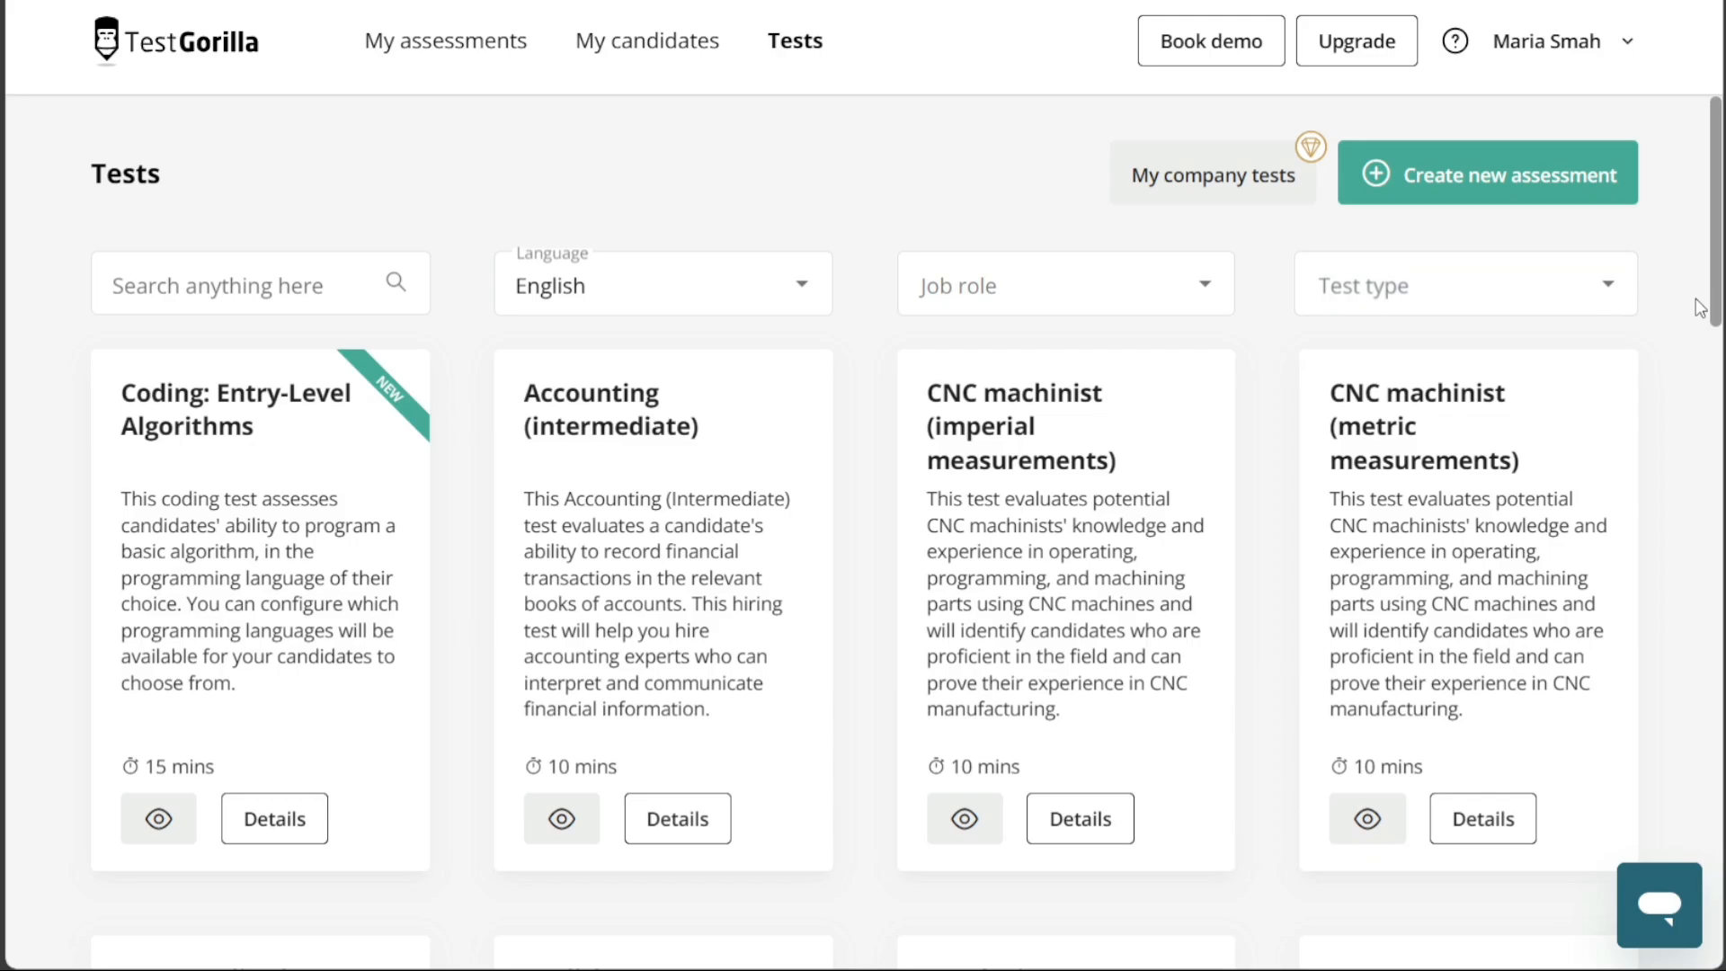
pyautogui.moveTo(1211, 176)
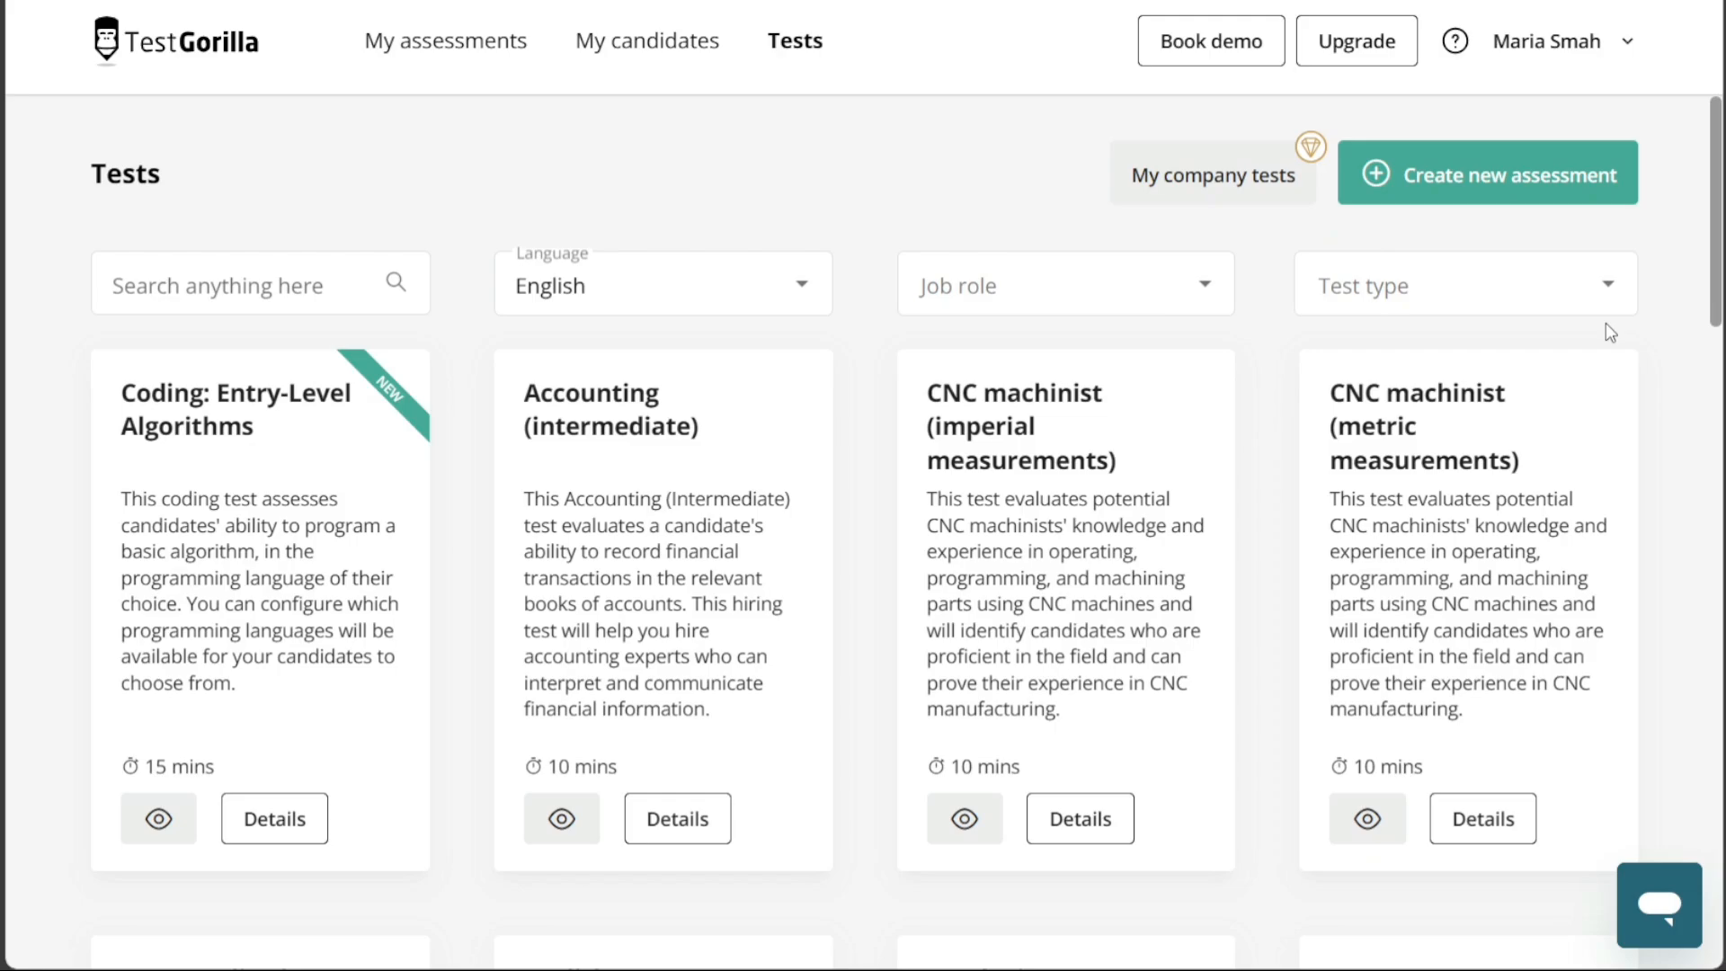
pyautogui.moveTo(1672, 319)
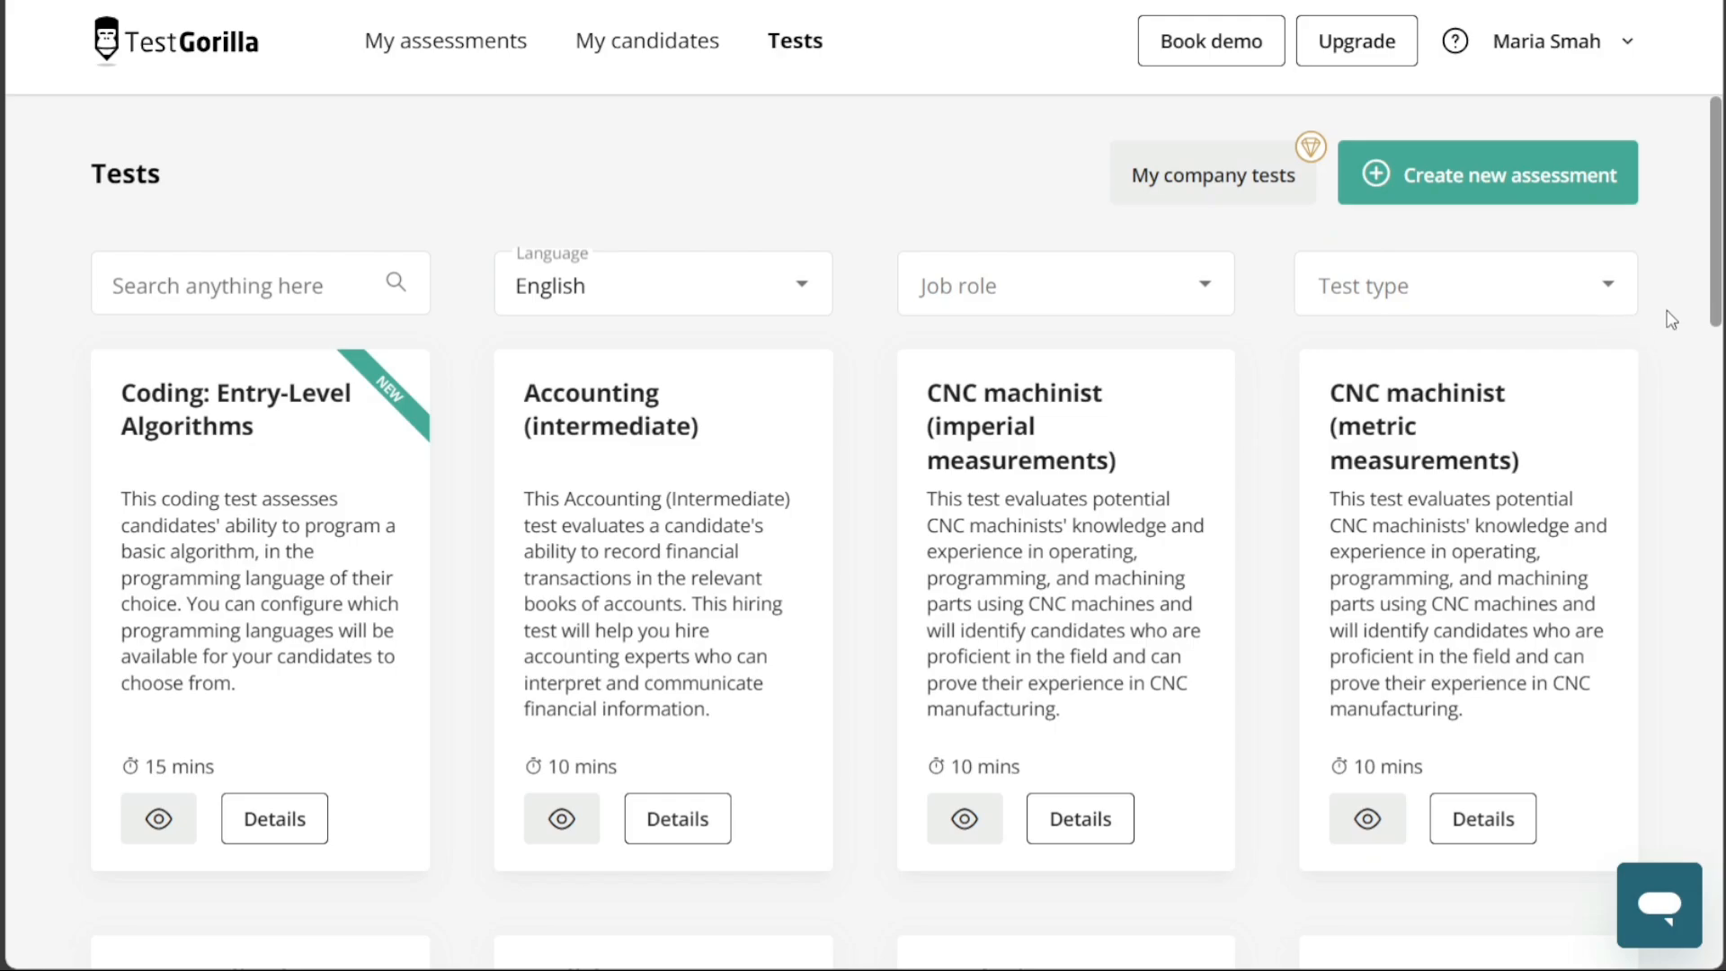
pyautogui.scroll(-3)
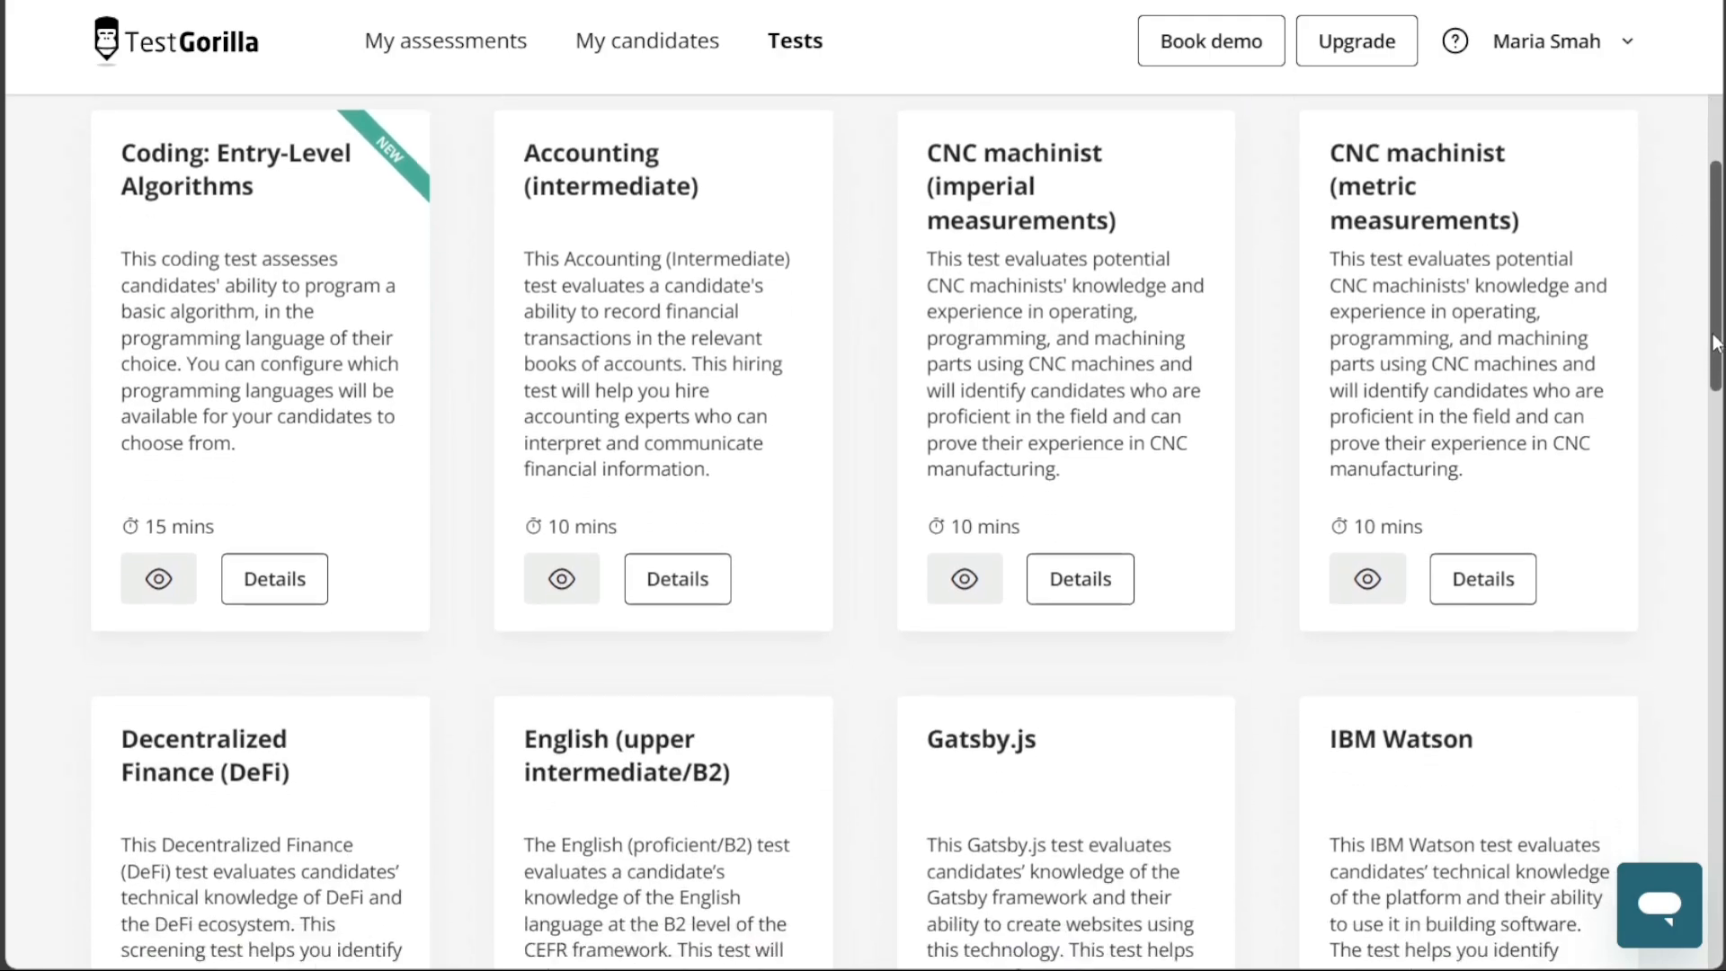
pyautogui.scroll(-3)
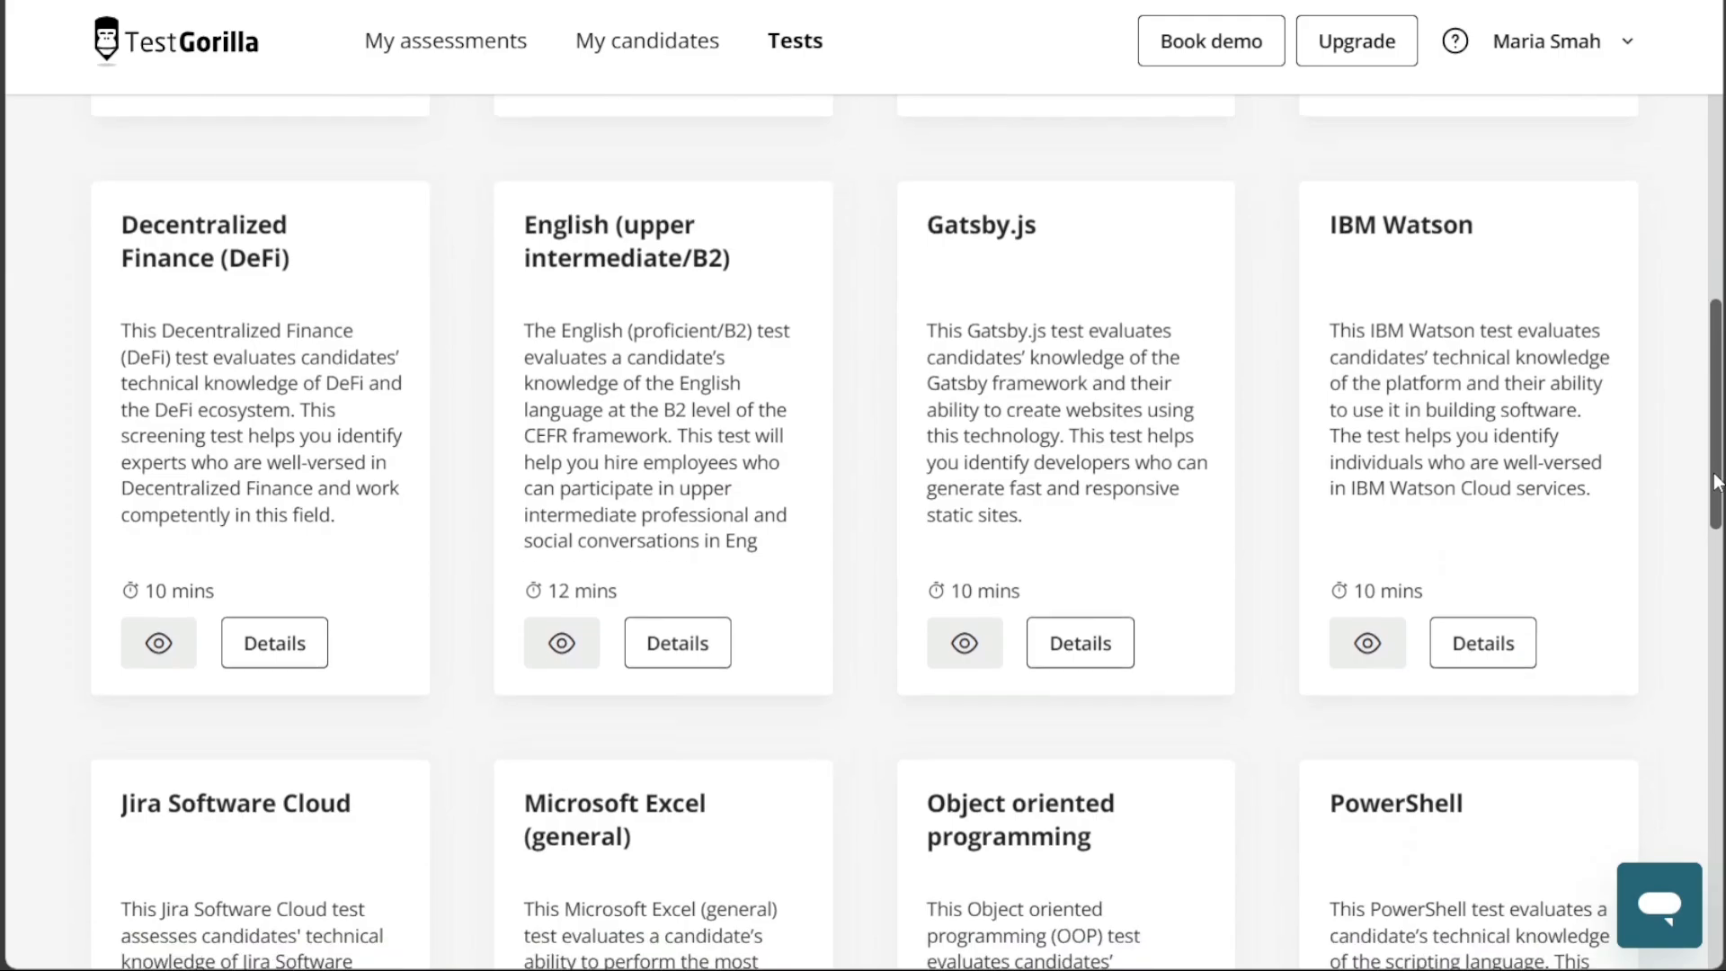
pyautogui.scroll(-3)
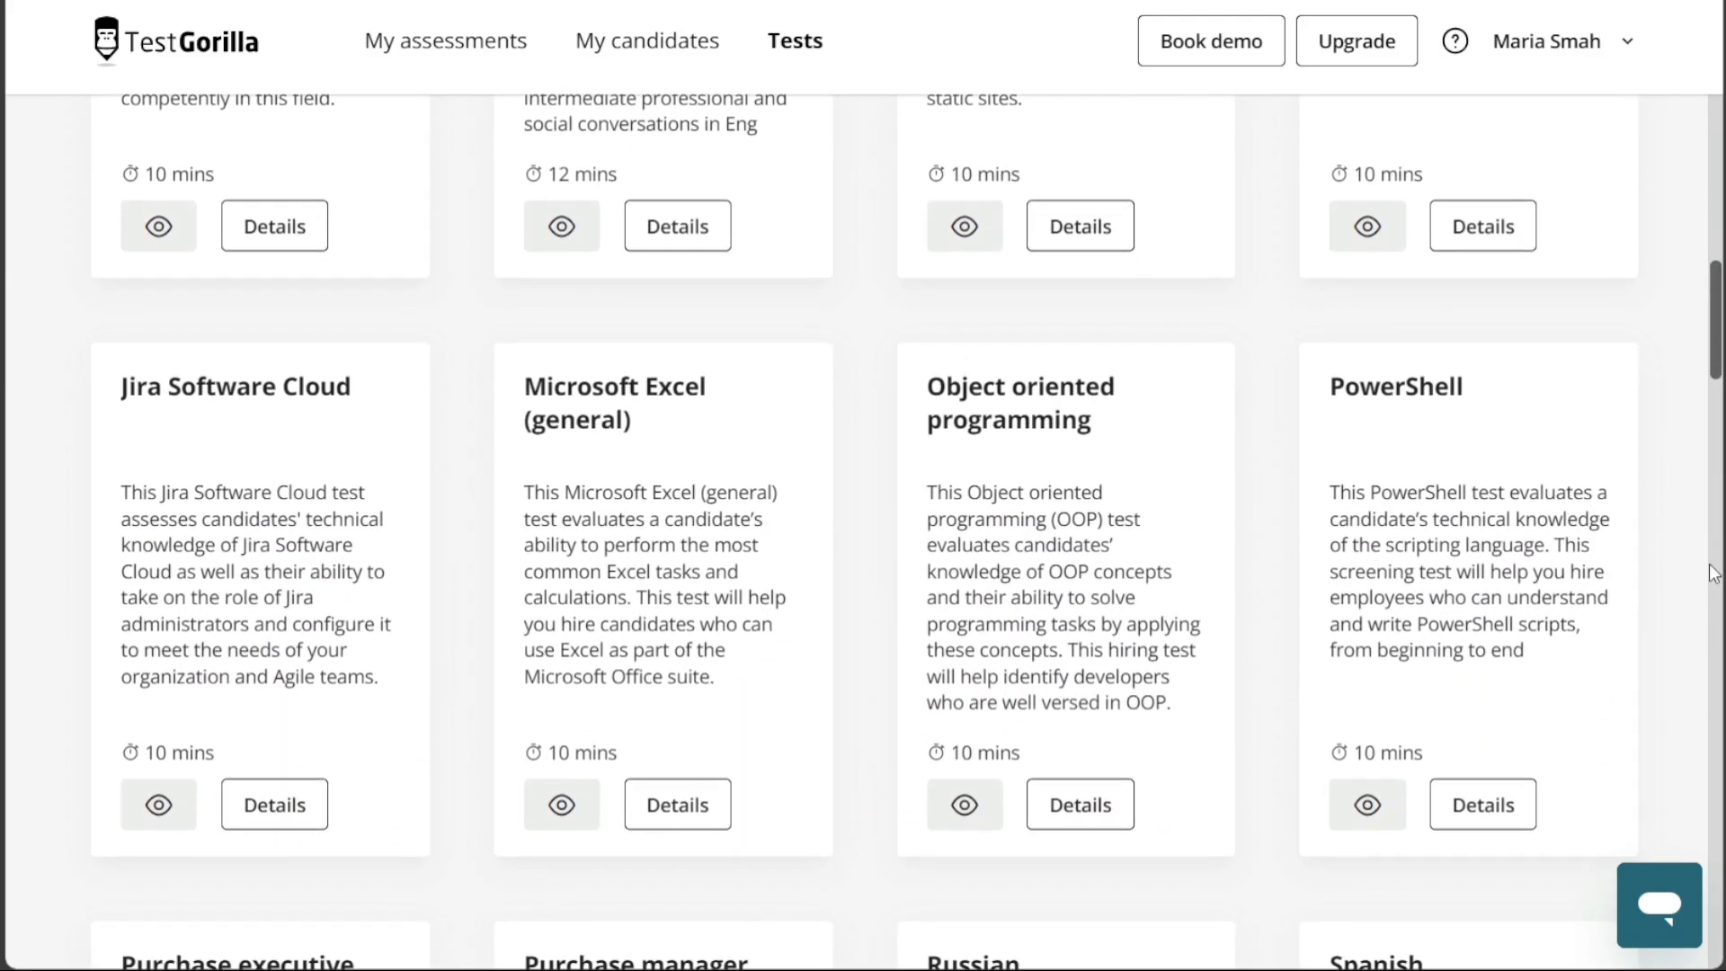
pyautogui.scroll(-3)
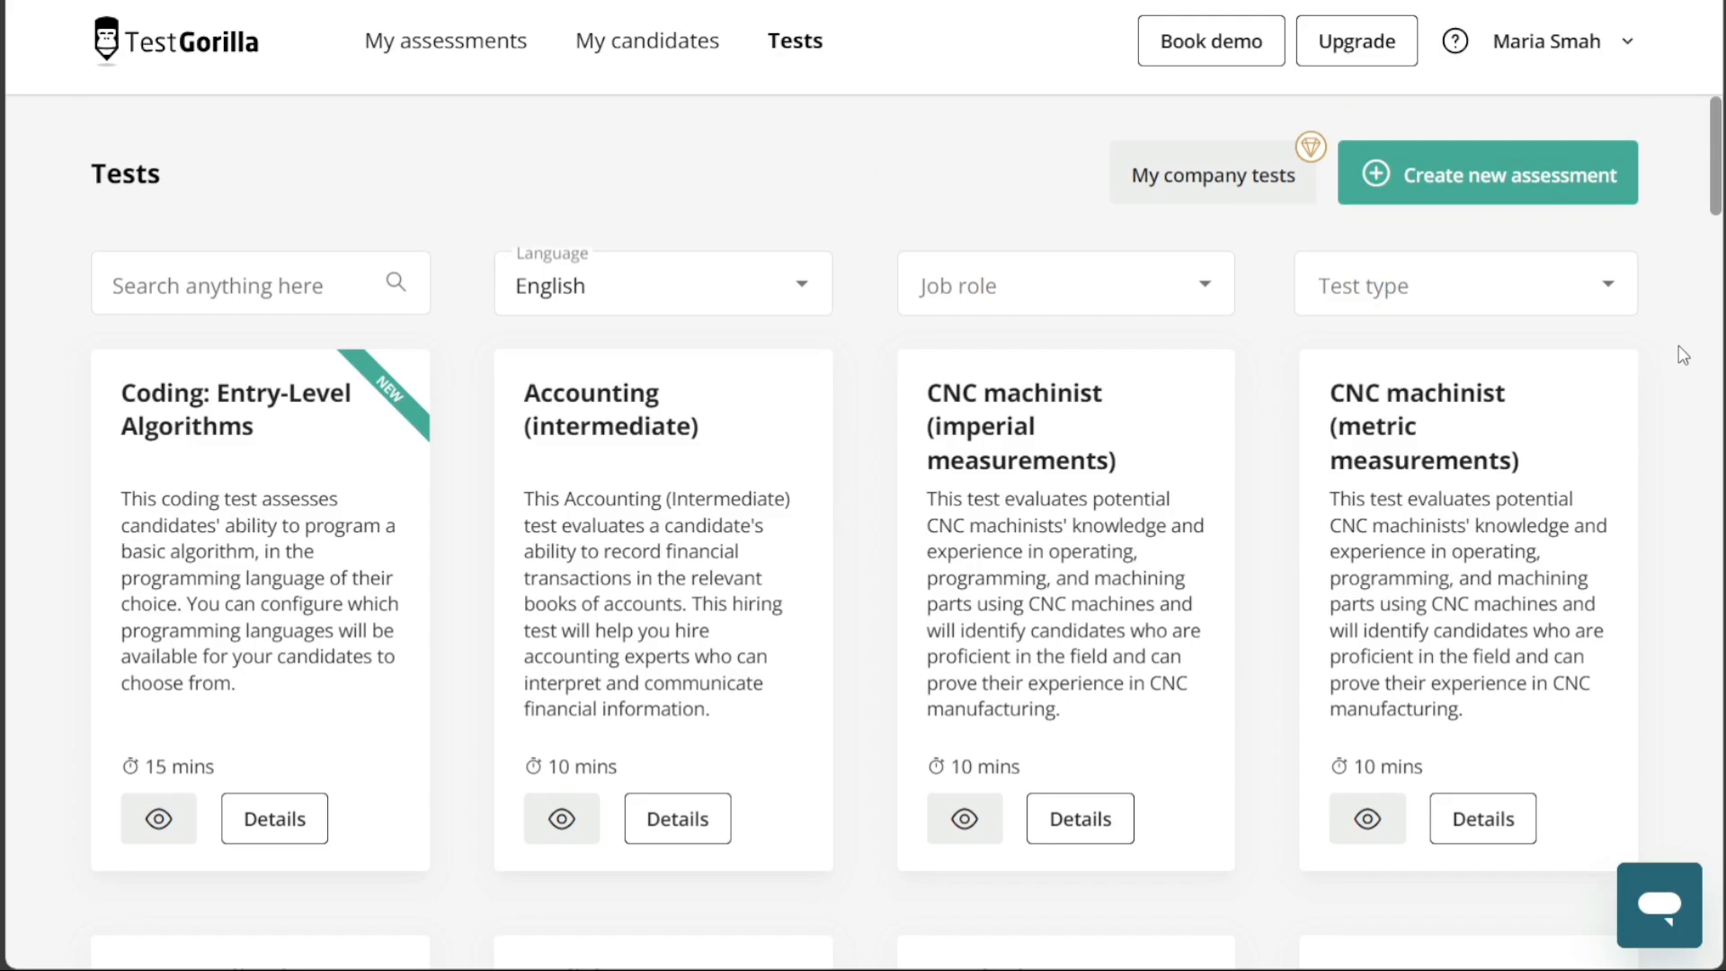
pyautogui.click(261, 283)
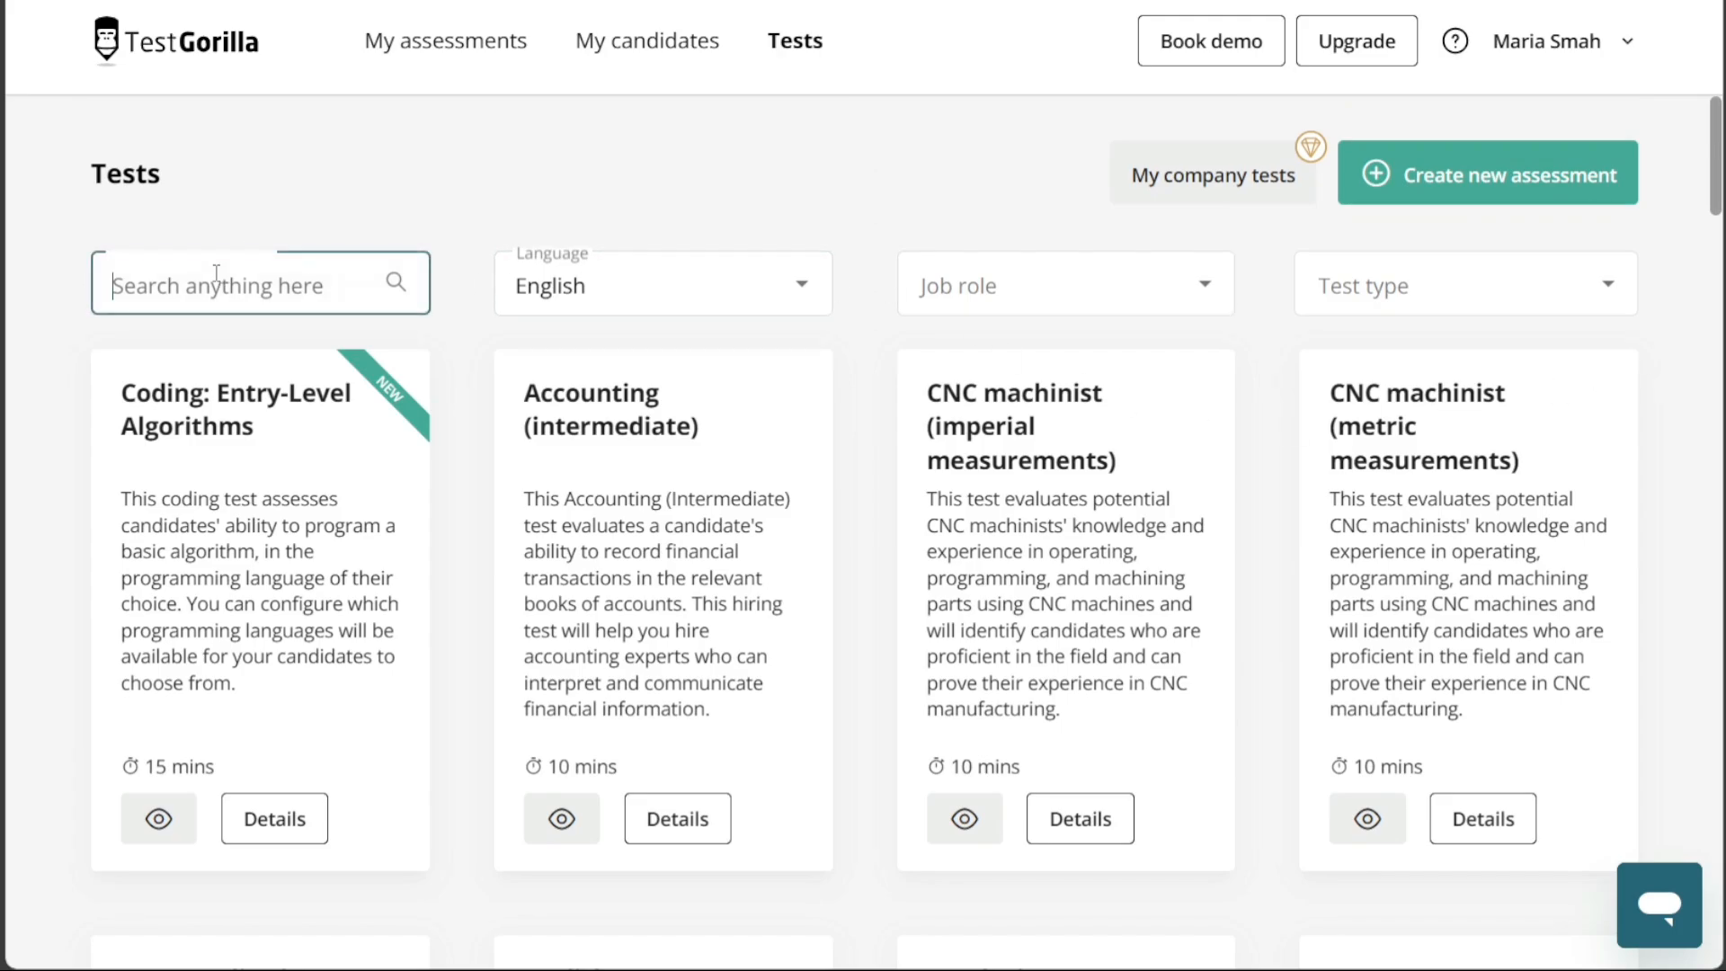
# Open the Pick a plan dialog listing Free, Starter $75 and Pro $115 per month.
pyautogui.click(261, 284)
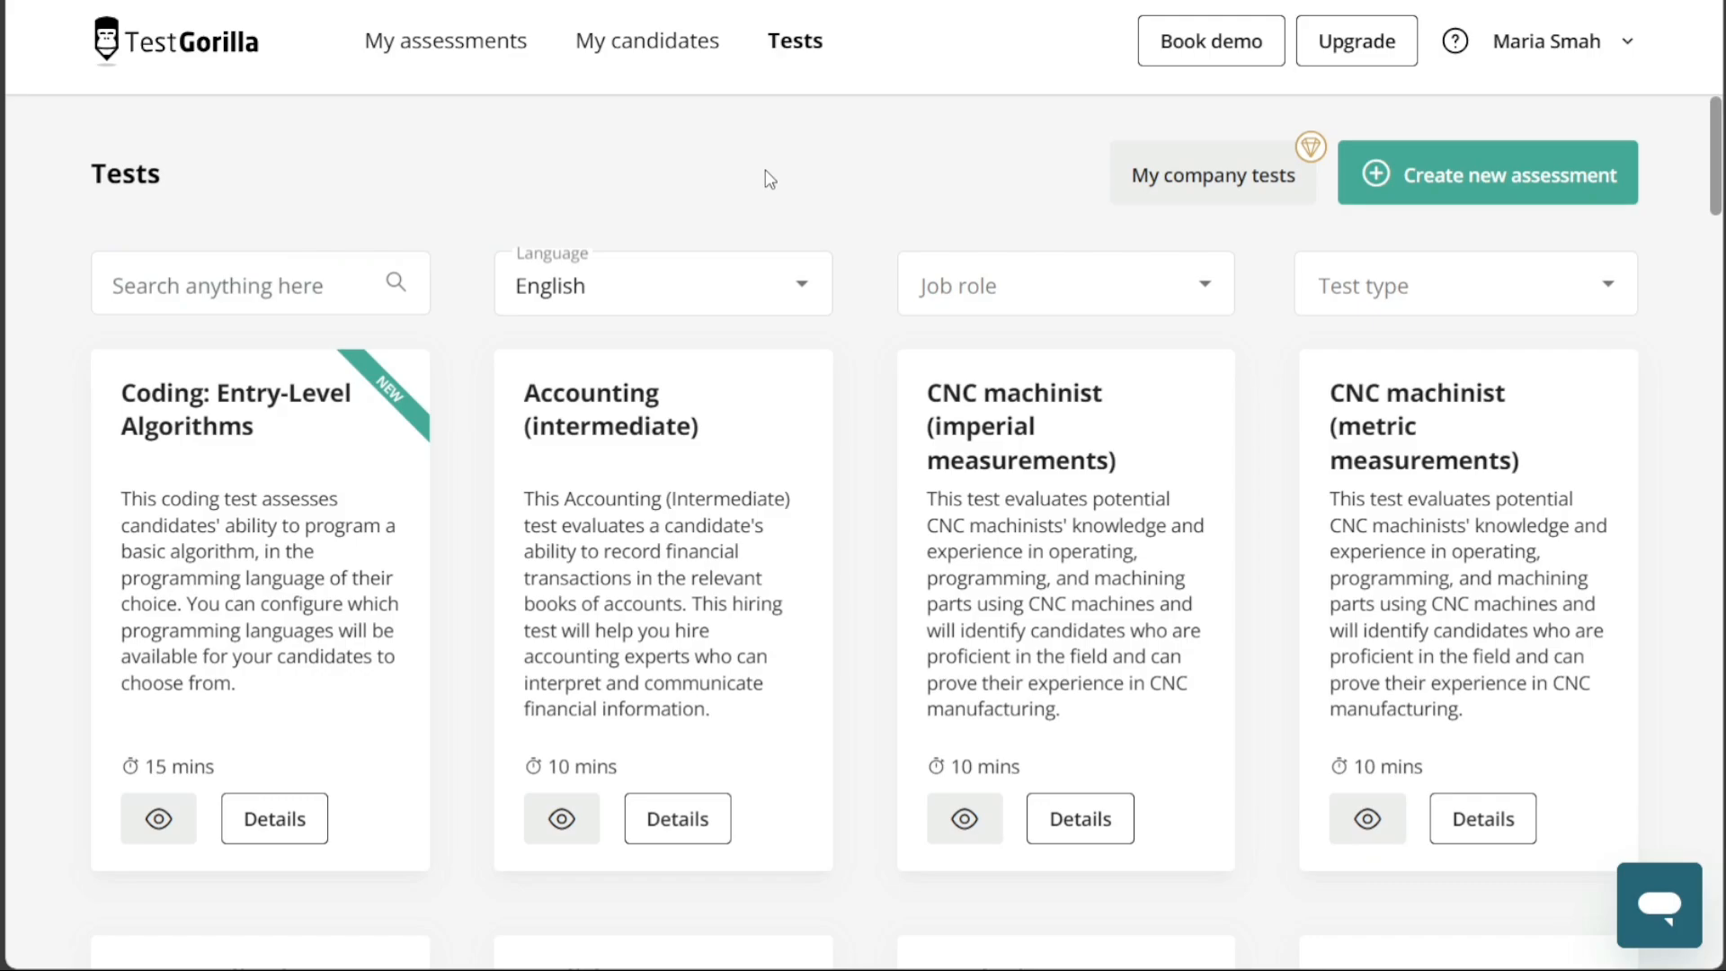
pyautogui.moveTo(1450, 87)
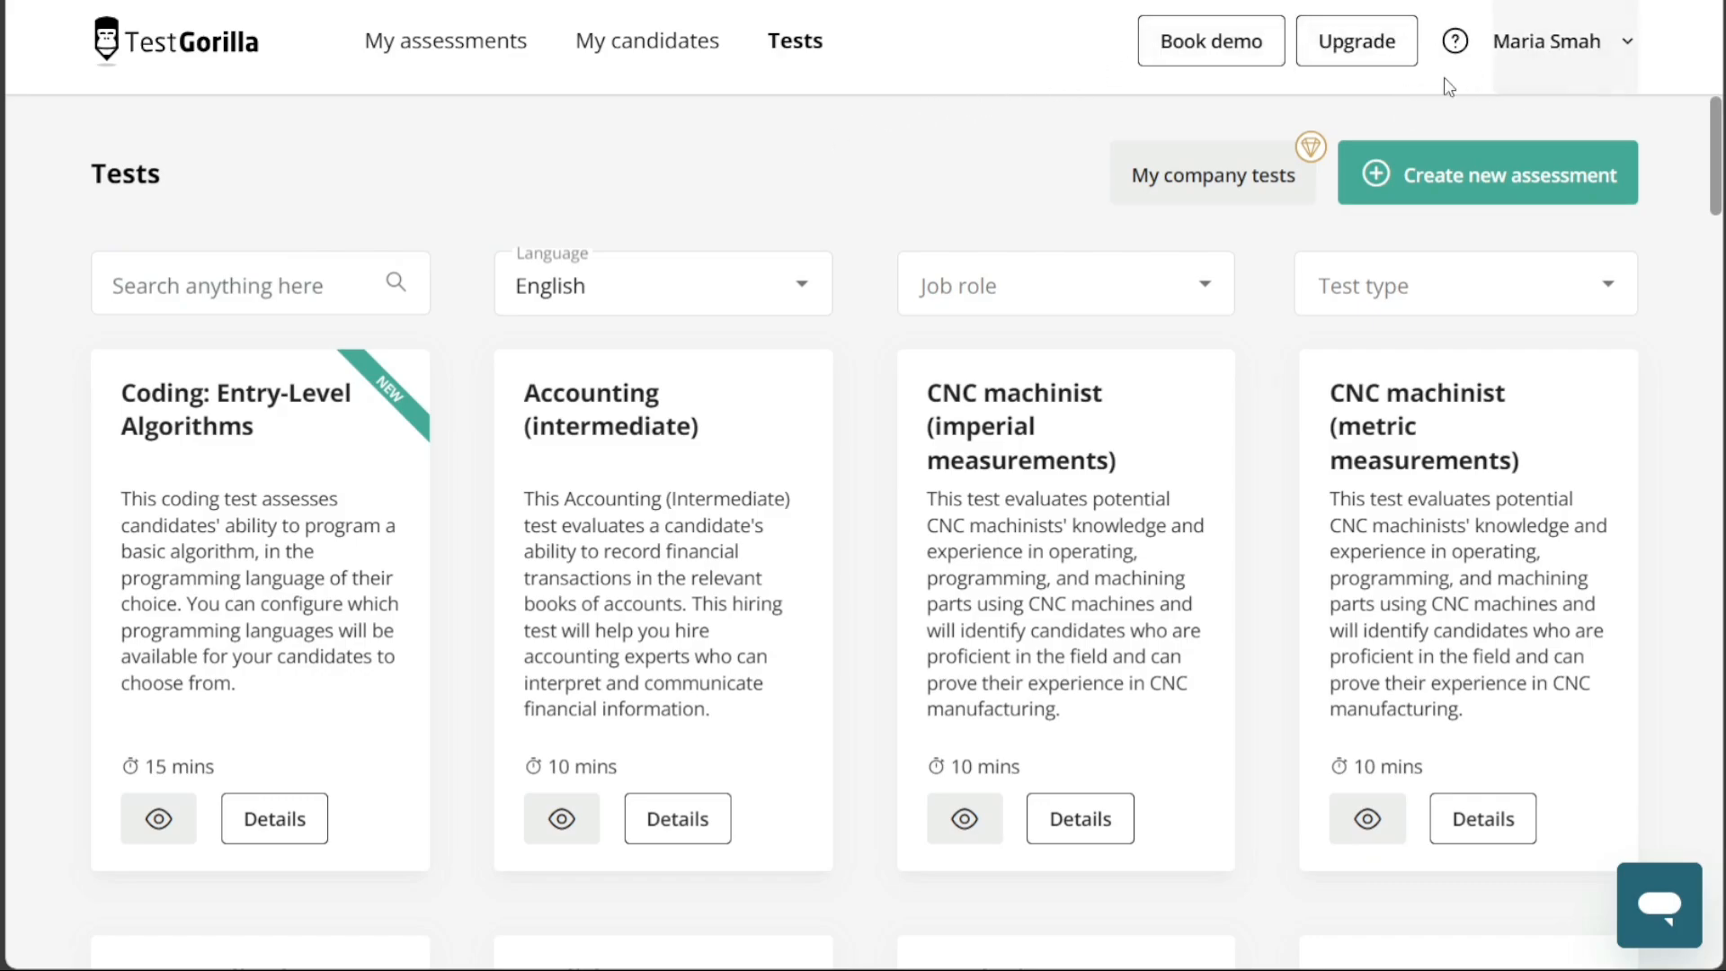
pyautogui.moveTo(1396, 111)
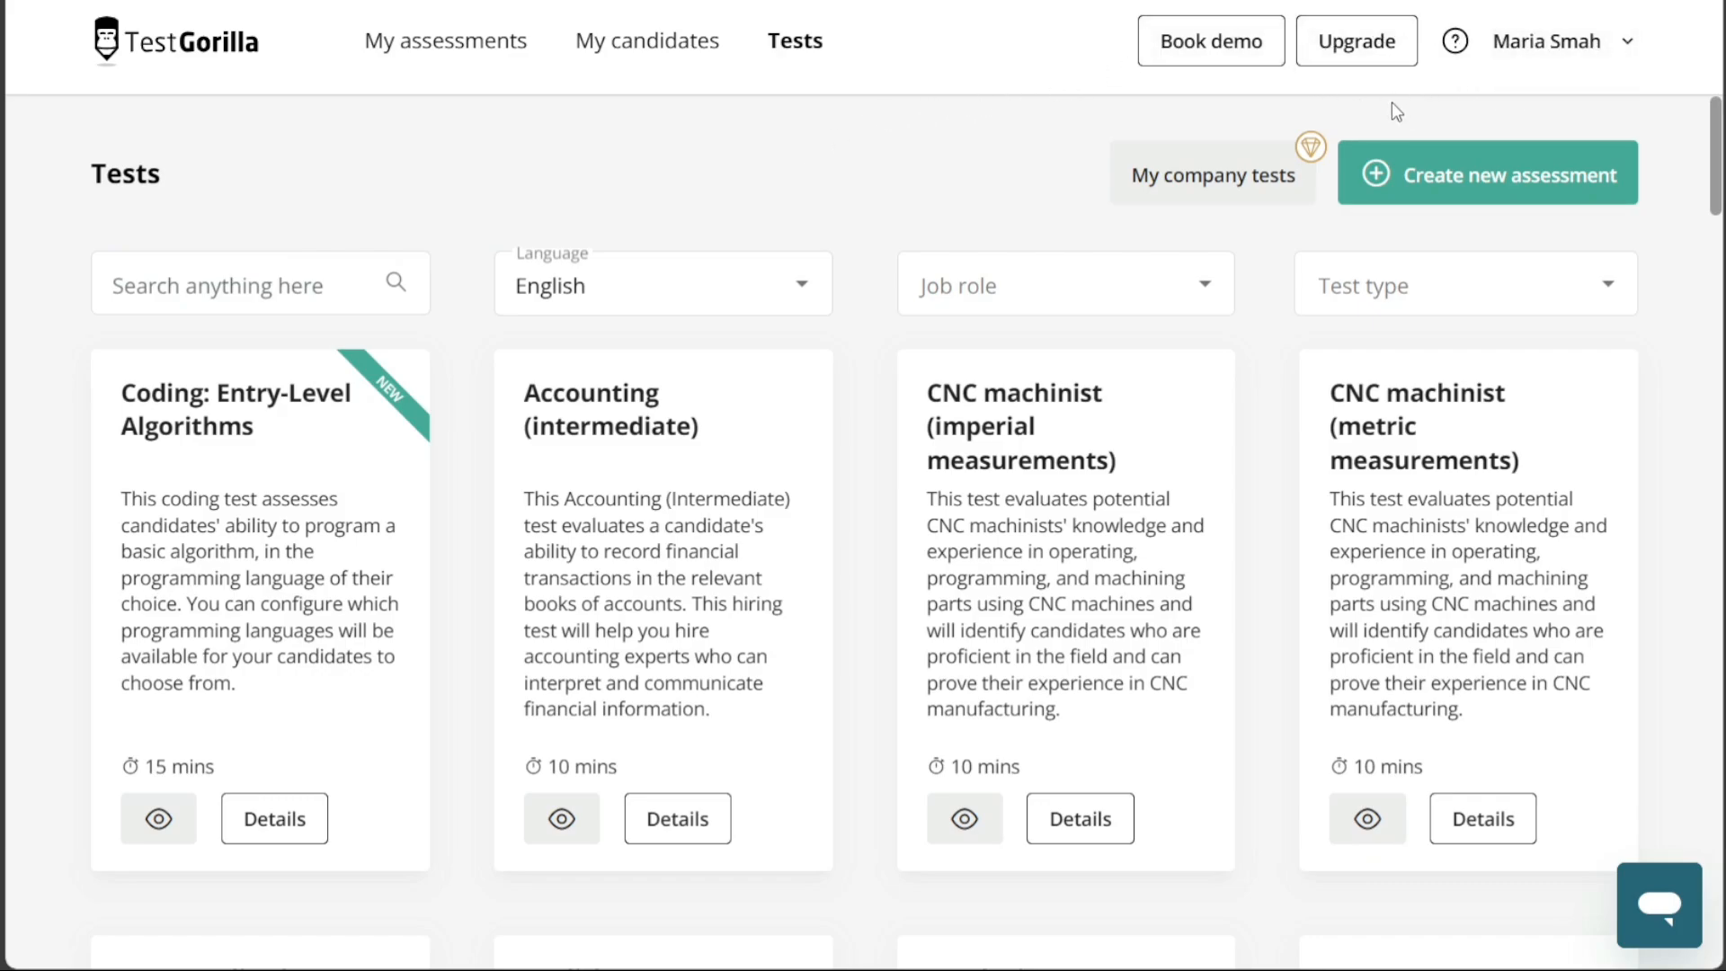
pyautogui.moveTo(1455, 41)
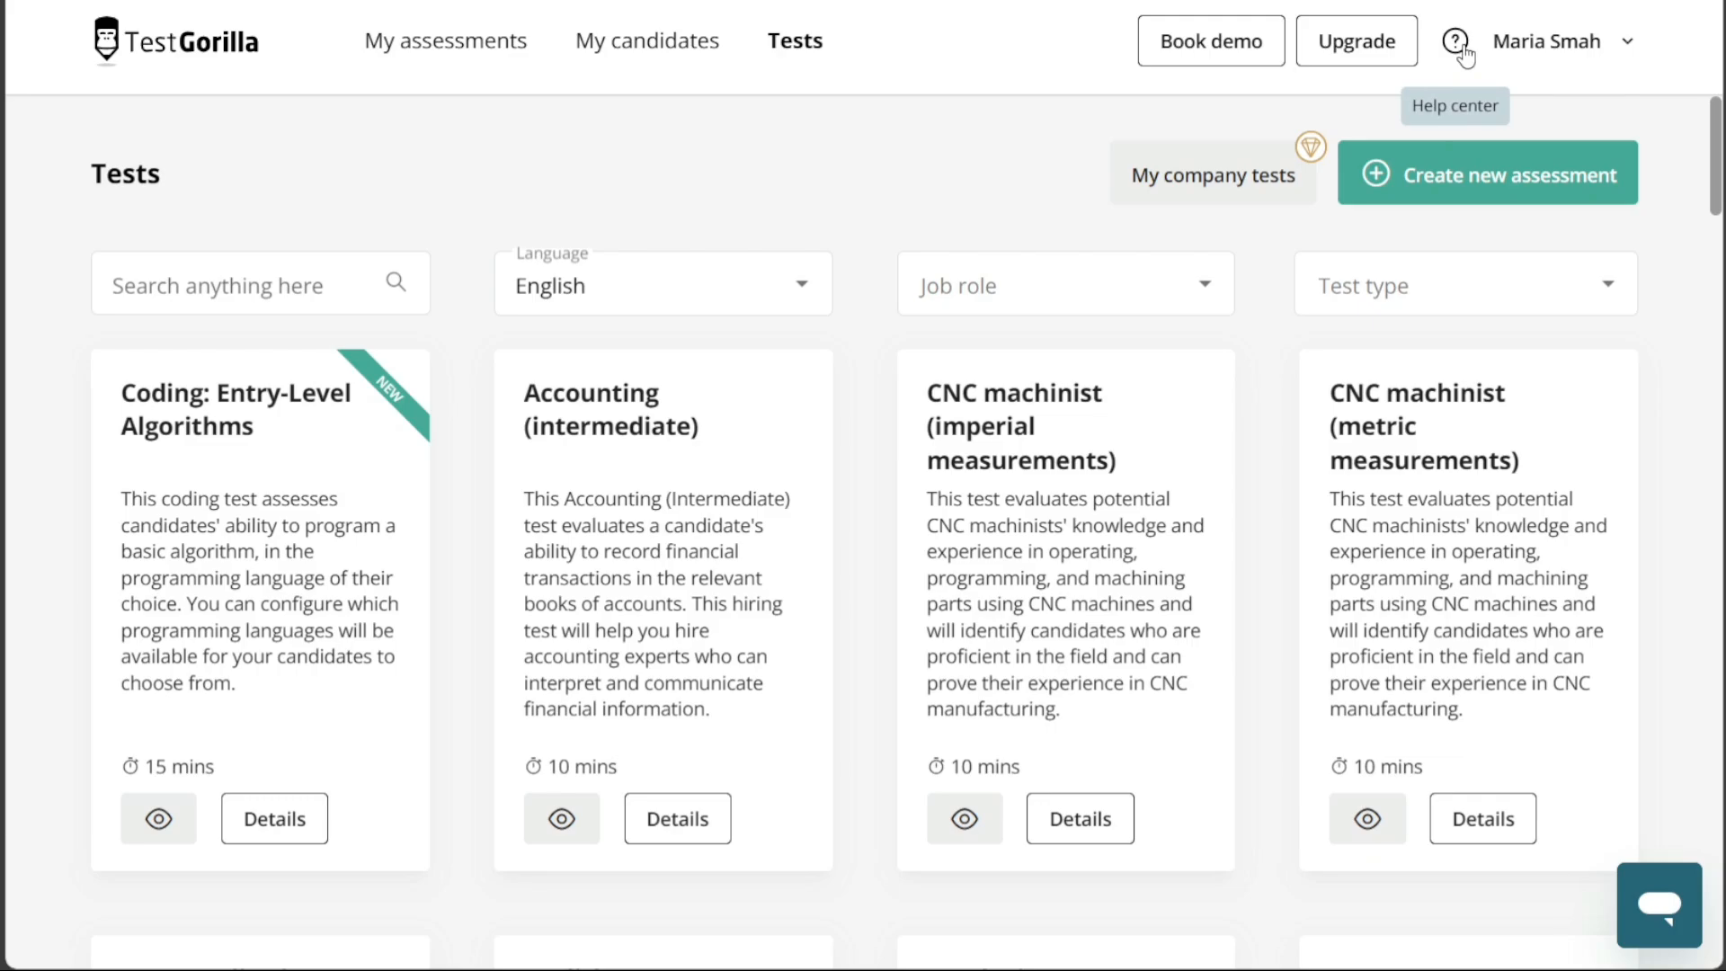
pyautogui.moveTo(1340, 132)
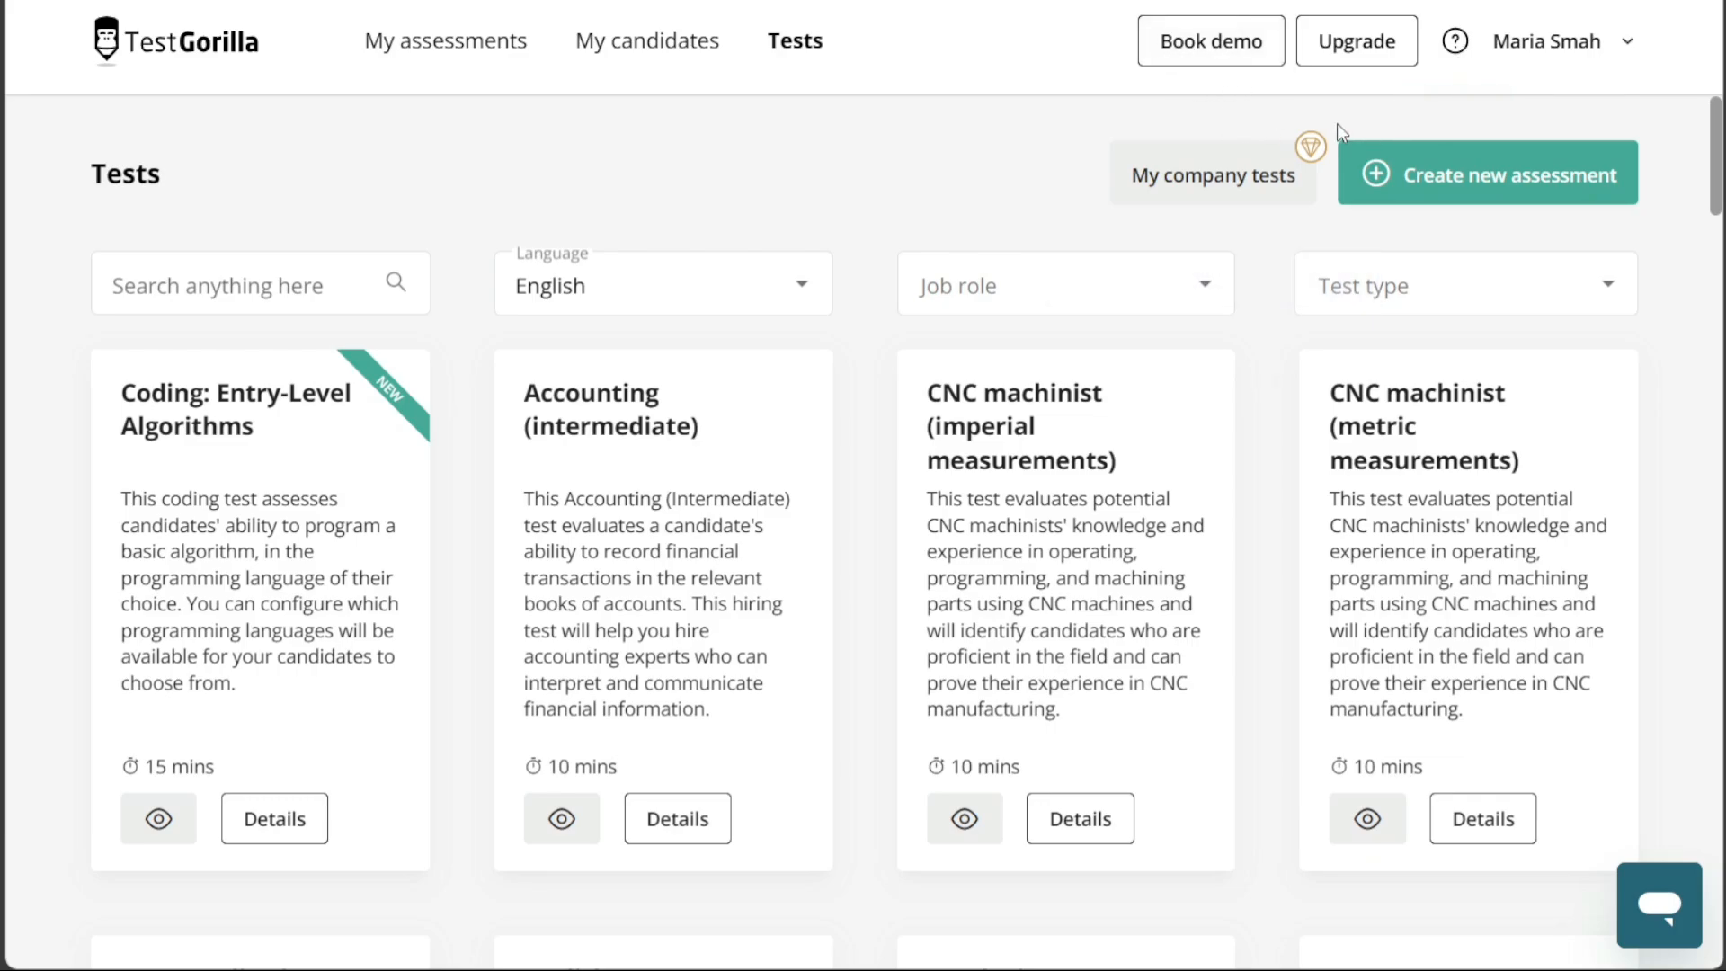
pyautogui.moveTo(1454, 41)
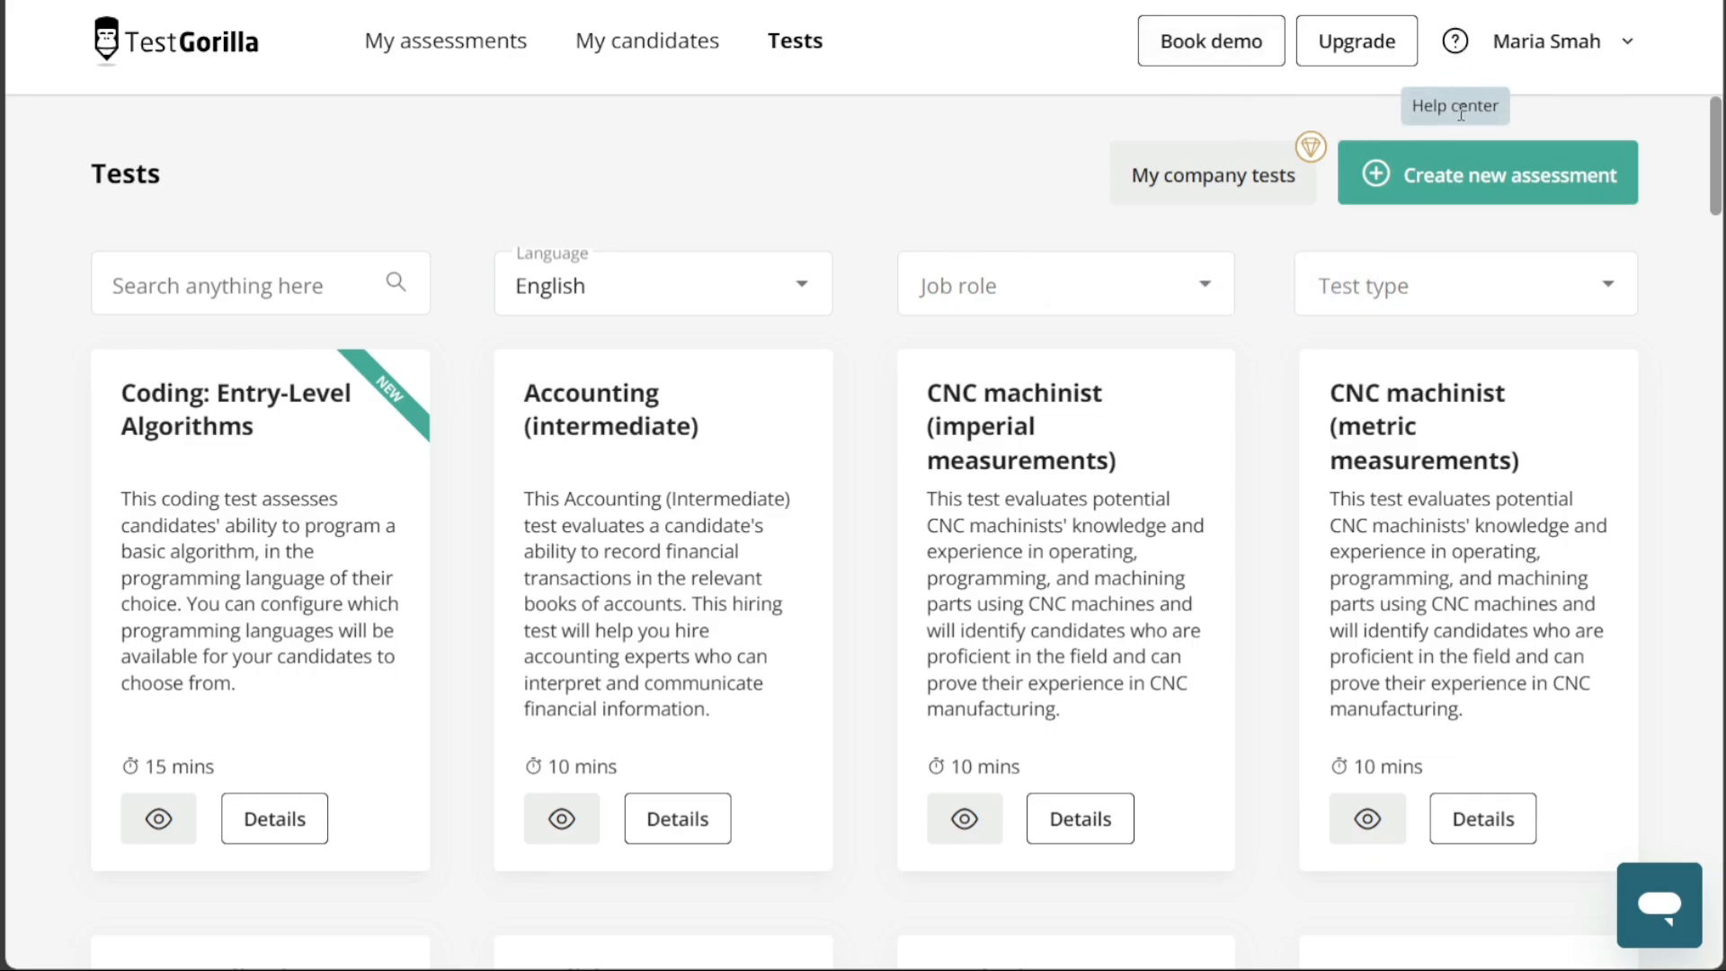
pyautogui.moveTo(1356, 41)
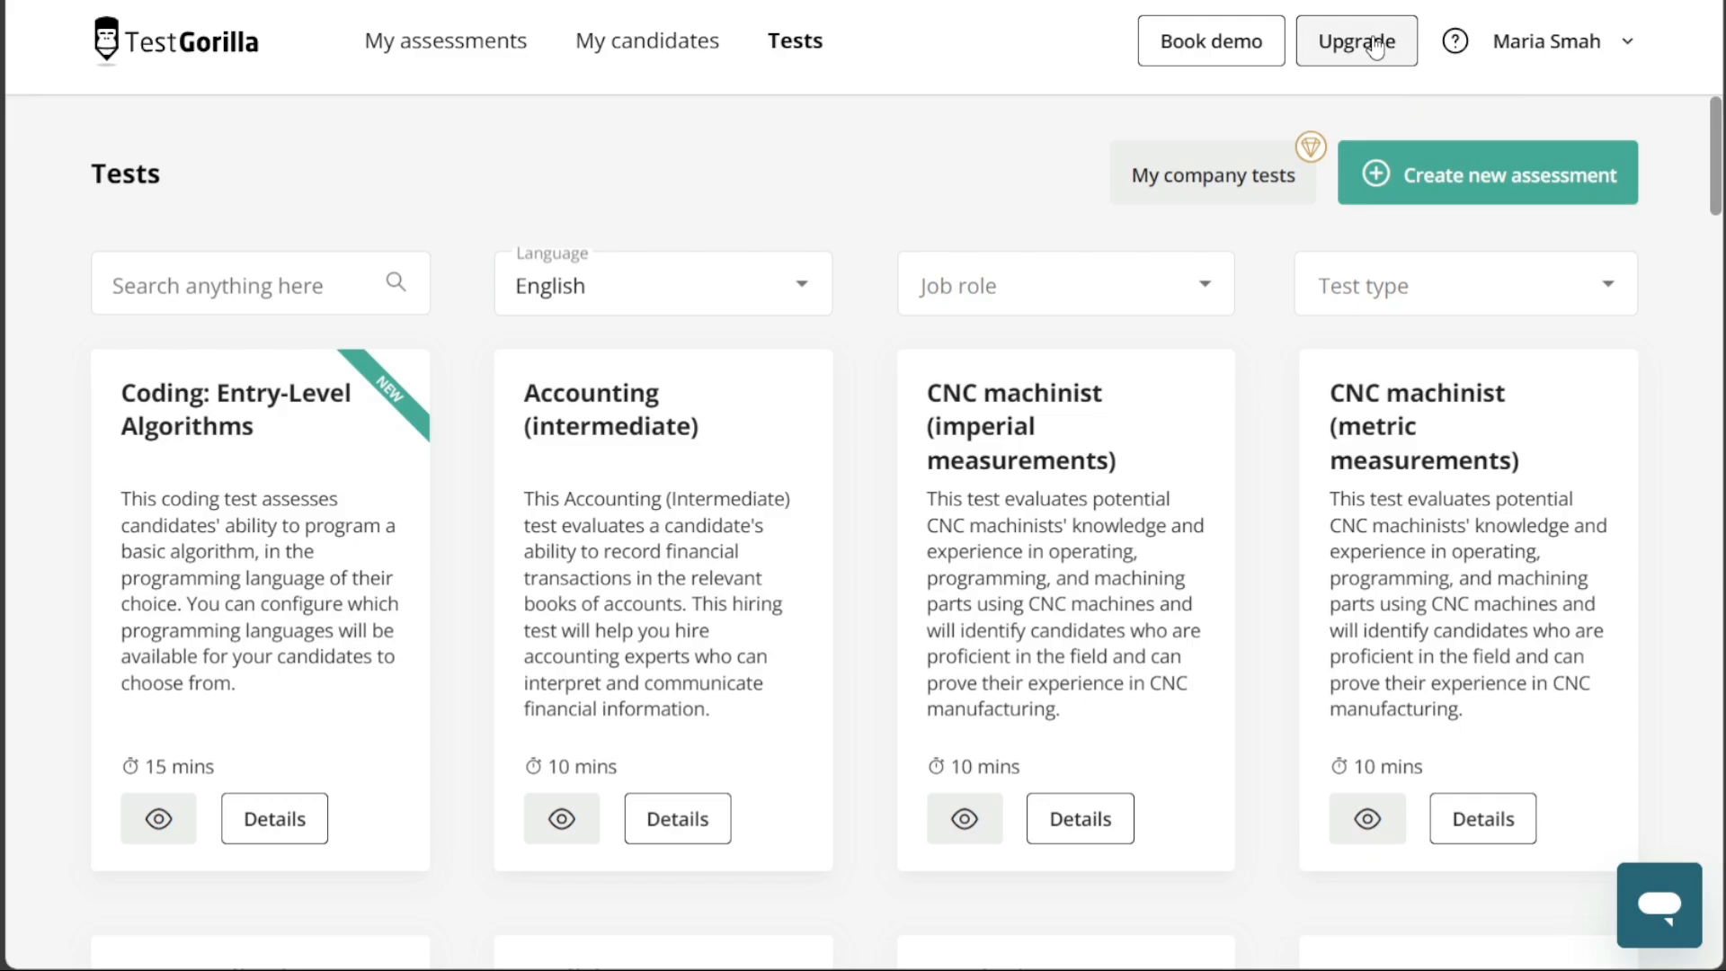
pyautogui.click(1355, 40)
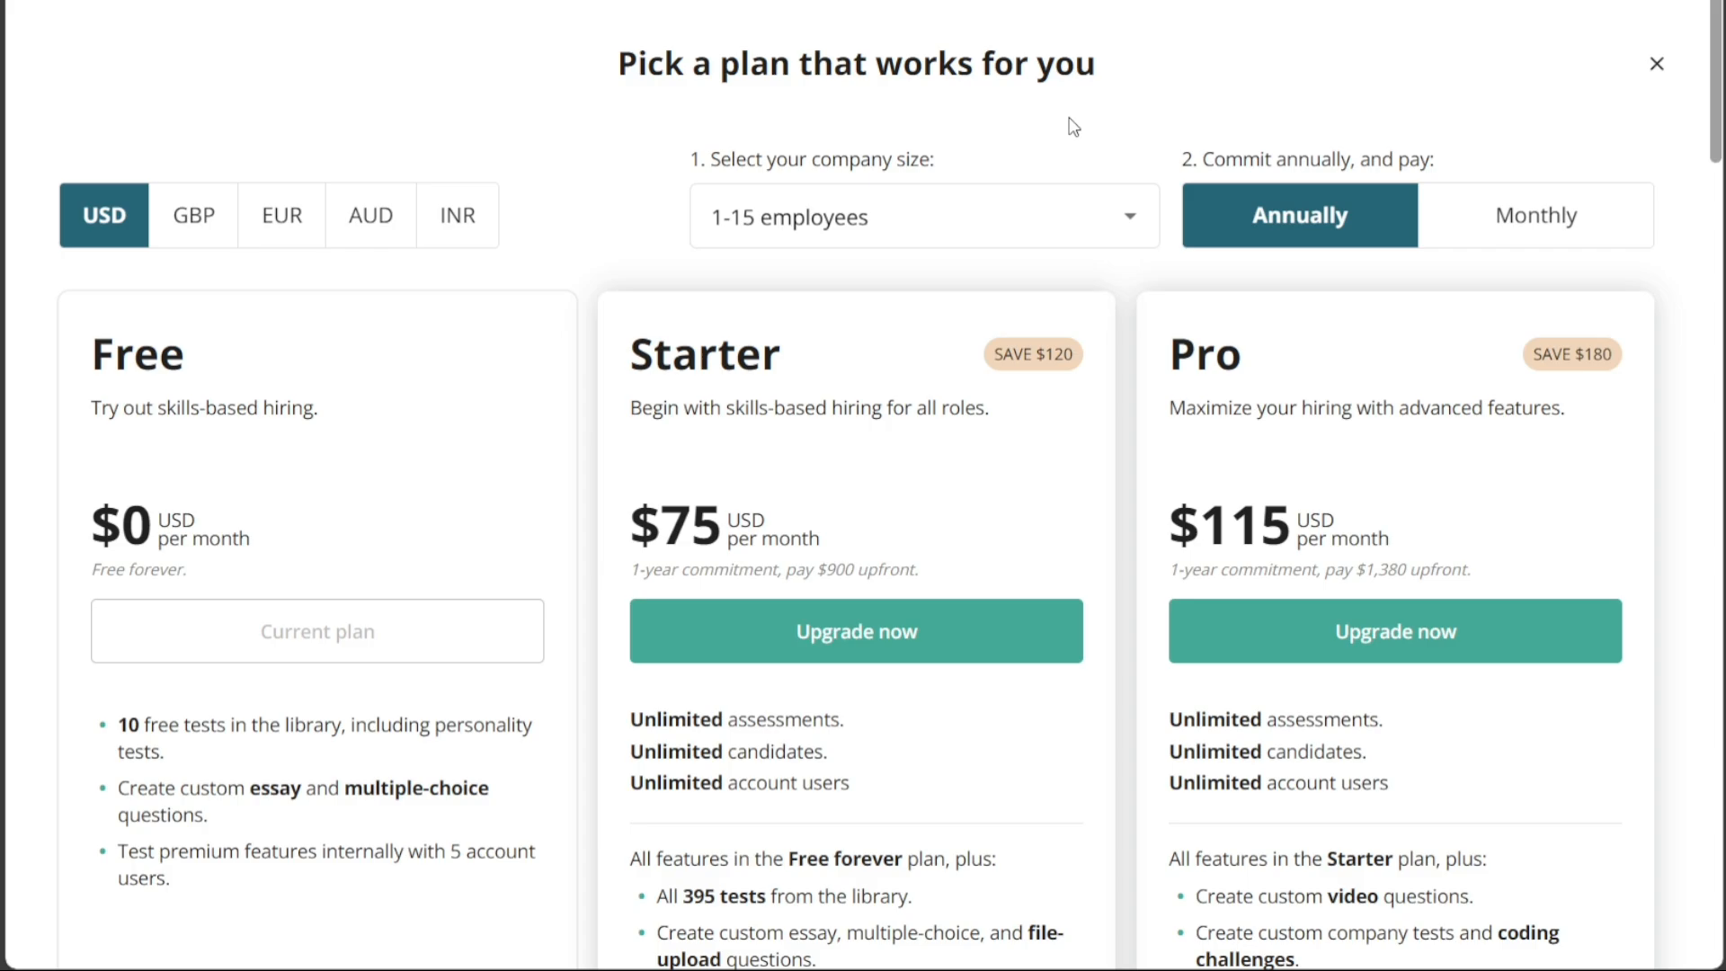
pyautogui.moveTo(1641, 82)
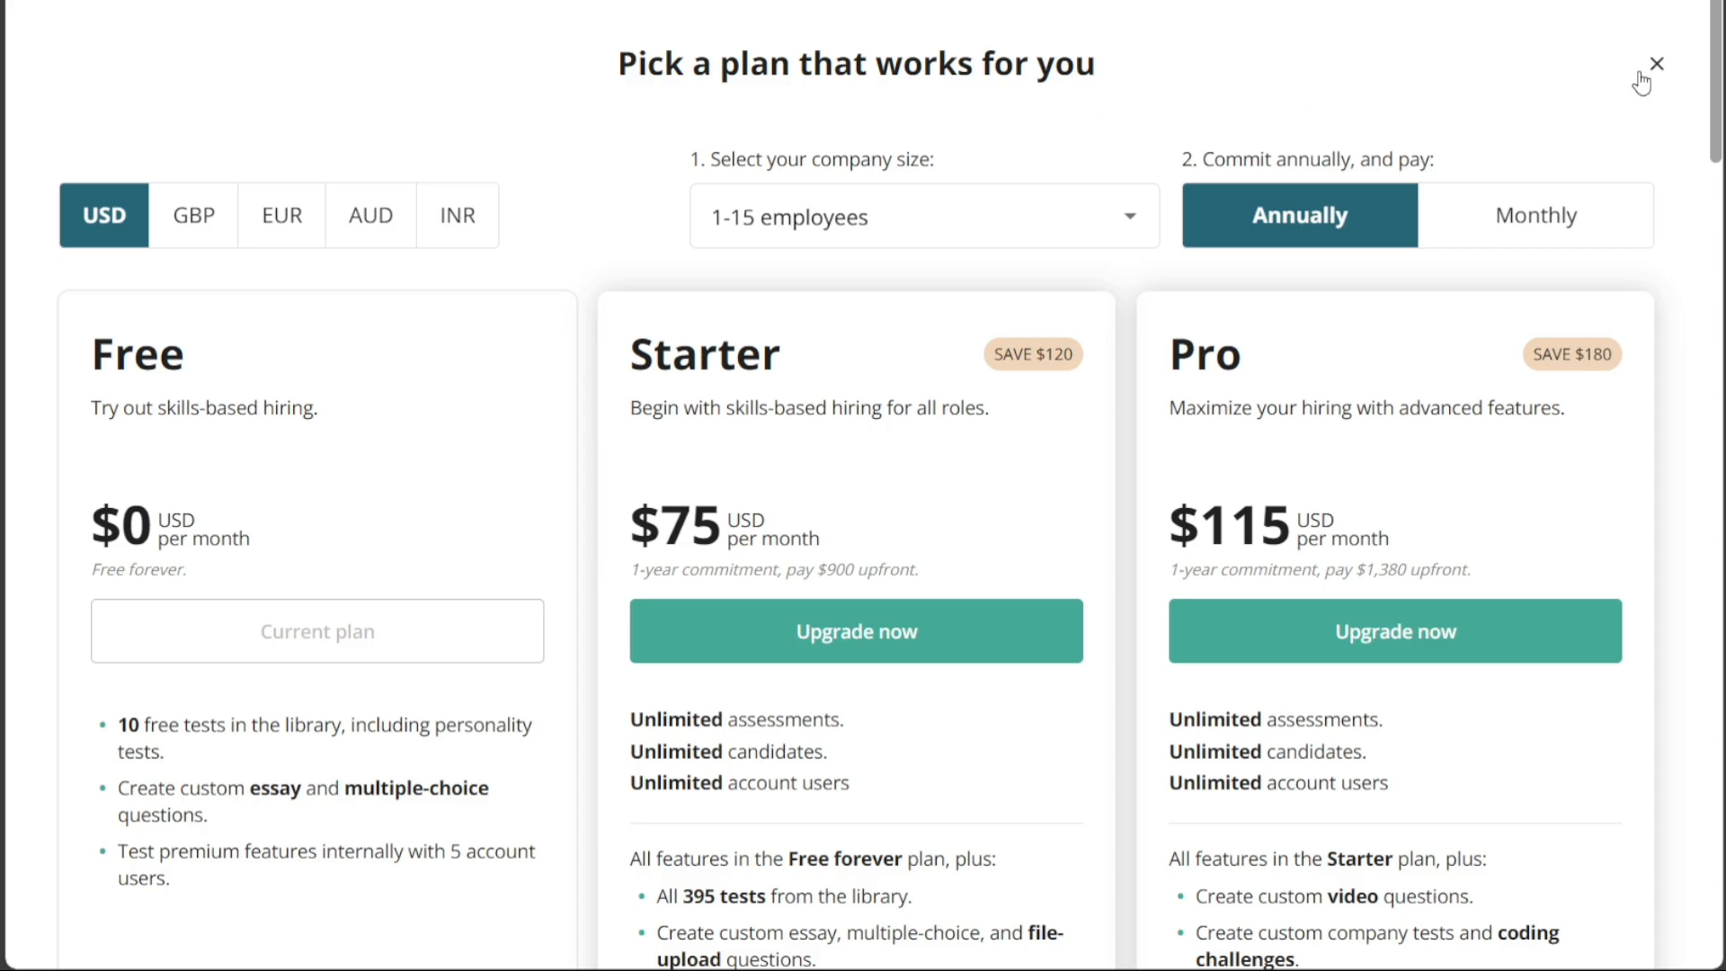
# Close the plan comparison and open Plan & billing from the account menu.
pyautogui.click(1655, 64)
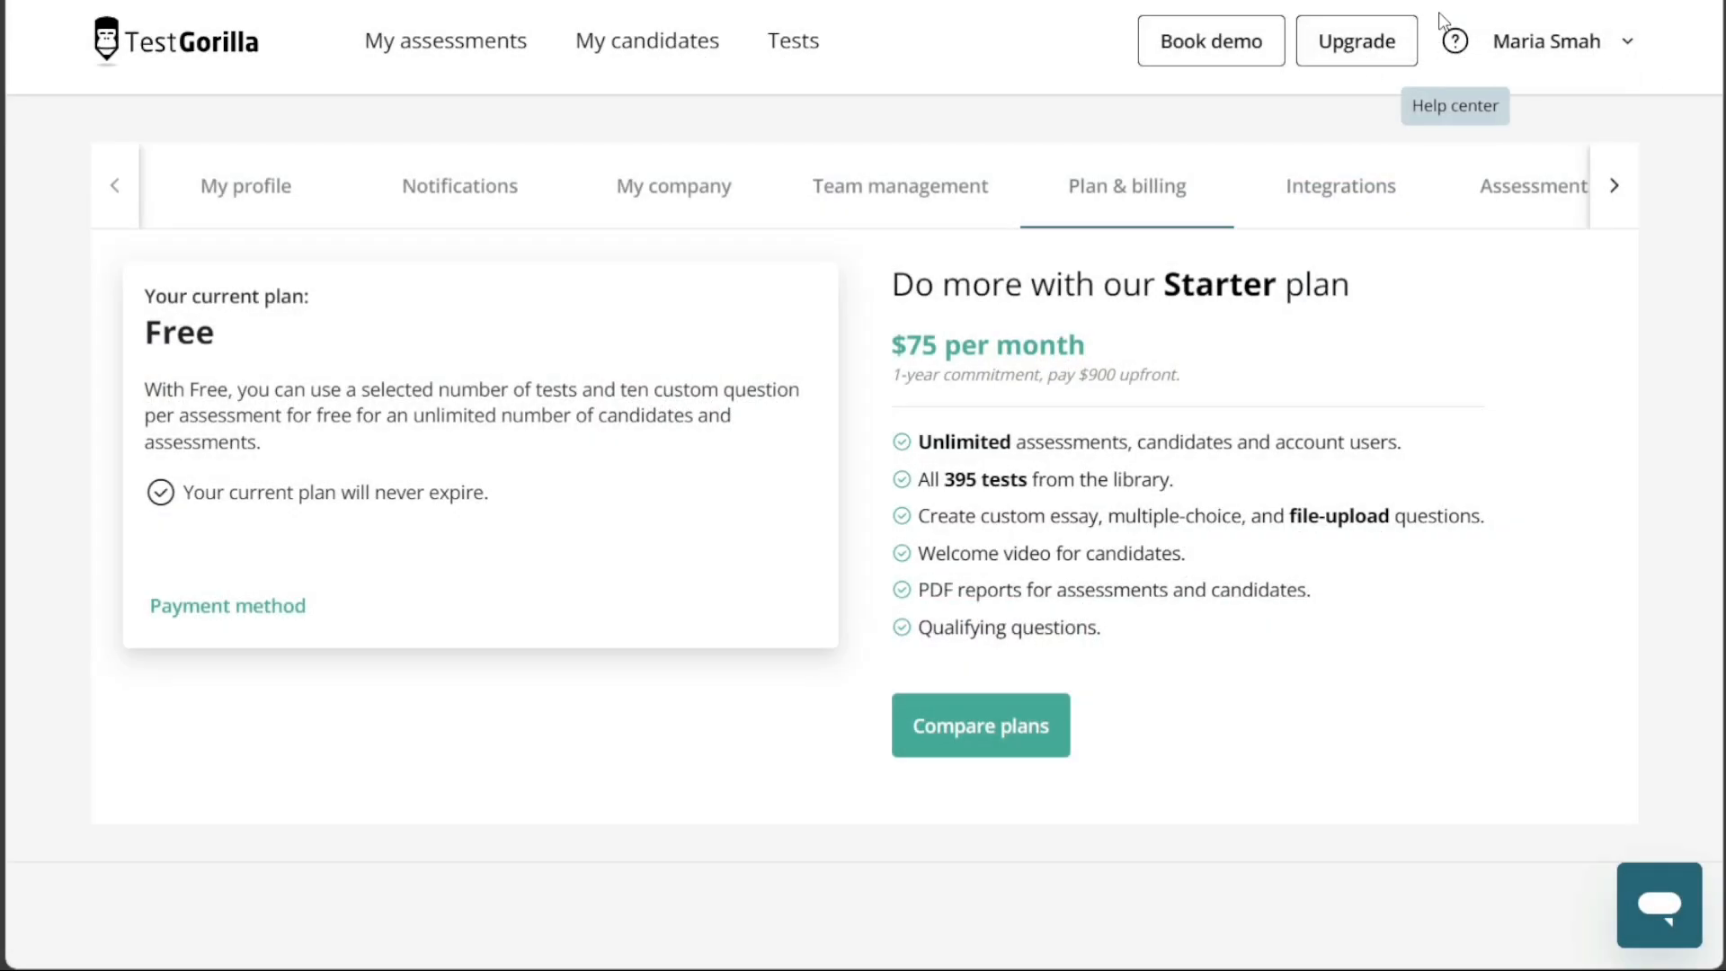
pyautogui.moveTo(1664, 99)
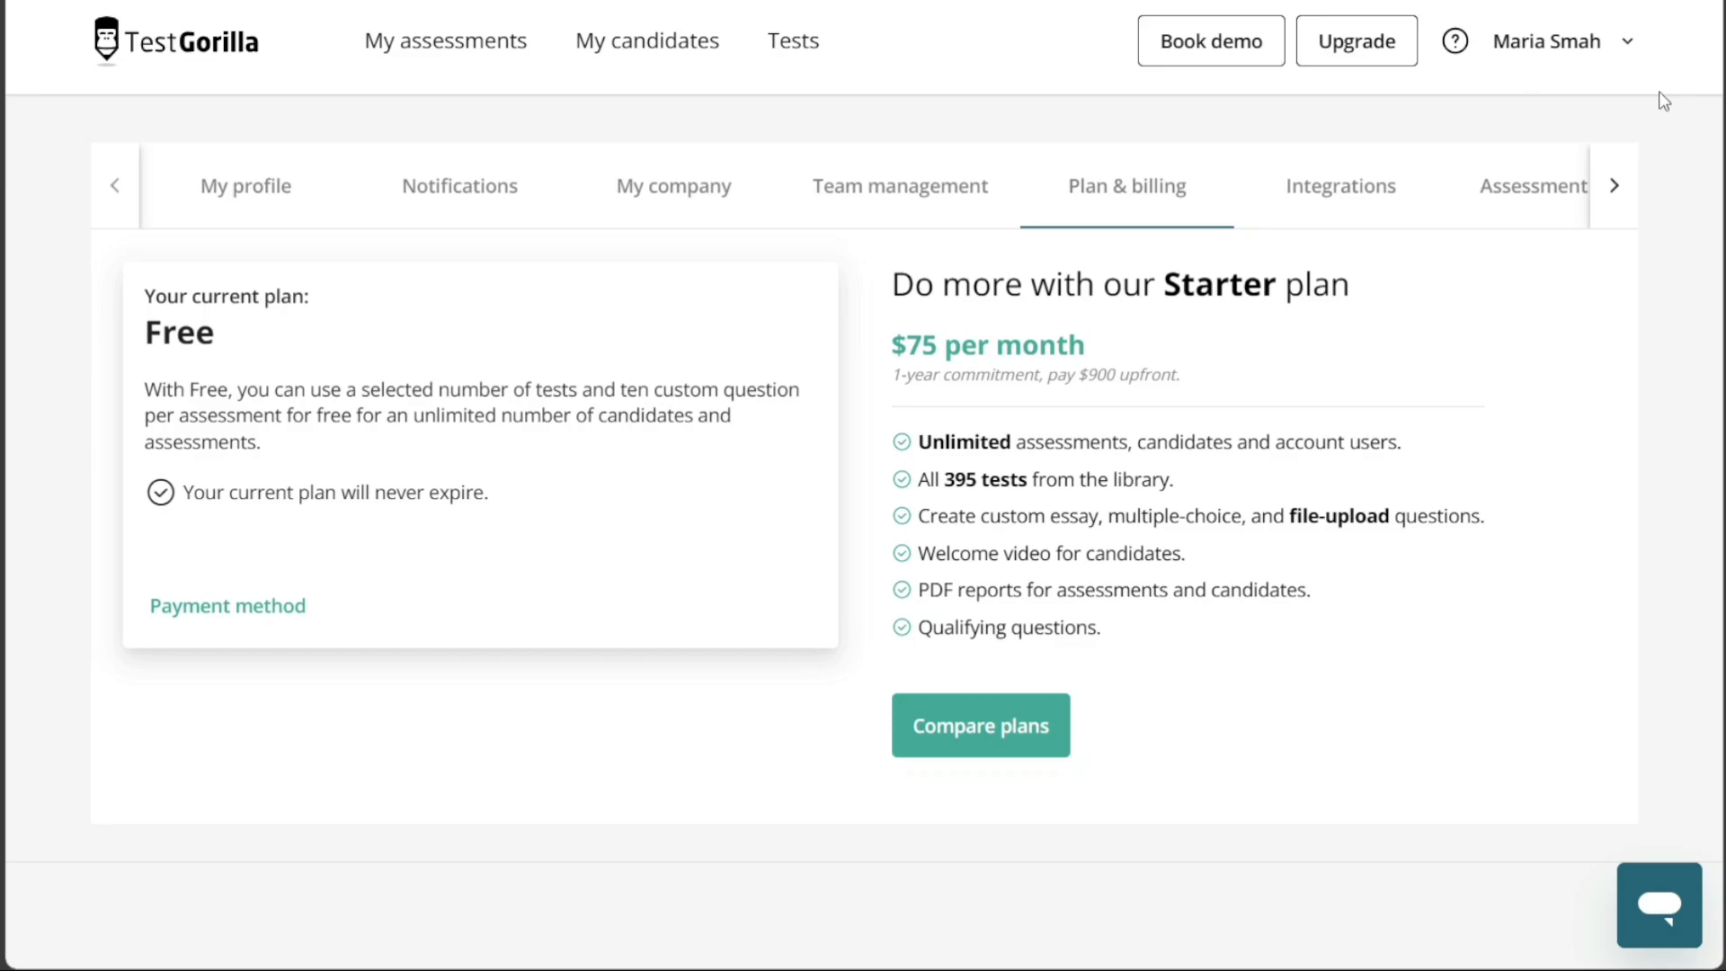
pyautogui.click(1563, 40)
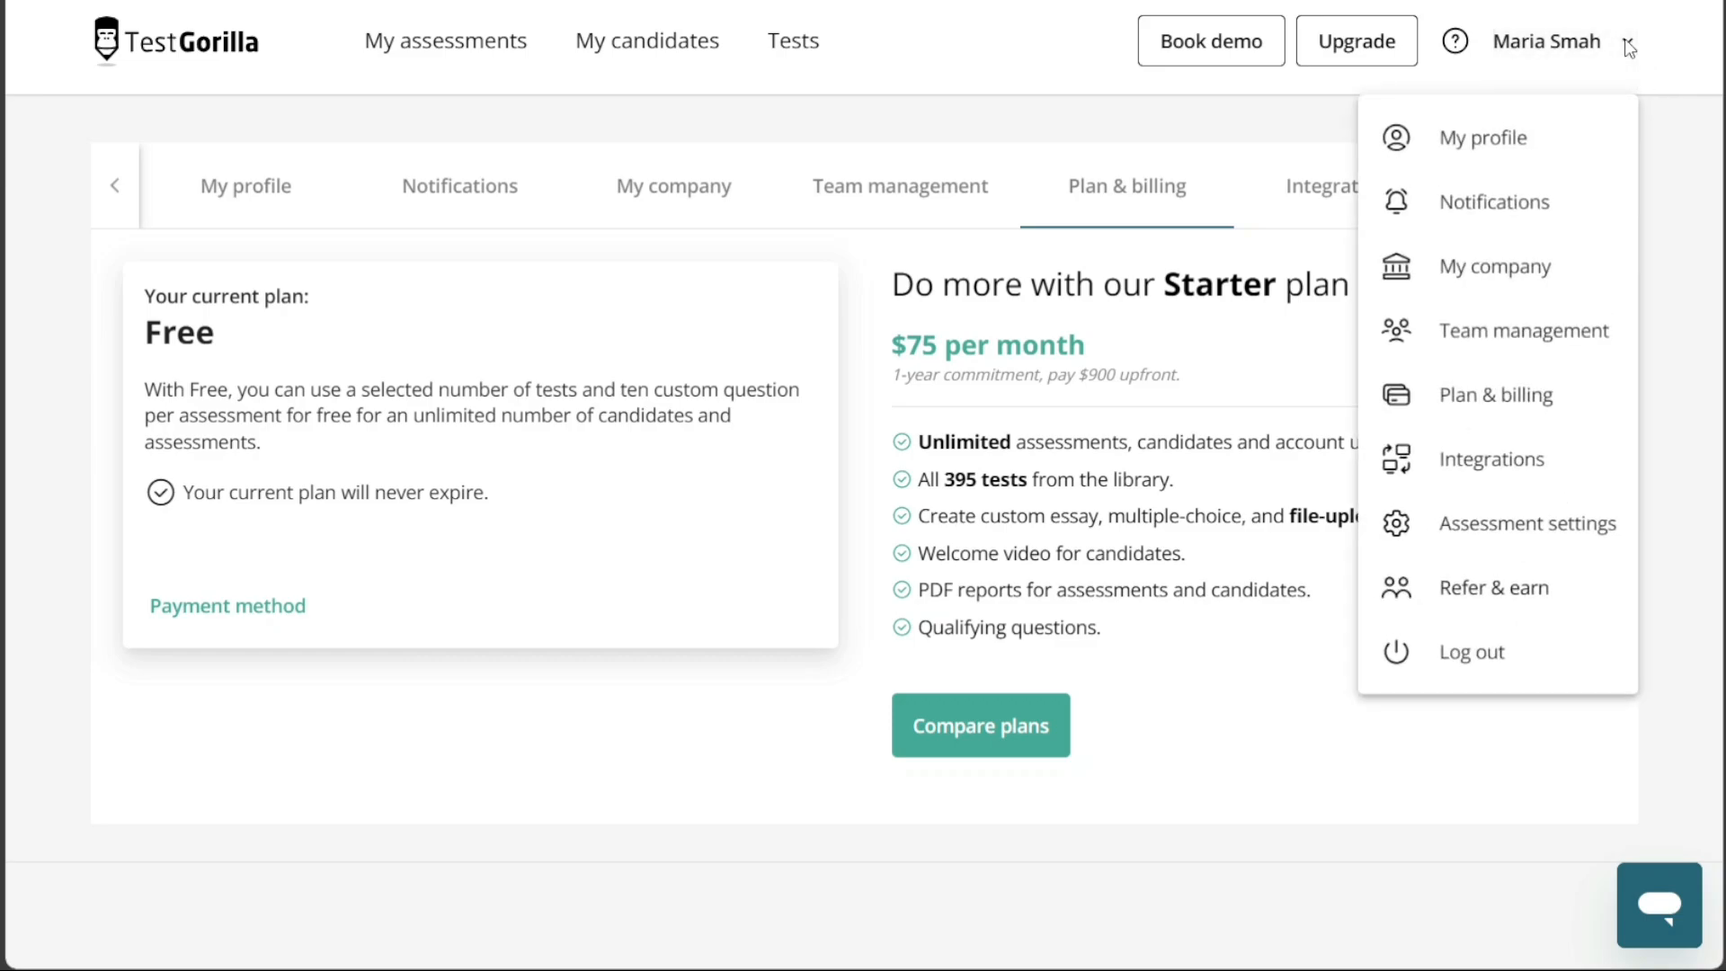
pyautogui.moveTo(1627, 60)
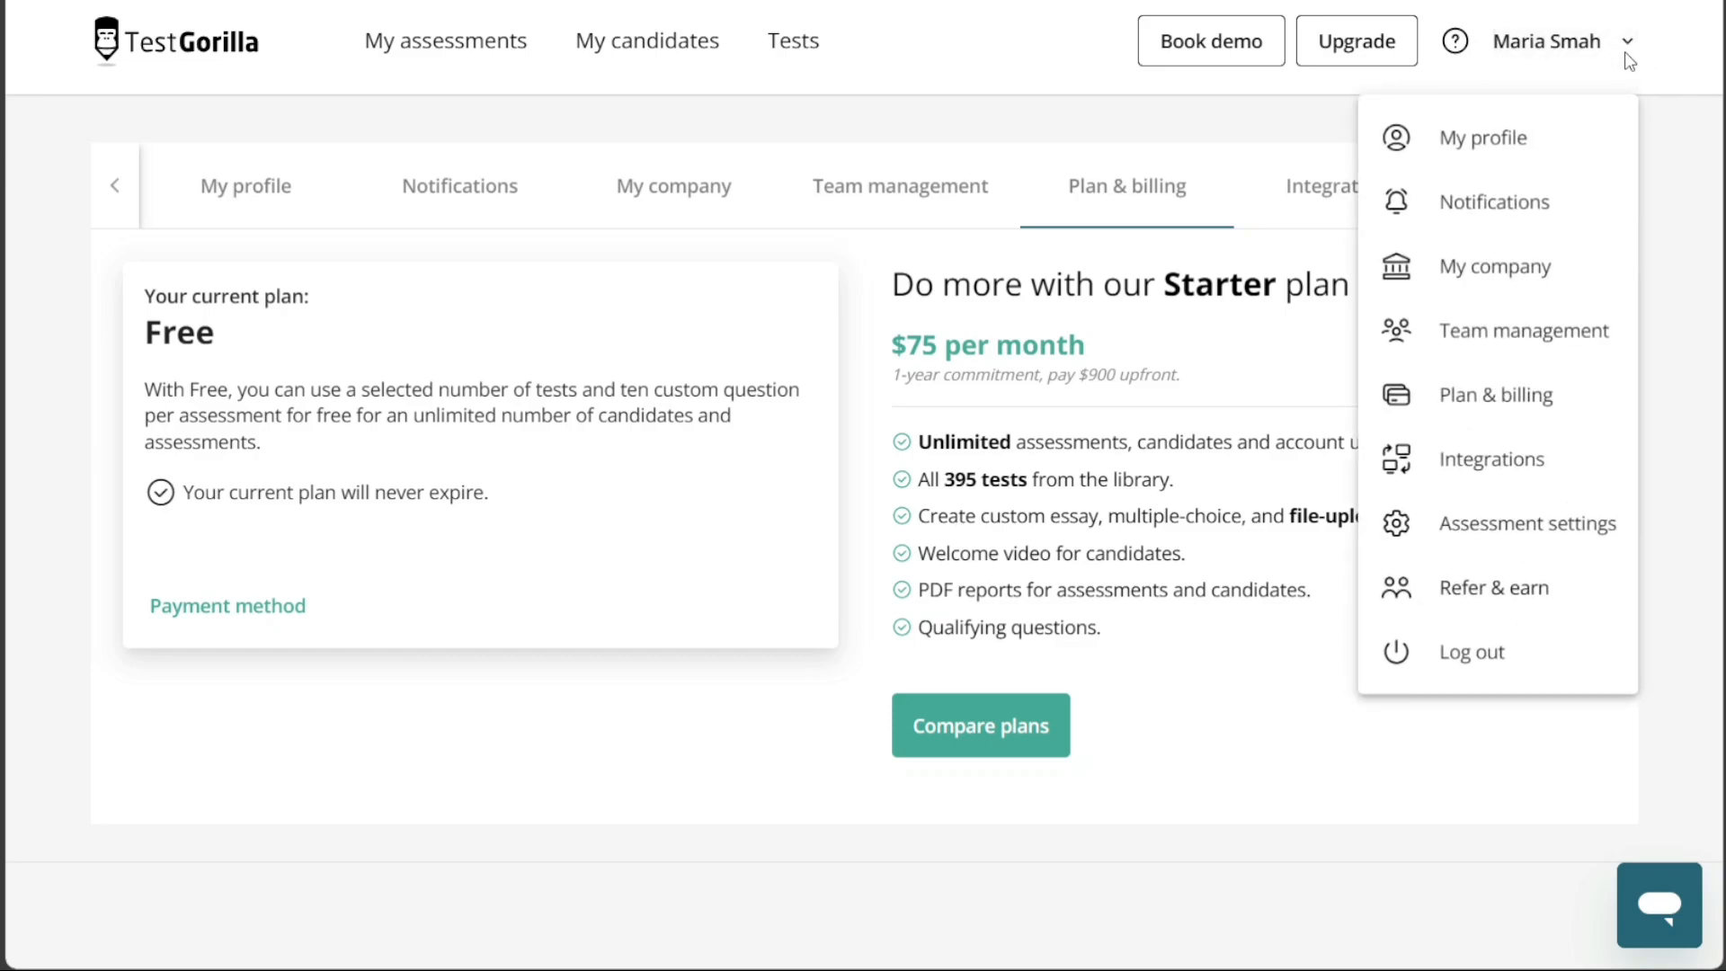
pyautogui.moveTo(1495, 266)
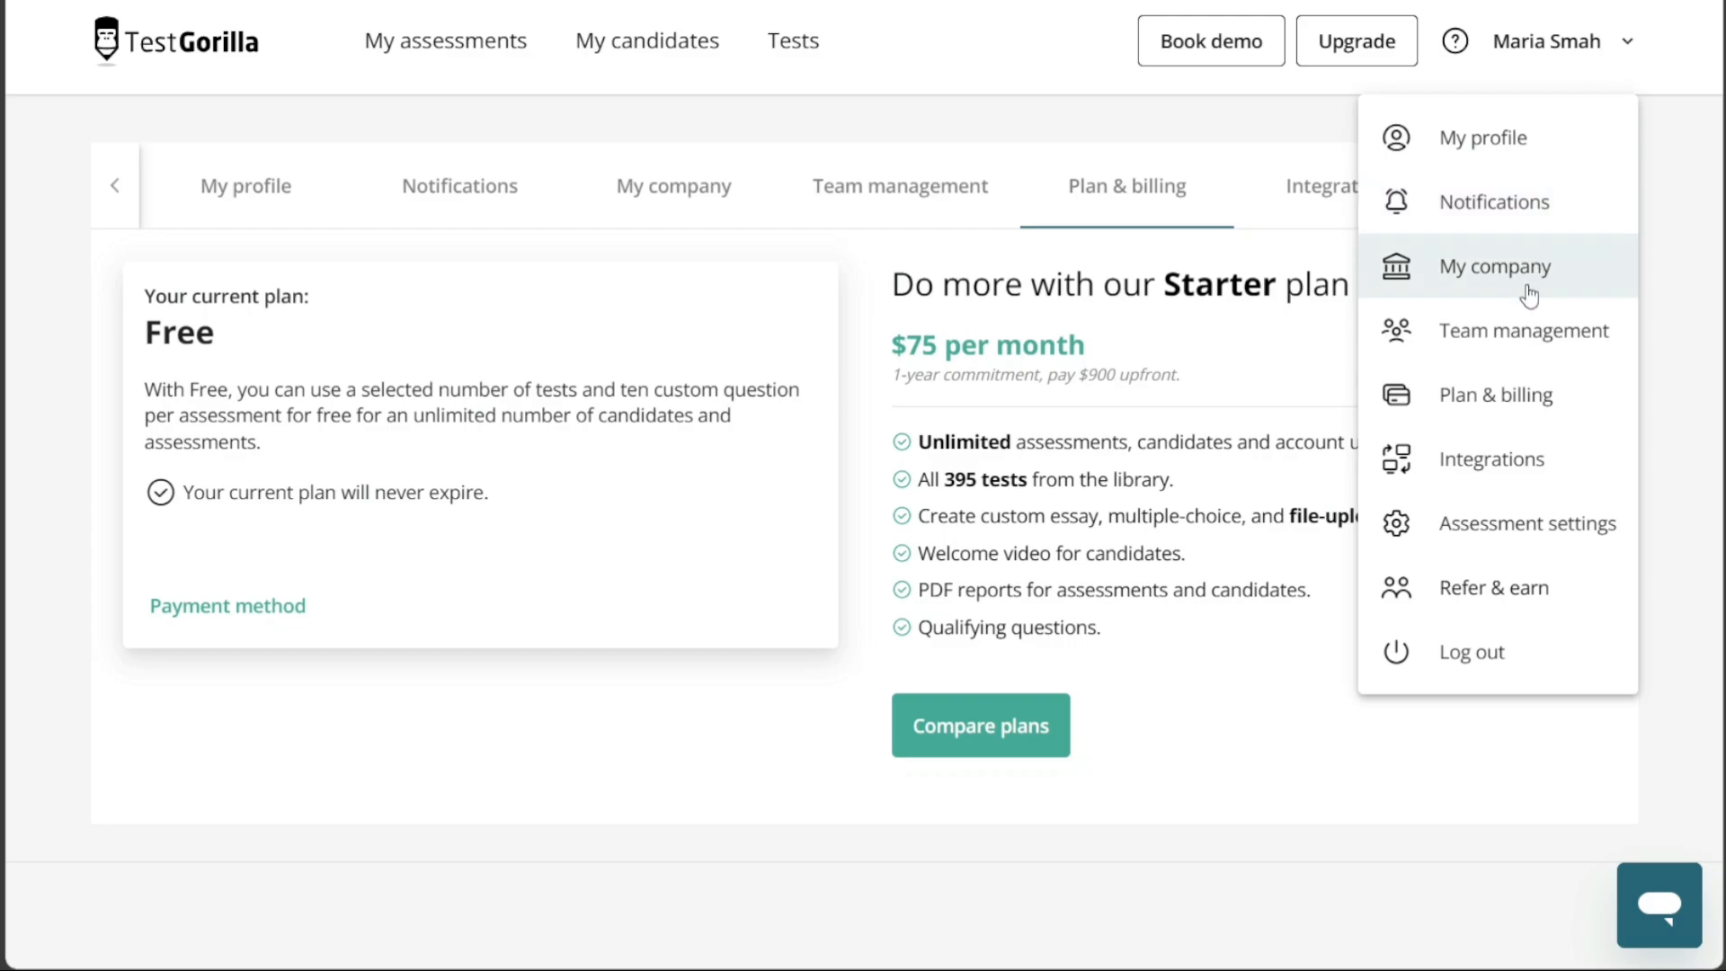
pyautogui.moveTo(1521, 143)
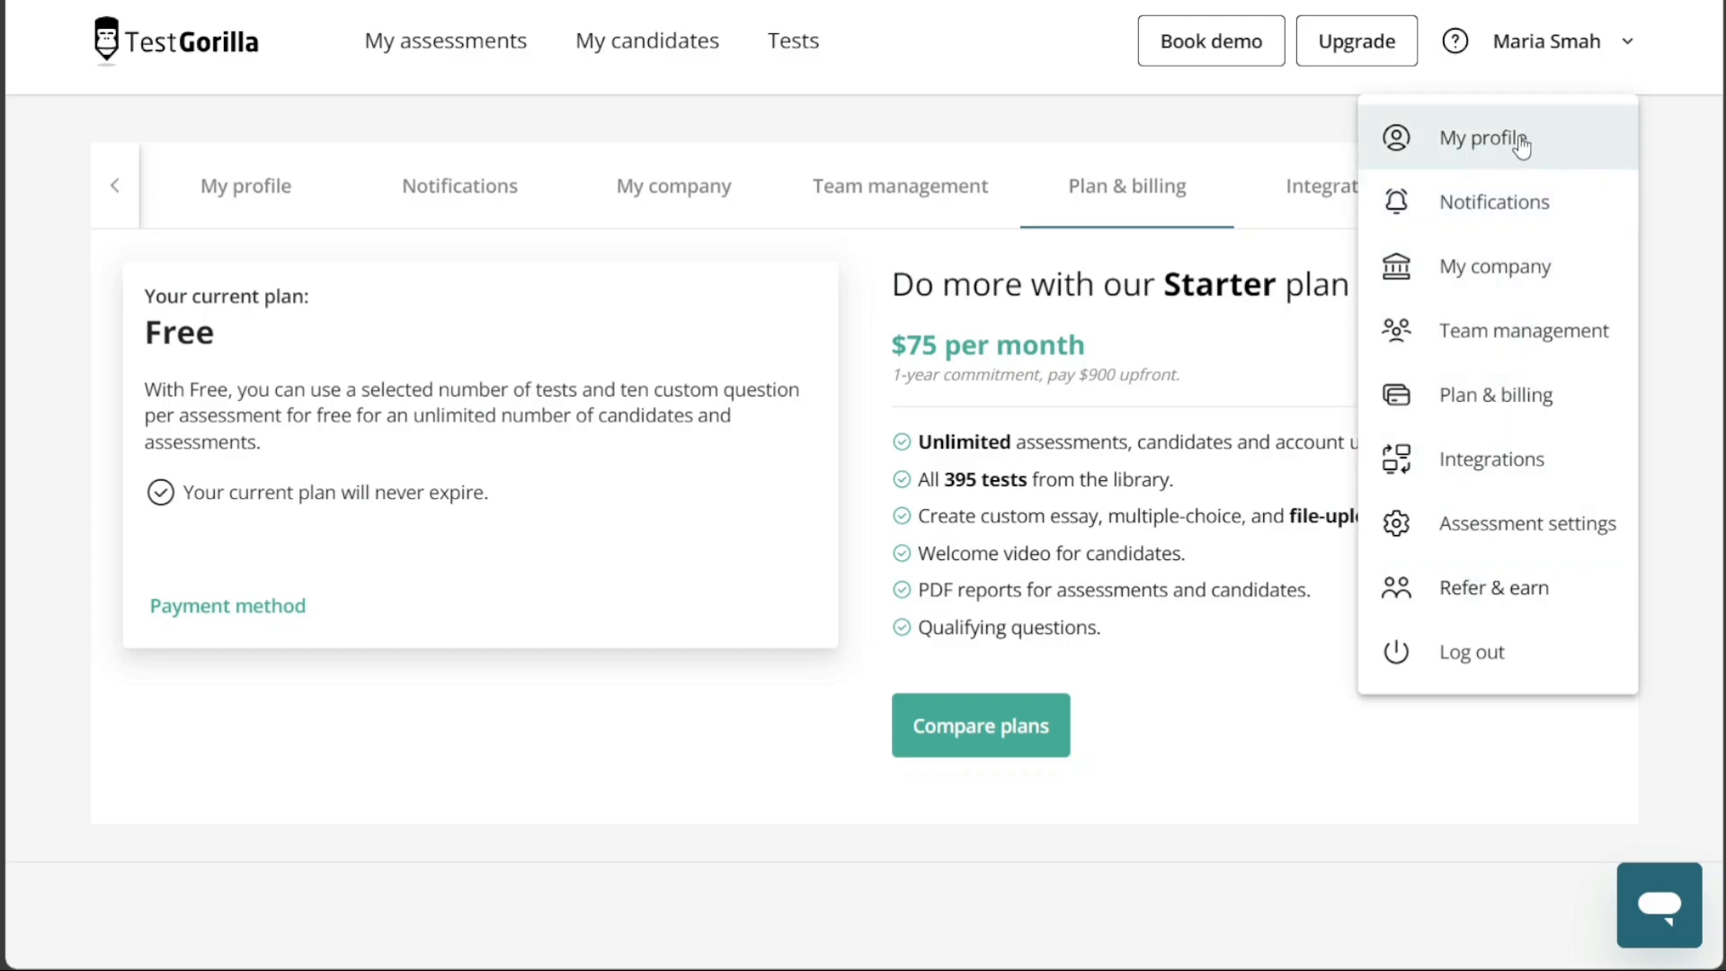
pyautogui.moveTo(1526, 146)
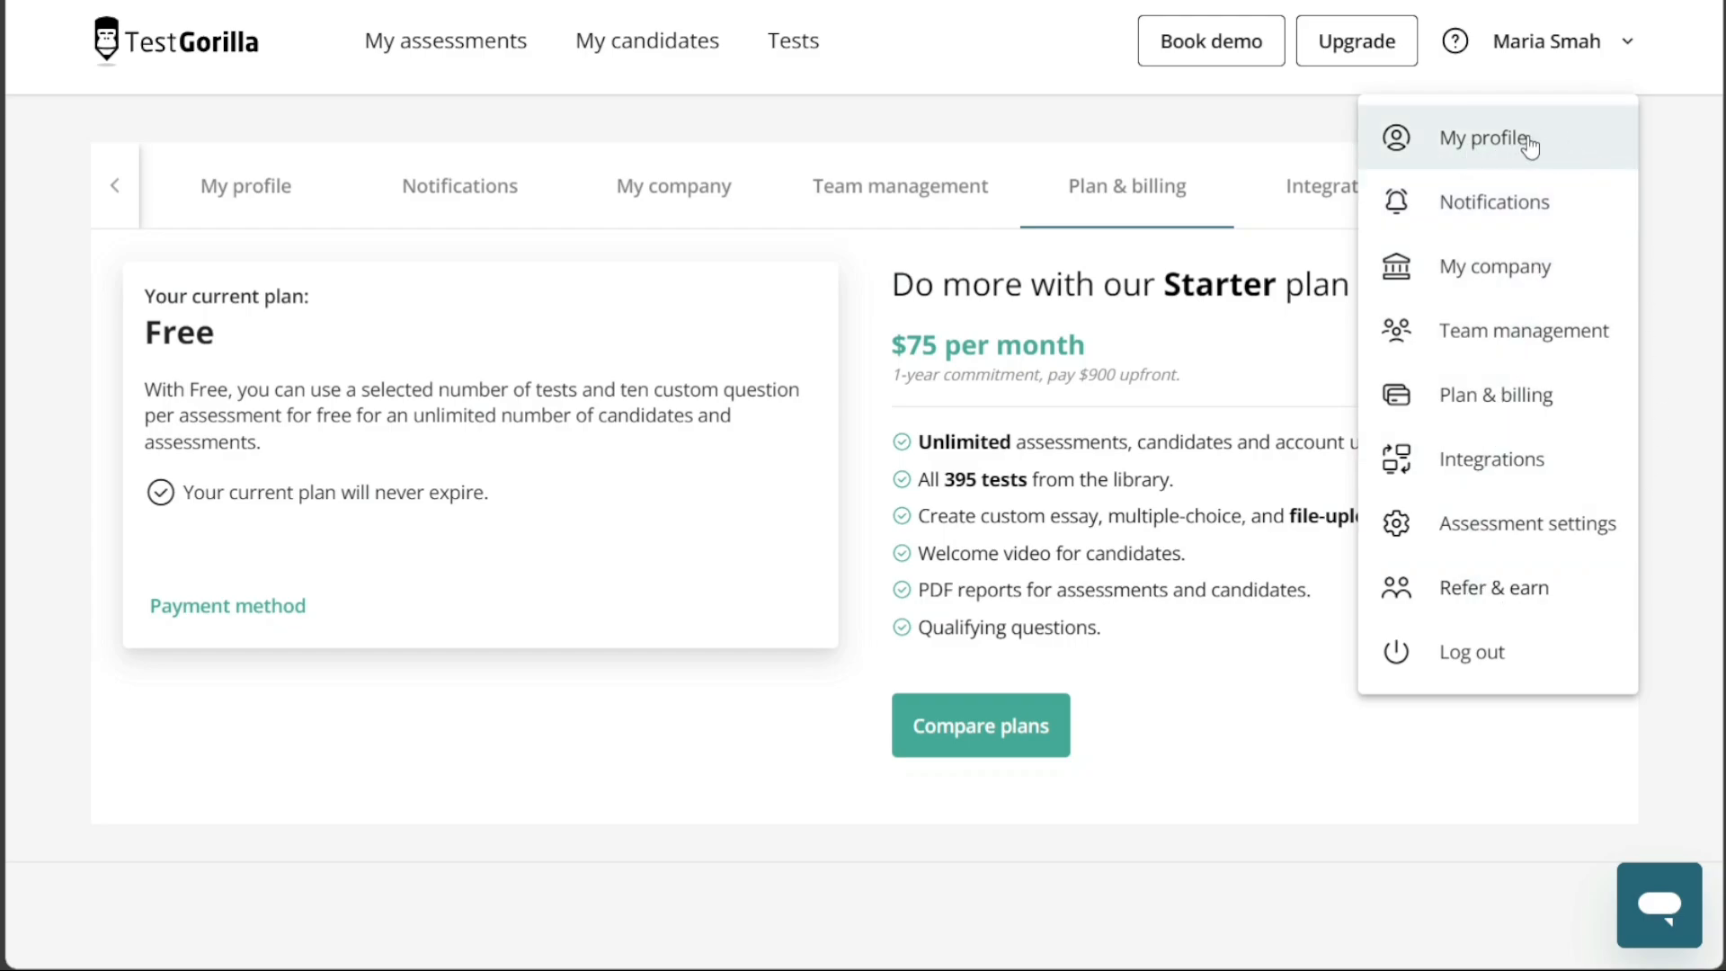
pyautogui.moveTo(1495, 265)
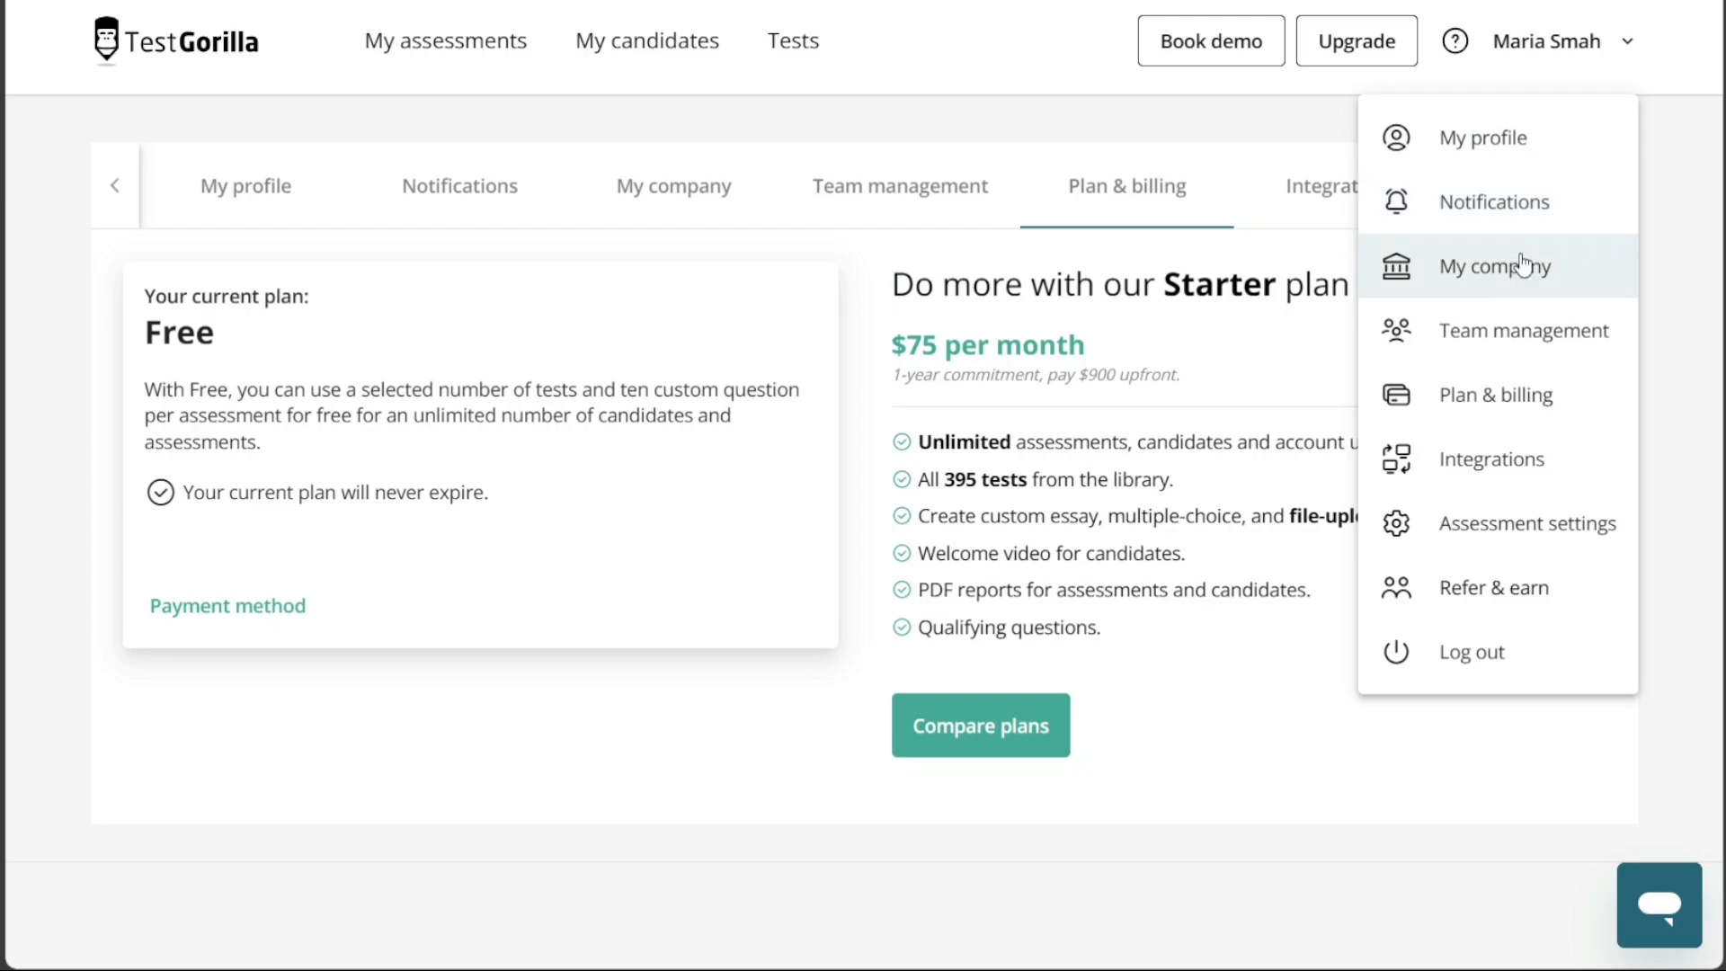
pyautogui.moveTo(1520, 331)
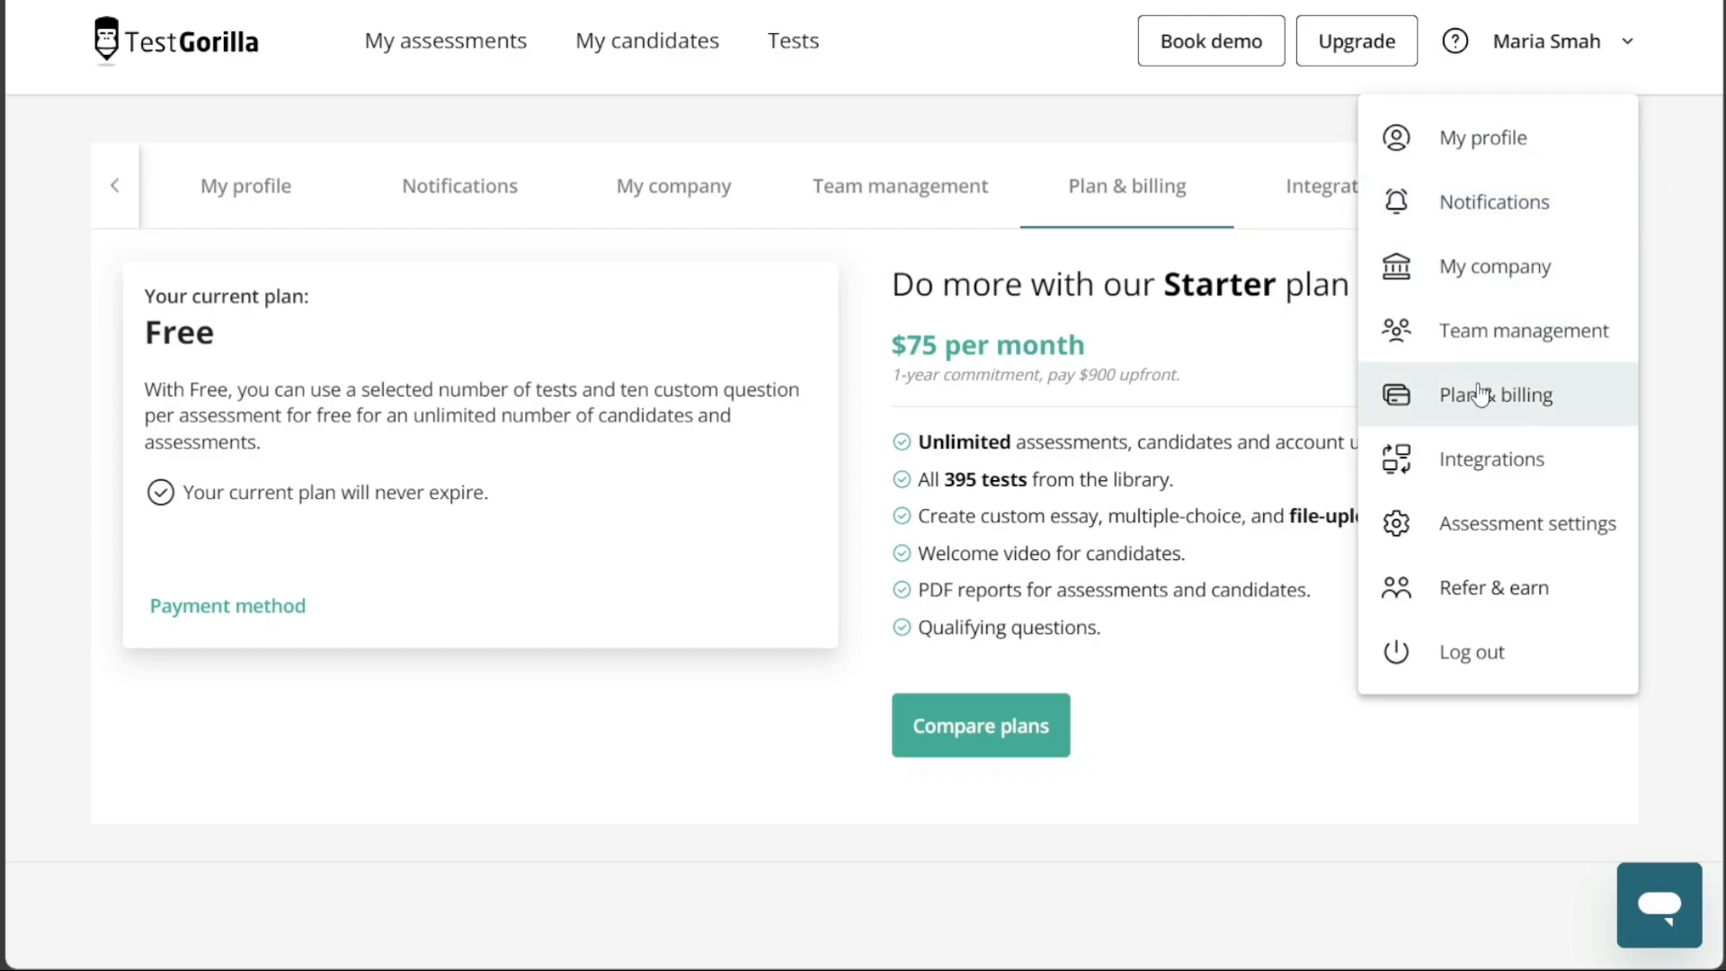
pyautogui.moveTo(1486, 406)
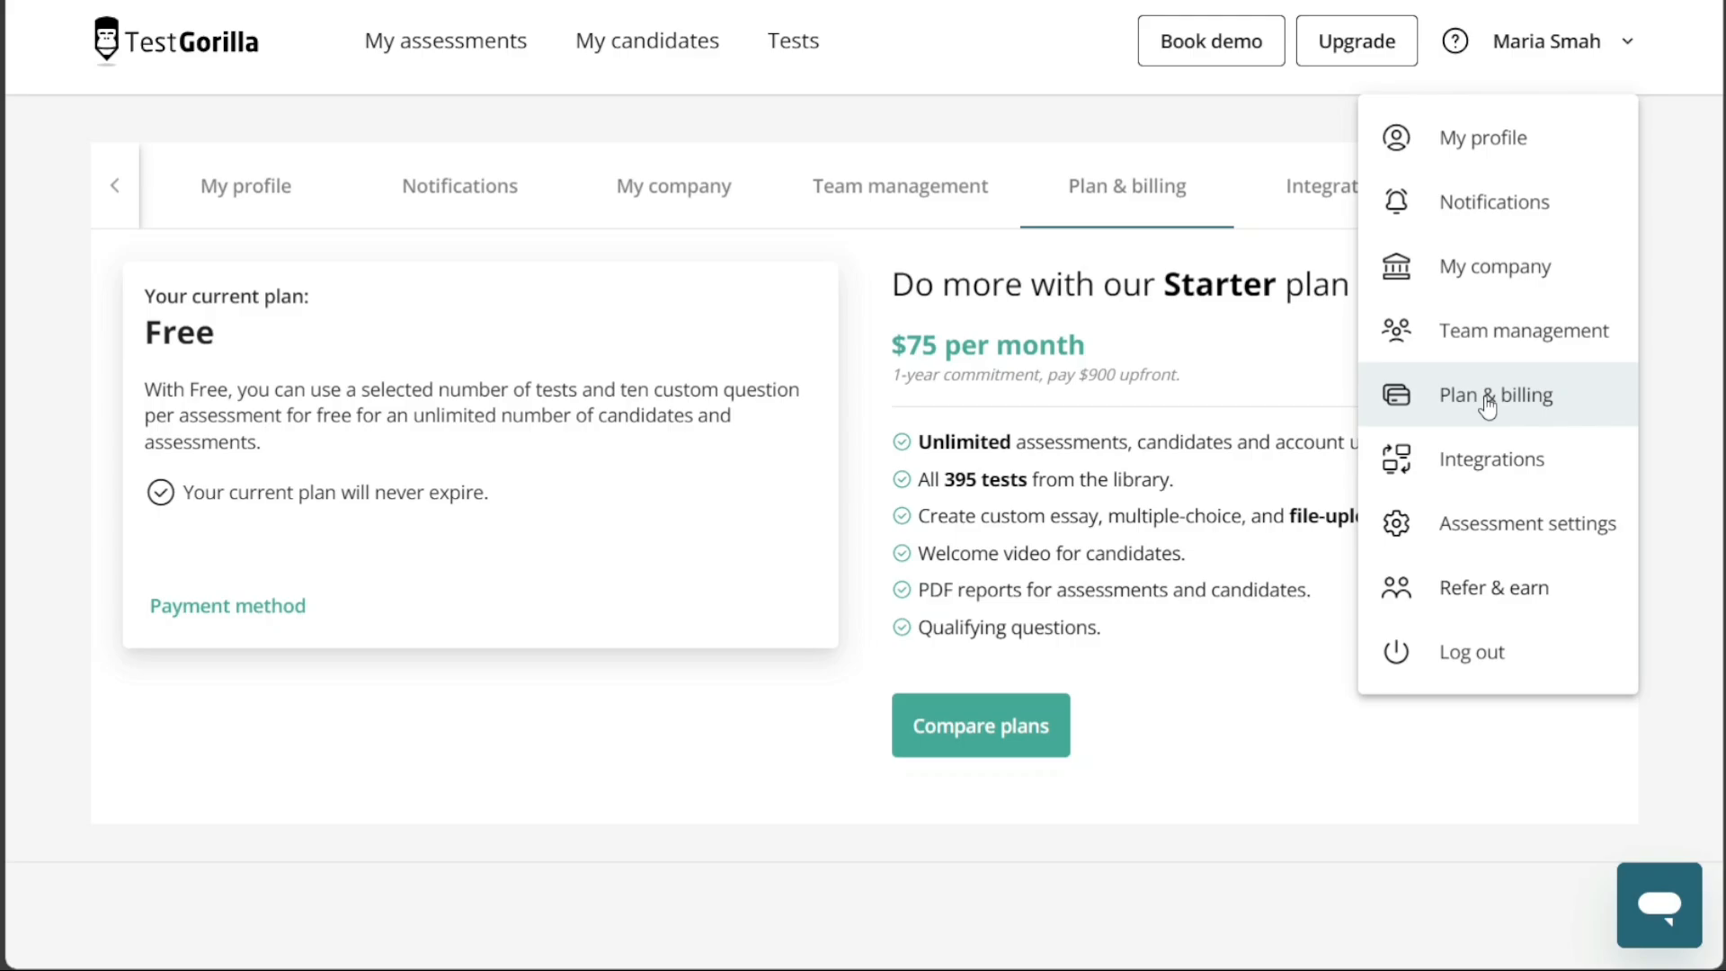
pyautogui.moveTo(1514, 459)
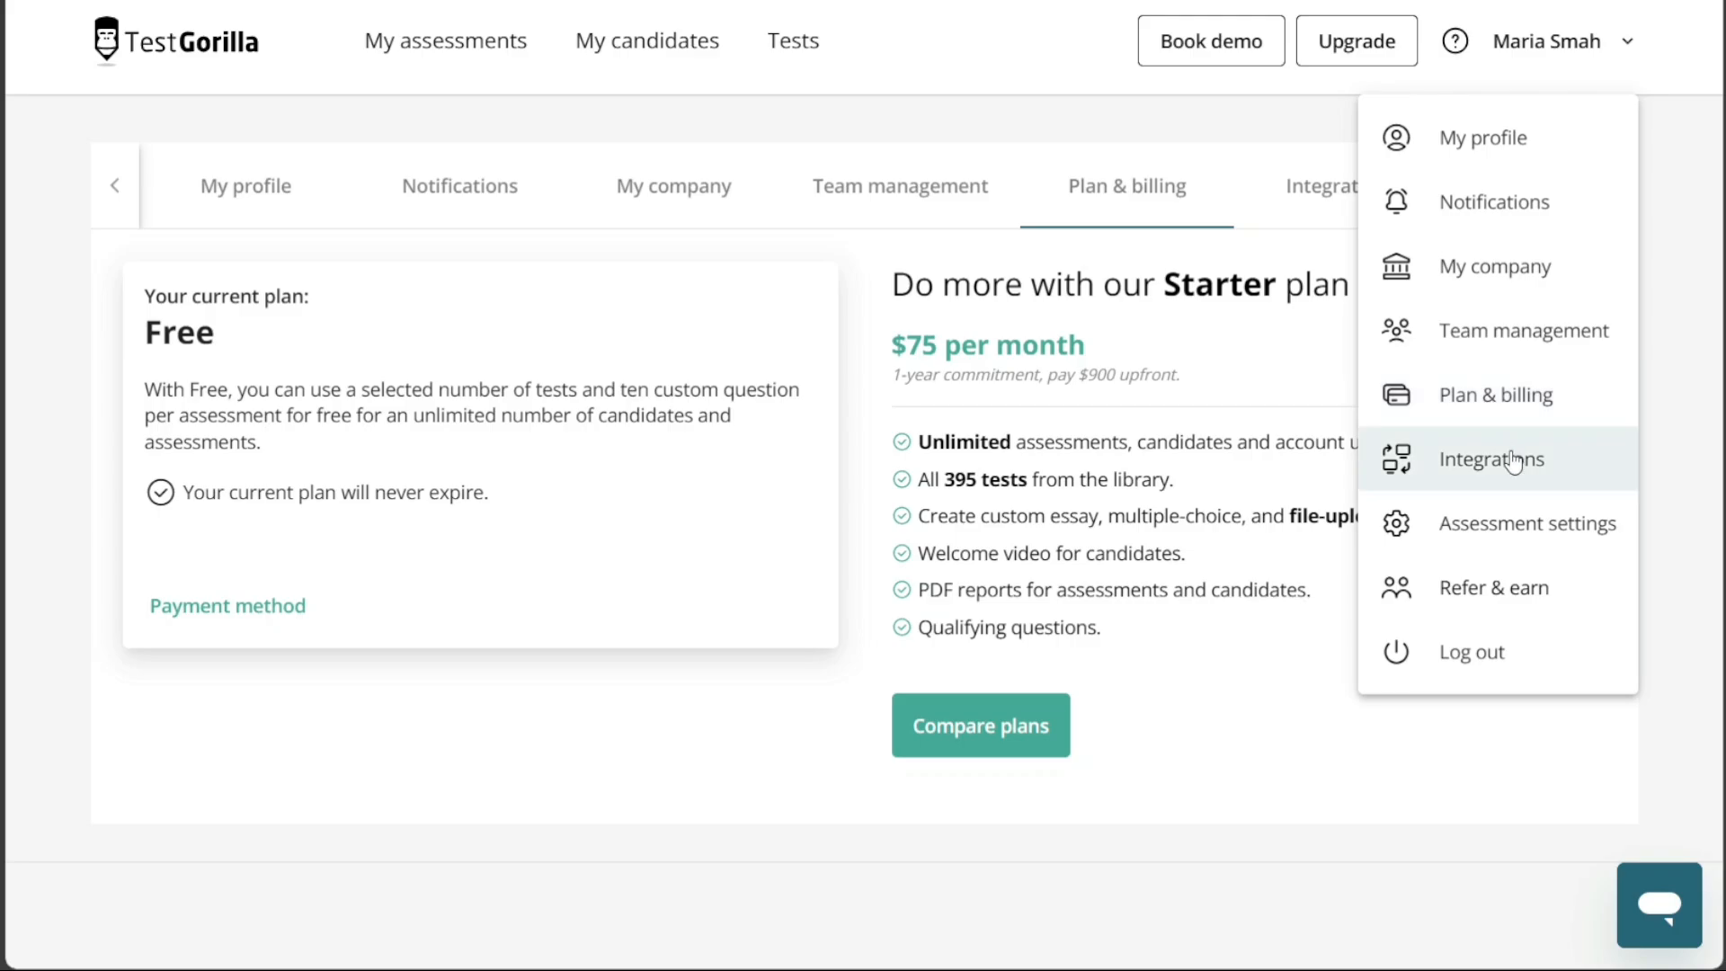
# Open Integrations and browse ATS options such as Bullhorn, BambooHR and Greenhouse.
pyautogui.click(1490, 457)
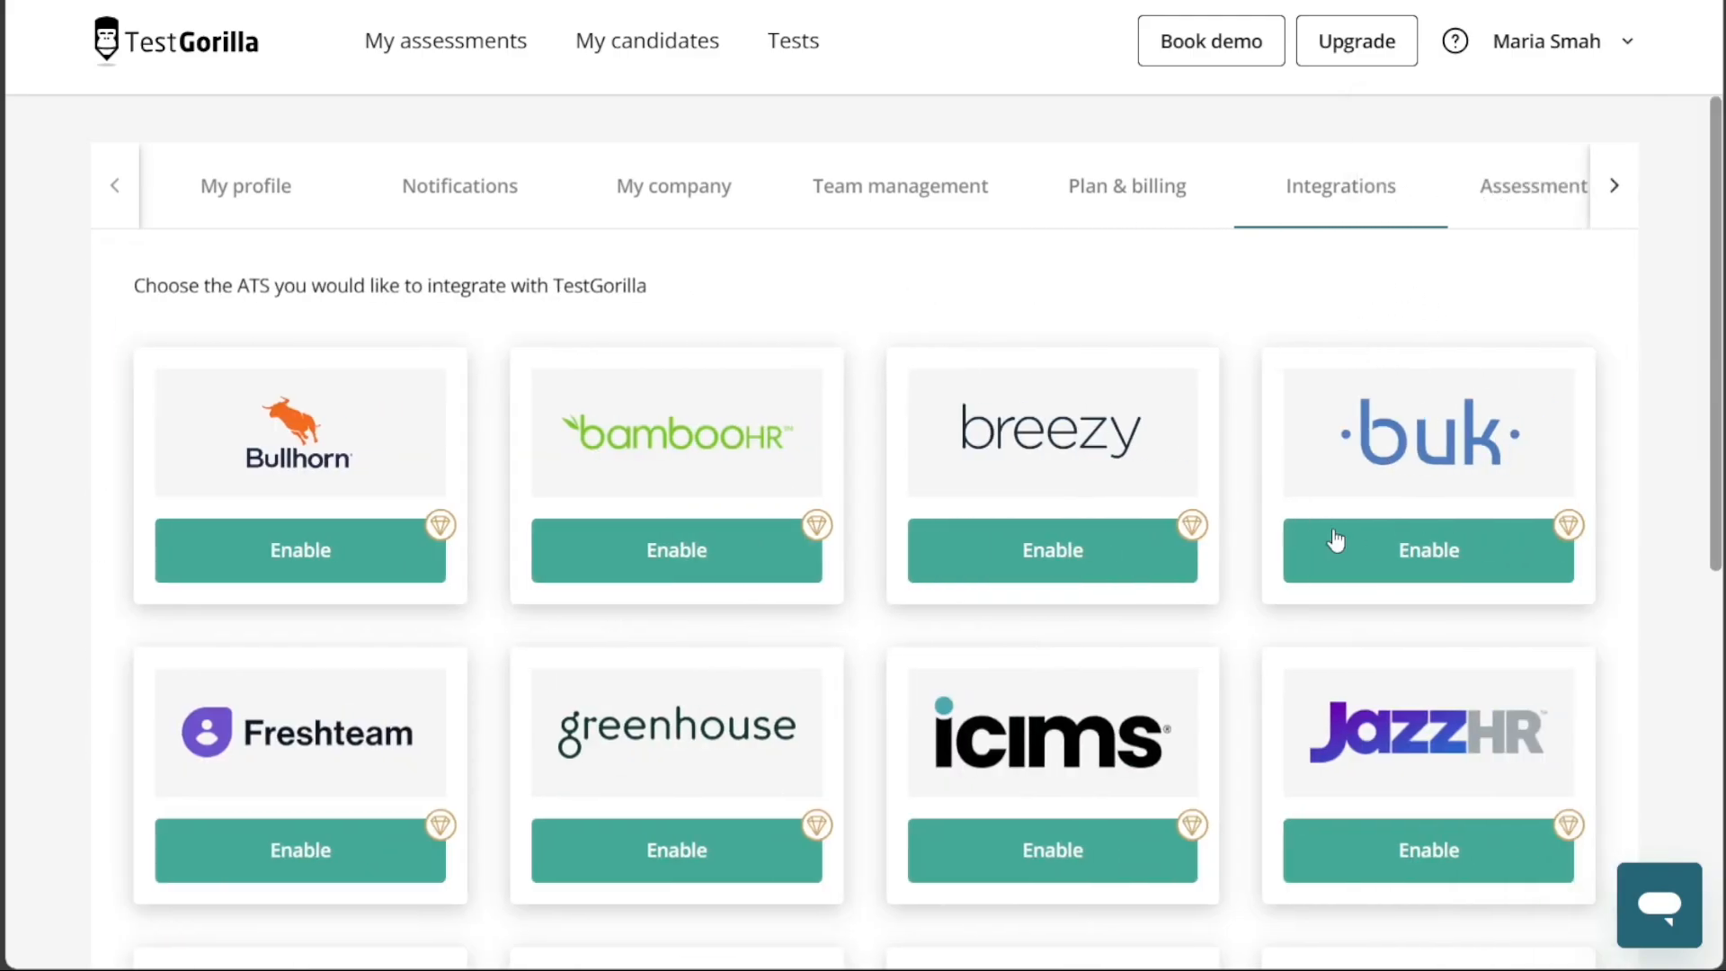
pyautogui.moveTo(1329, 318)
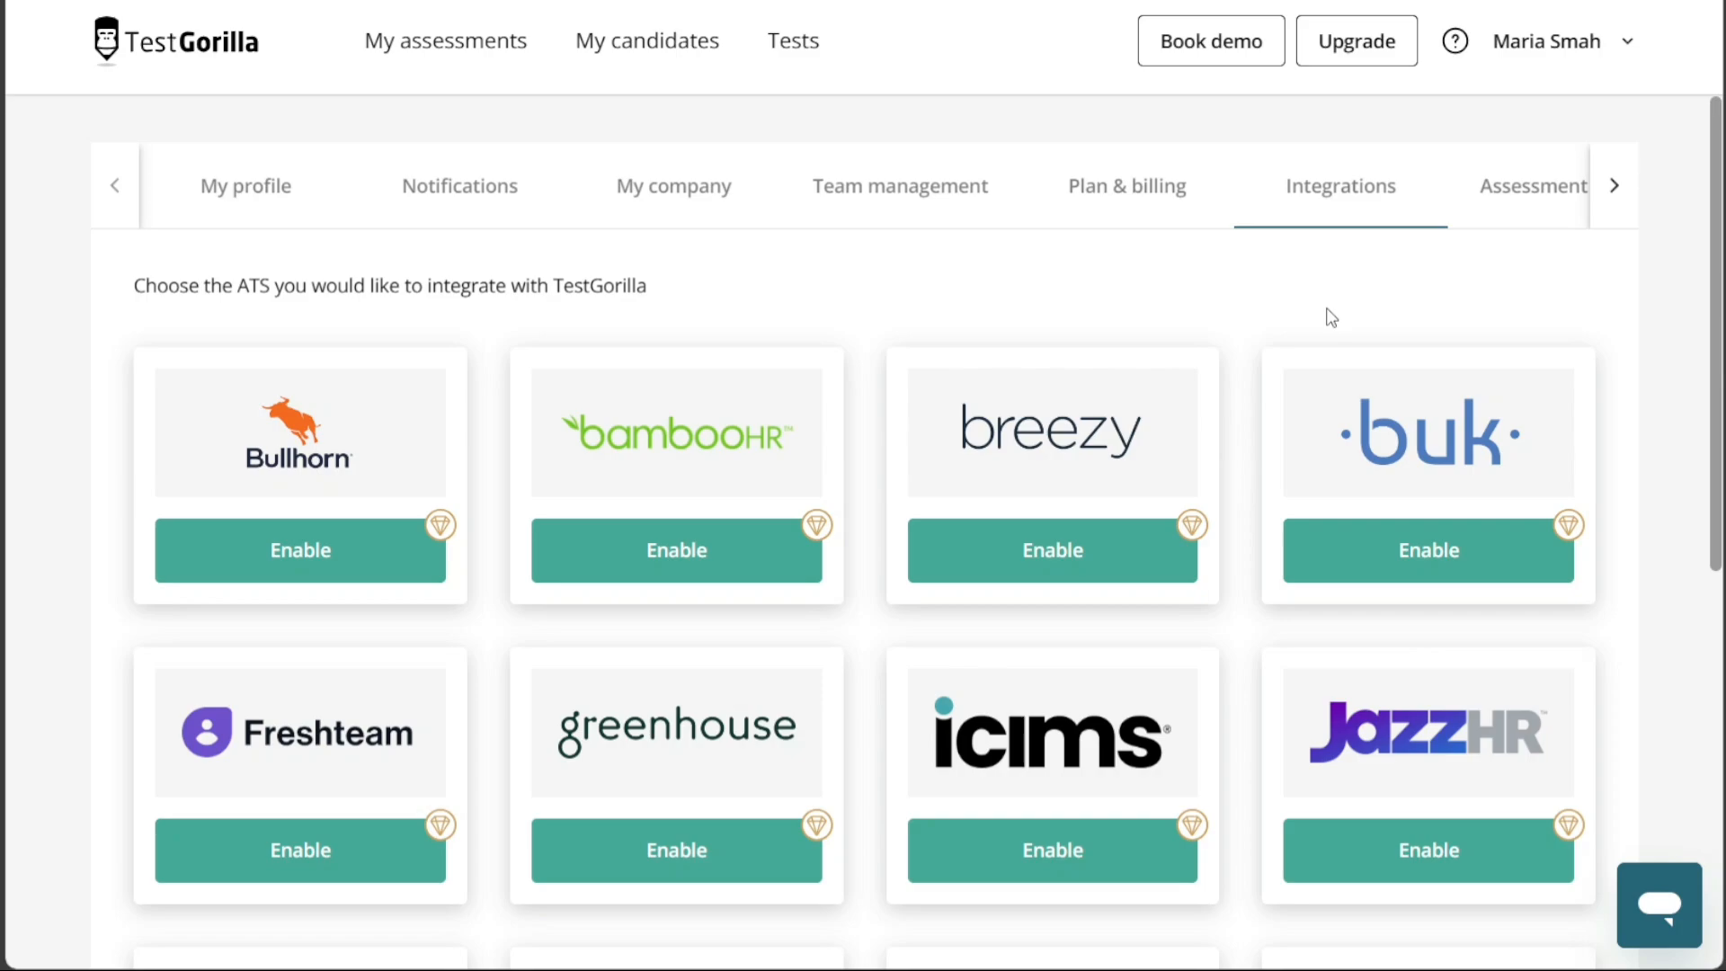
pyautogui.moveTo(1470, 271)
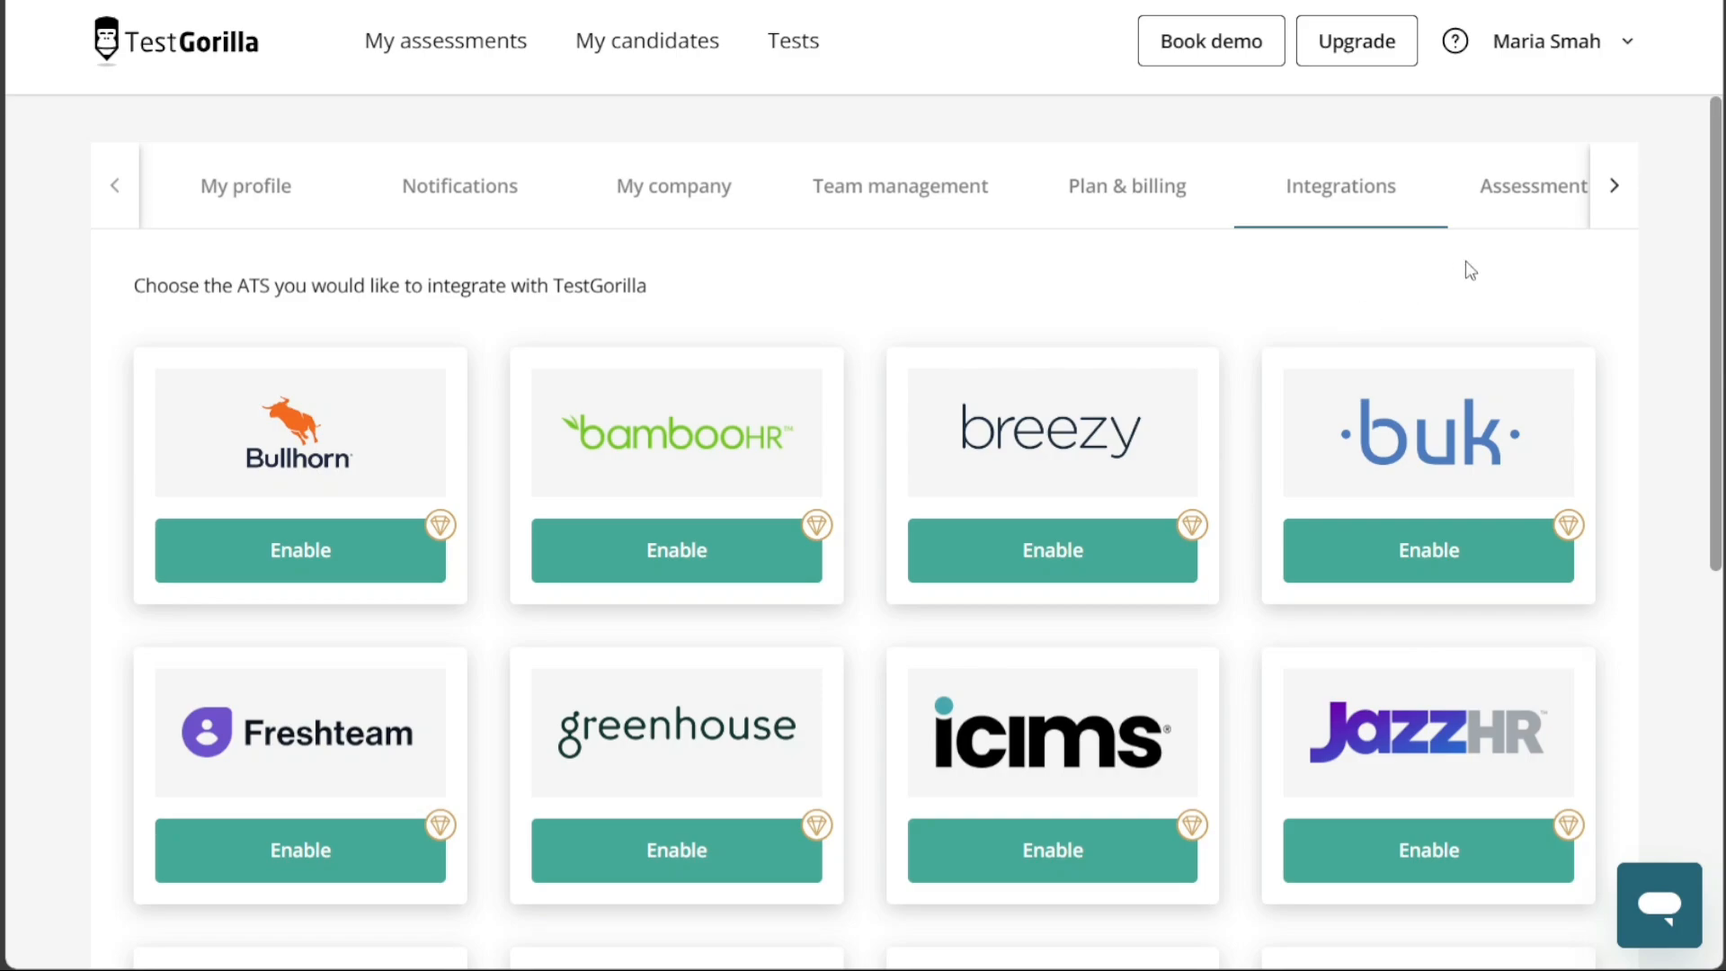
pyautogui.scroll(-3)
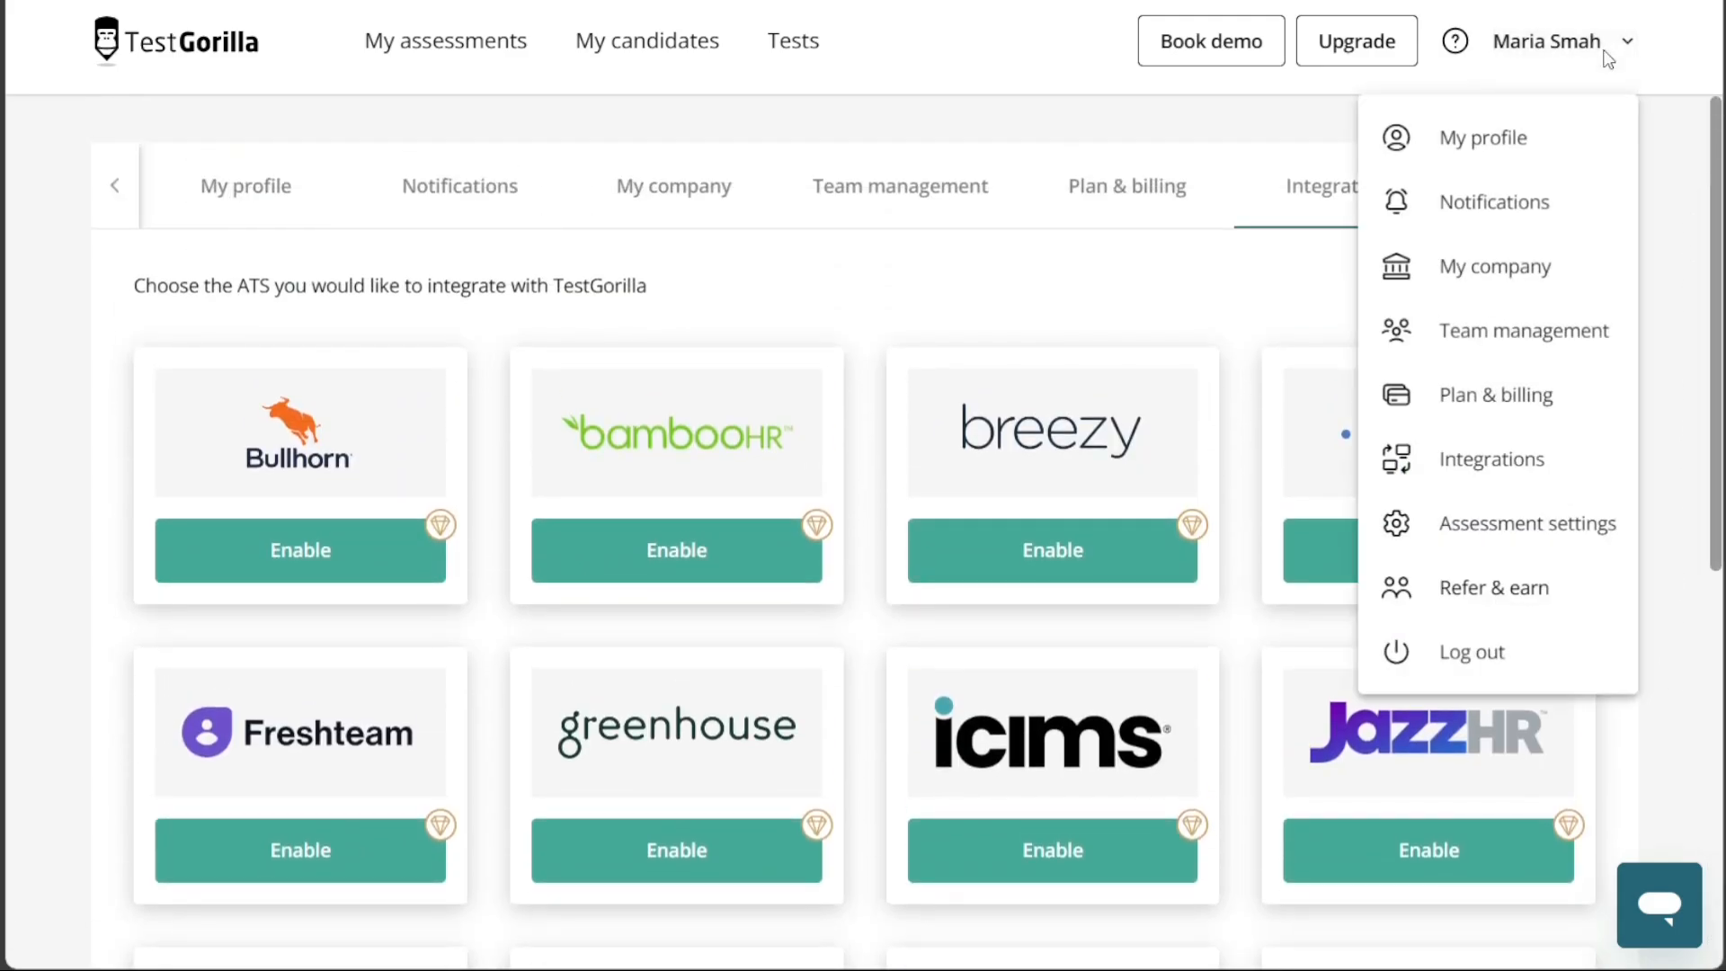
pyautogui.moveTo(1526, 523)
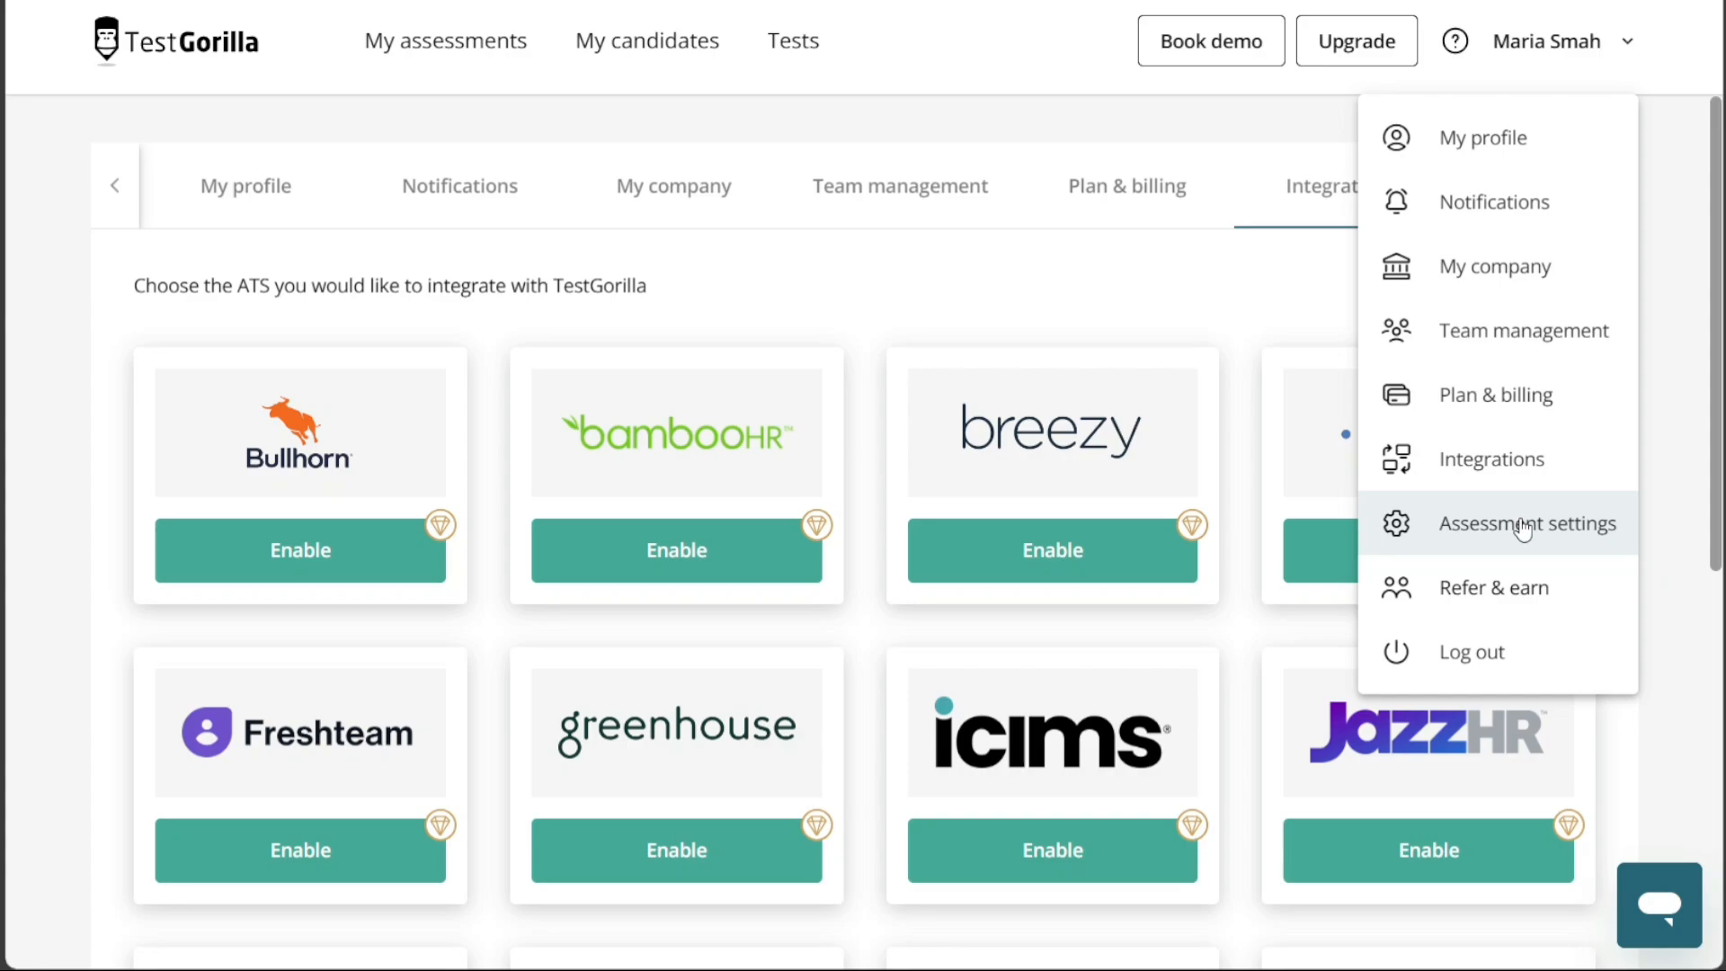
pyautogui.moveTo(1522, 572)
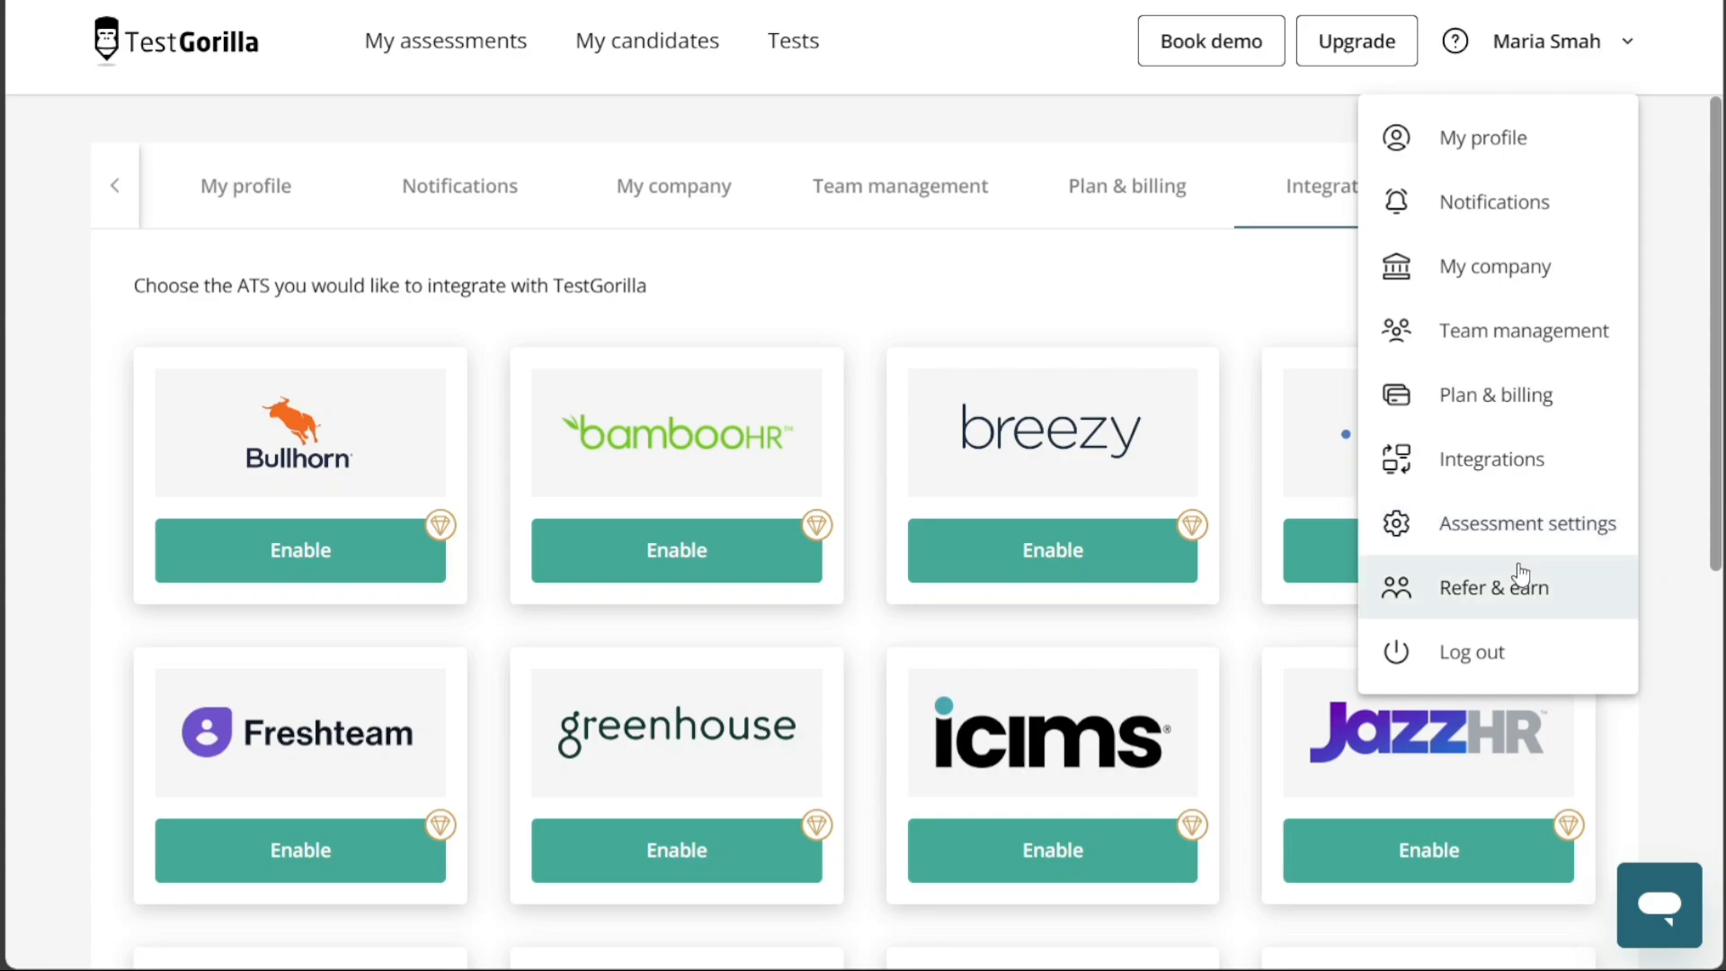
pyautogui.moveTo(1497, 601)
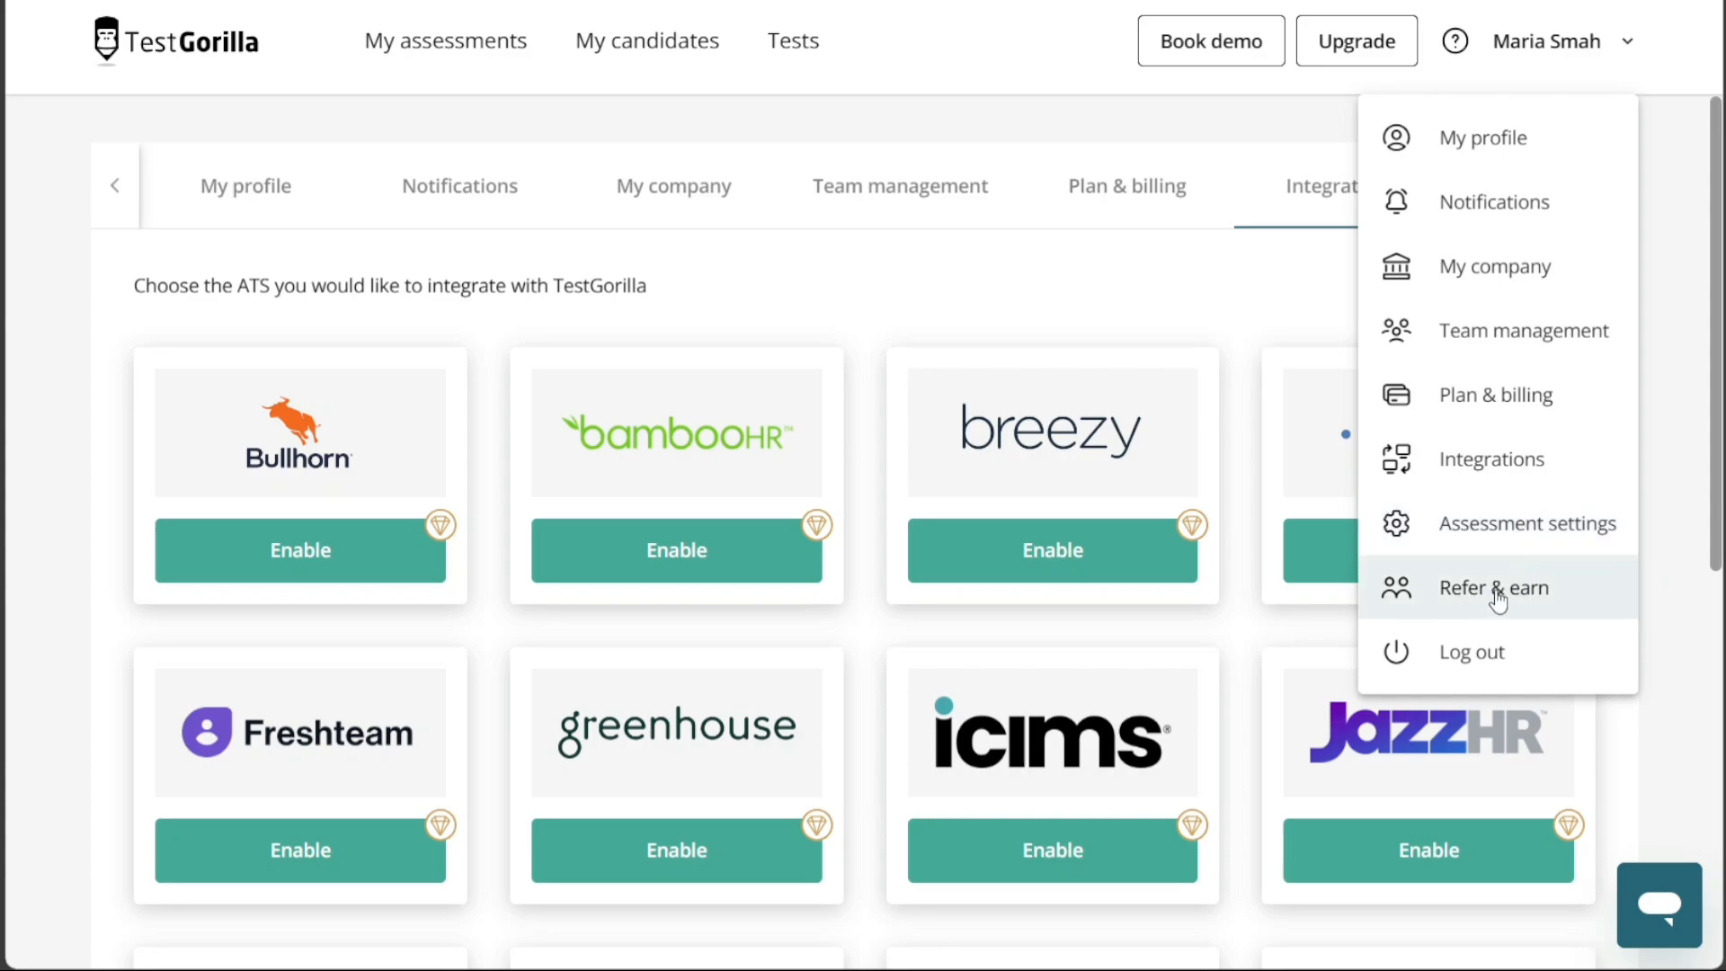
pyautogui.click(1494, 587)
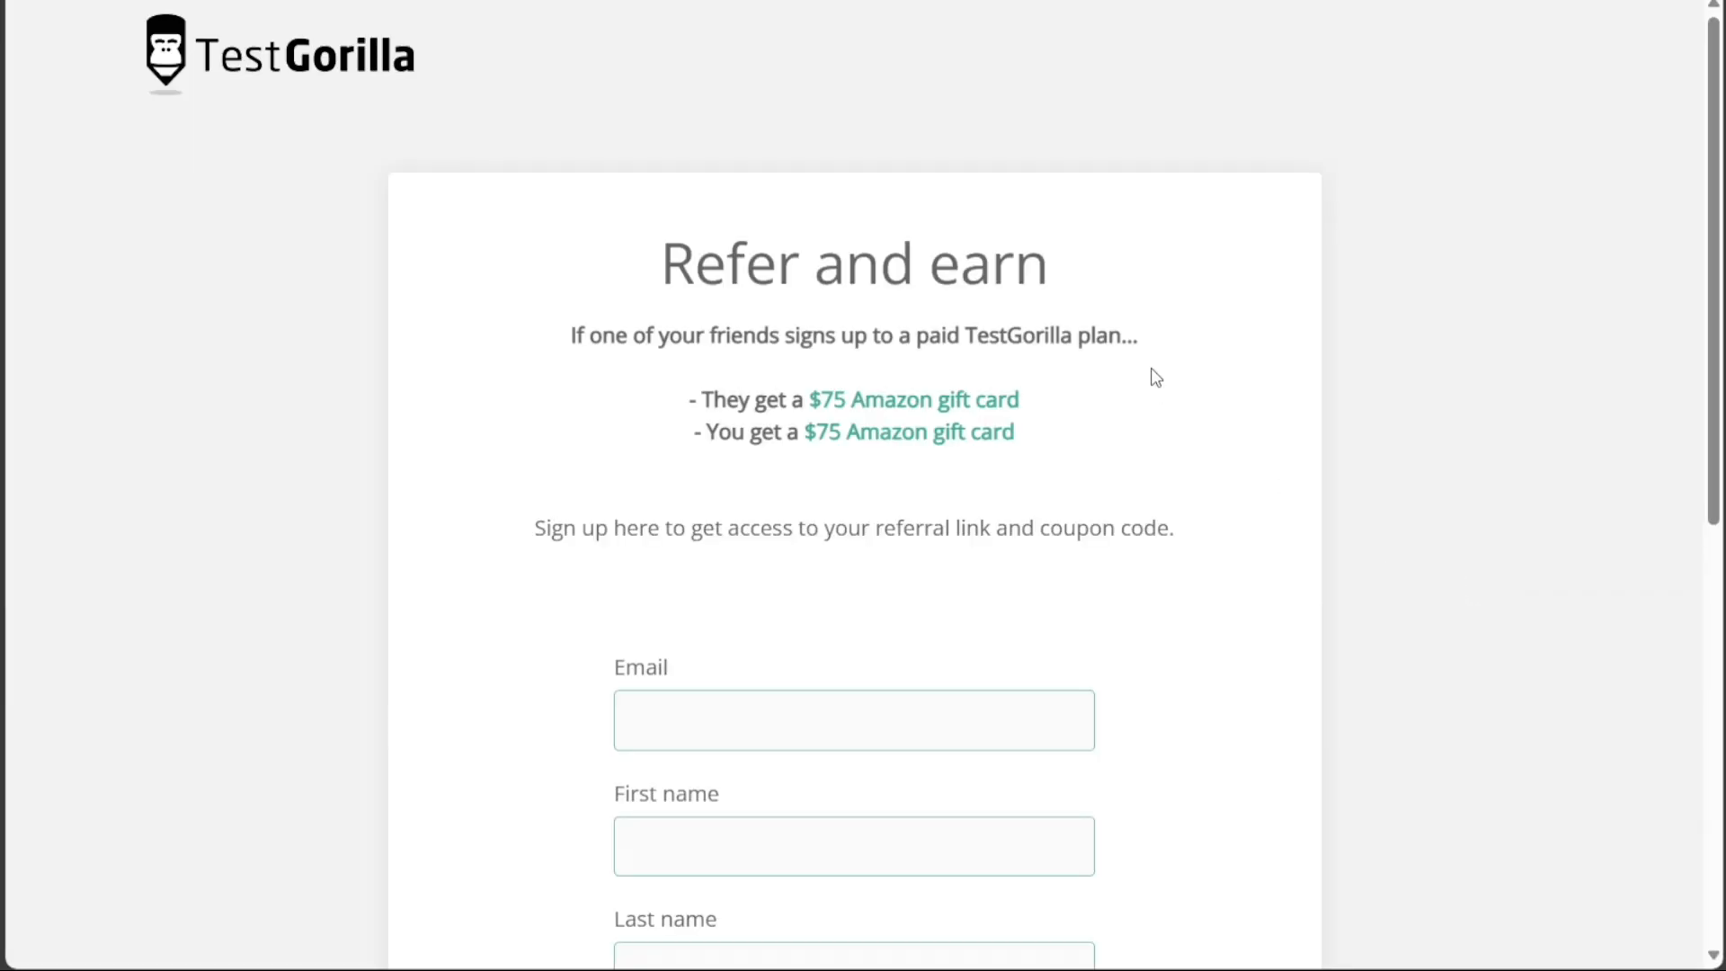
pyautogui.moveTo(813, 200)
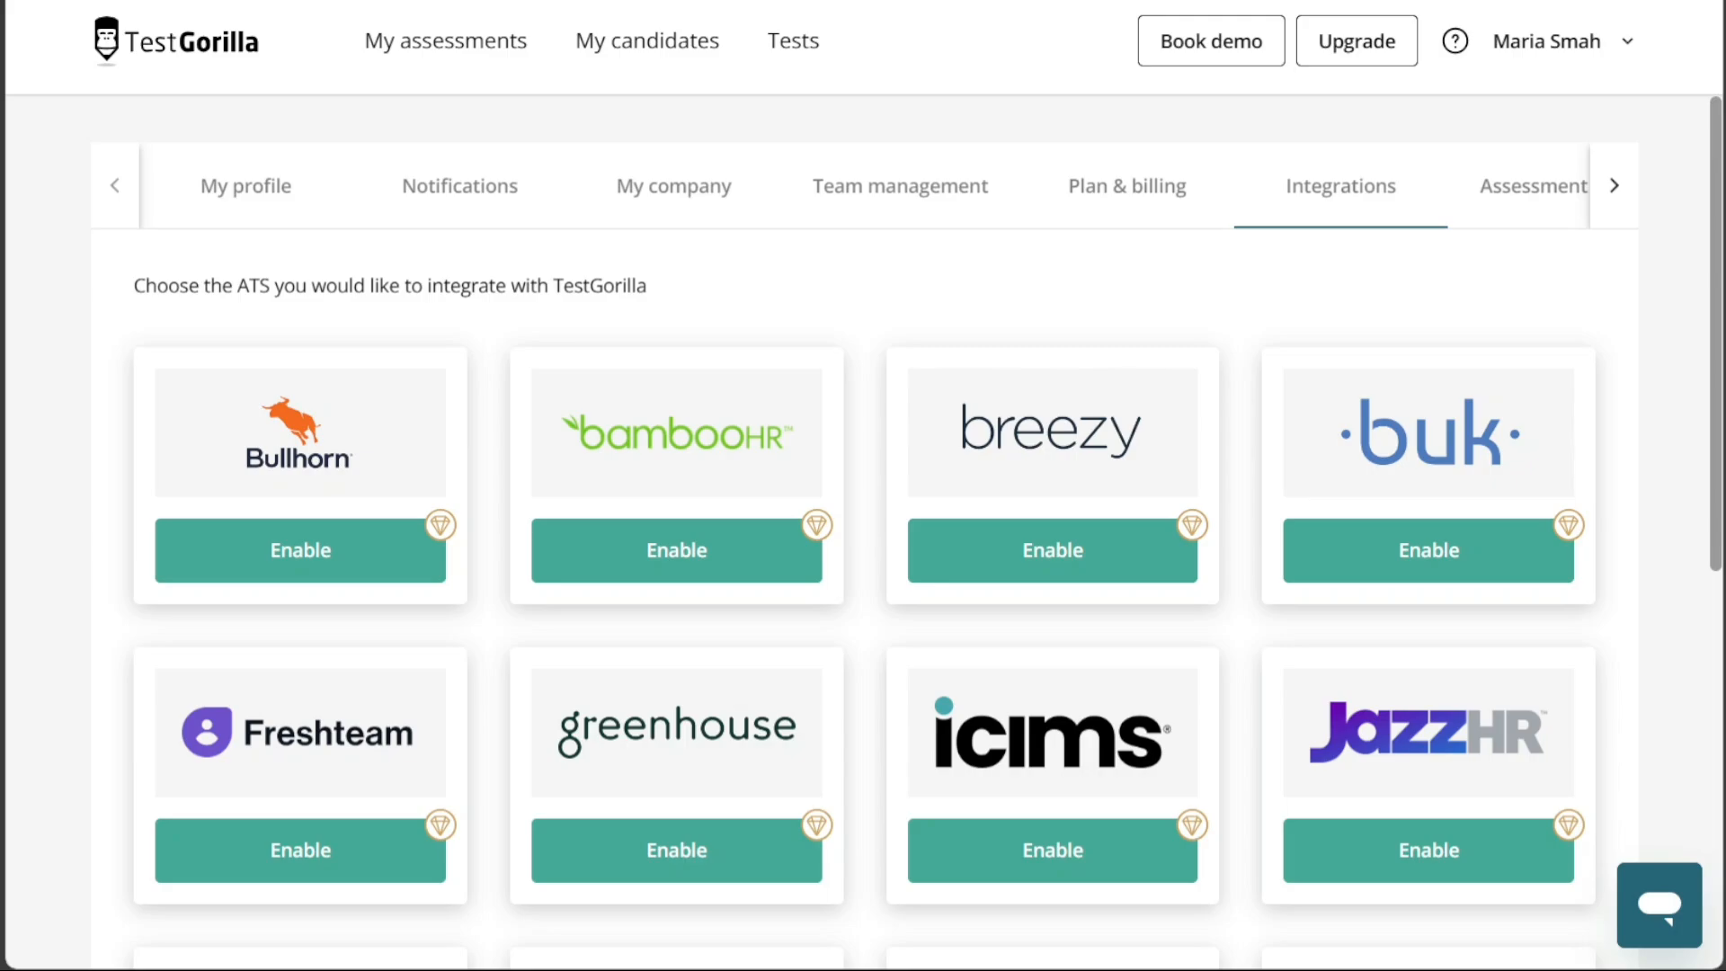
# Open My assessments and check the Active/Archived status filter options.
pyautogui.click(450, 40)
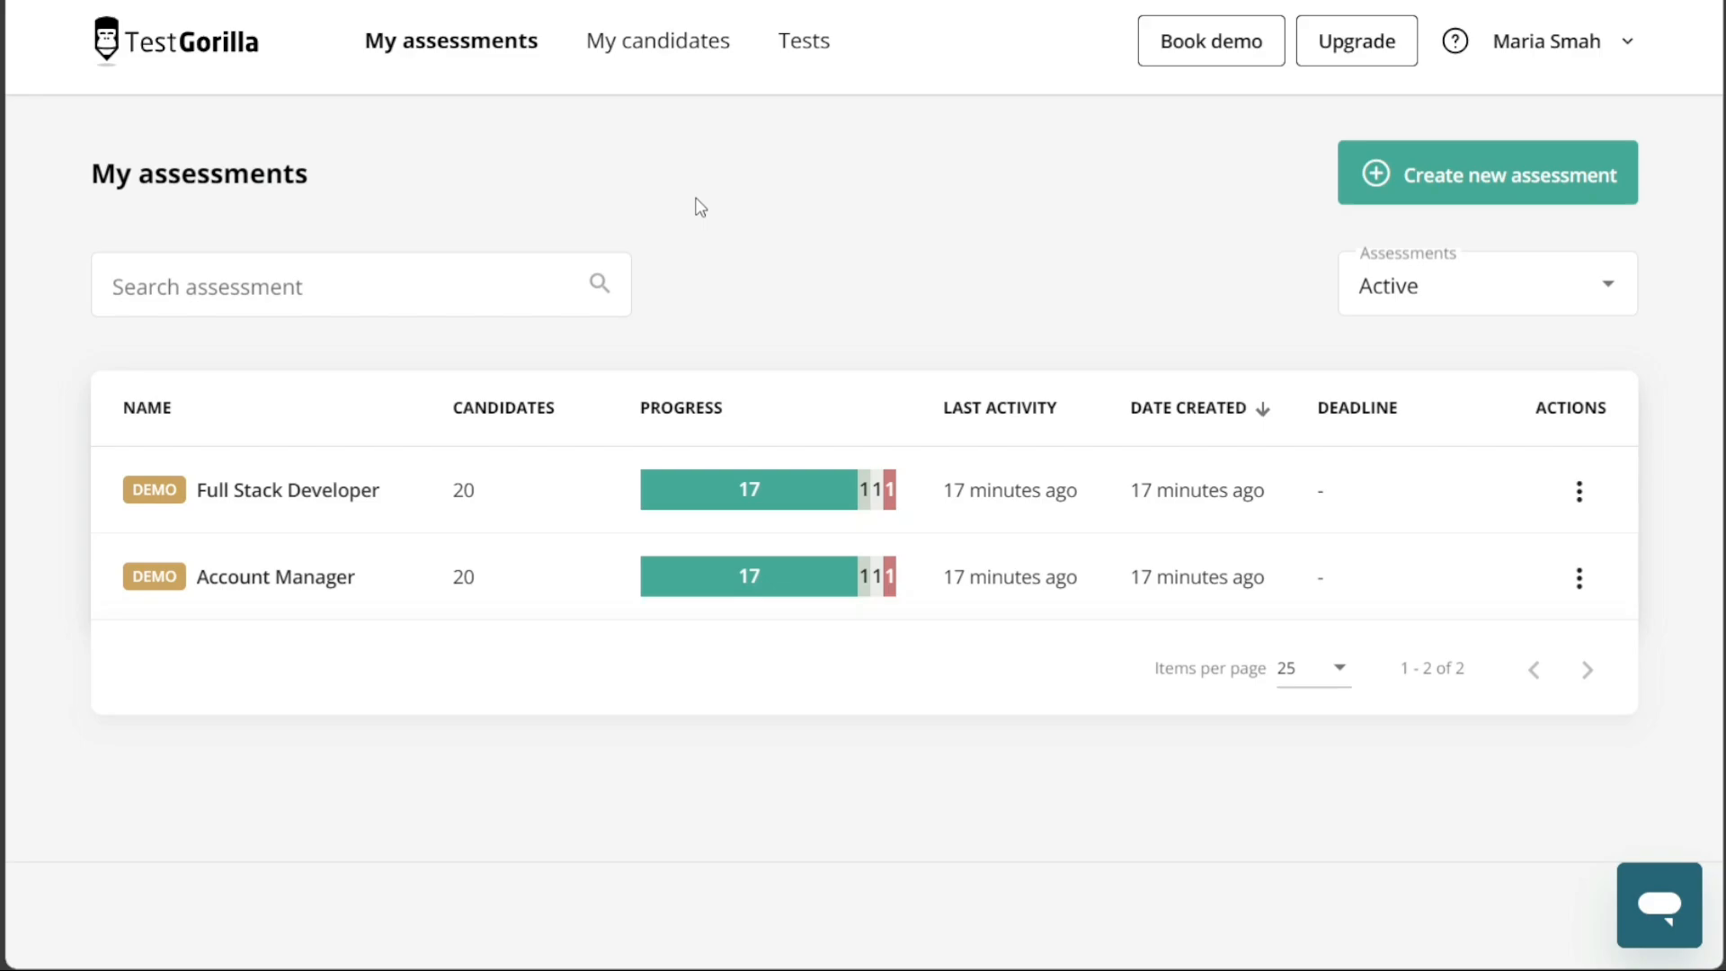
pyautogui.moveTo(1063, 222)
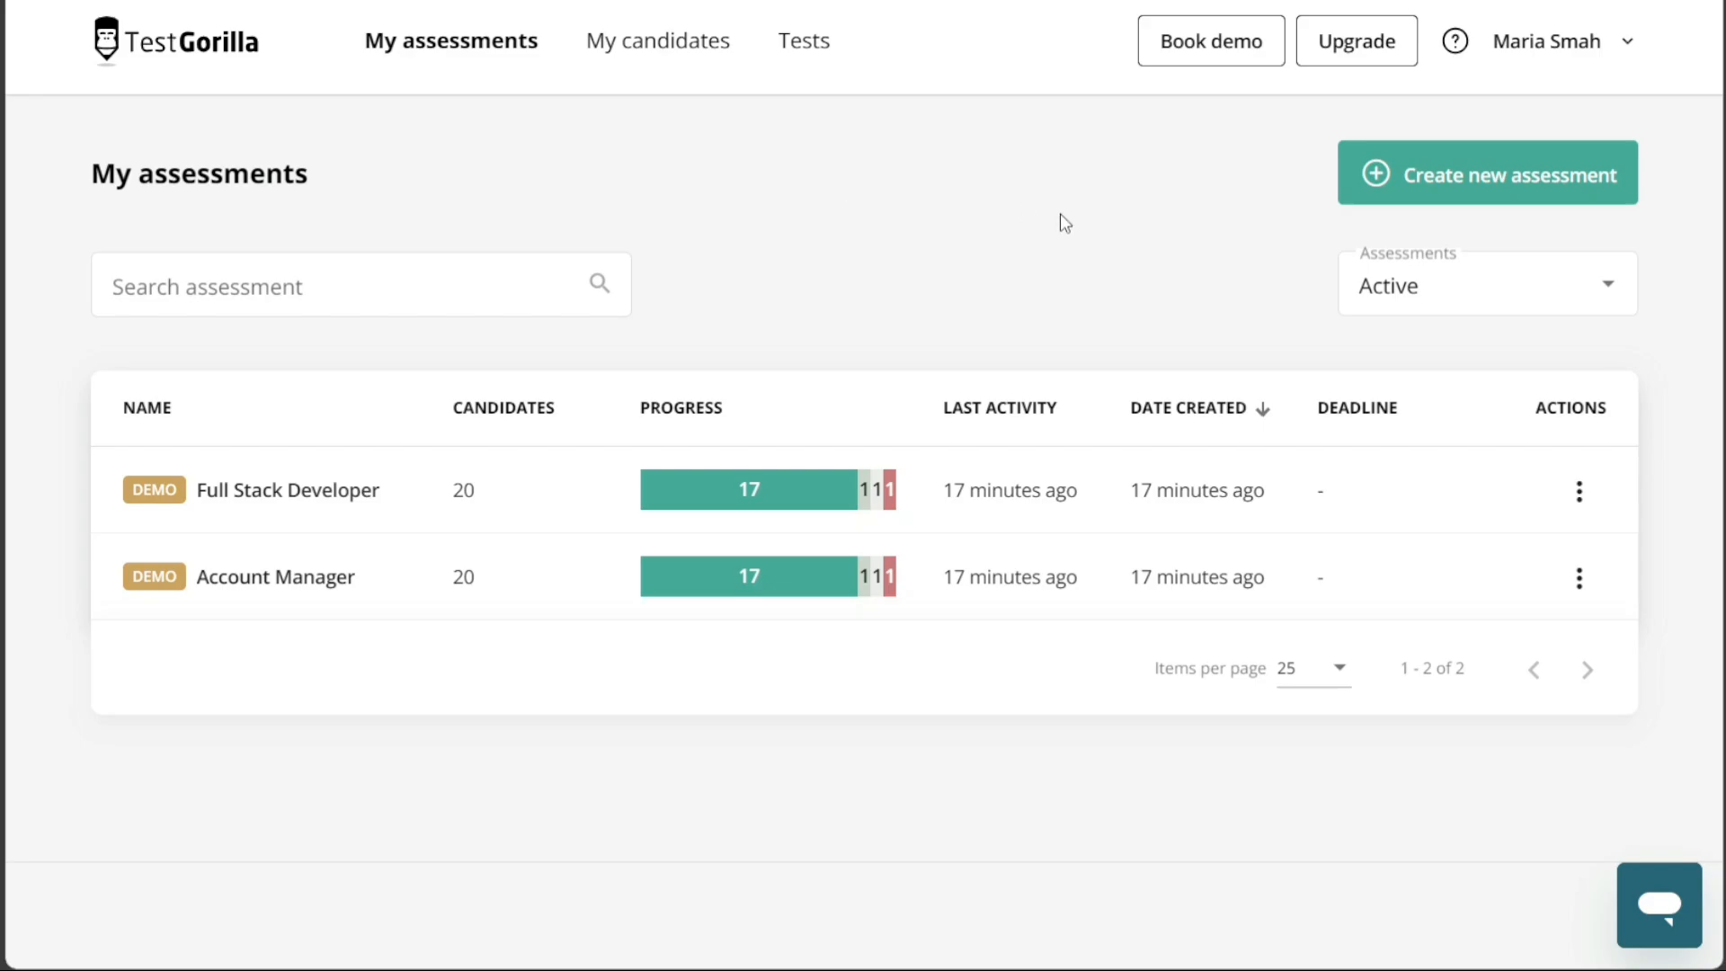
pyautogui.moveTo(1334, 280)
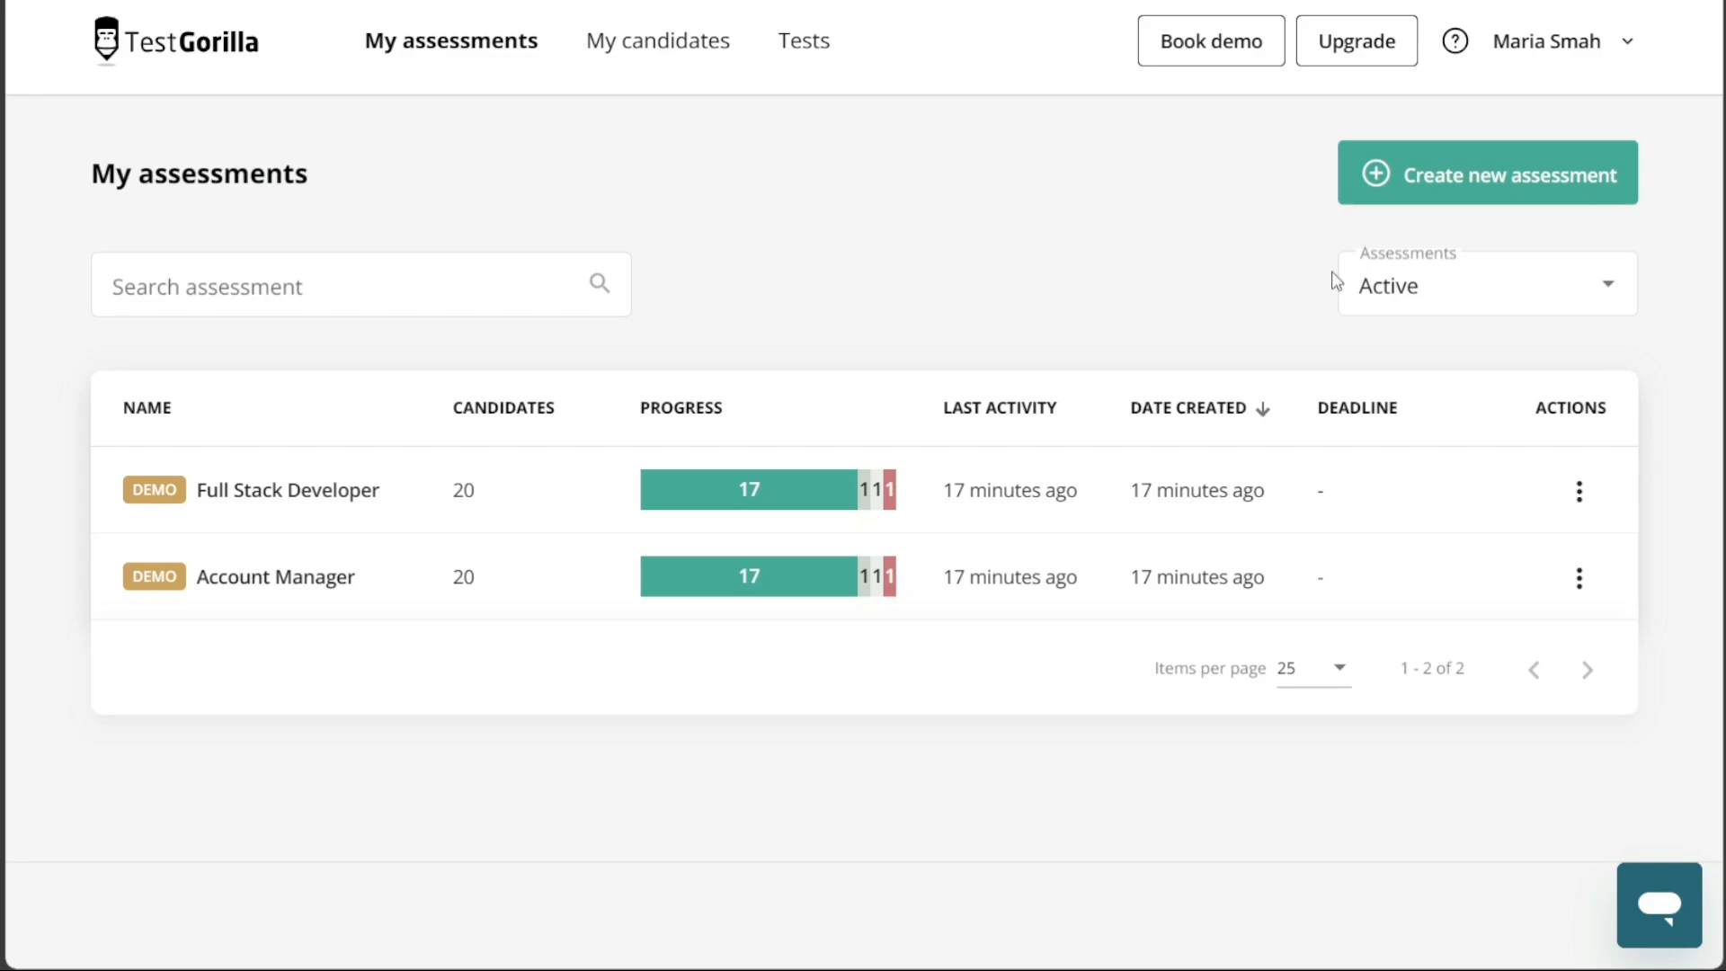
pyautogui.click(1484, 283)
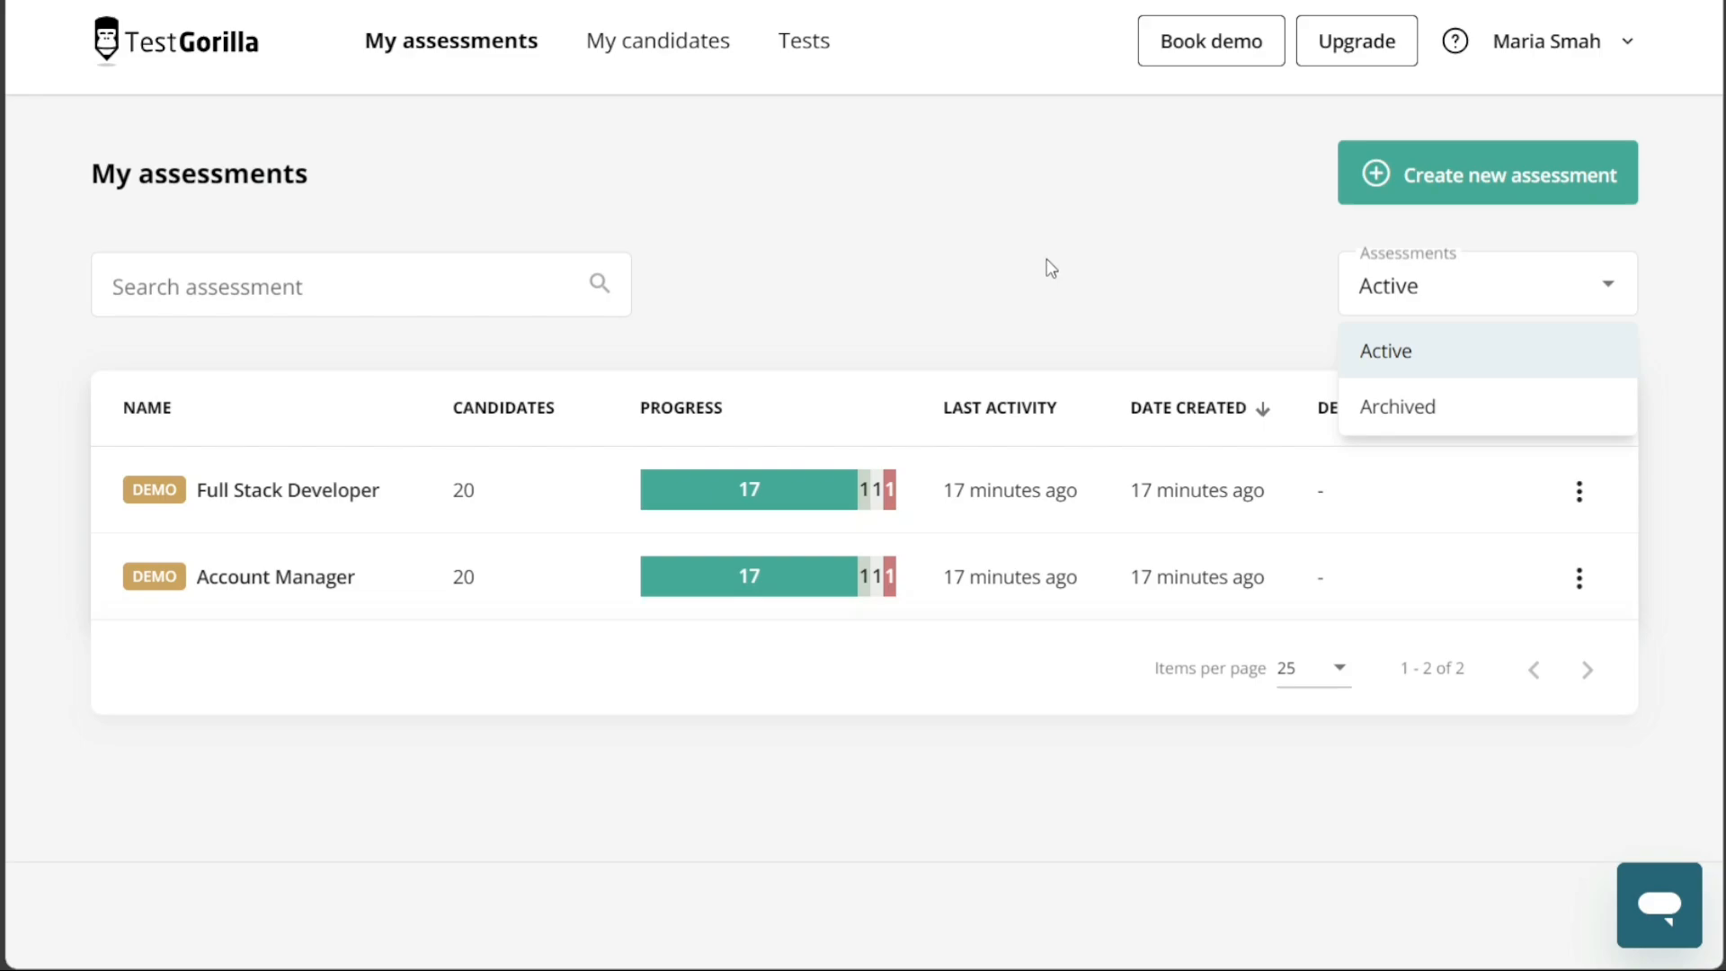
pyautogui.moveTo(1013, 269)
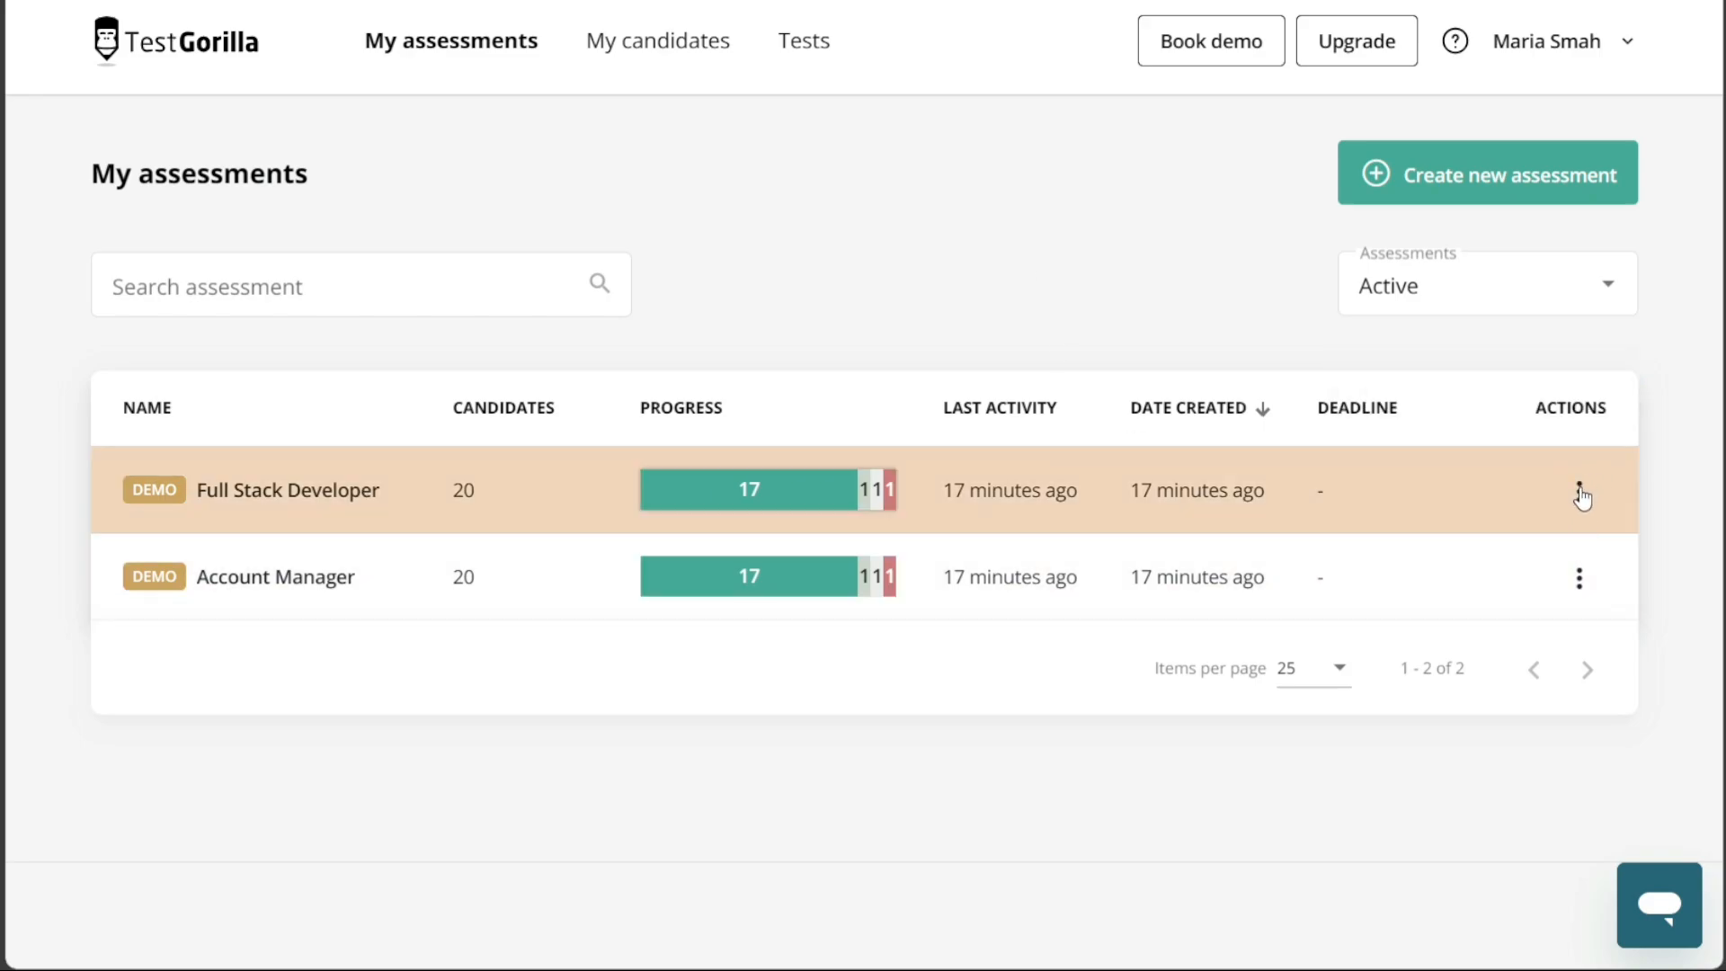
# Check the row's actions menu, then open the Full Stack Developer assessment and scroll its tests.
pyautogui.click(1578, 490)
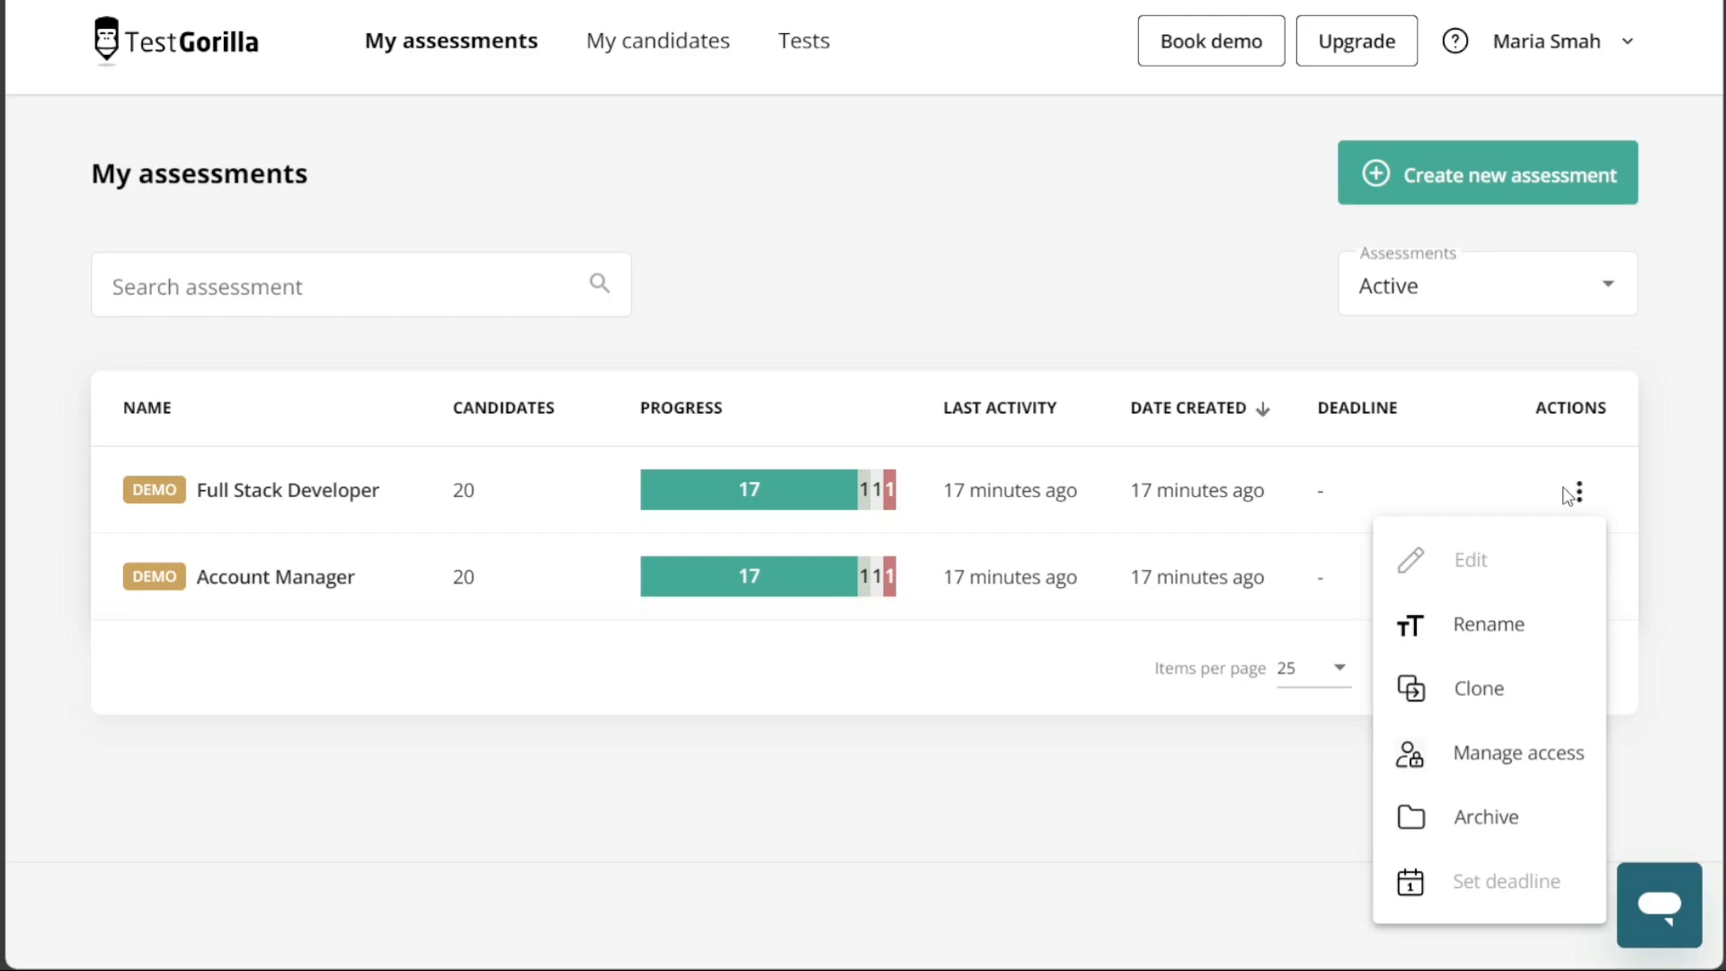
pyautogui.moveTo(973, 669)
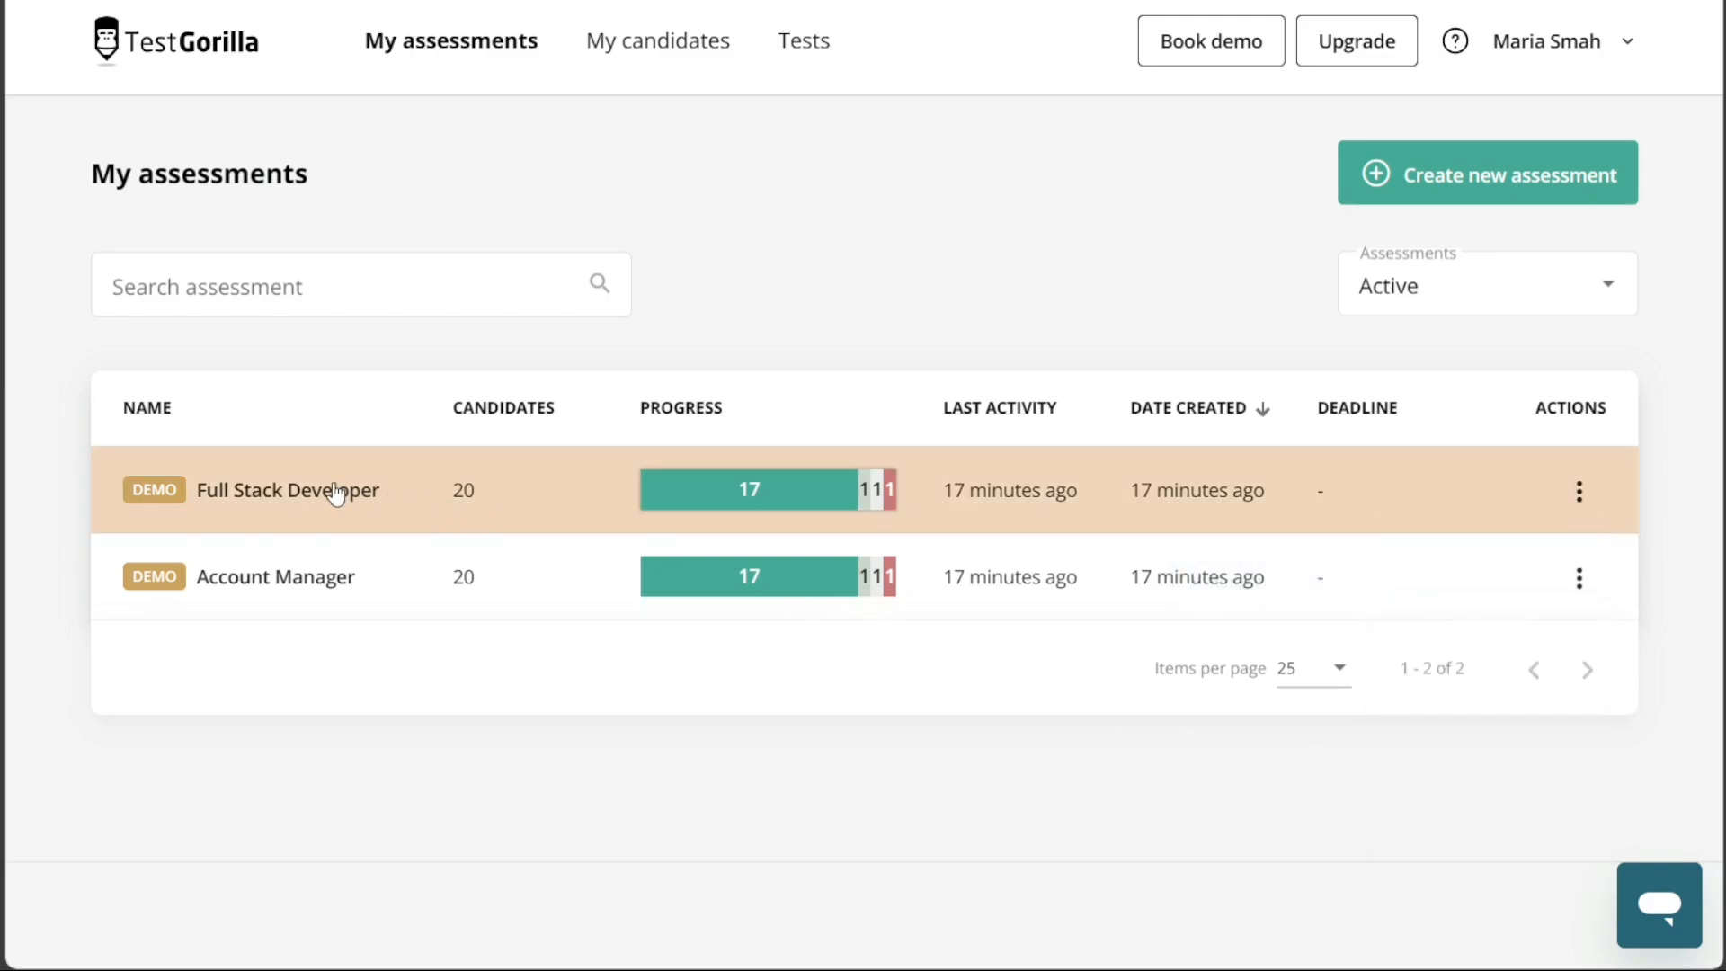
pyautogui.click(286, 489)
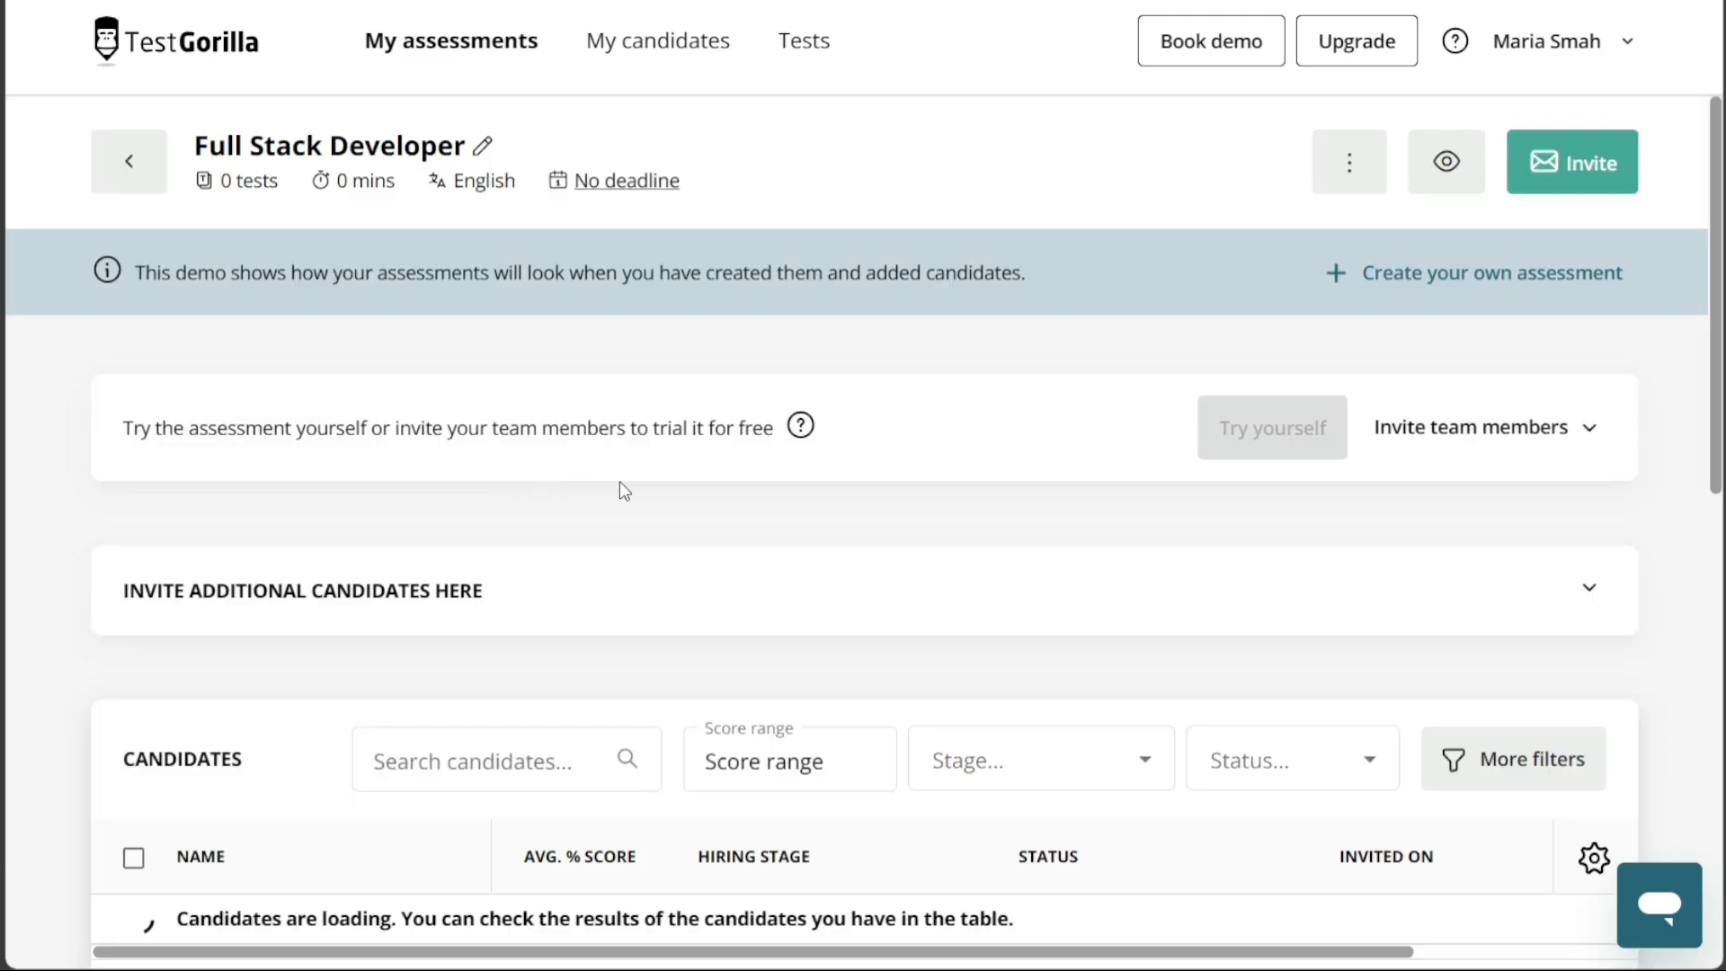
pyautogui.scroll(-3)
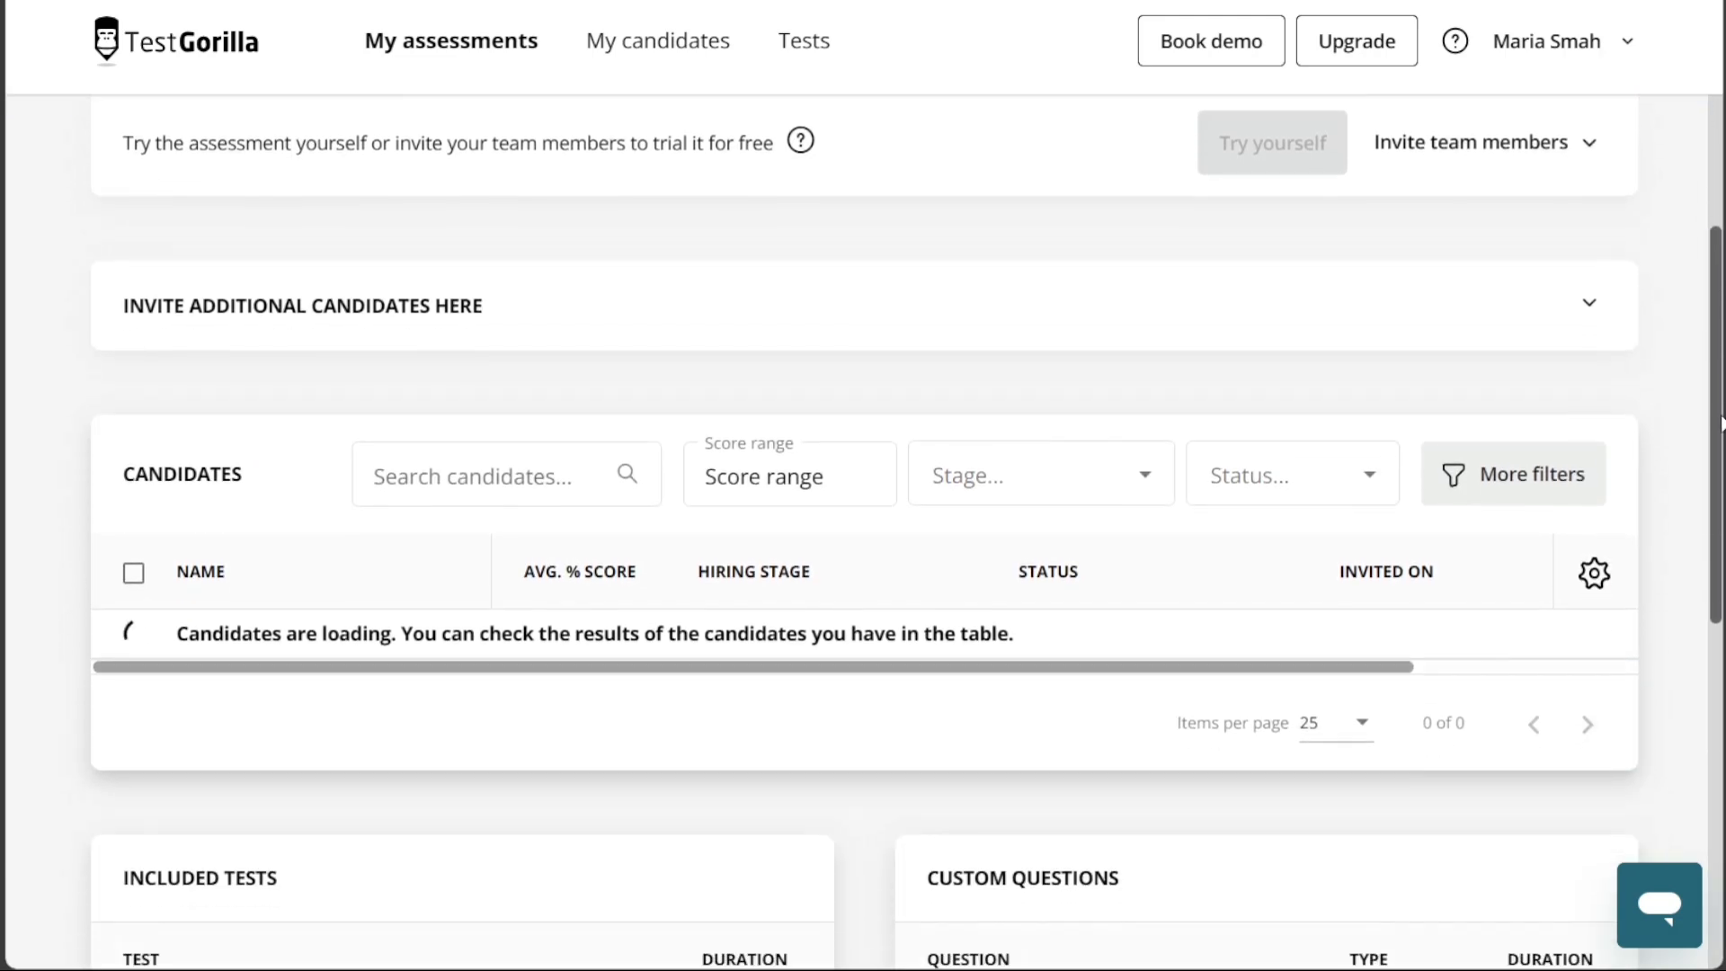
pyautogui.scroll(-3)
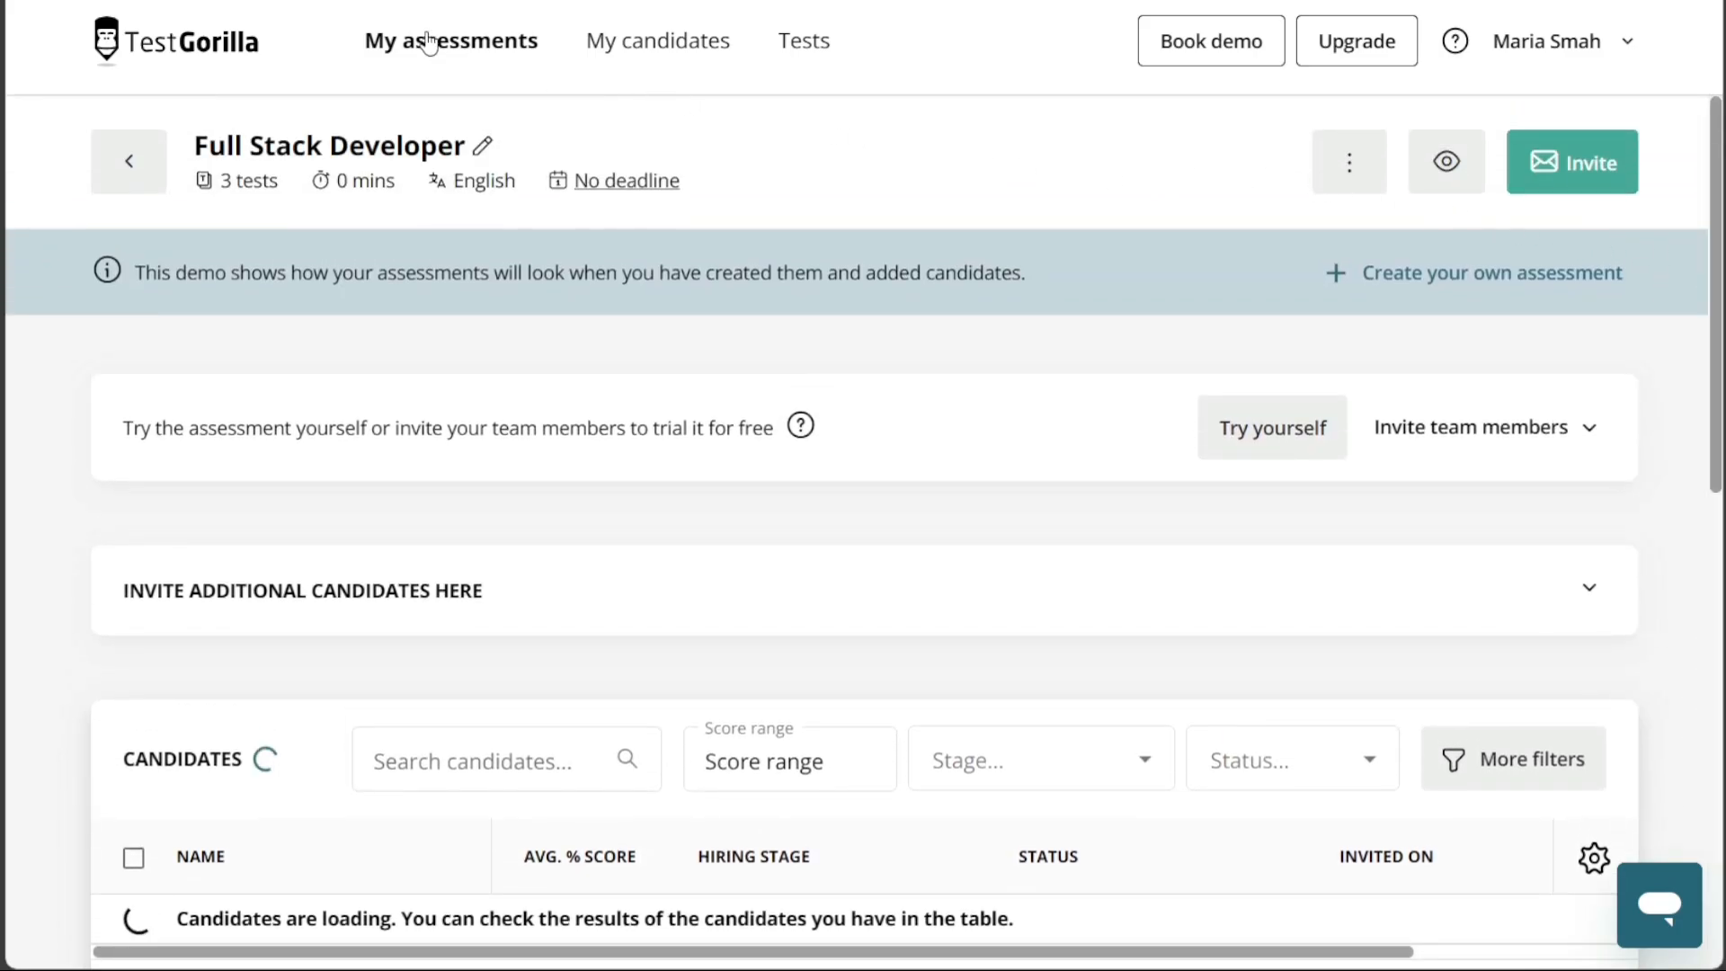
pyautogui.click(450, 41)
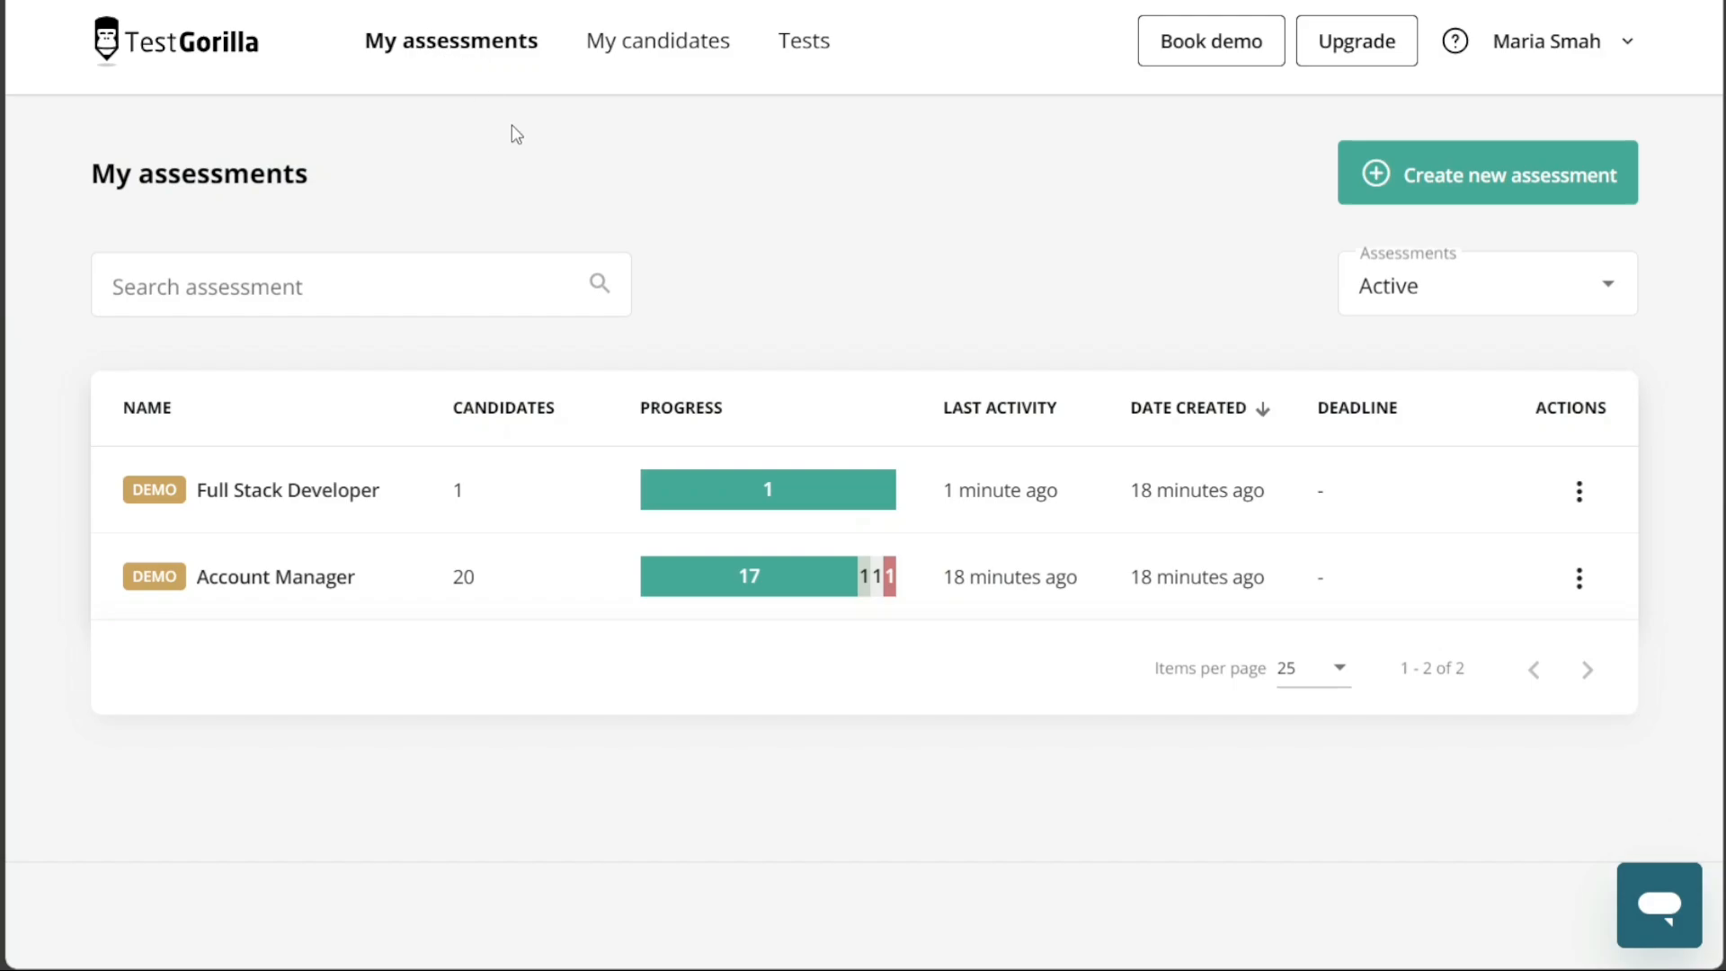
pyautogui.moveTo(460, 60)
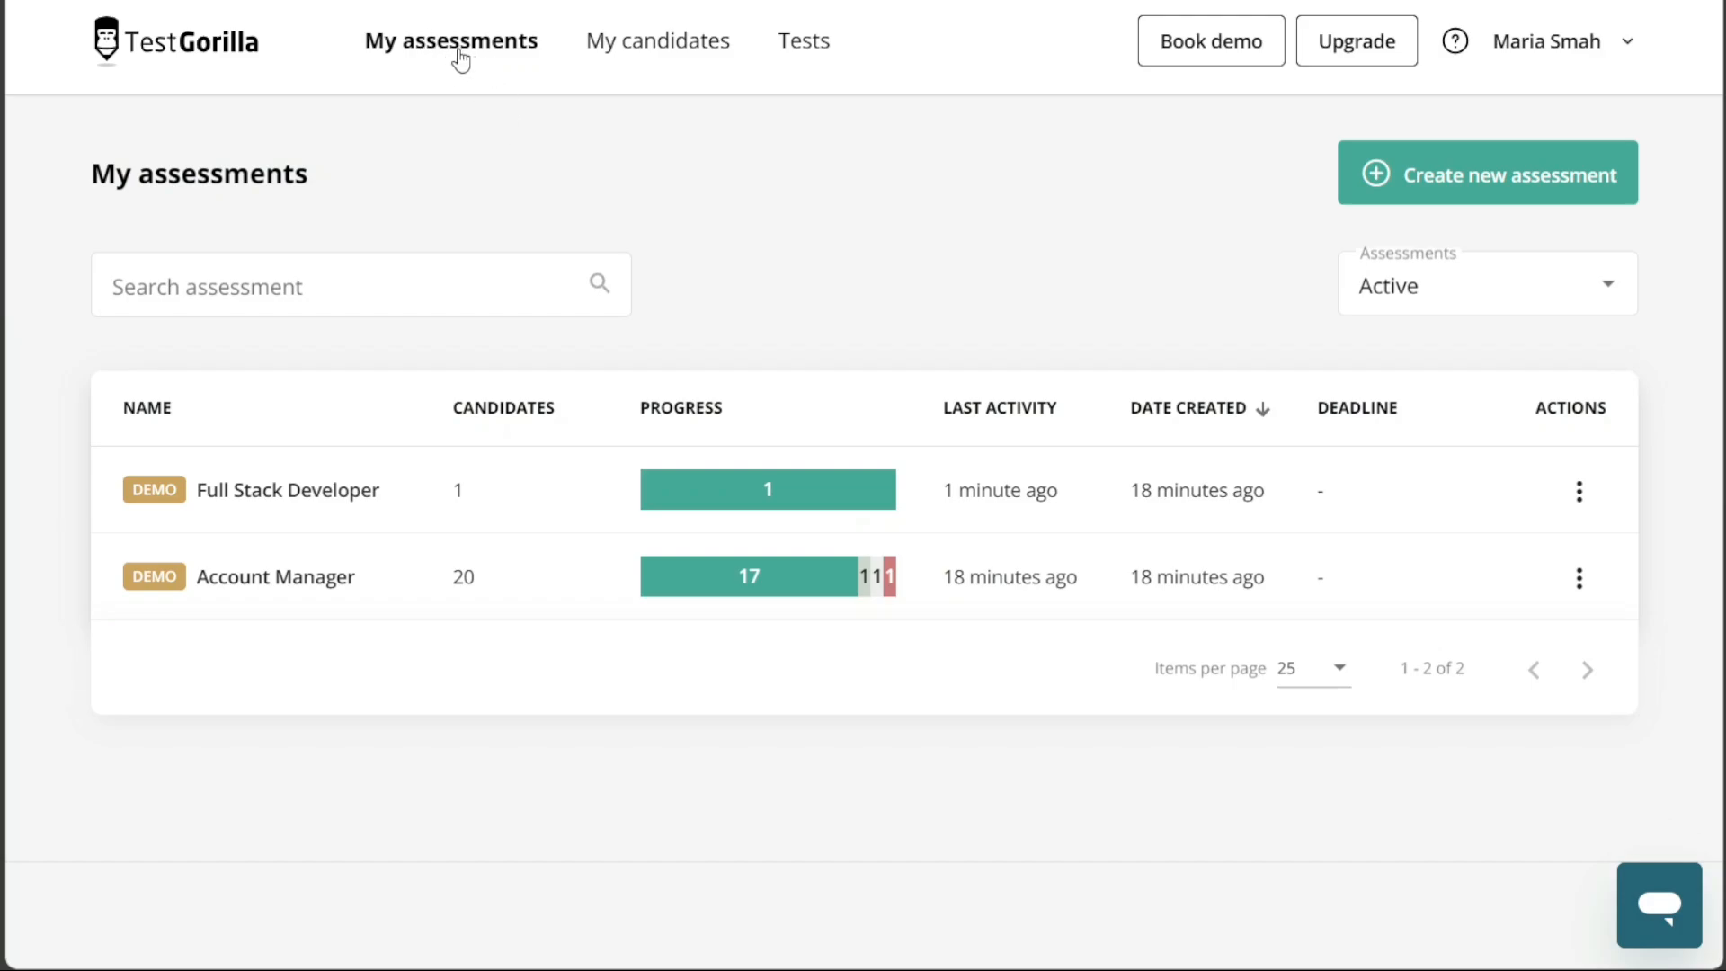
pyautogui.moveTo(617, 154)
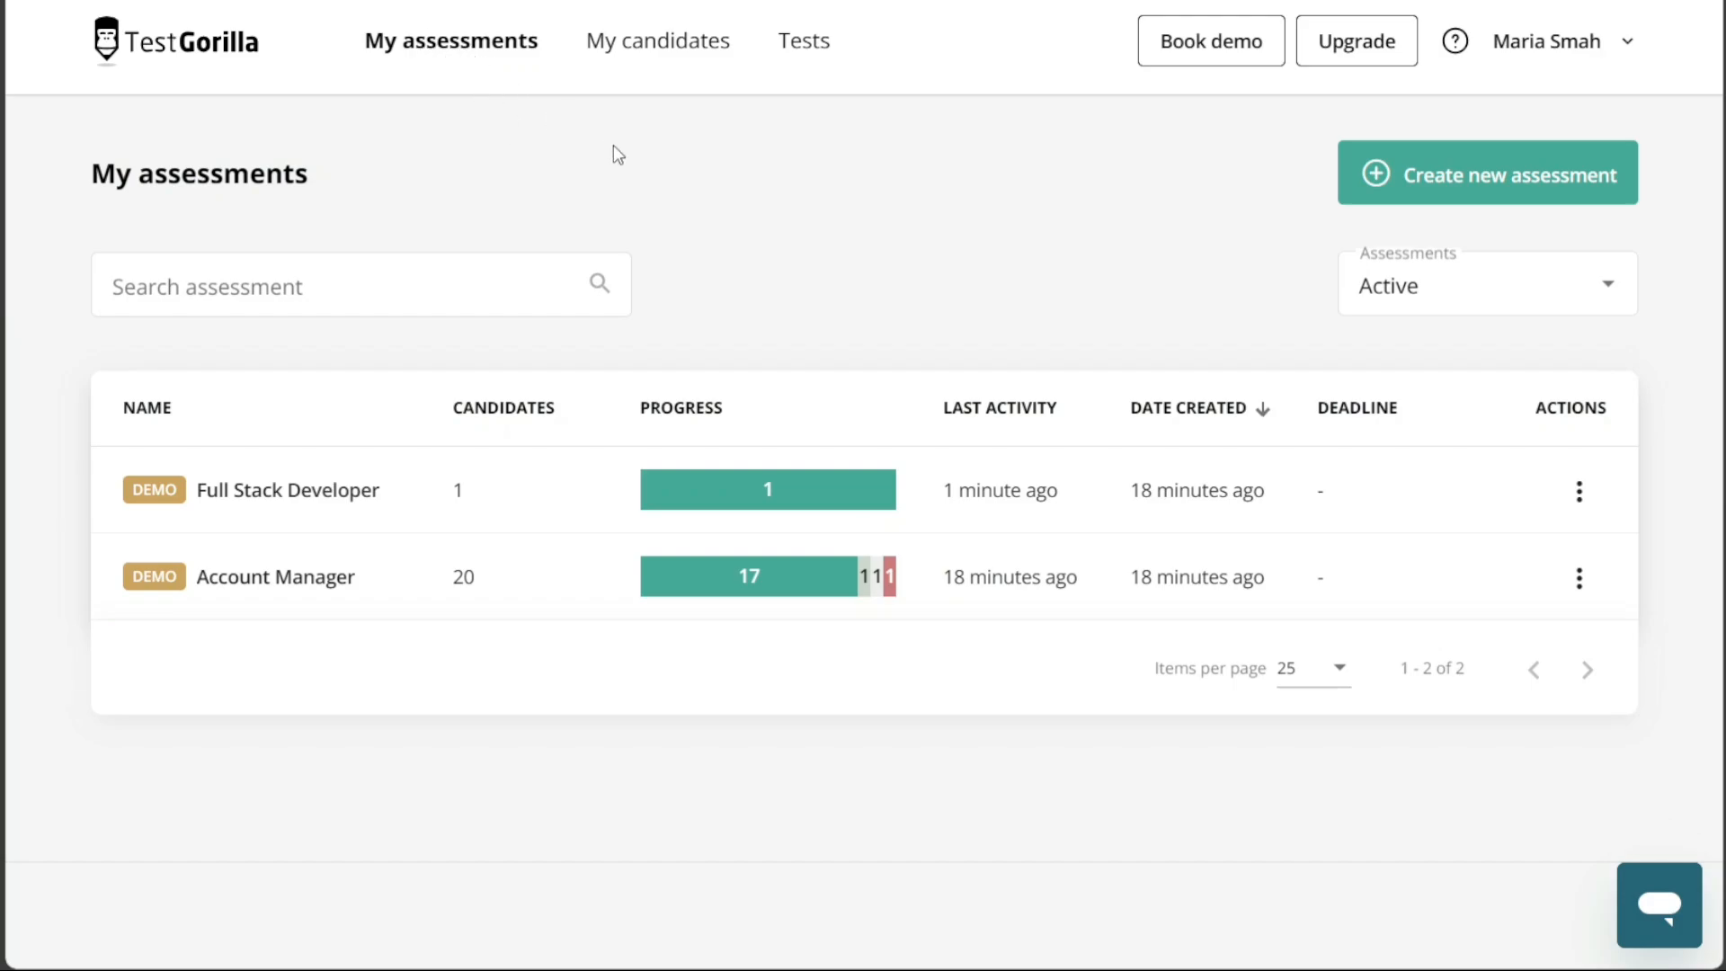
pyautogui.moveTo(1011, 259)
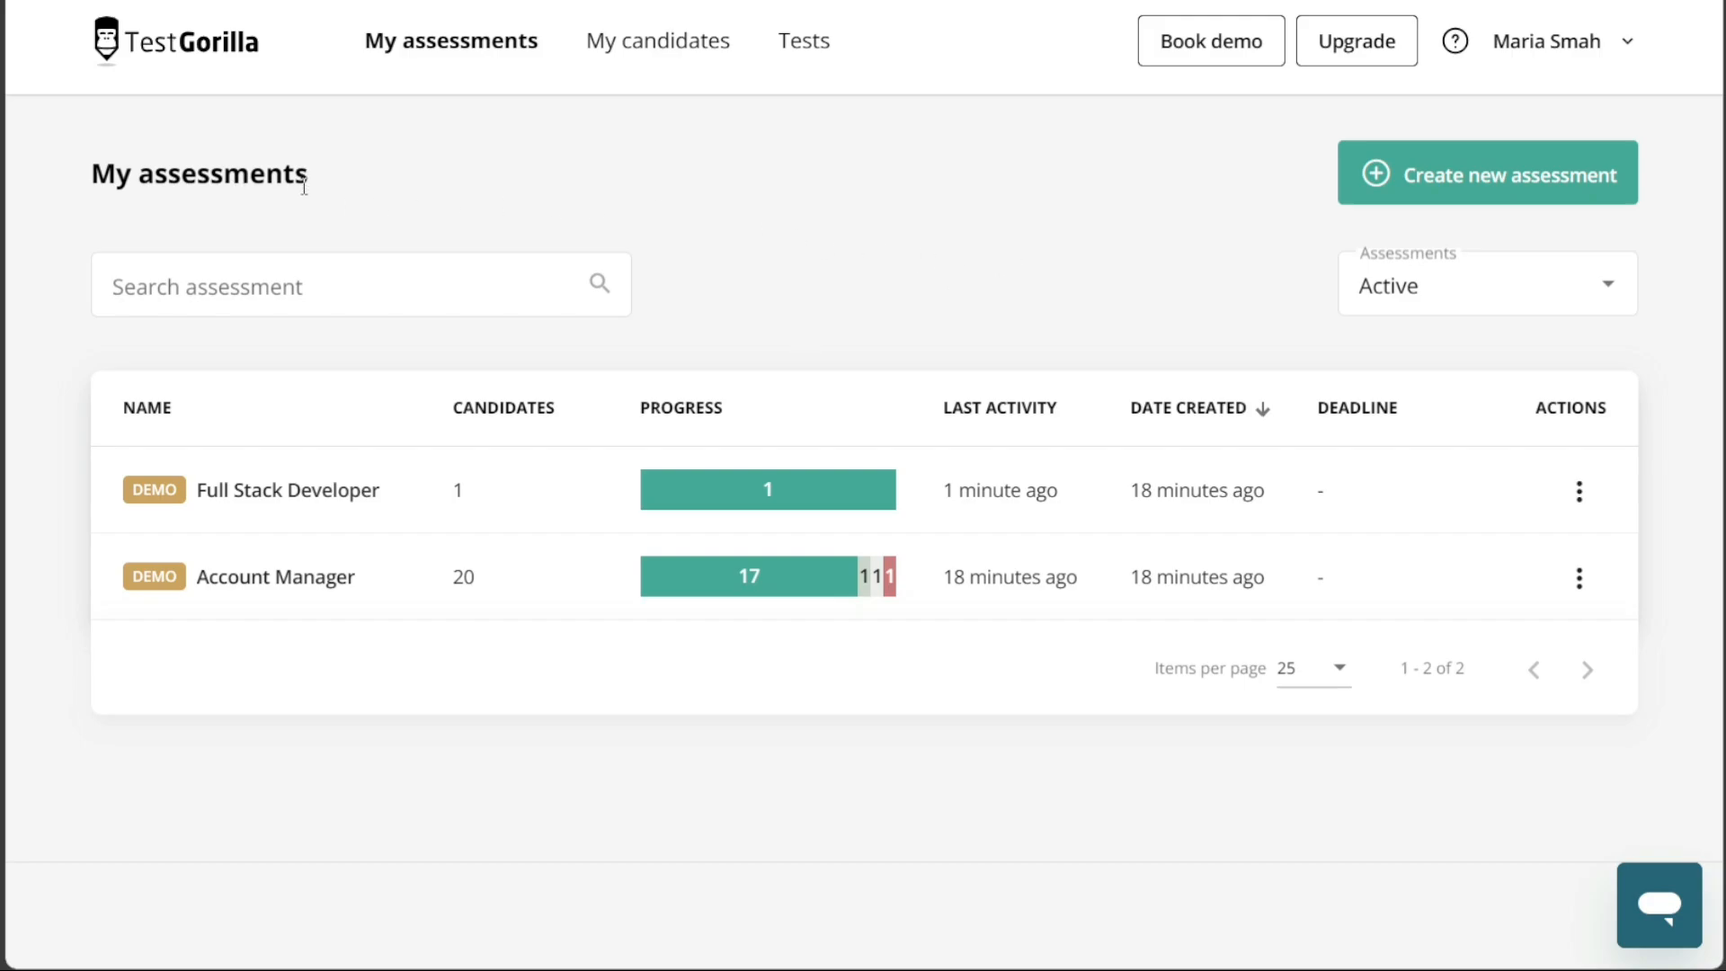
pyautogui.moveTo(938, 211)
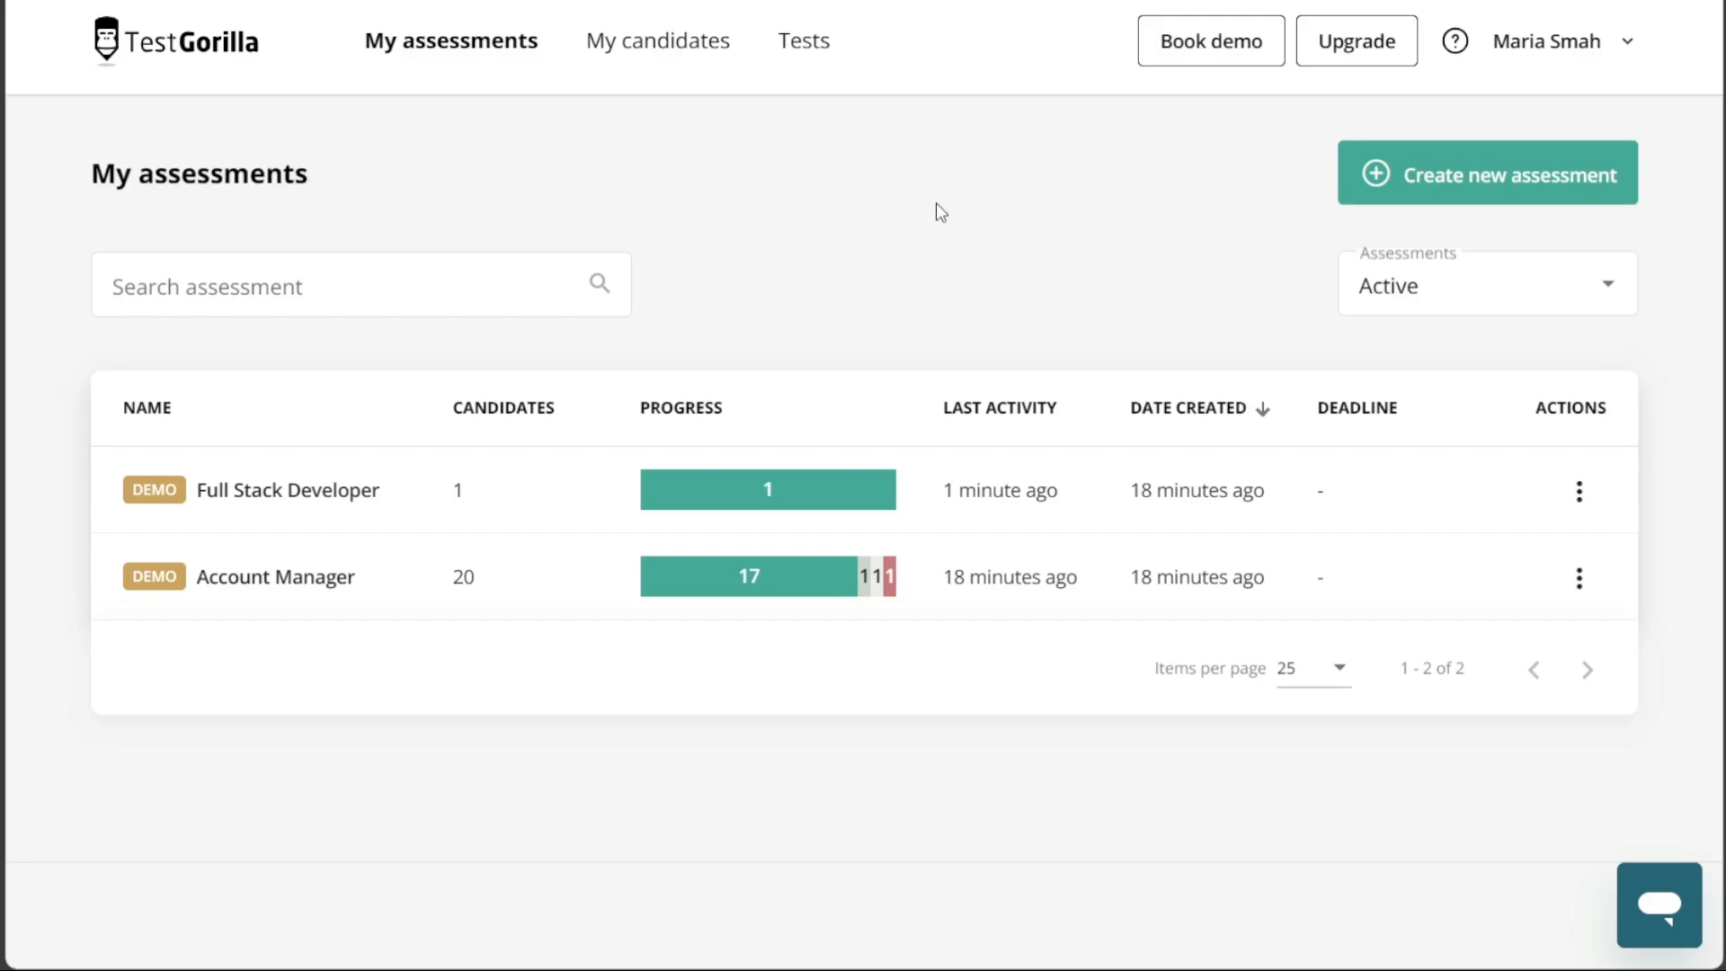
pyautogui.moveTo(1257, 215)
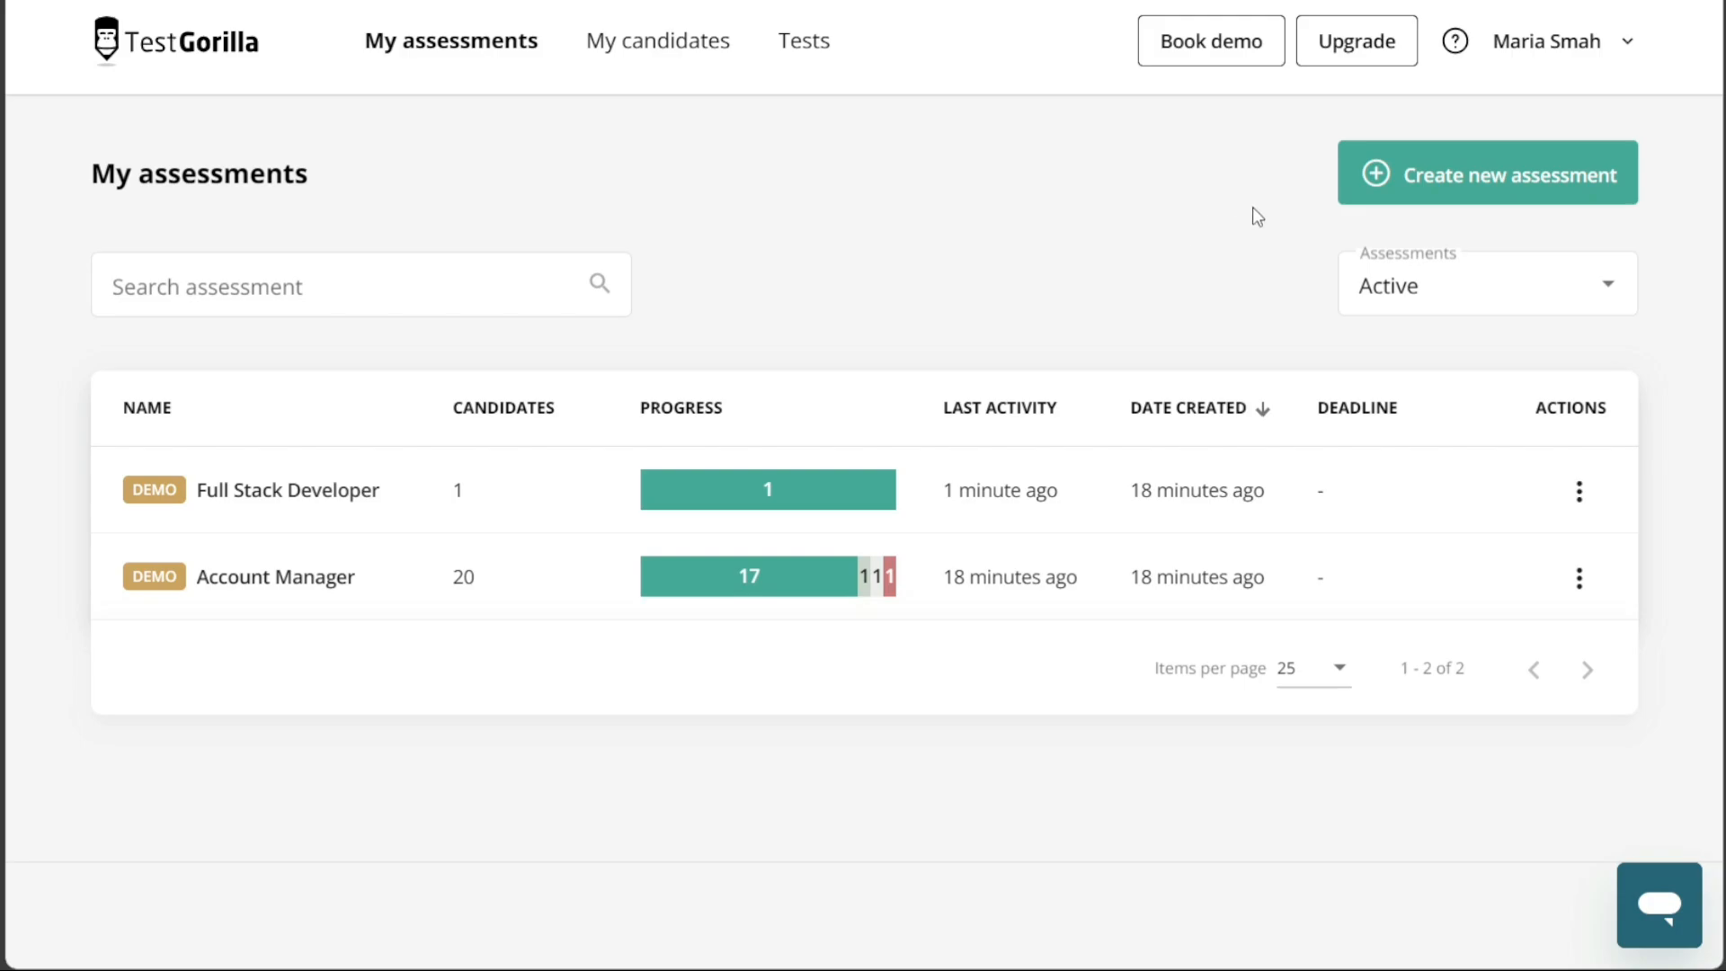
pyautogui.moveTo(1506, 193)
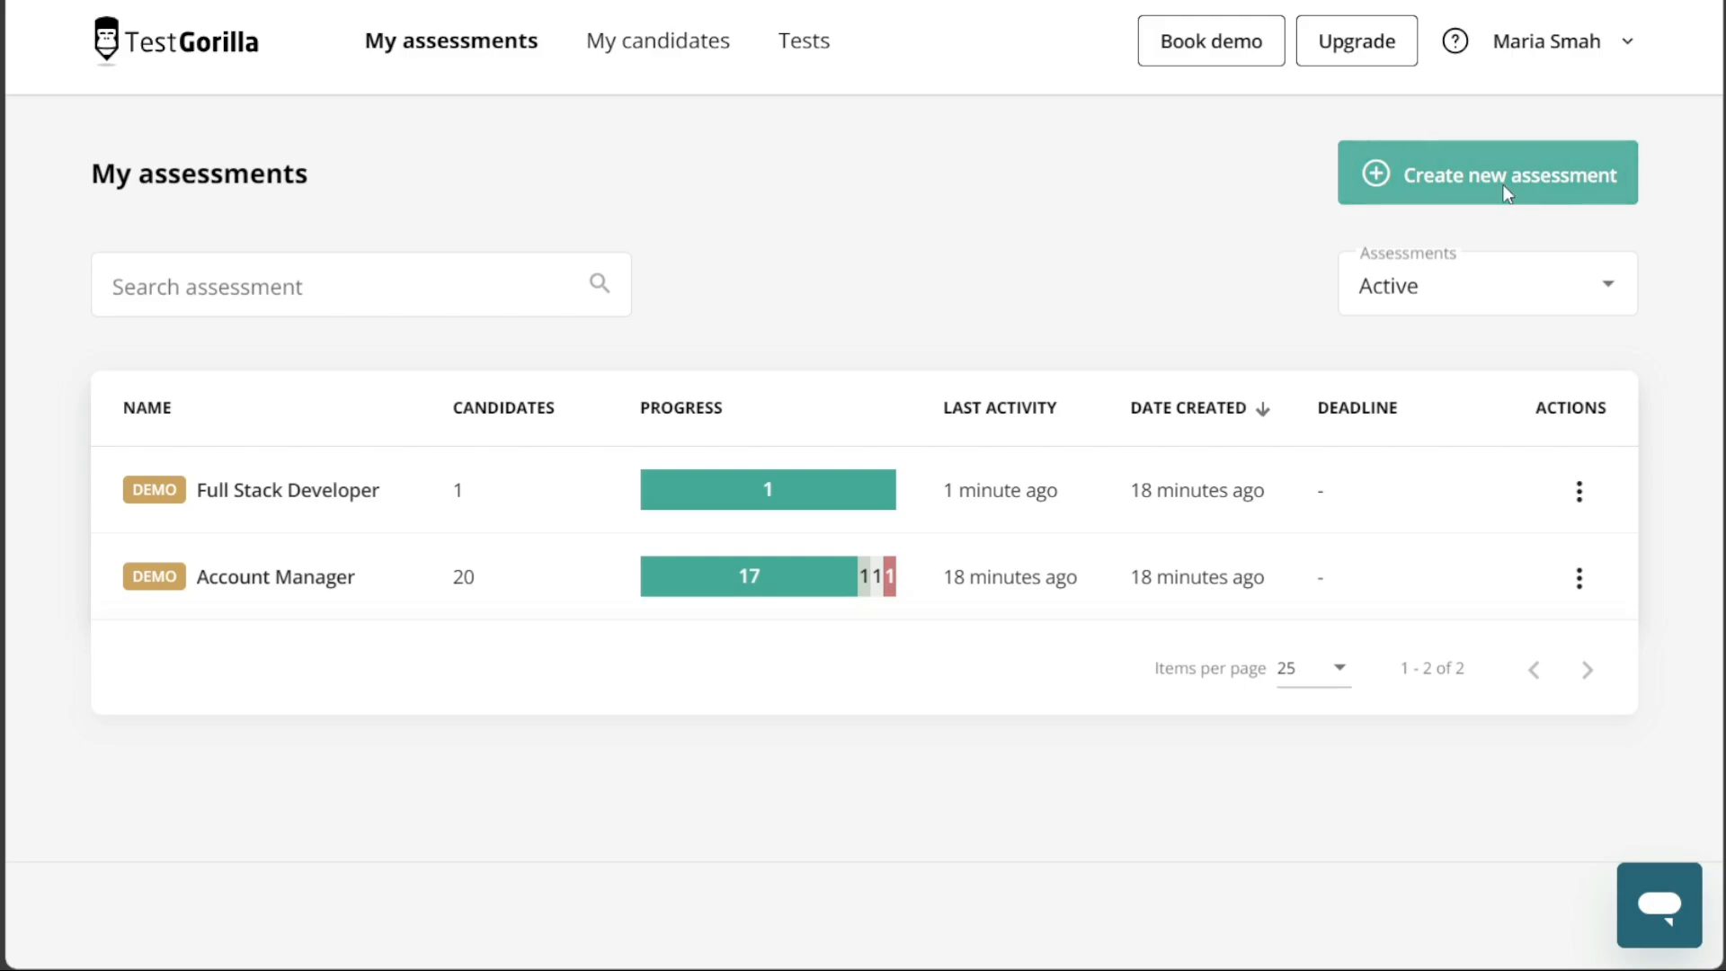
# Create an English assessment named 'Demo name' with the .NET Developer job role.
pyautogui.click(1486, 174)
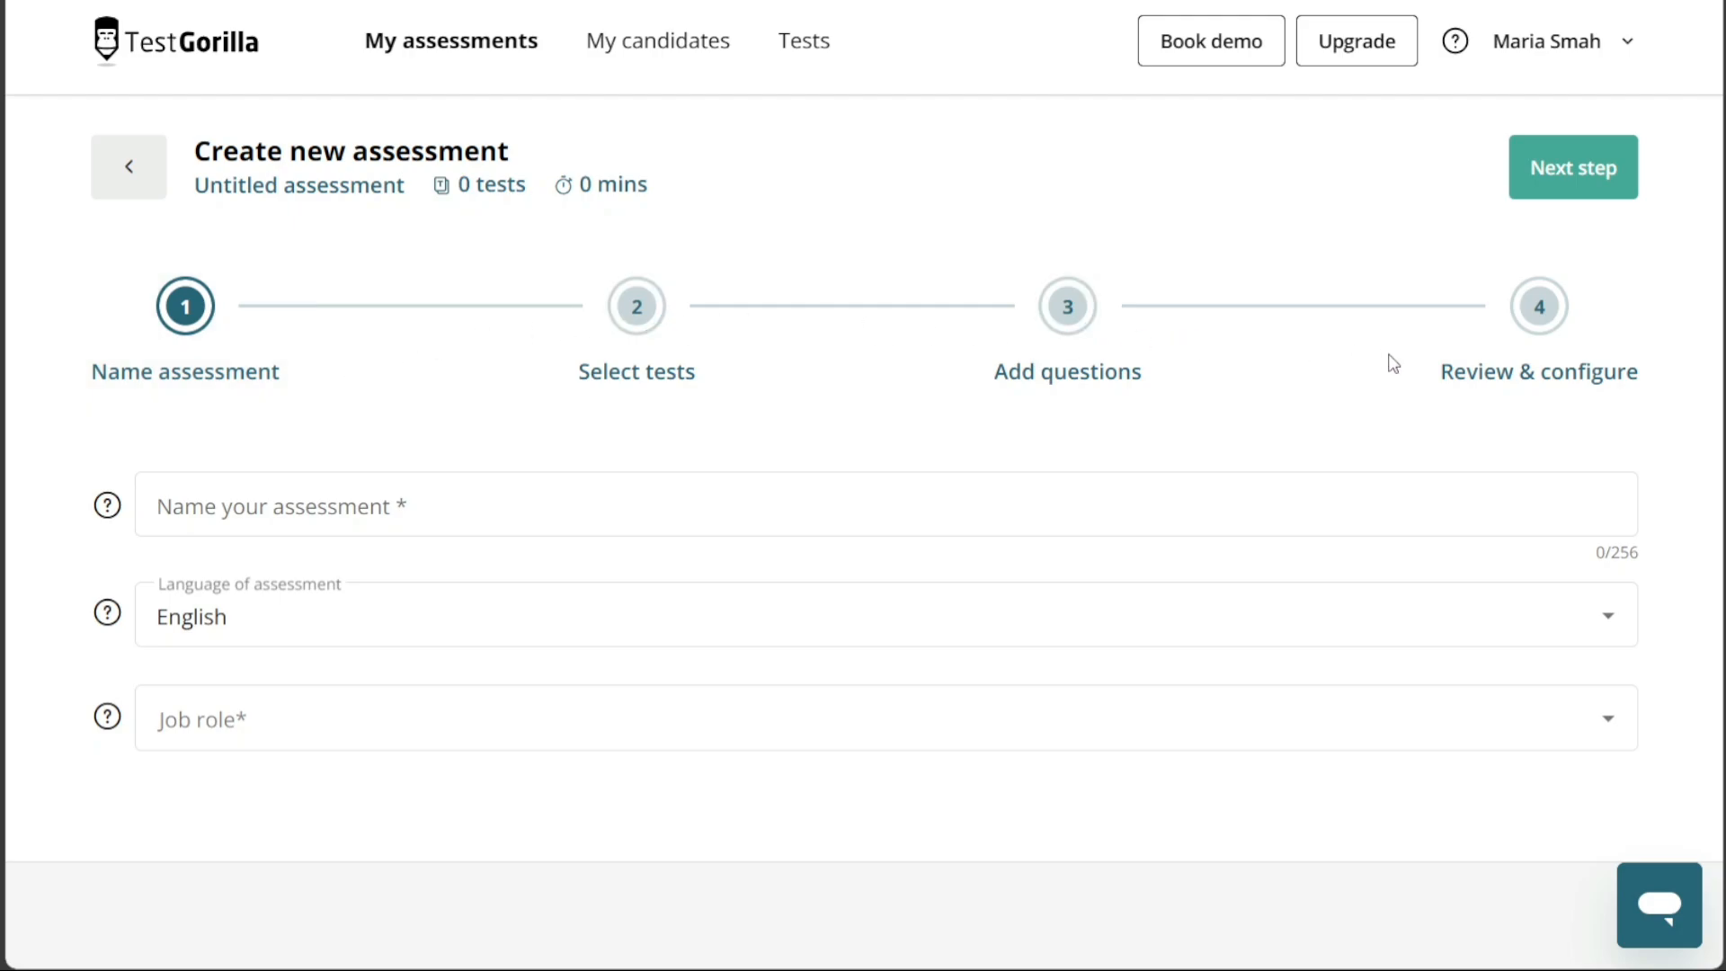
pyautogui.click(537, 505)
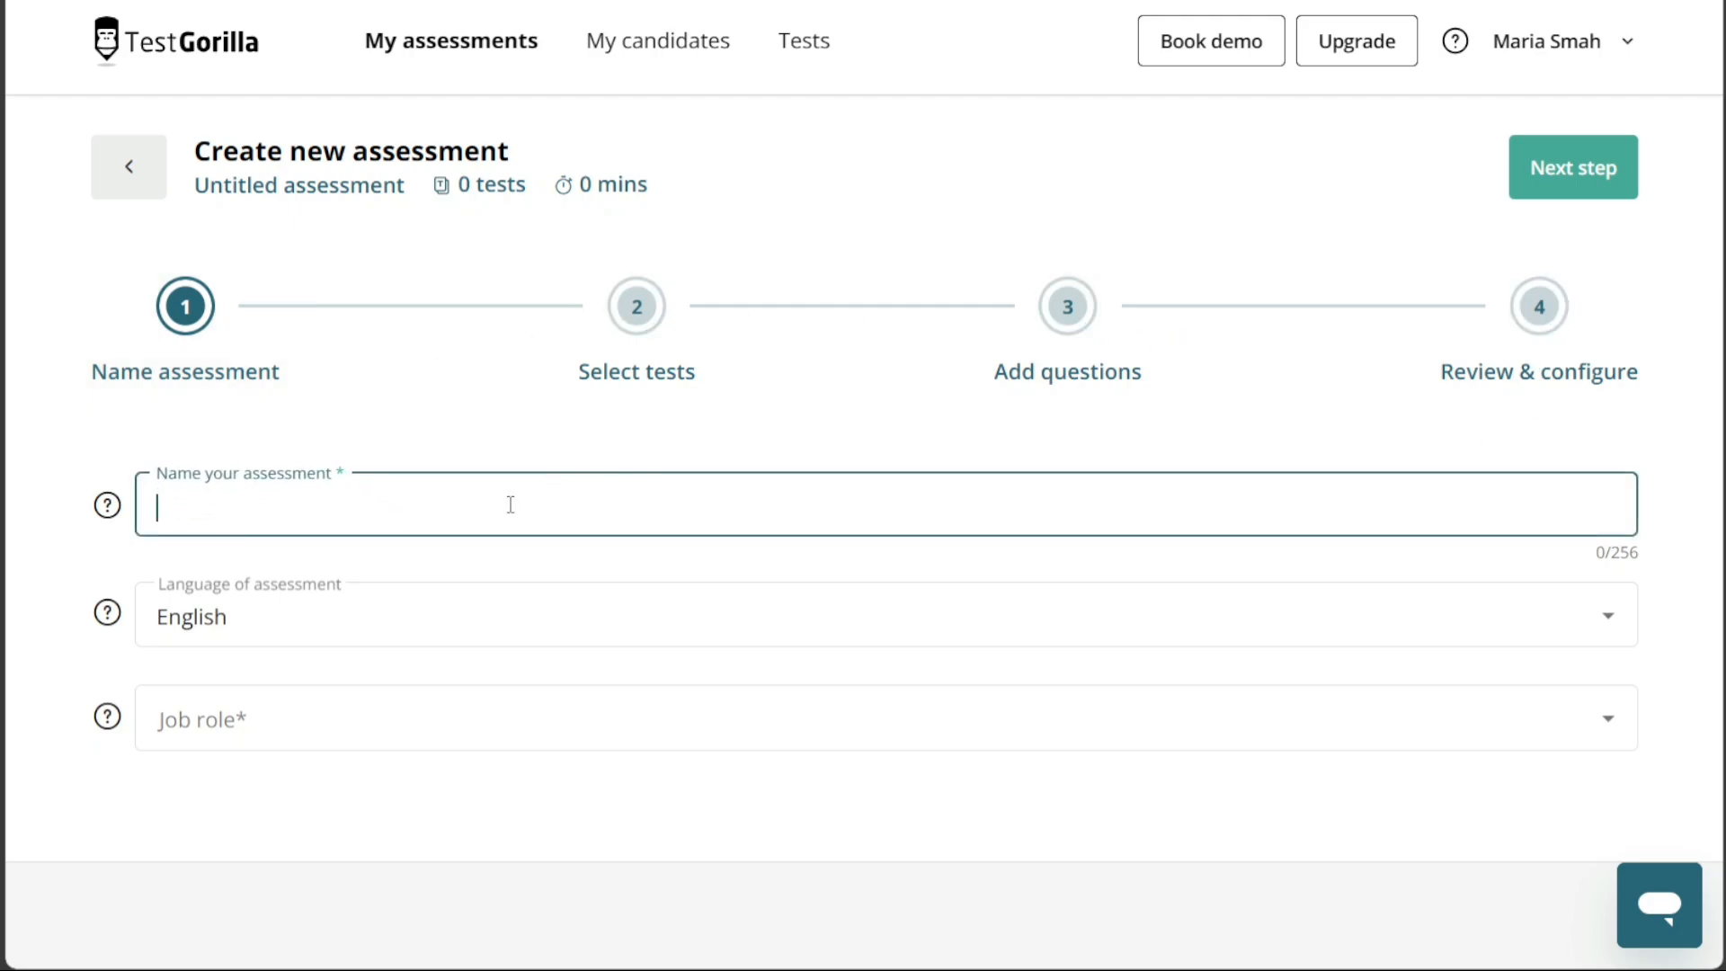
pyautogui.moveTo(382, 496)
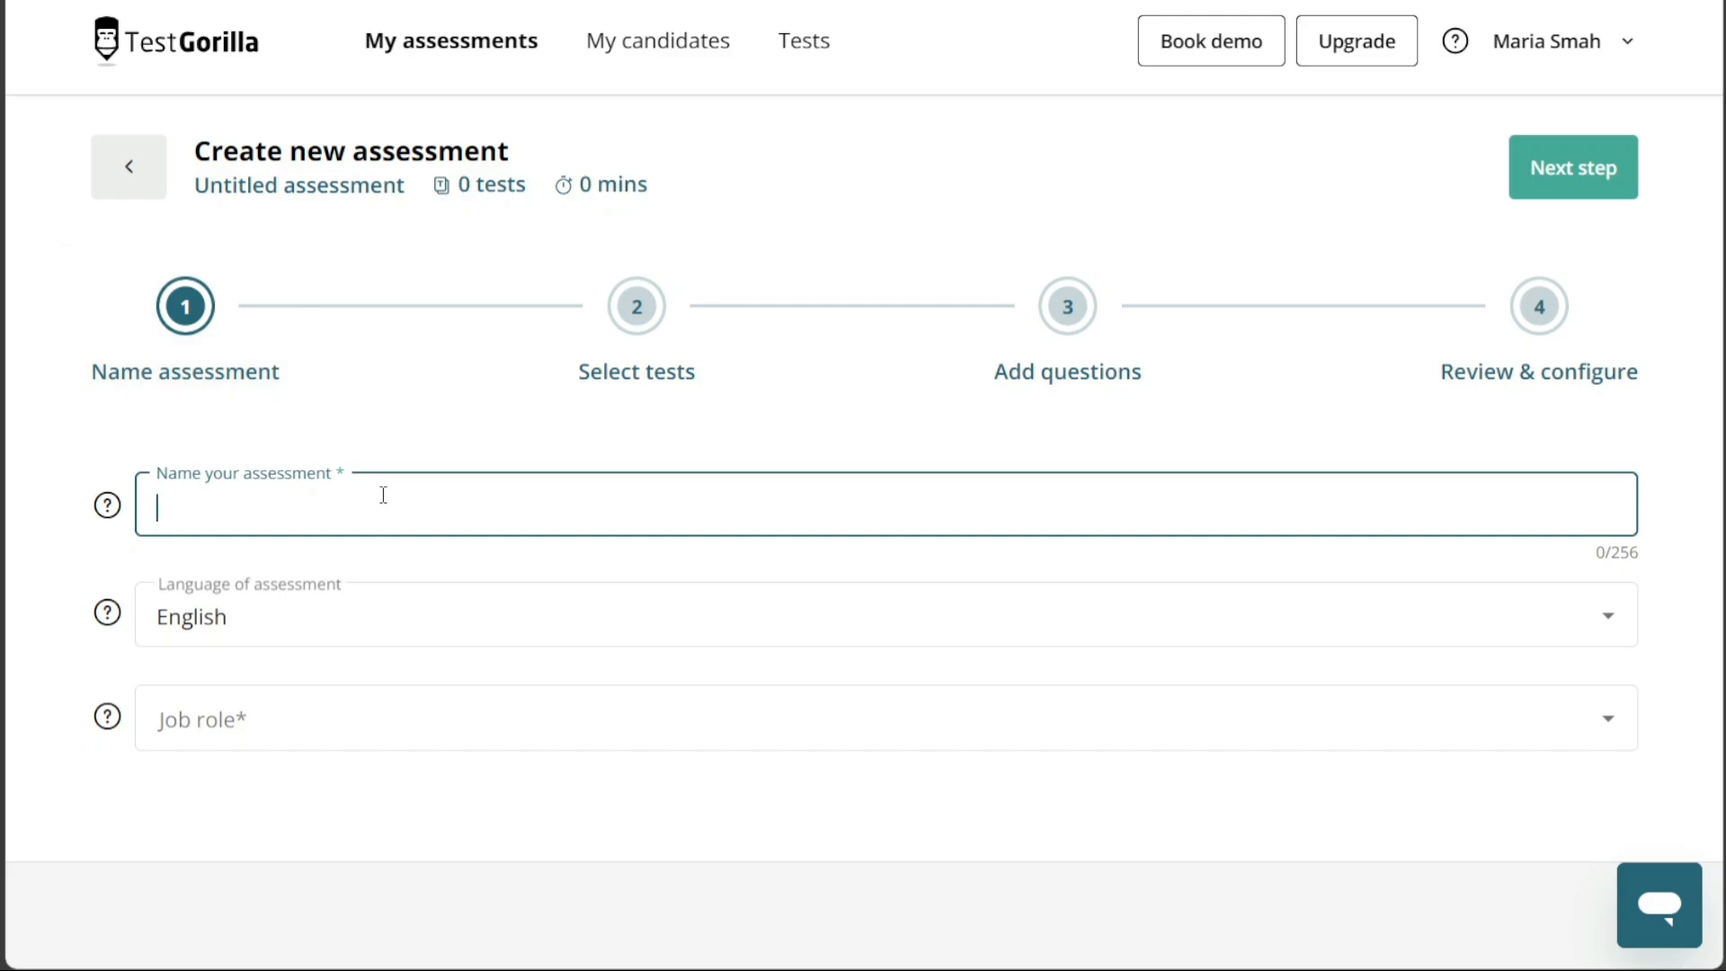
pyautogui.write('Demo name')
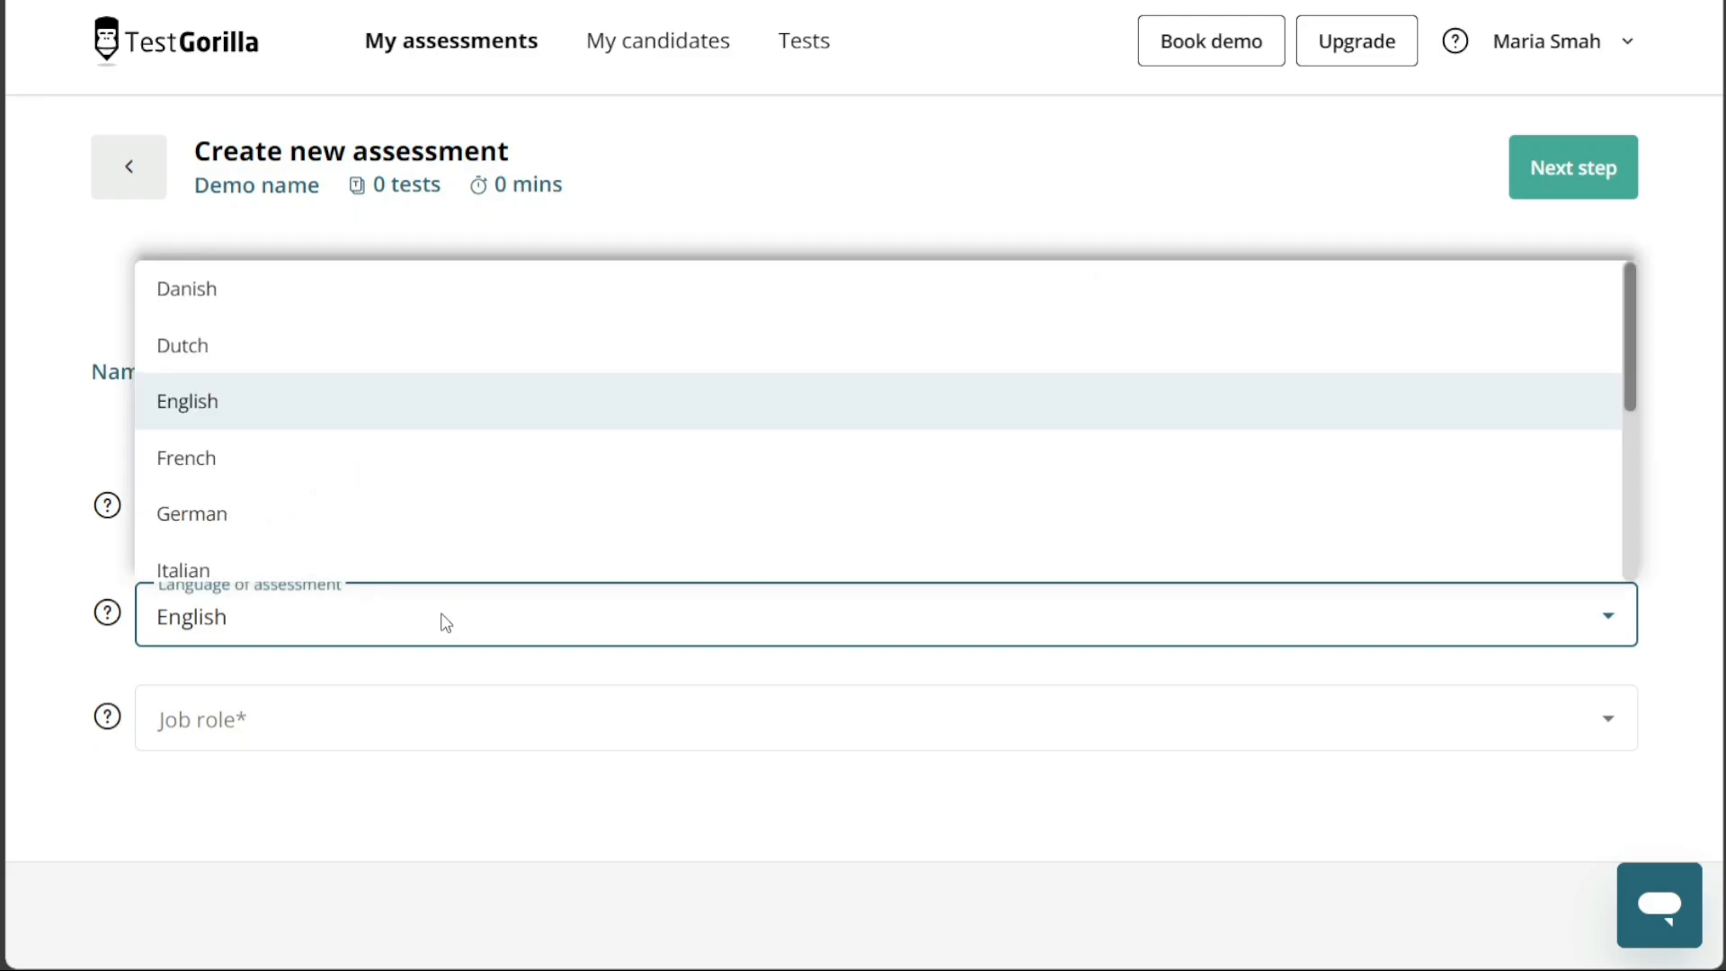
pyautogui.click(187, 401)
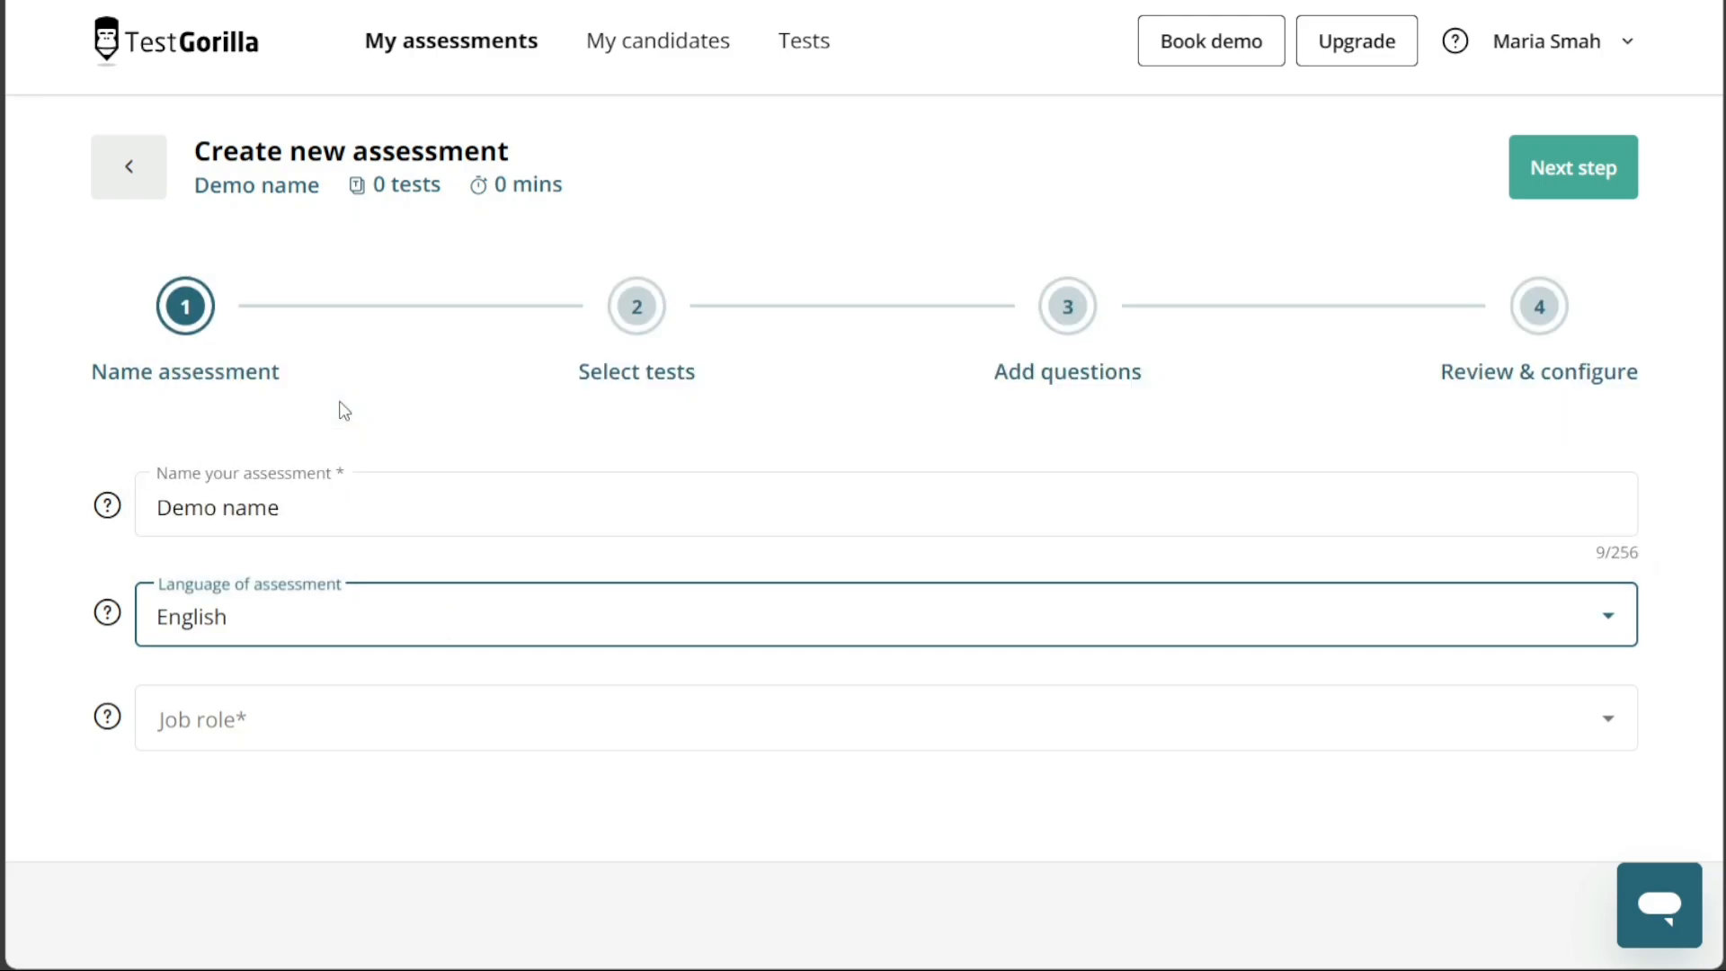
pyautogui.click(869, 719)
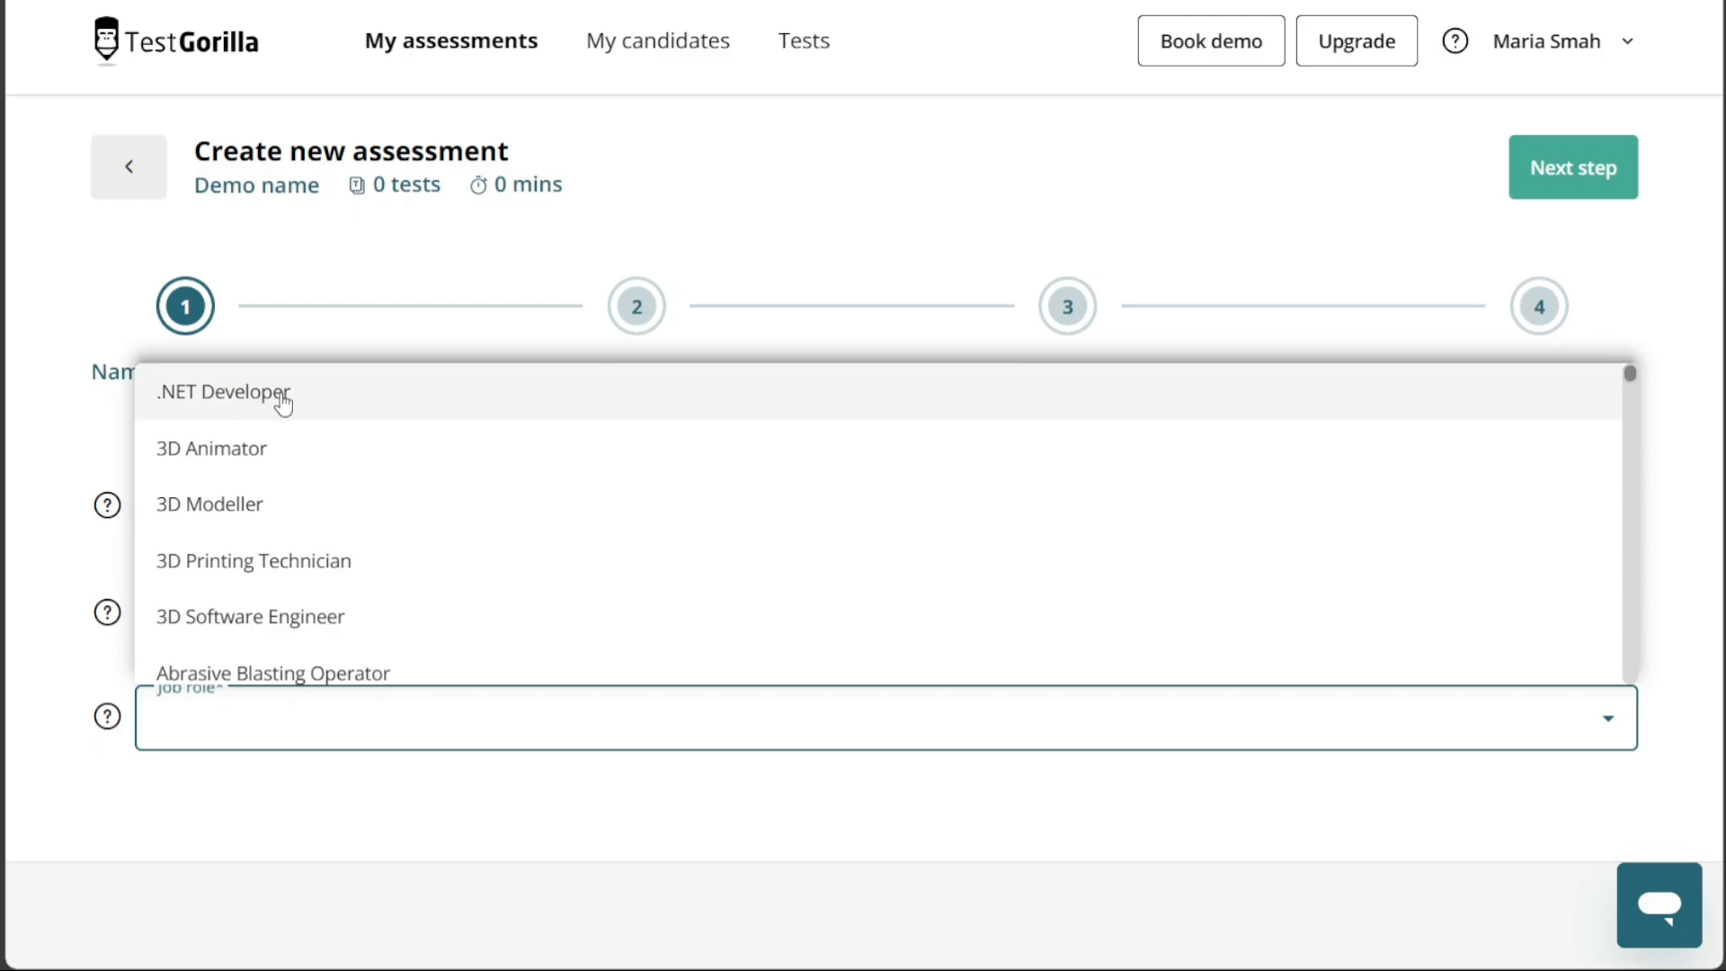
pyautogui.click(223, 393)
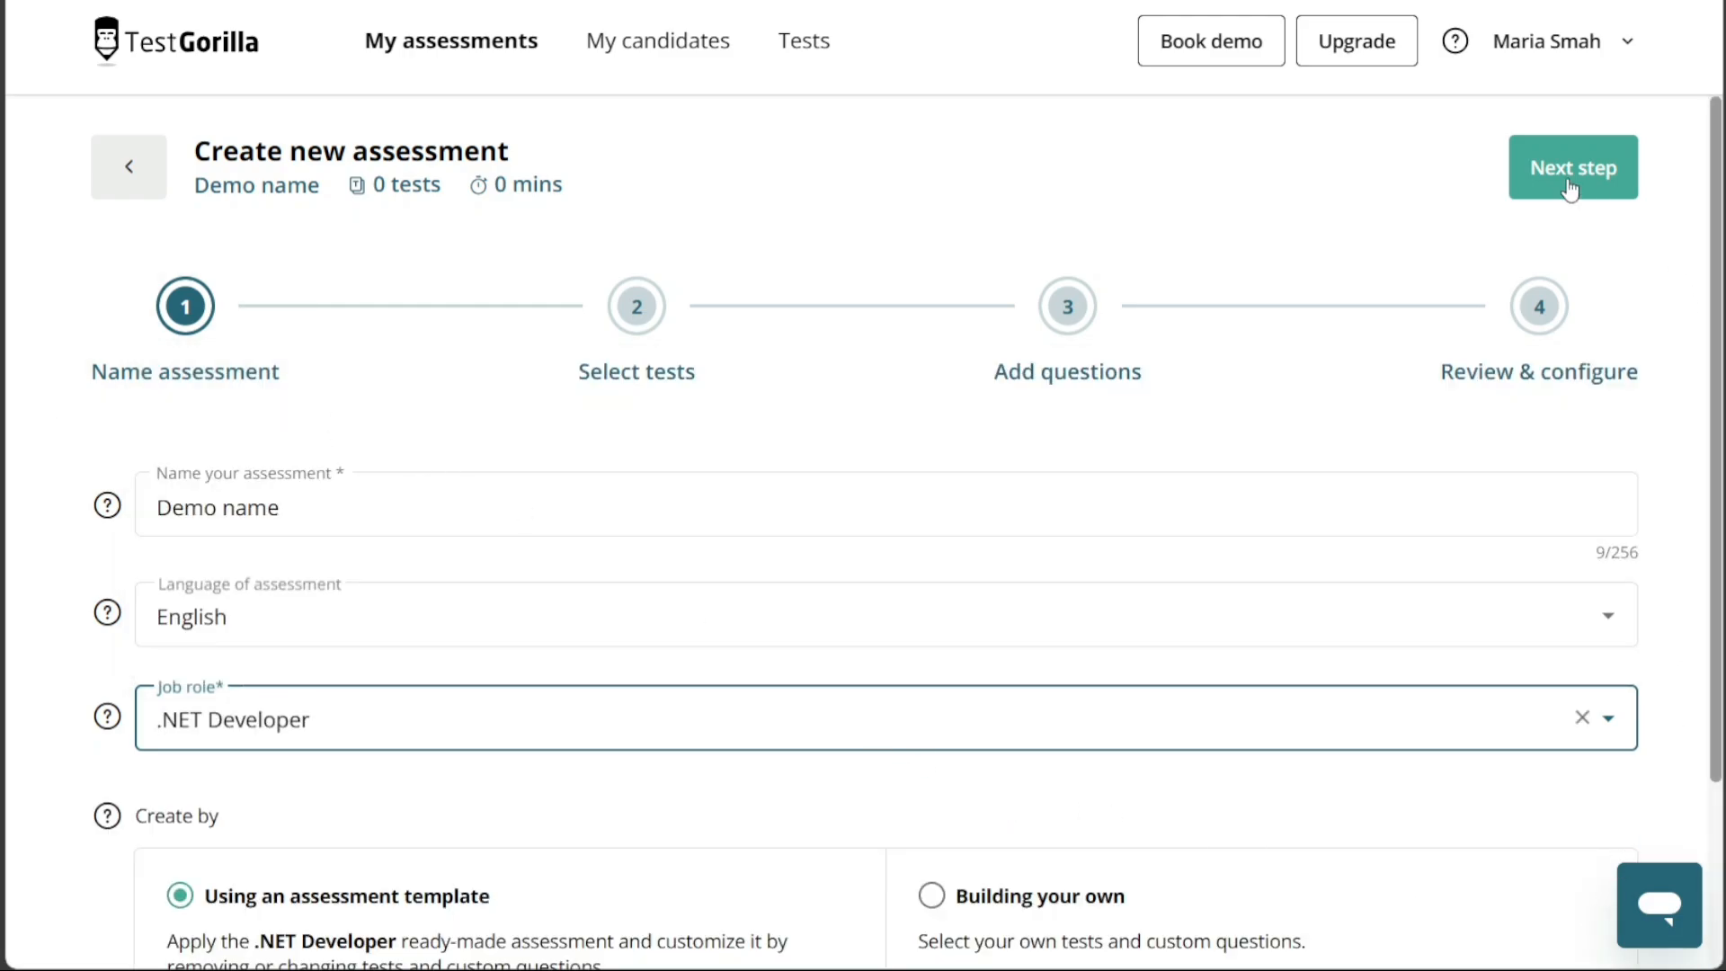
# Continue to the template tests and remove the Time management test.
pyautogui.click(1572, 167)
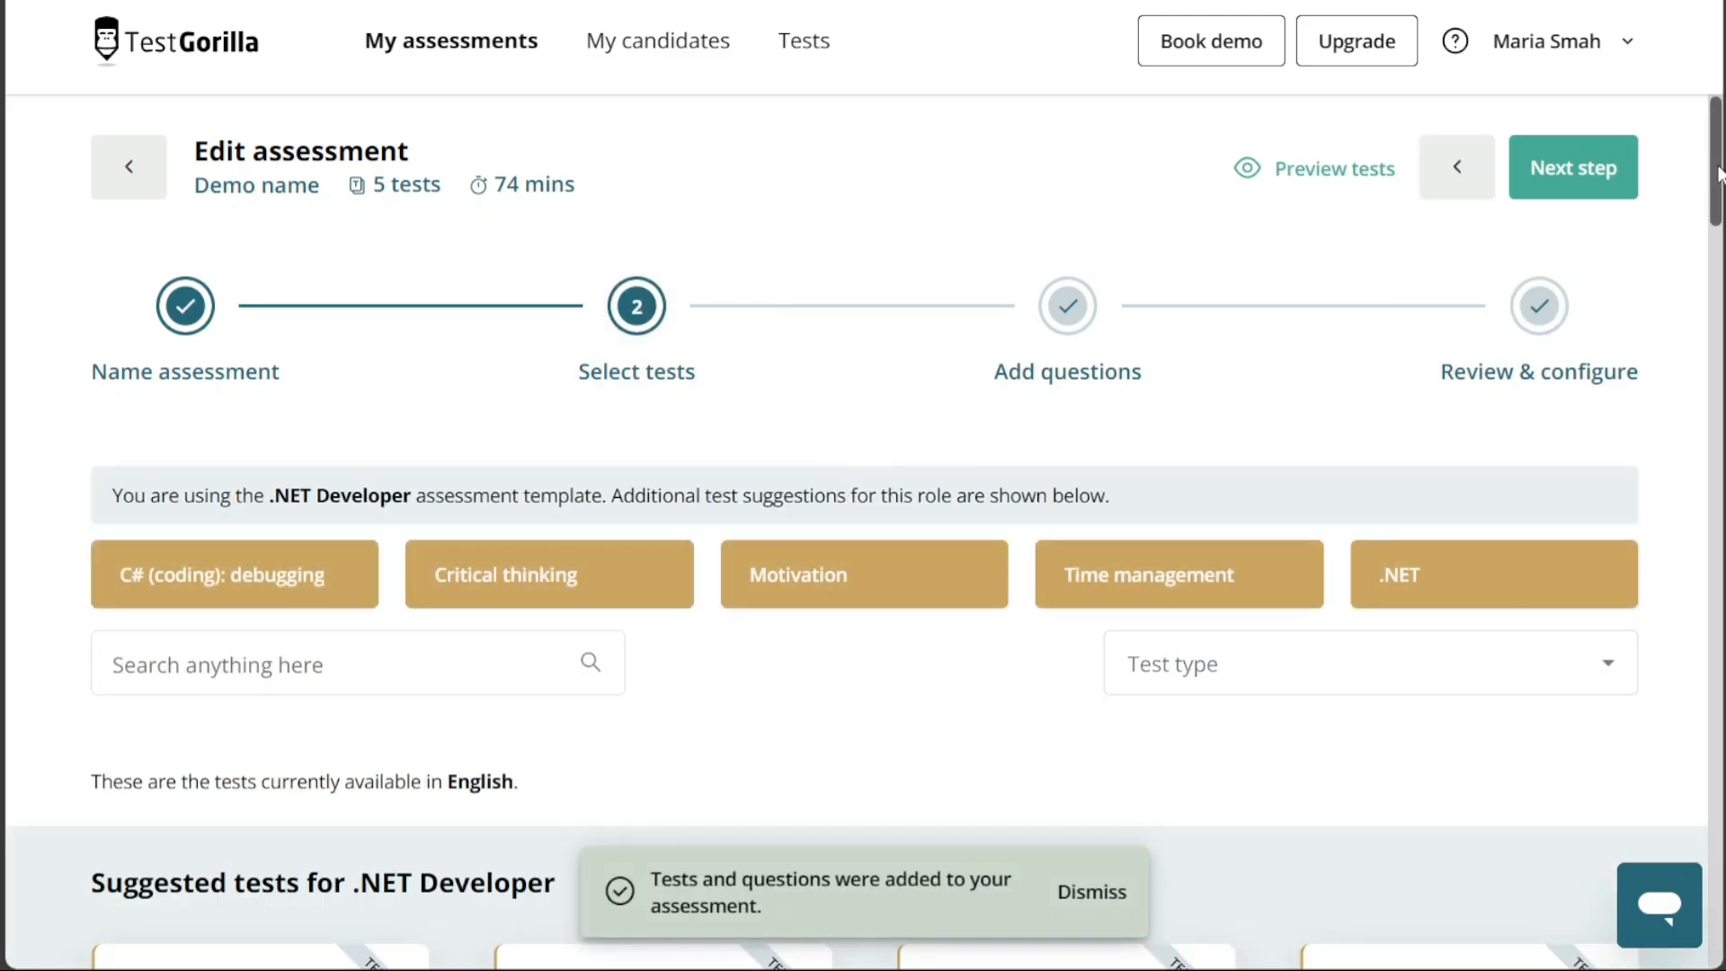
pyautogui.scroll(-3)
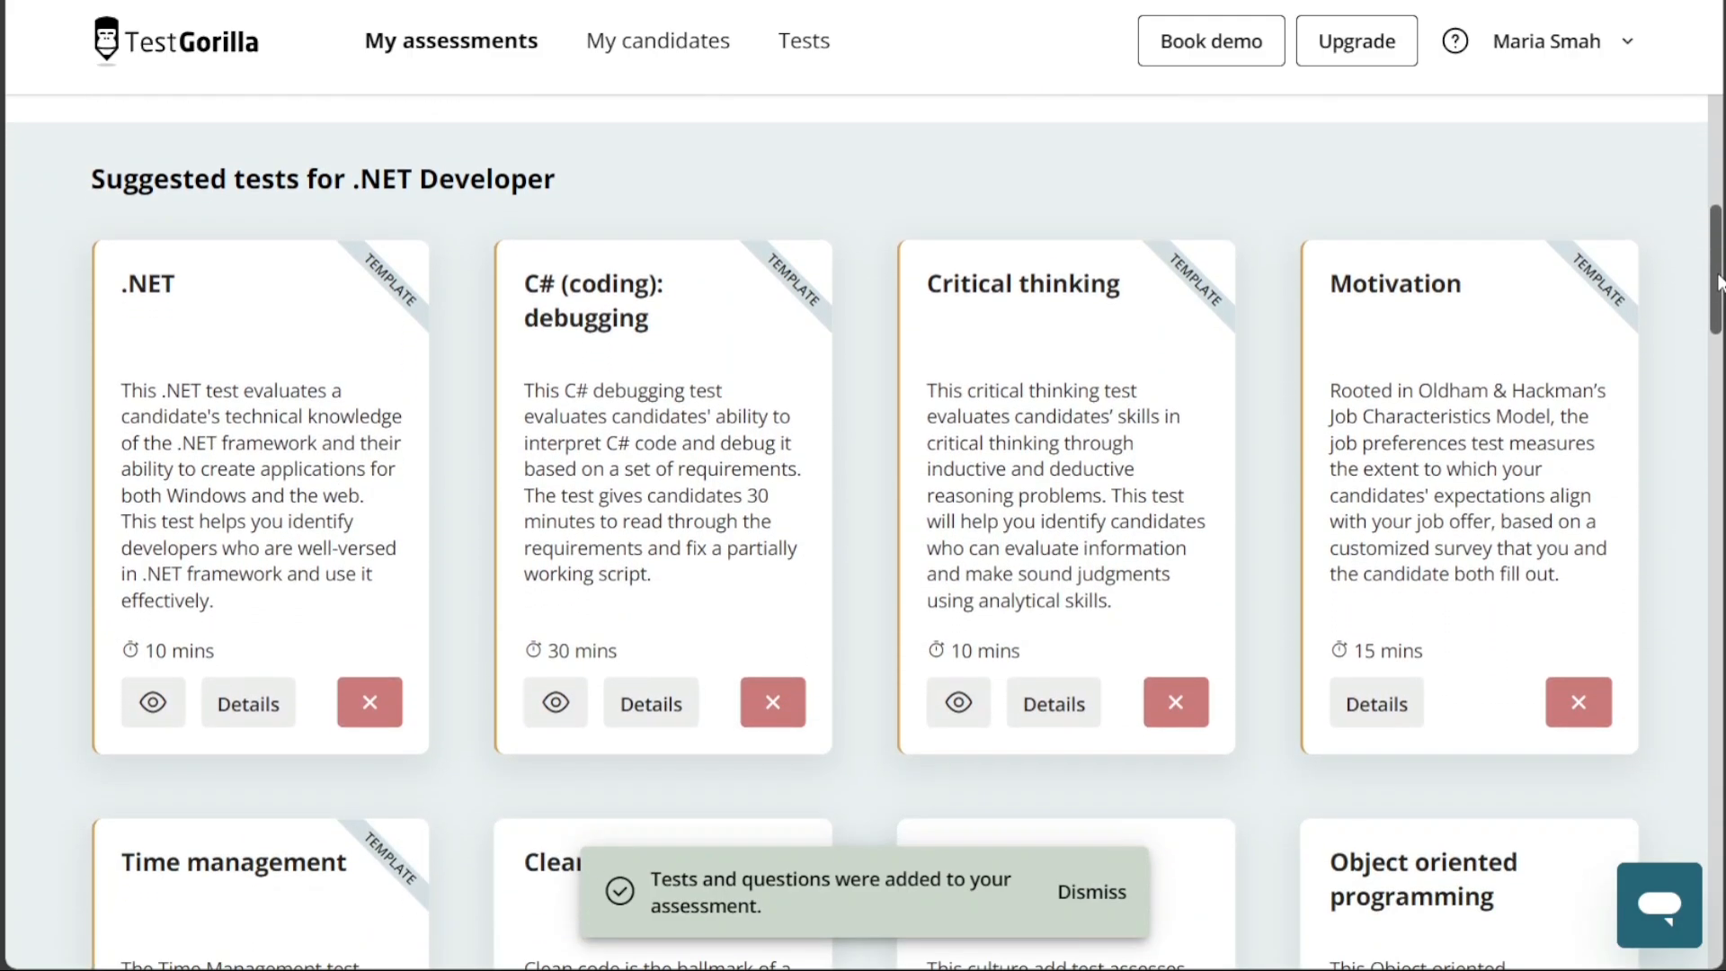
pyautogui.scroll(-3)
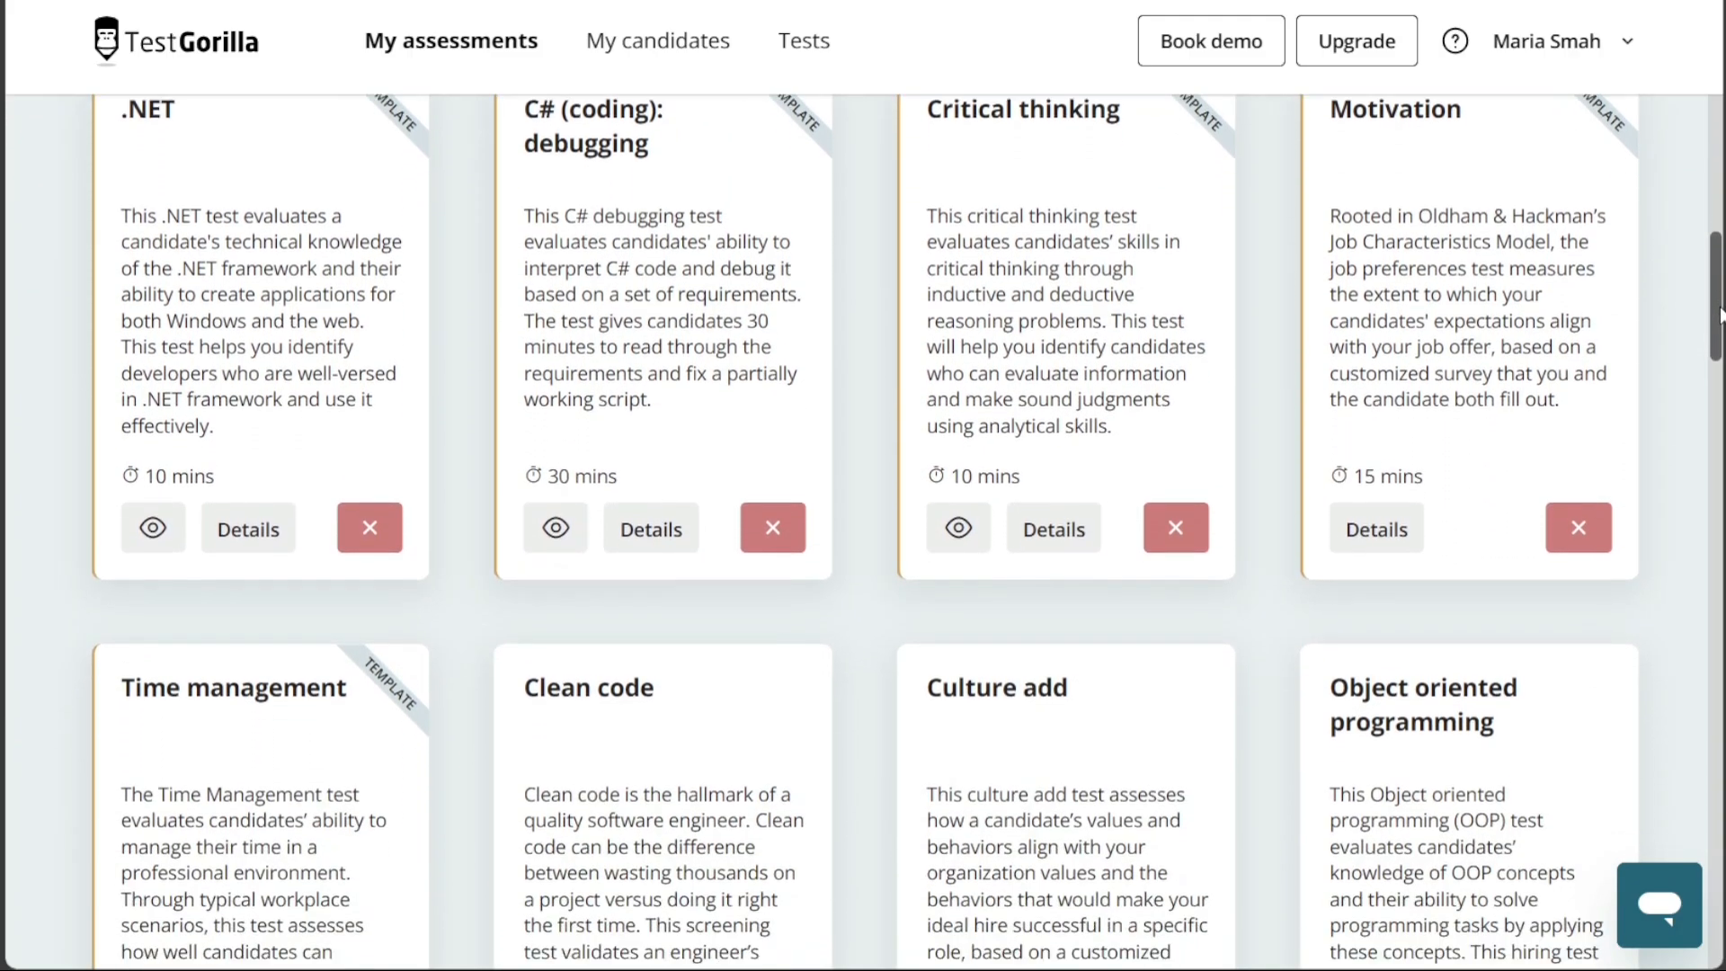
pyautogui.scroll(-3)
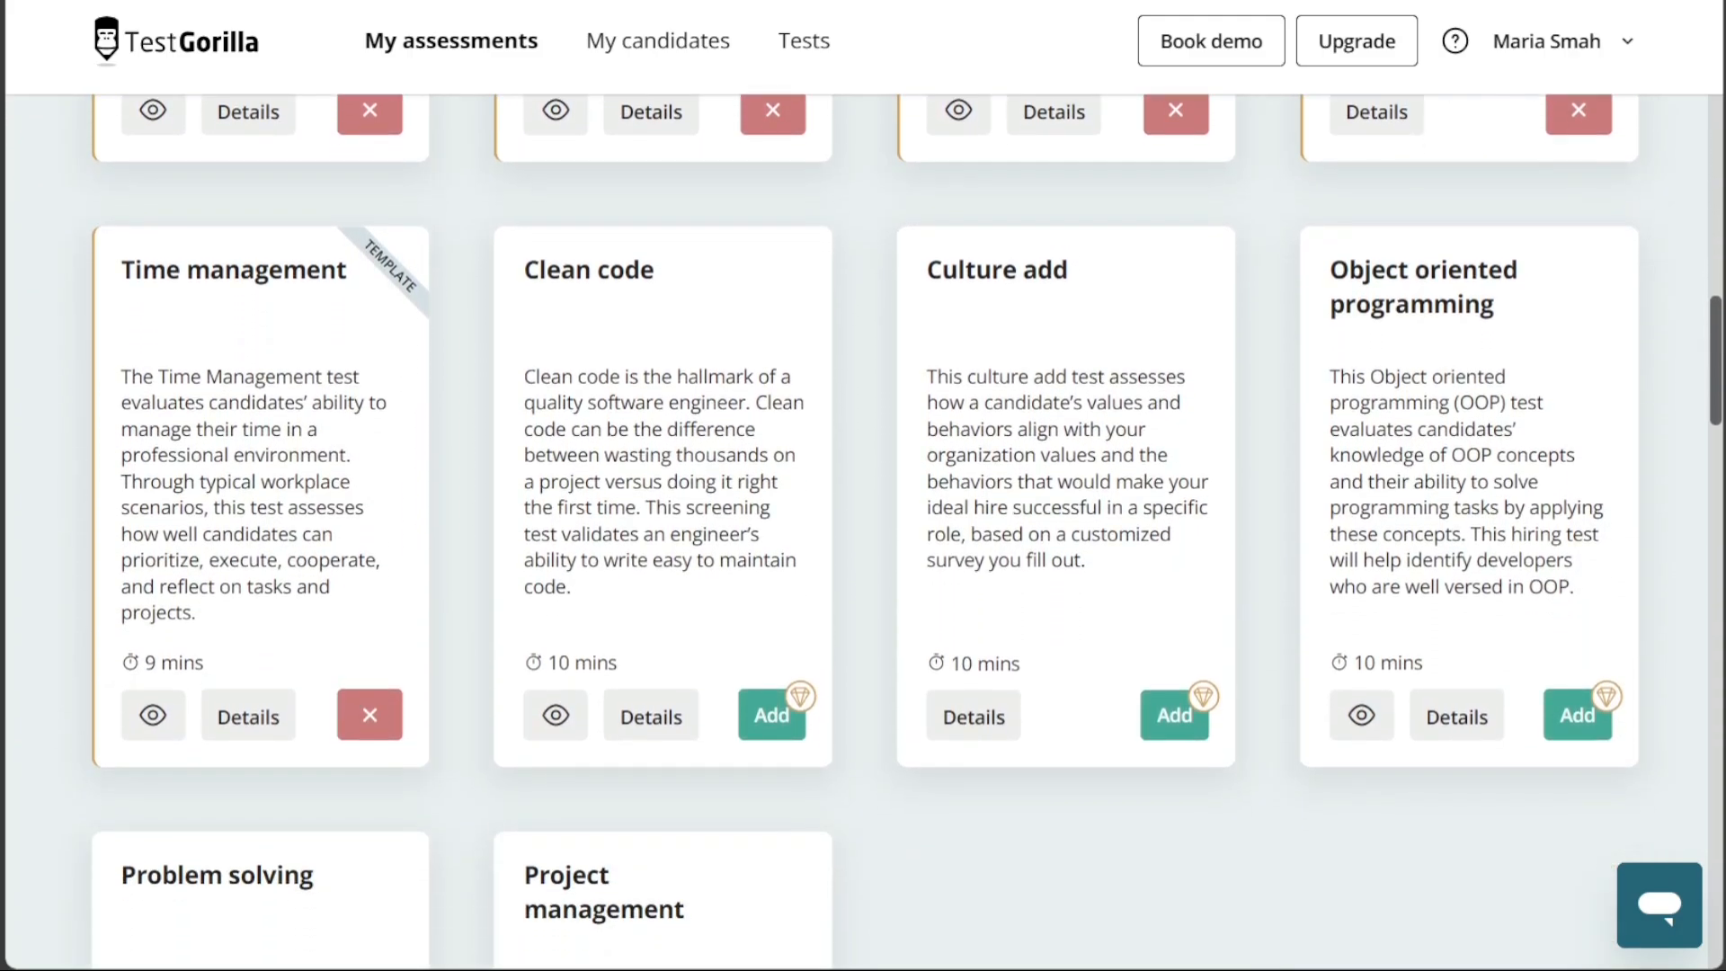
pyautogui.scroll(-3)
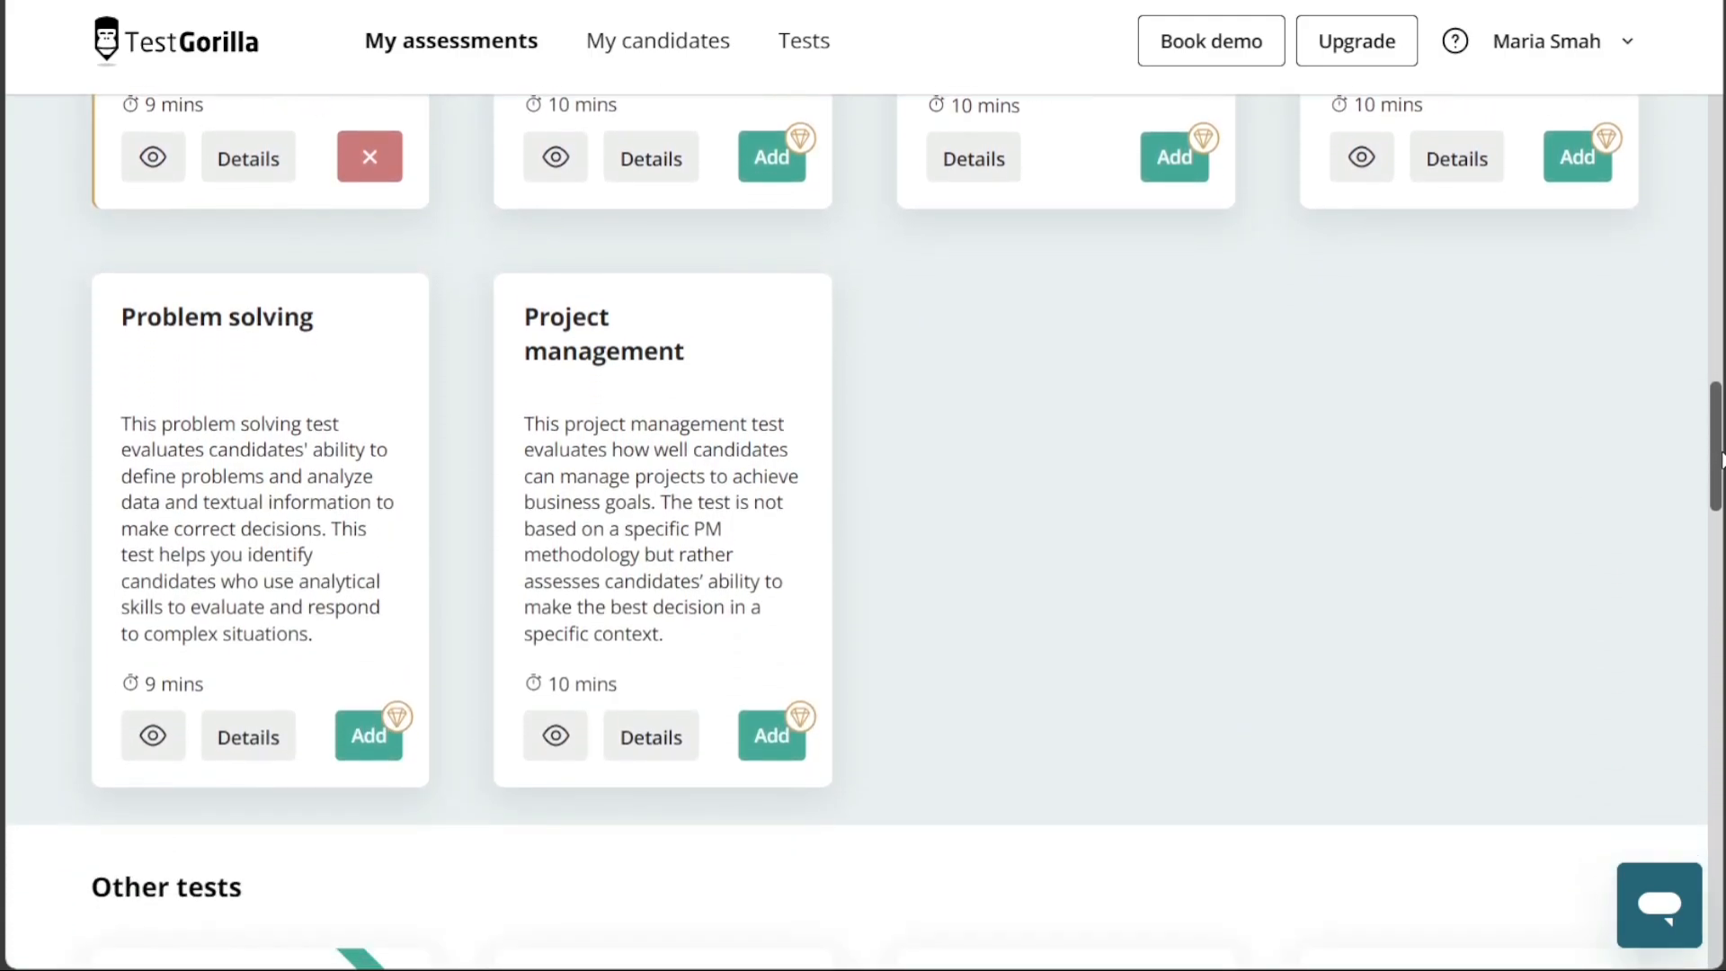
pyautogui.scroll(-3)
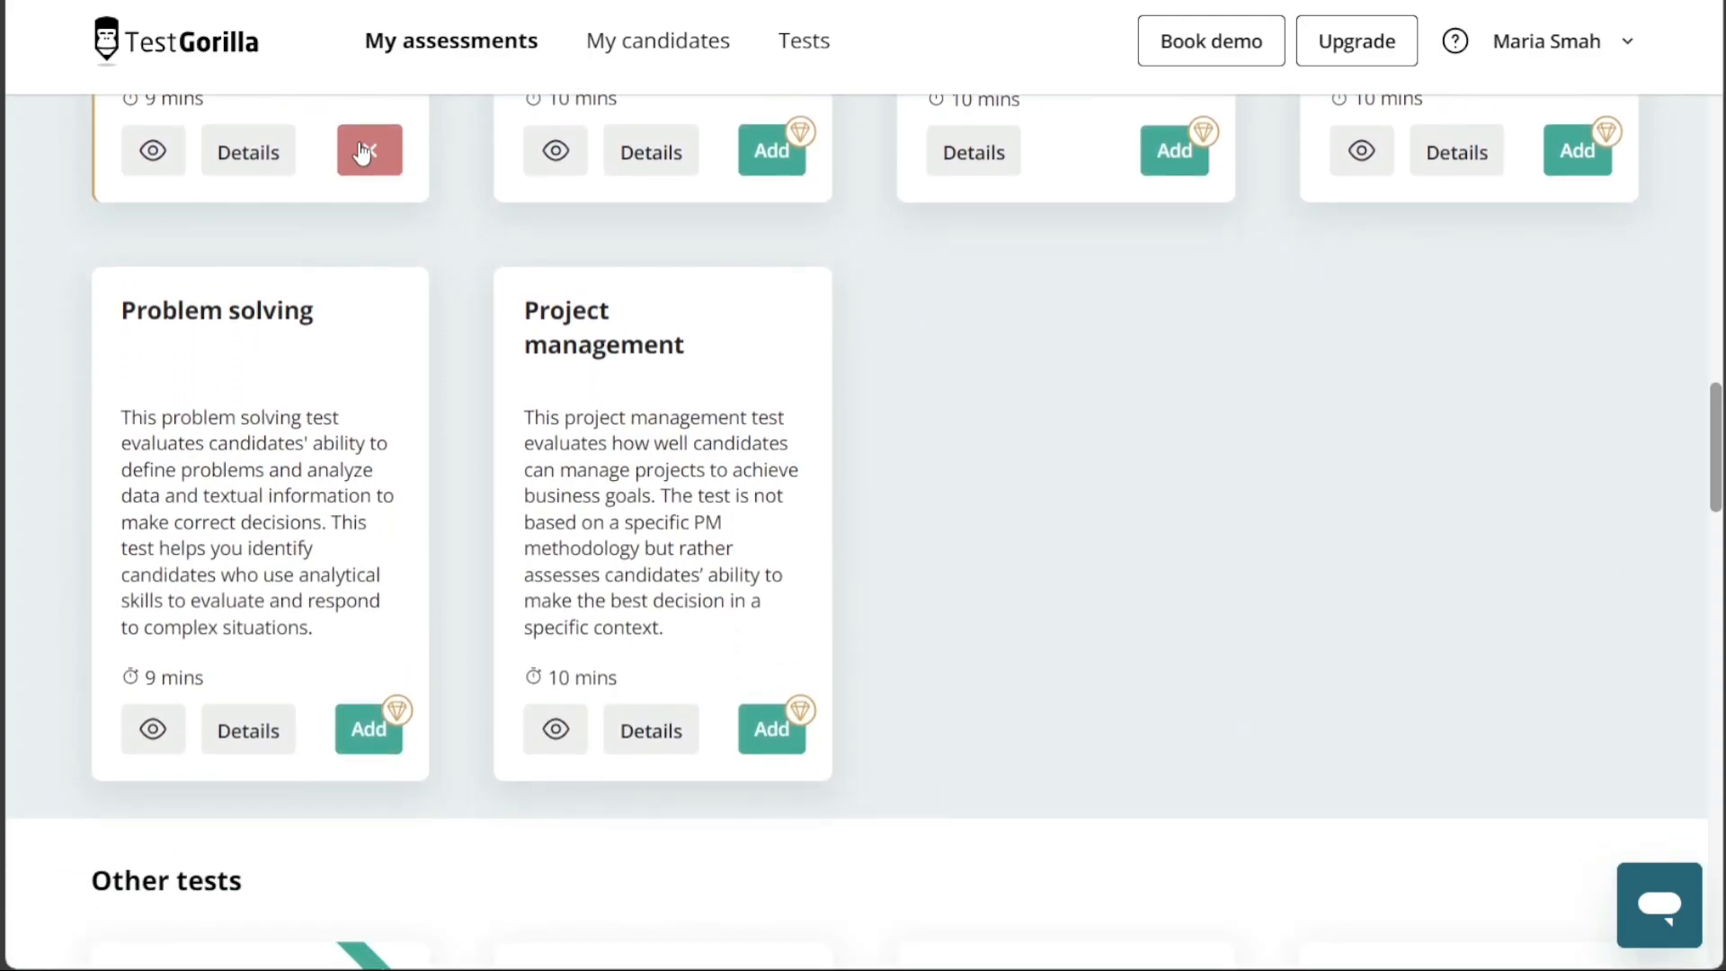
pyautogui.click(369, 151)
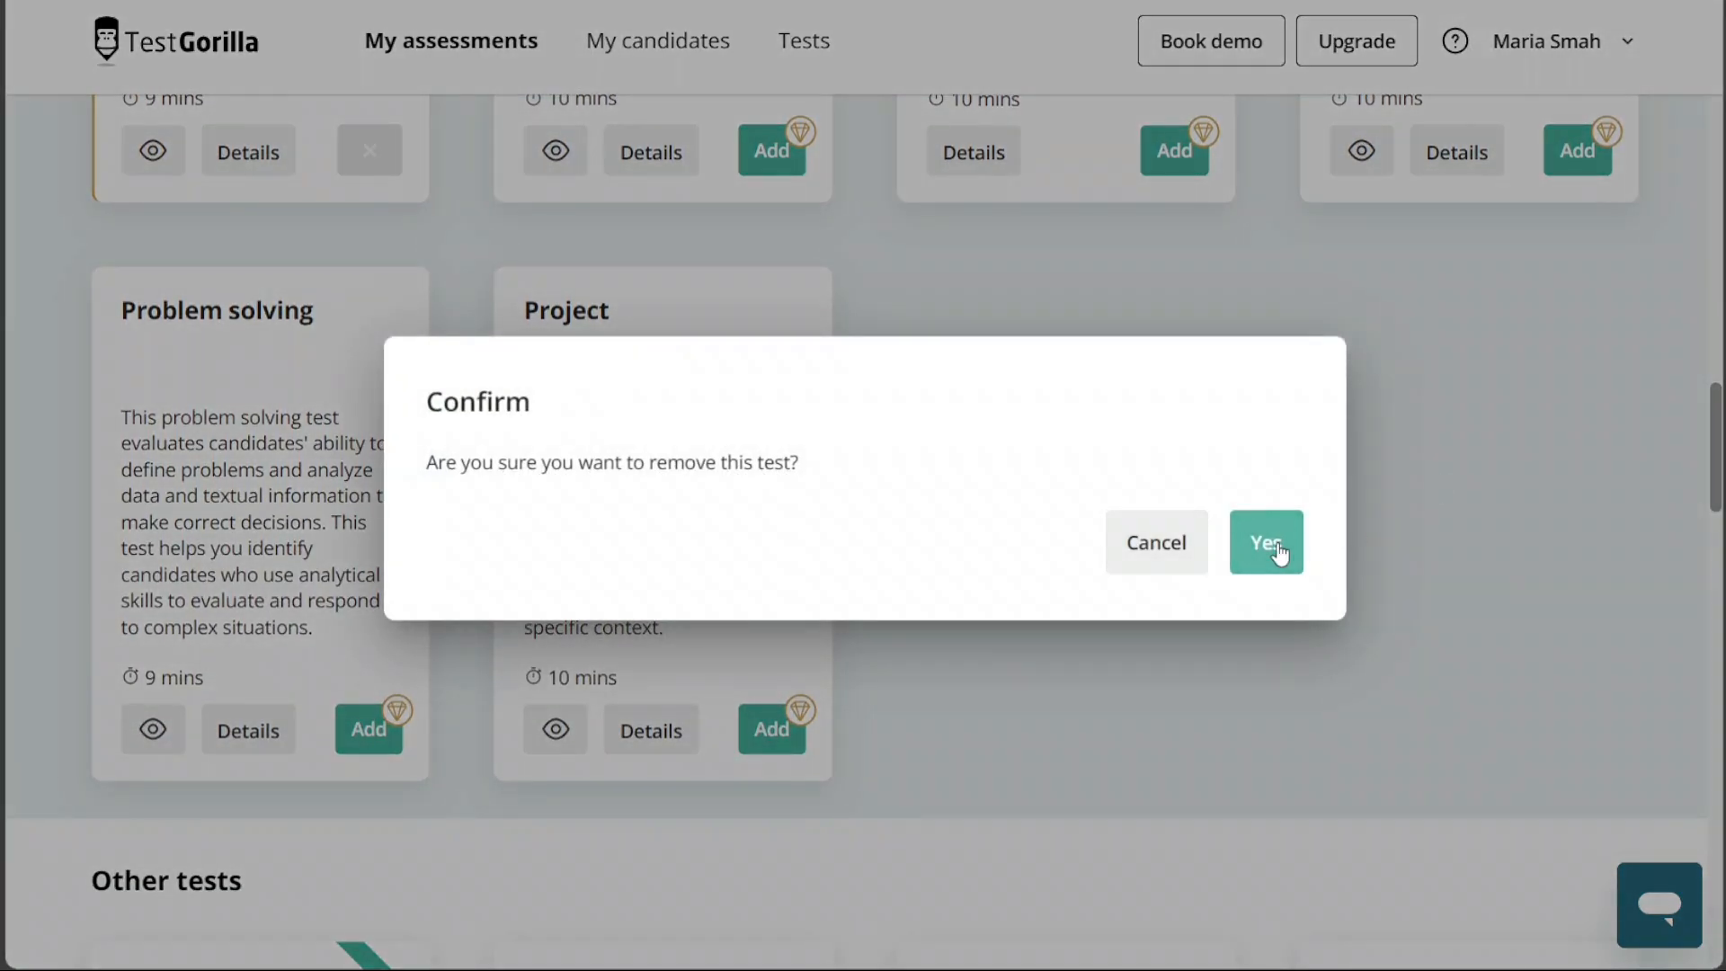
pyautogui.click(1265, 541)
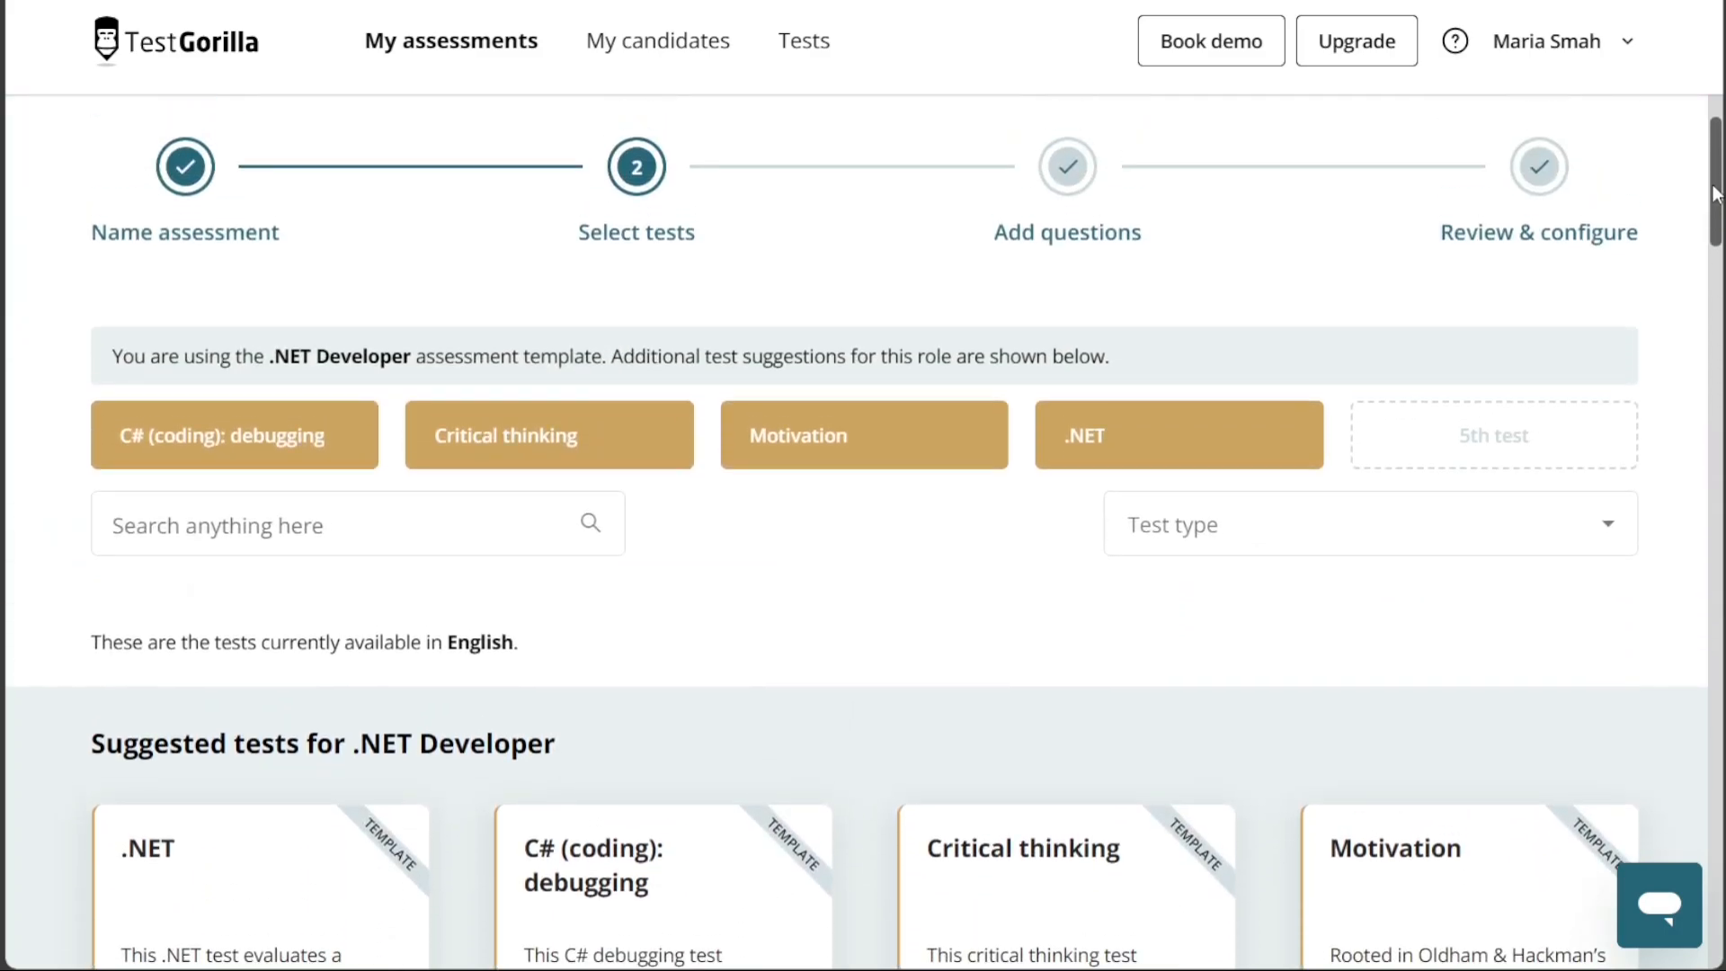
# Review the Motivation test details, leaving four tests totalling 65 minutes.
pyautogui.scroll(-3)
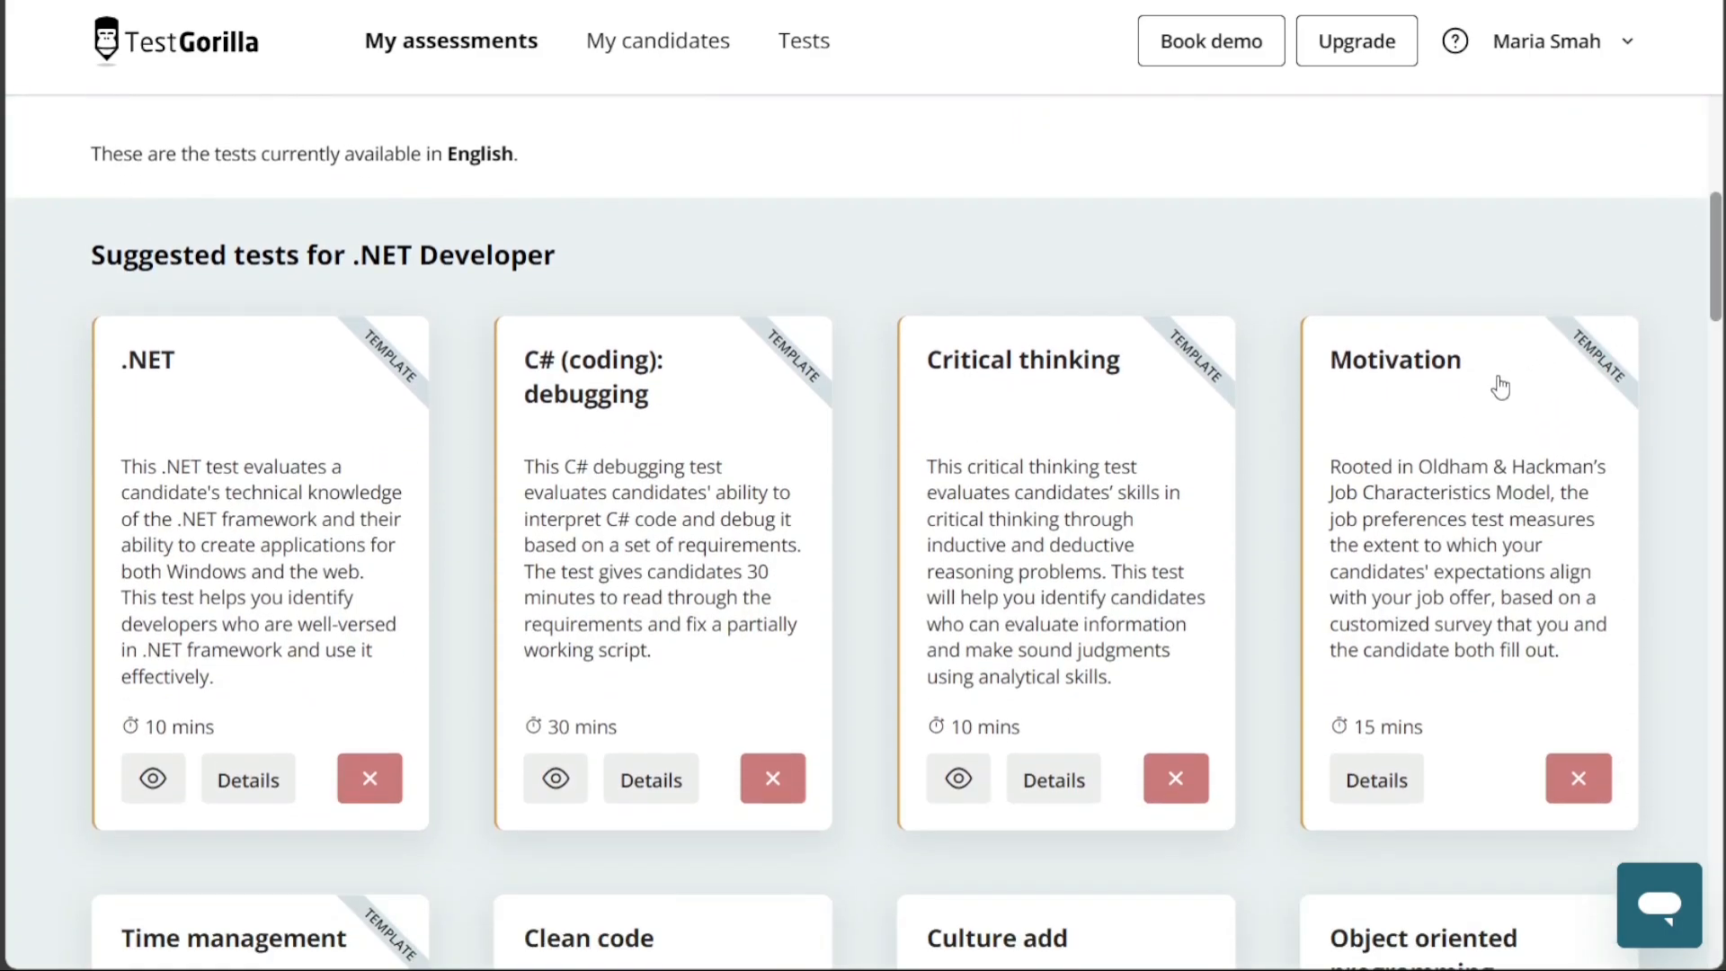
pyautogui.moveTo(1258, 274)
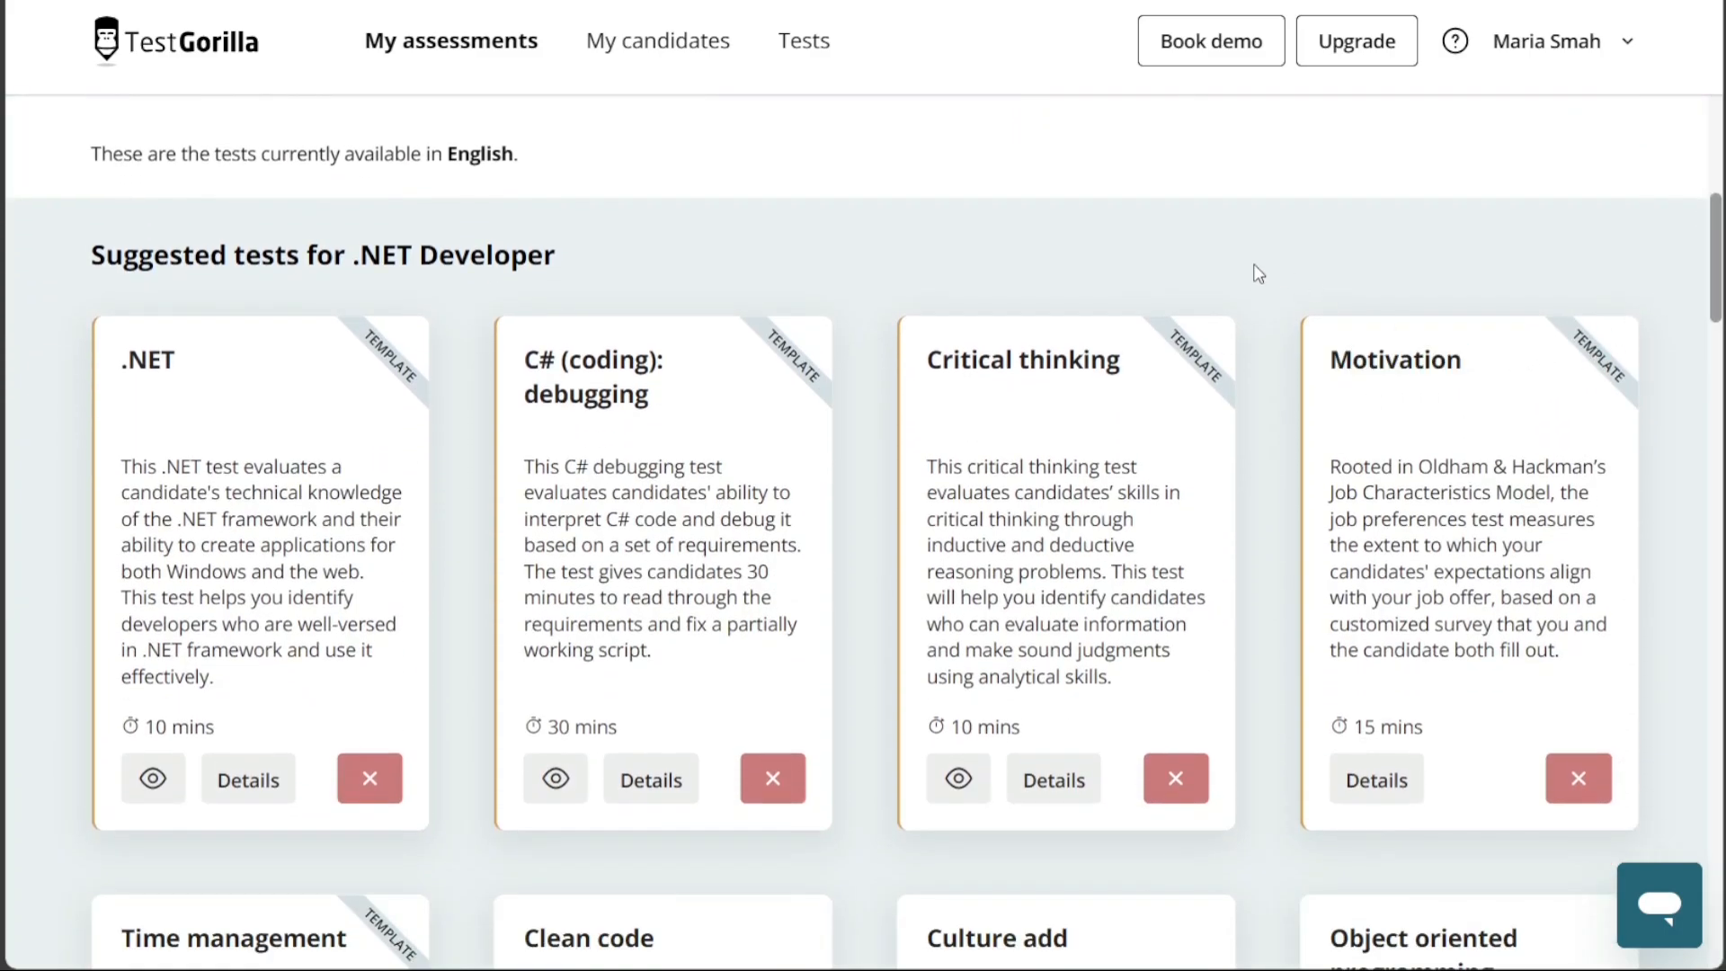
pyautogui.click(1374, 780)
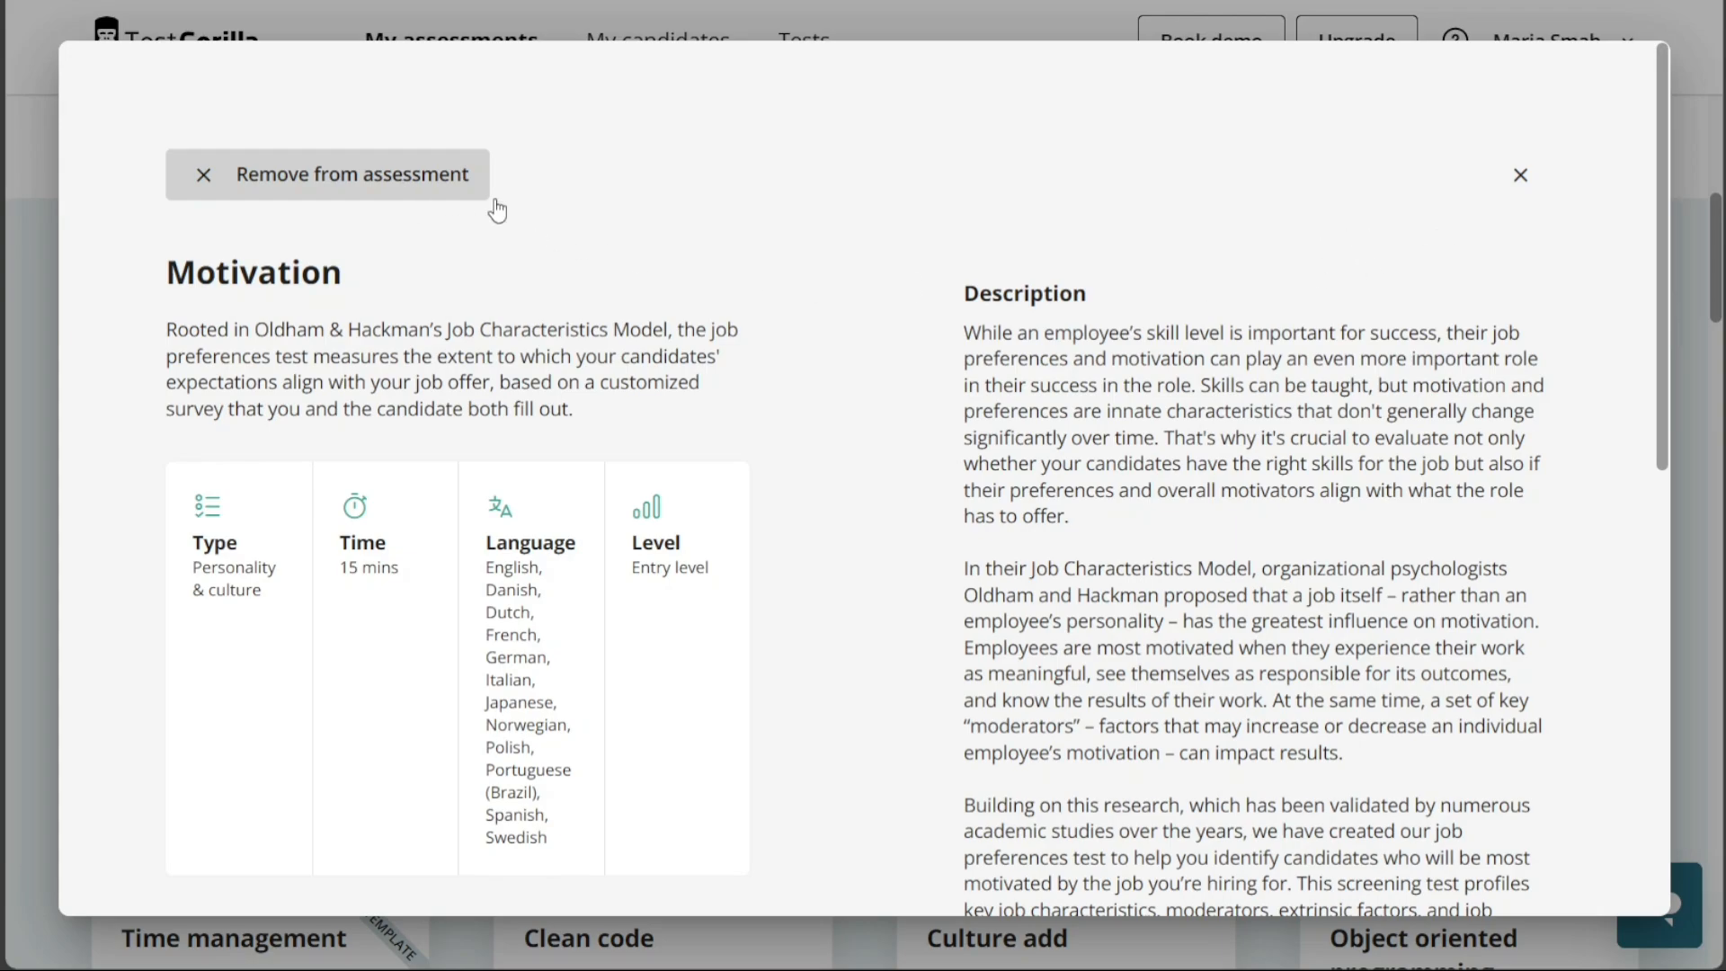
pyautogui.click(1520, 176)
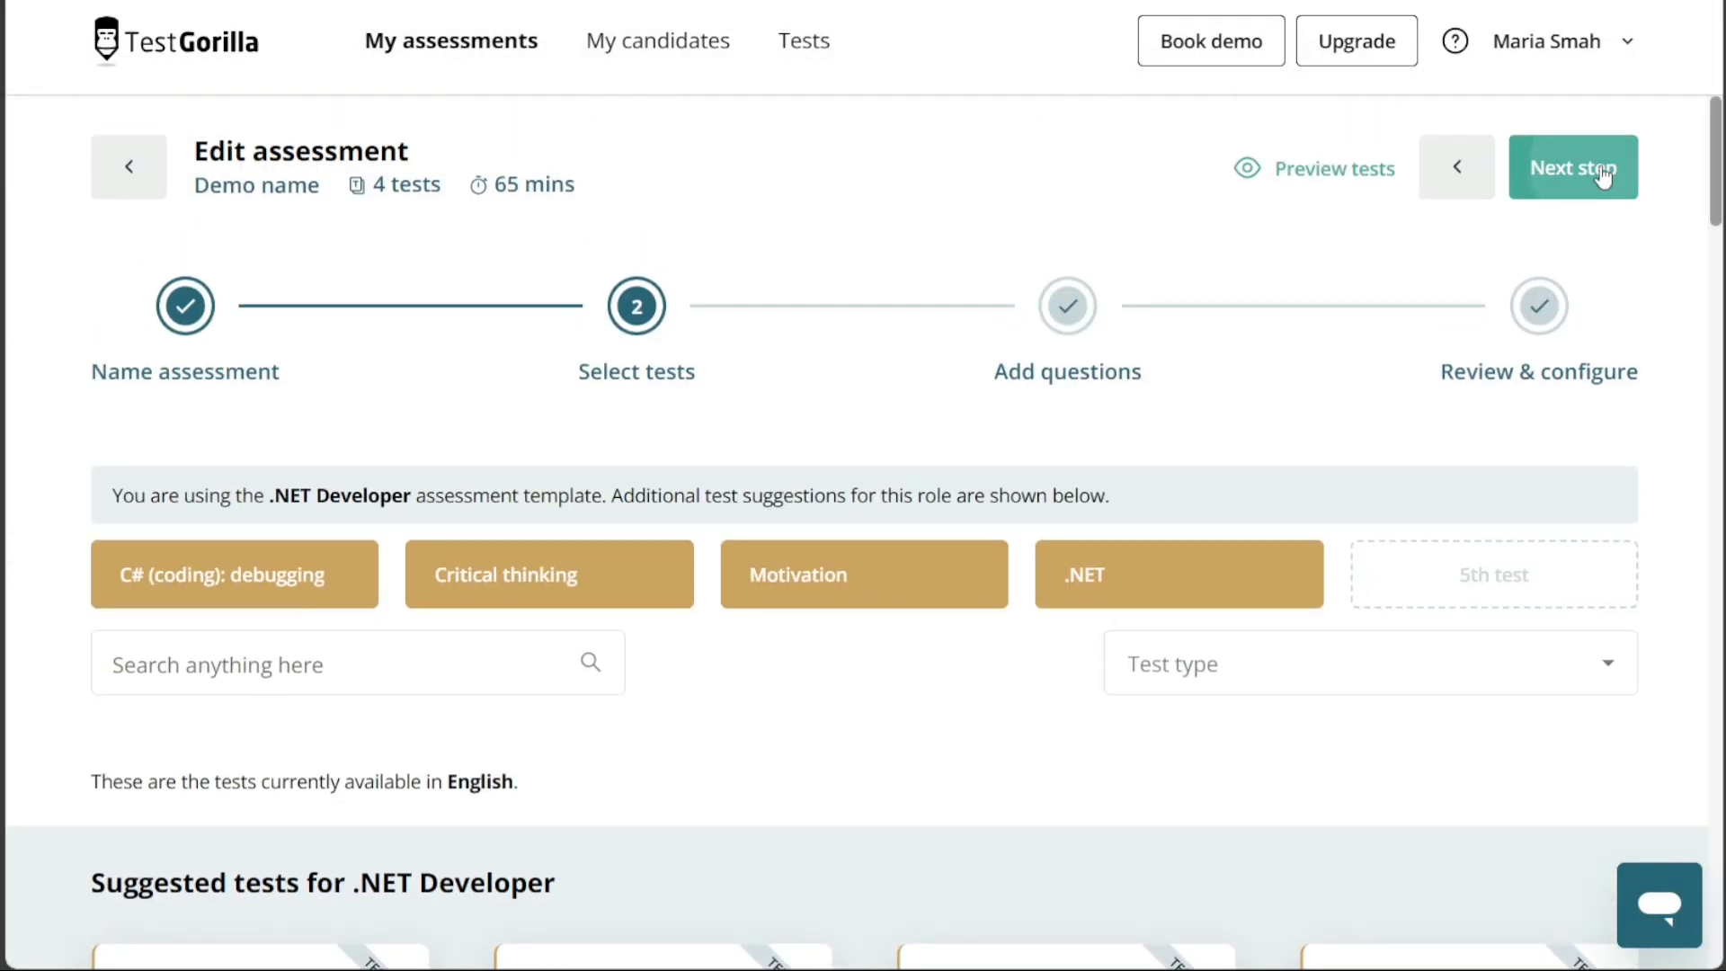
# Add the Describing contributions and Focusing & prioritizing essay questions from the question library.
pyautogui.click(1572, 166)
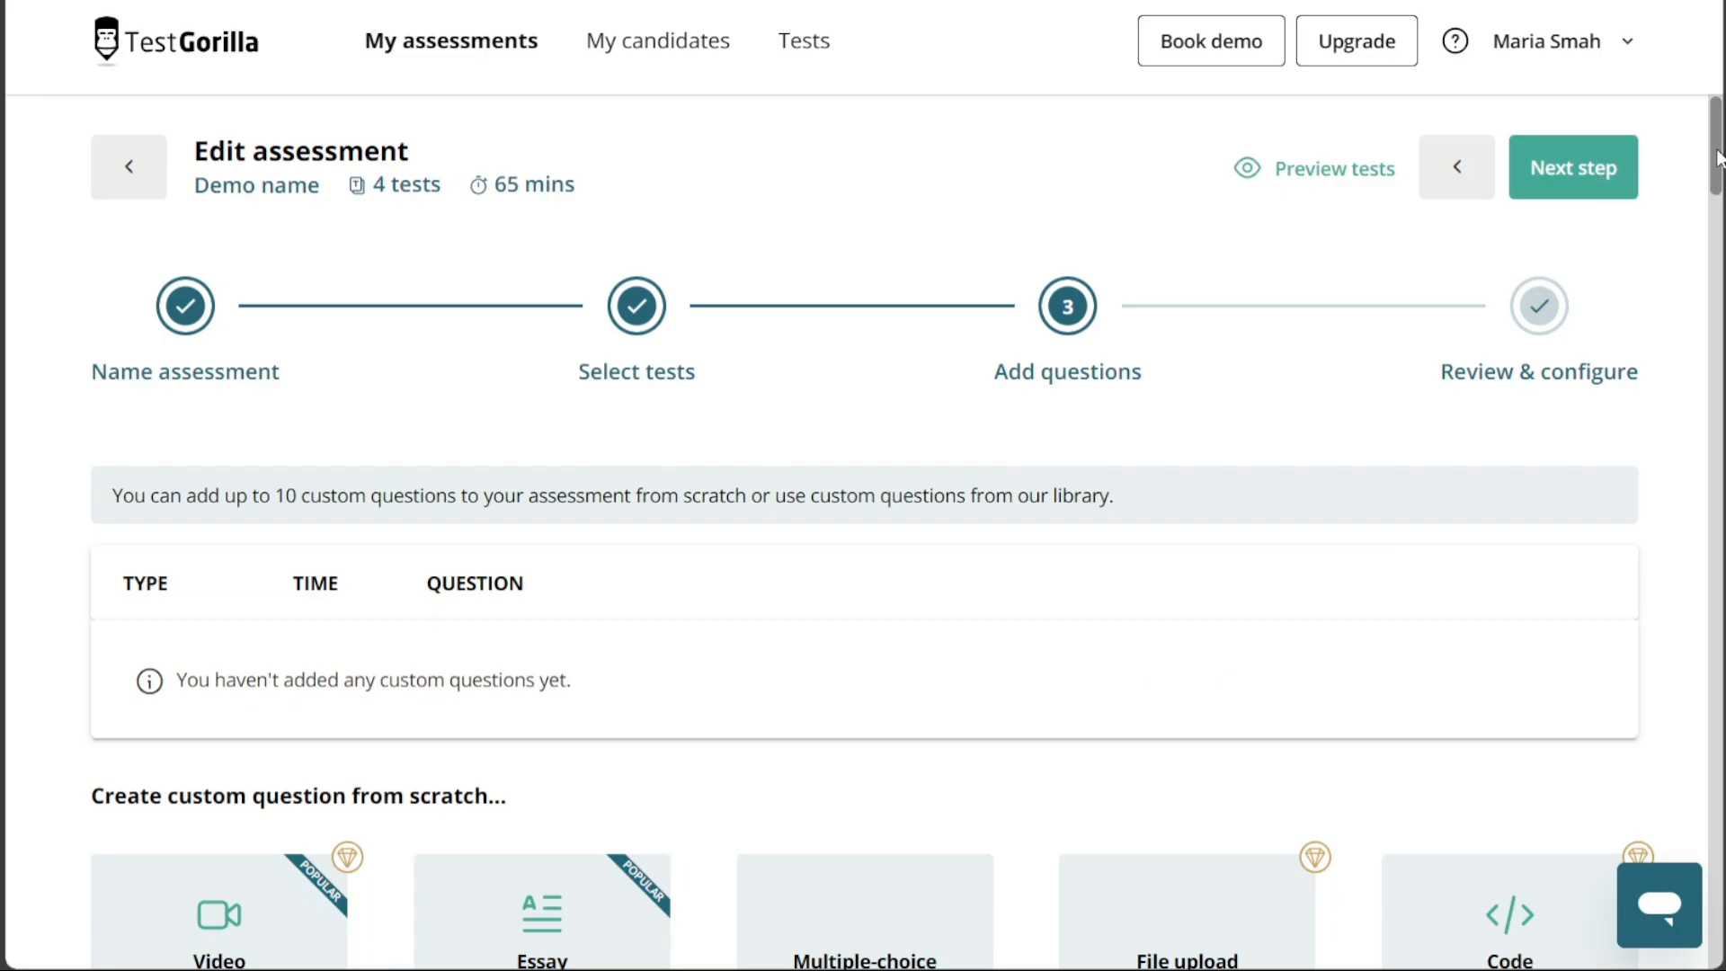
pyautogui.scroll(-3)
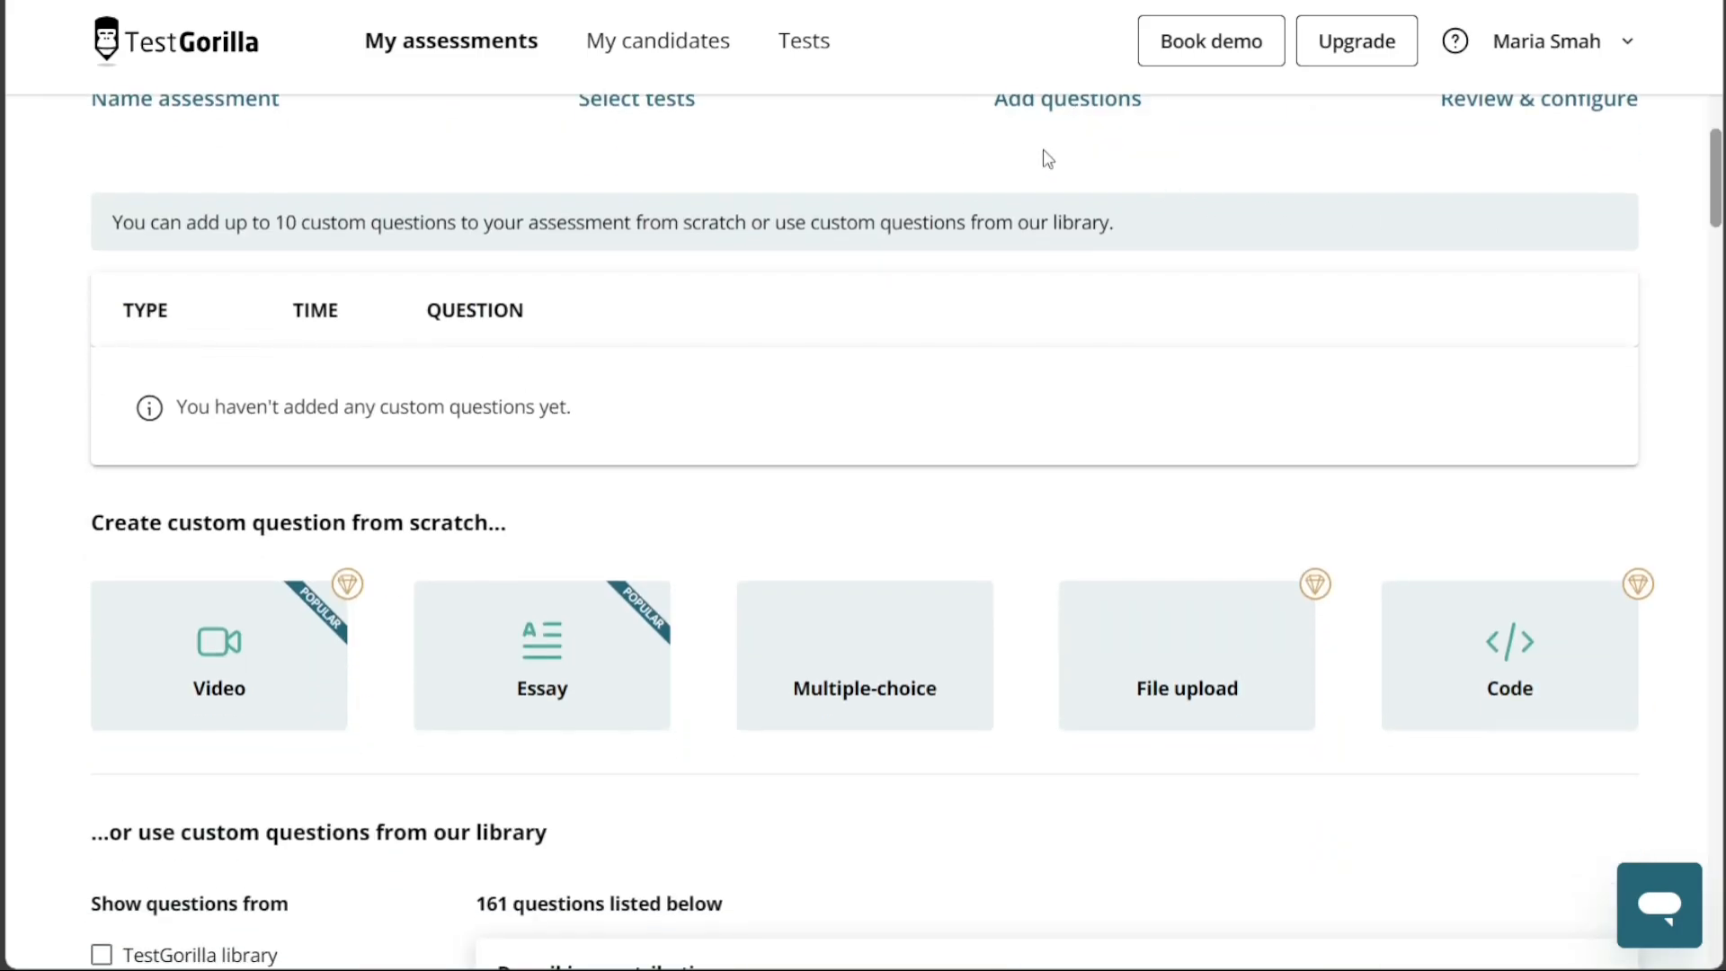
pyautogui.moveTo(1710, 214)
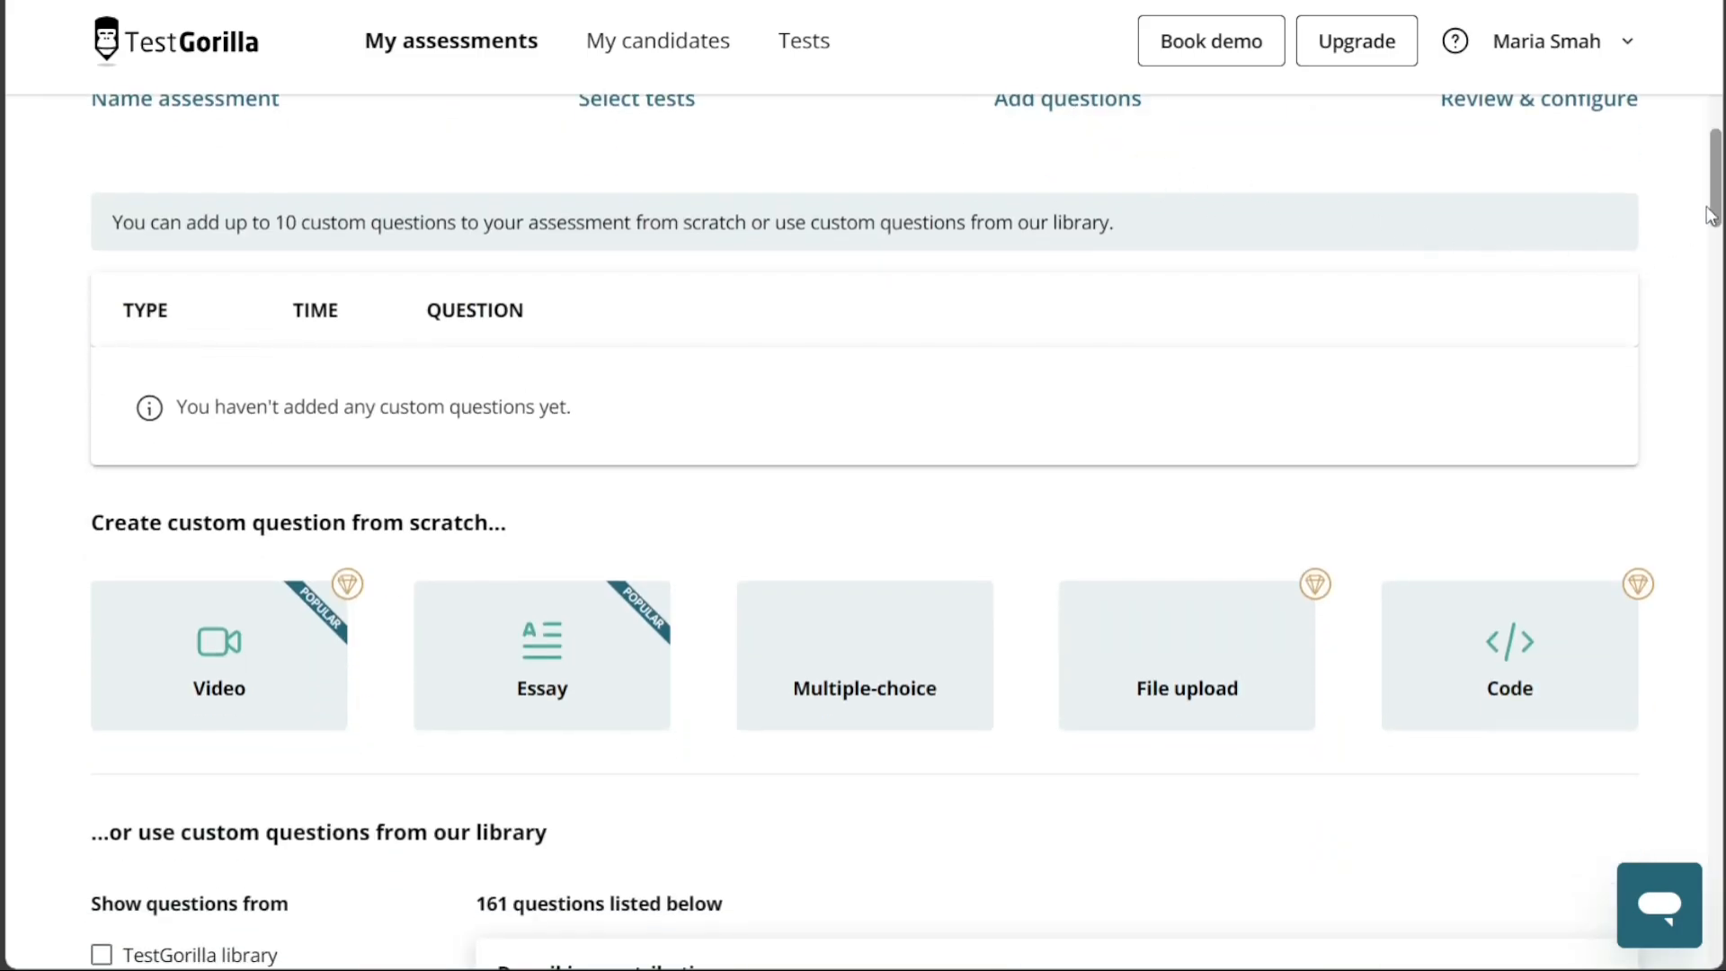
pyautogui.scroll(-3)
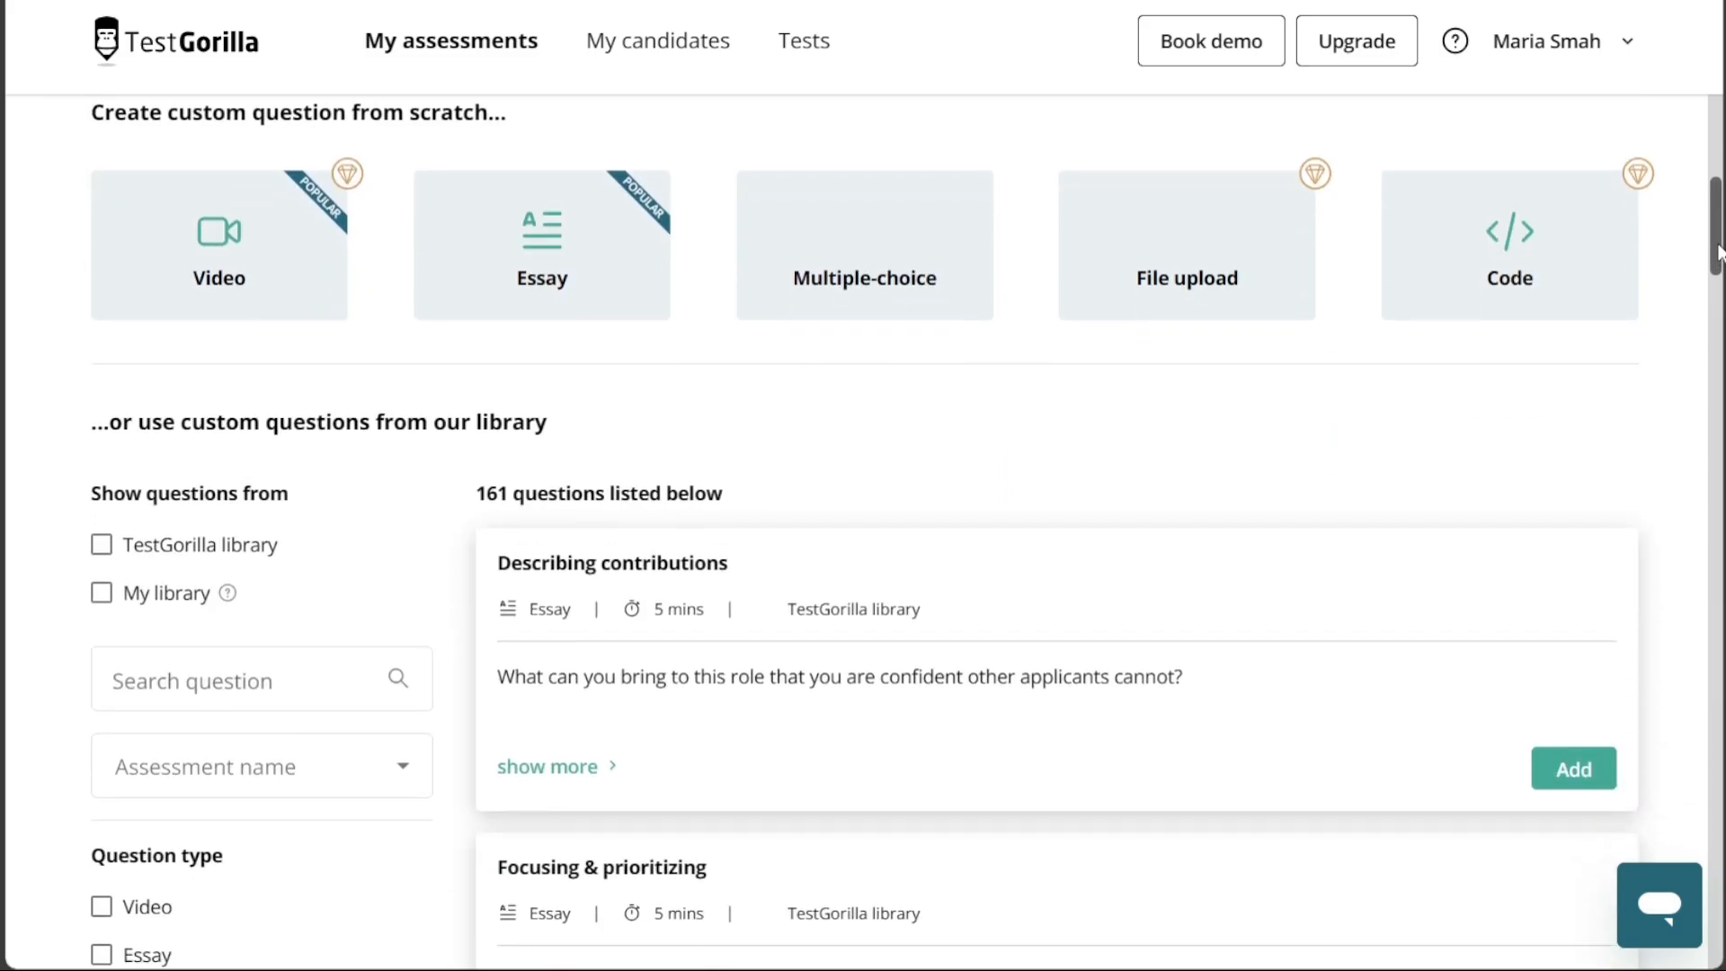
pyautogui.scroll(-3)
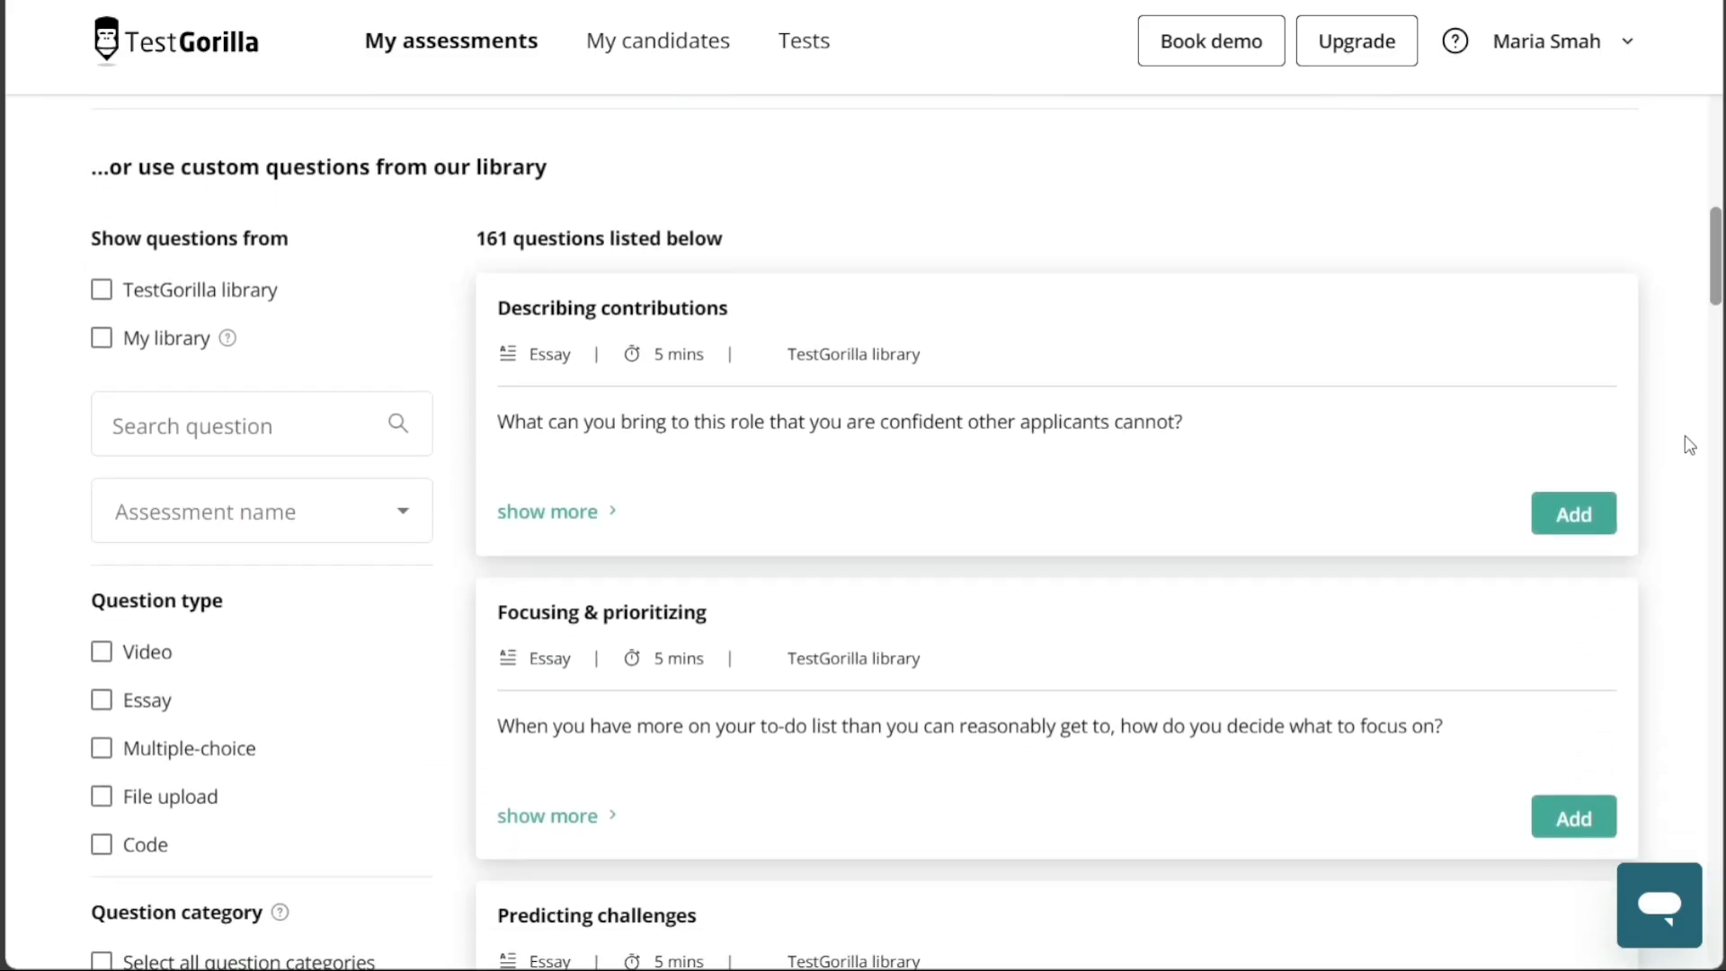
pyautogui.click(1573, 513)
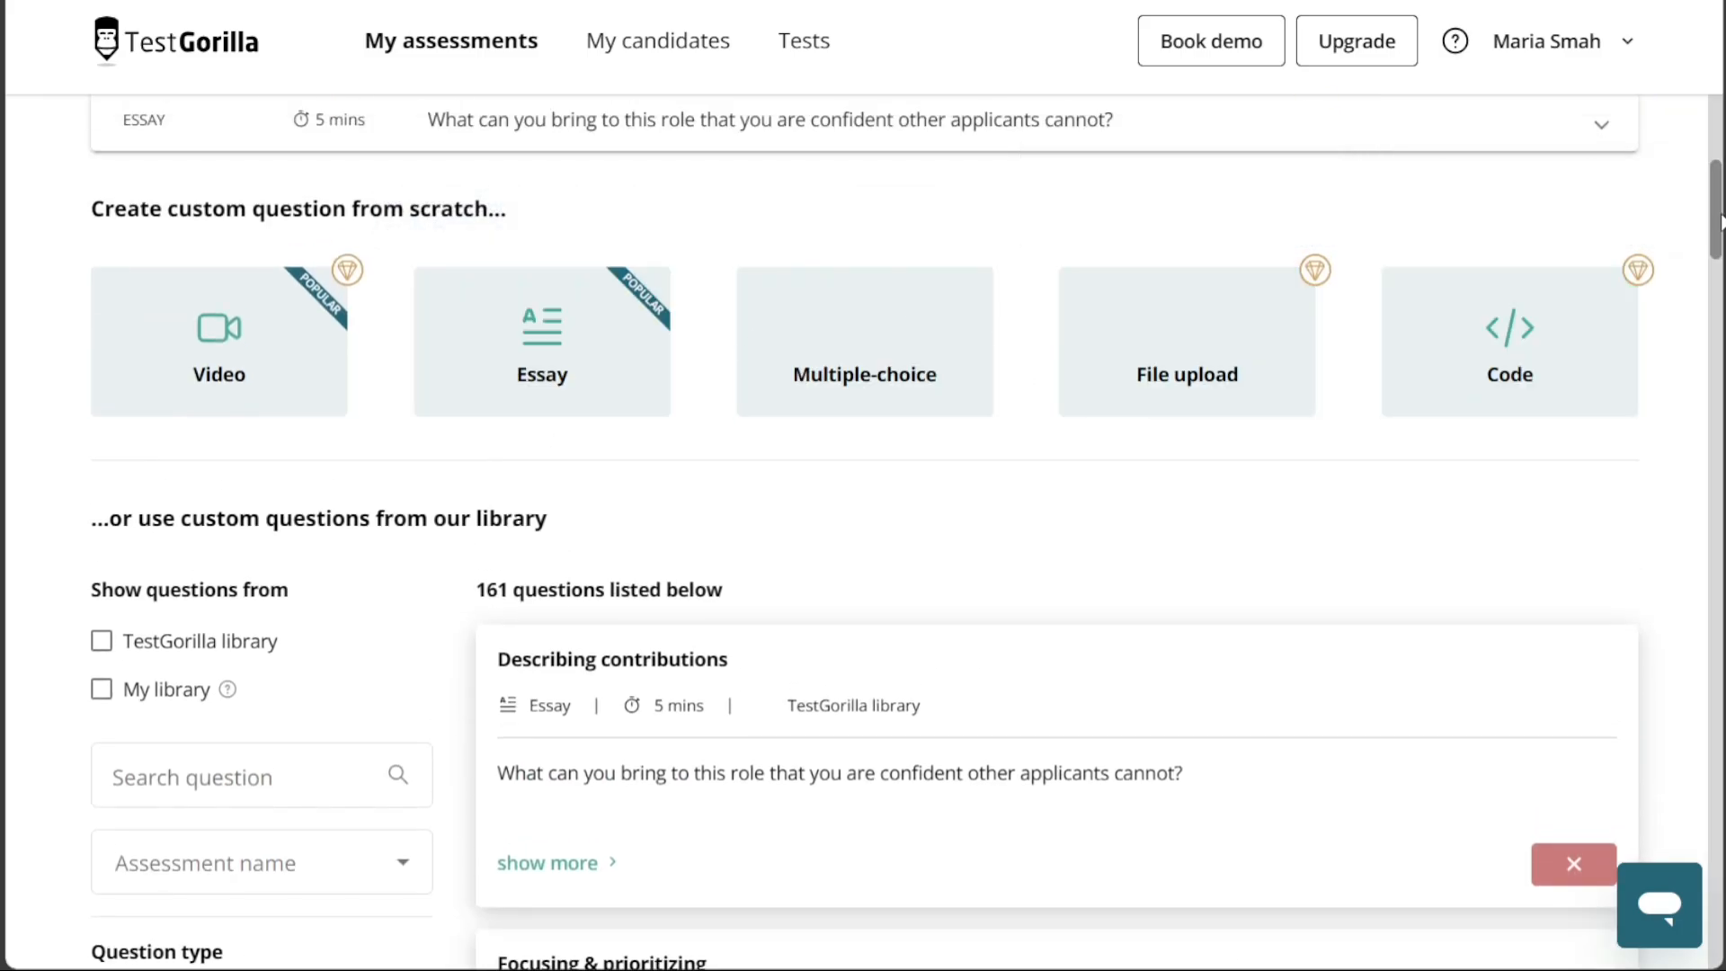
pyautogui.scroll(-3)
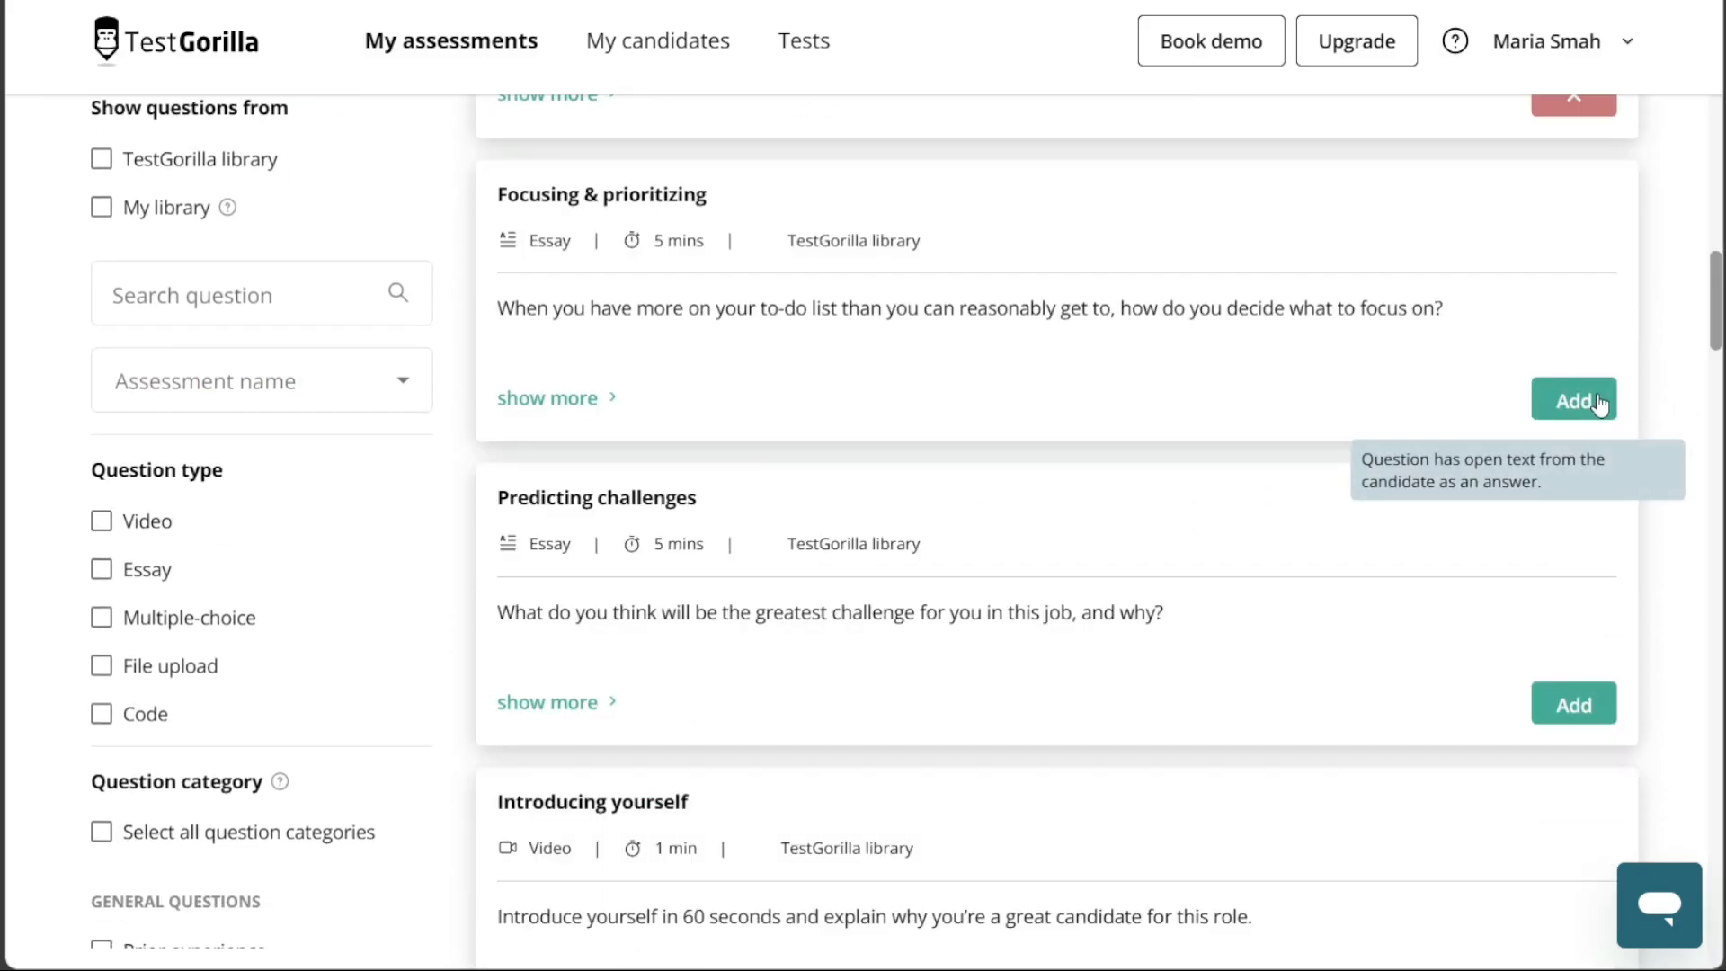
pyautogui.click(1573, 399)
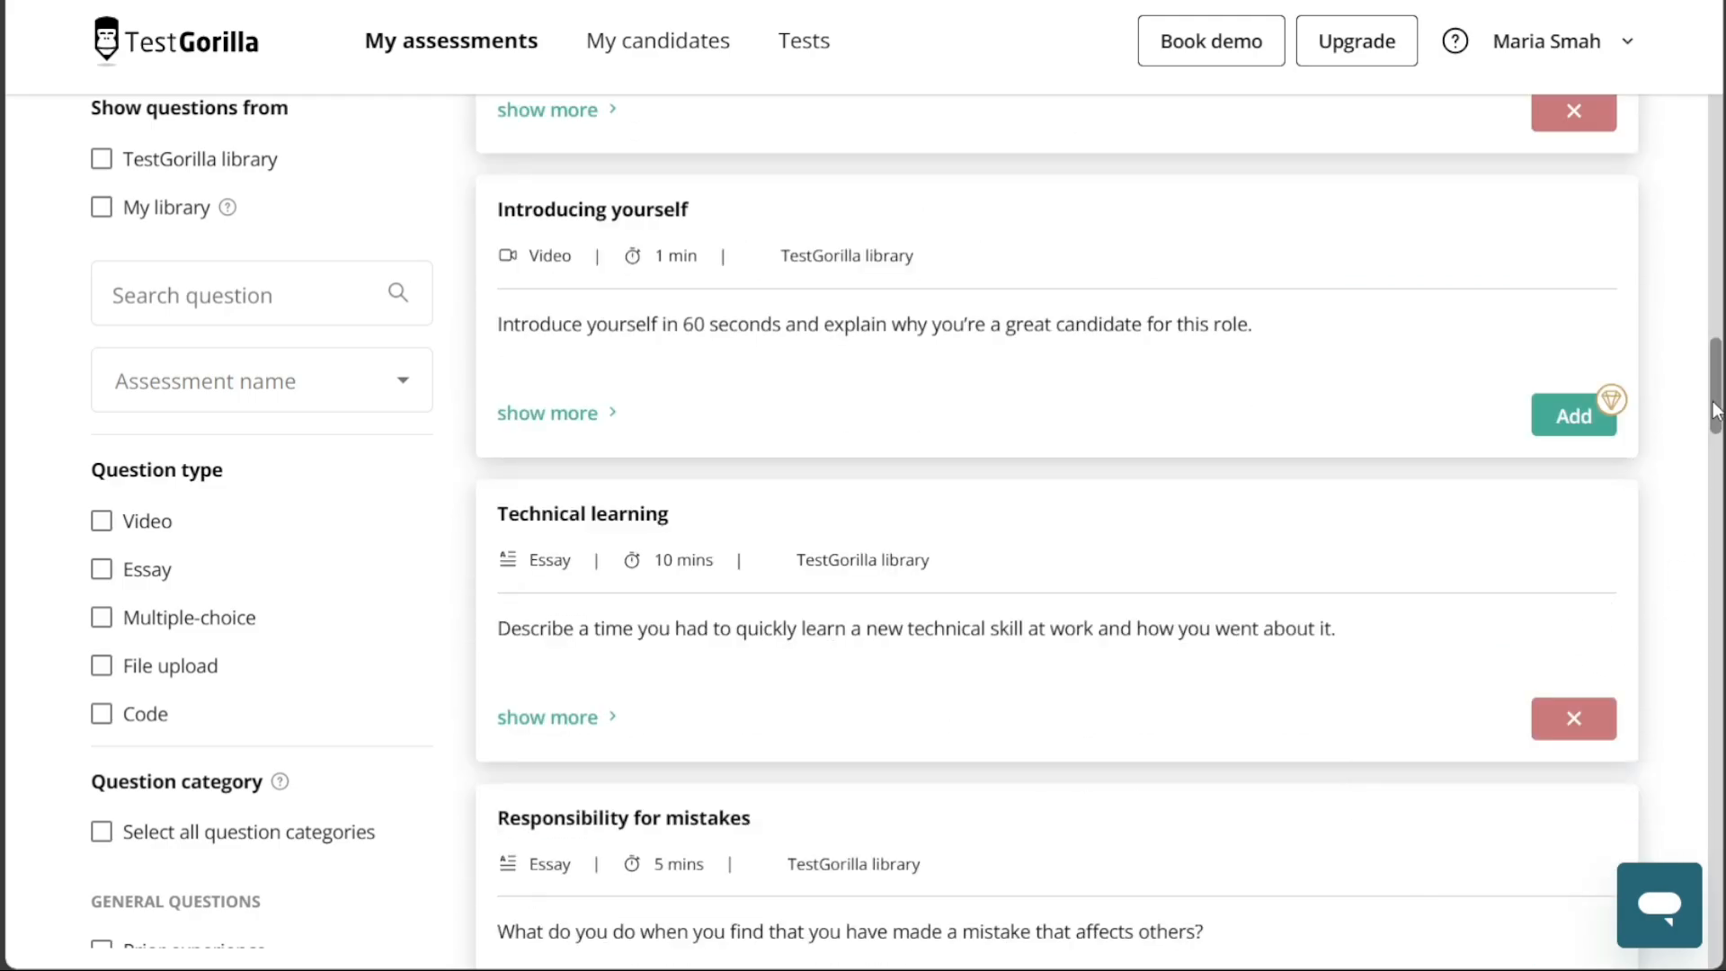
pyautogui.click(1574, 167)
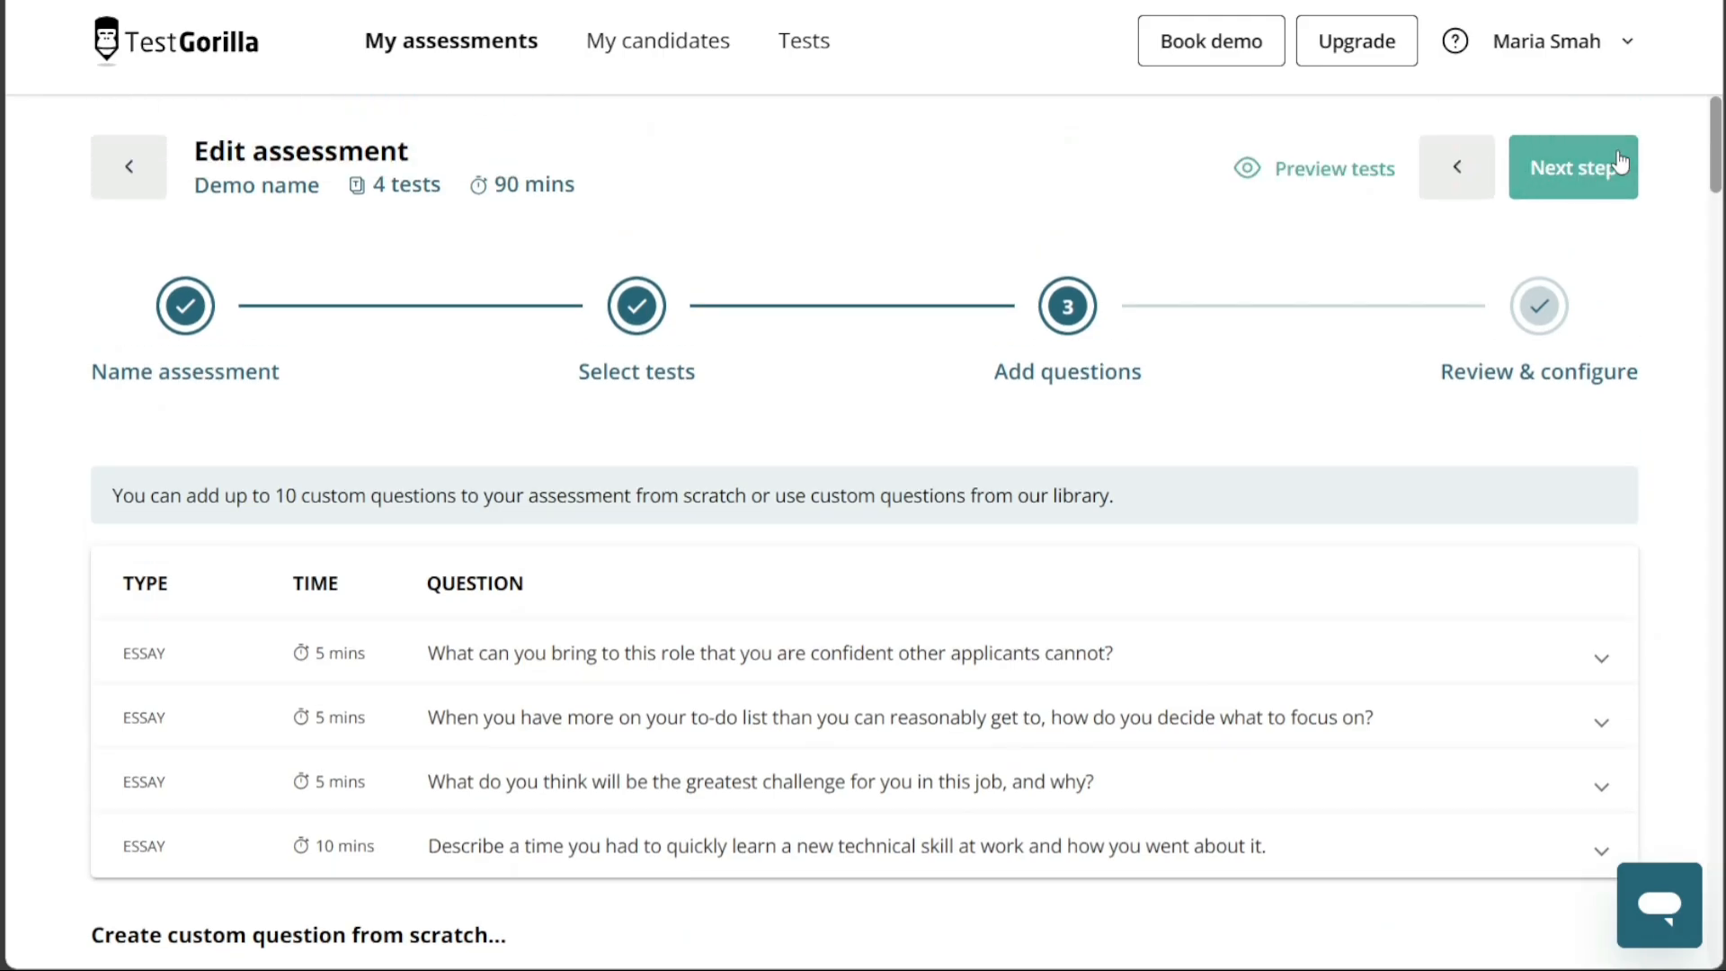
# Advance to Review & configure and look over the four tests and 25 minutes of custom questions.
pyautogui.click(1573, 166)
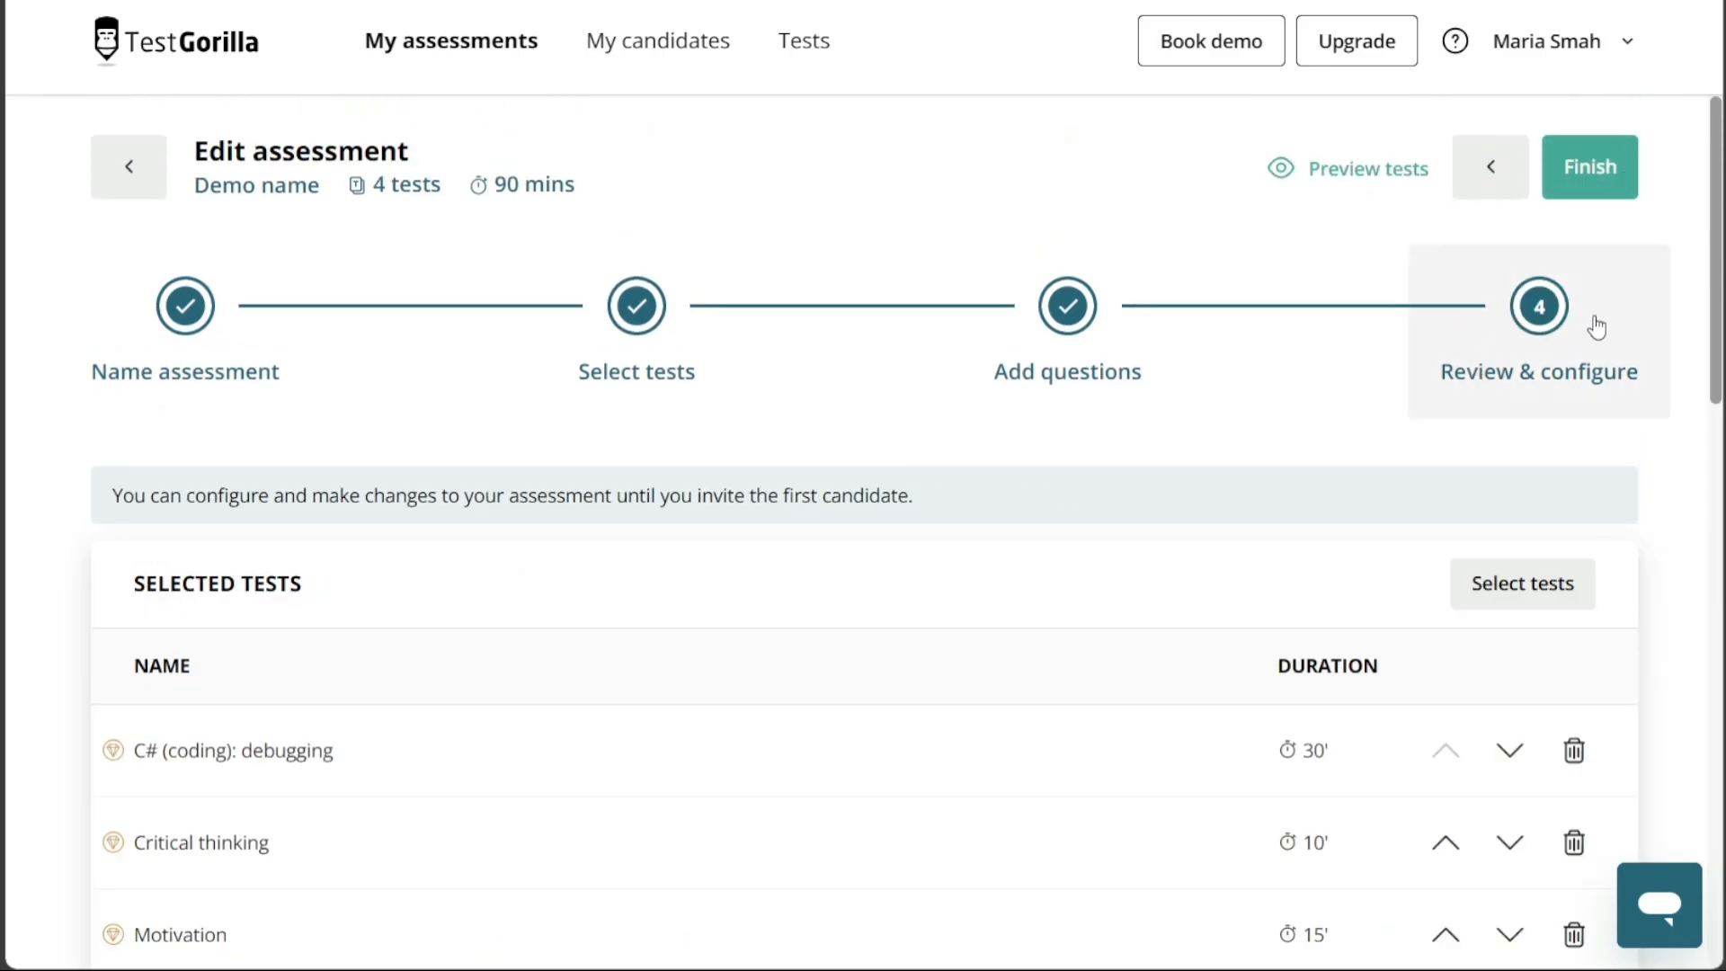
pyautogui.moveTo(1712, 182)
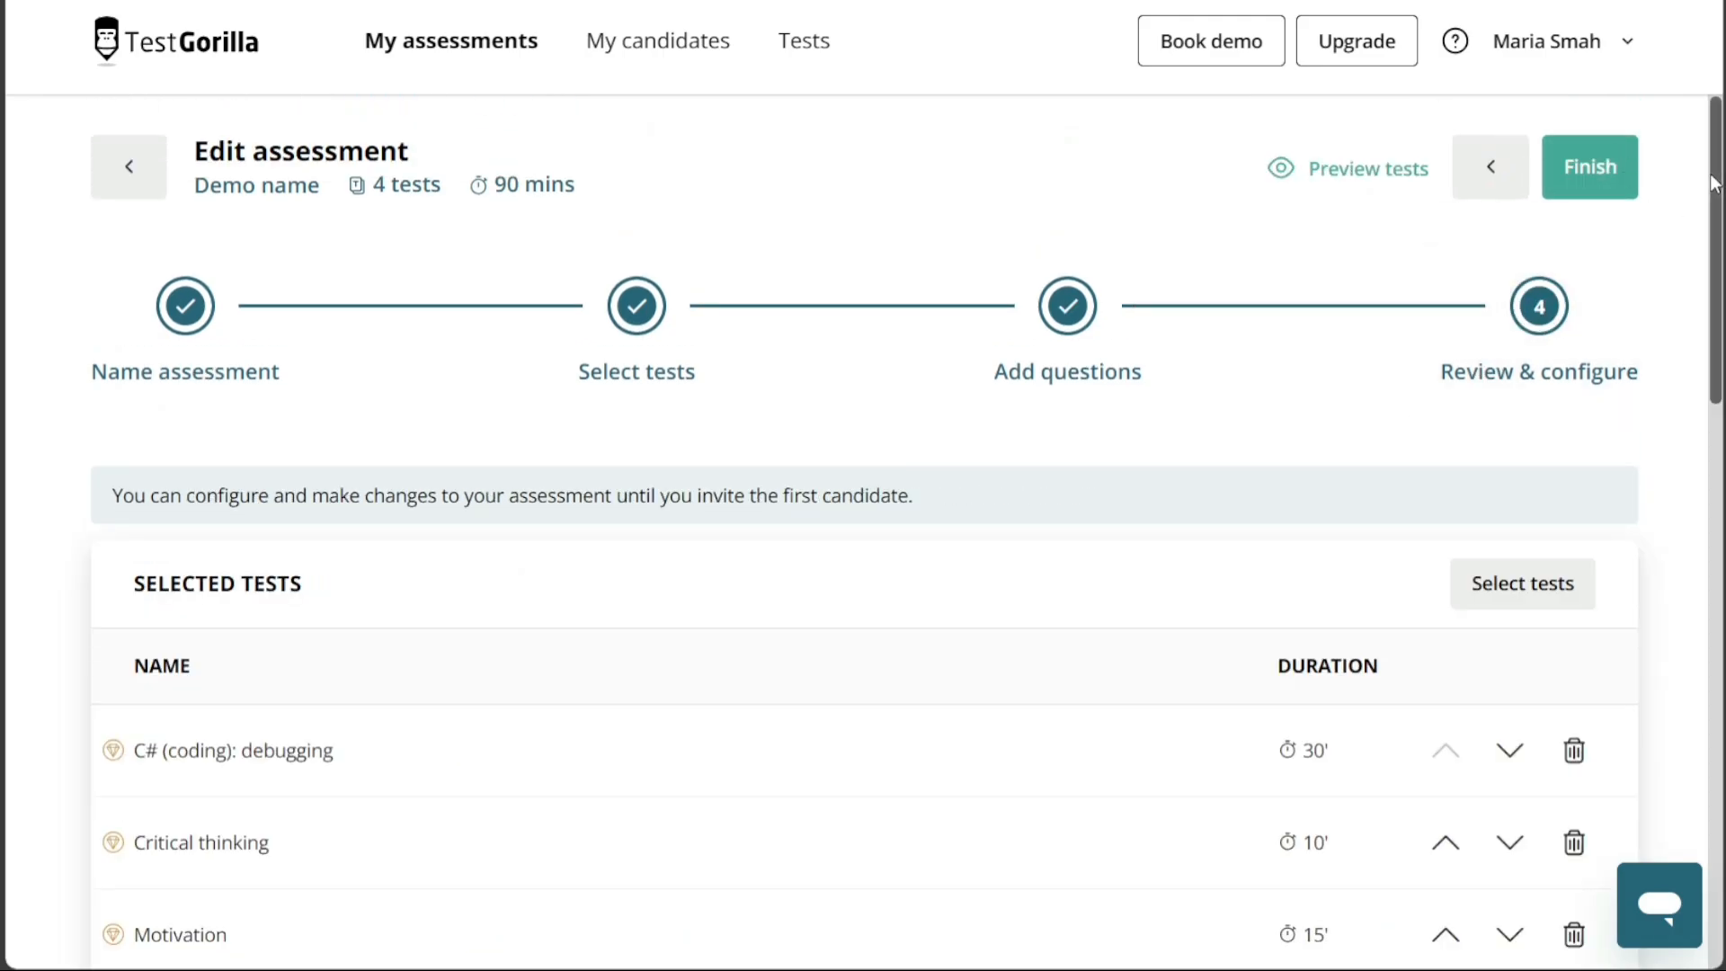
pyautogui.scroll(-3)
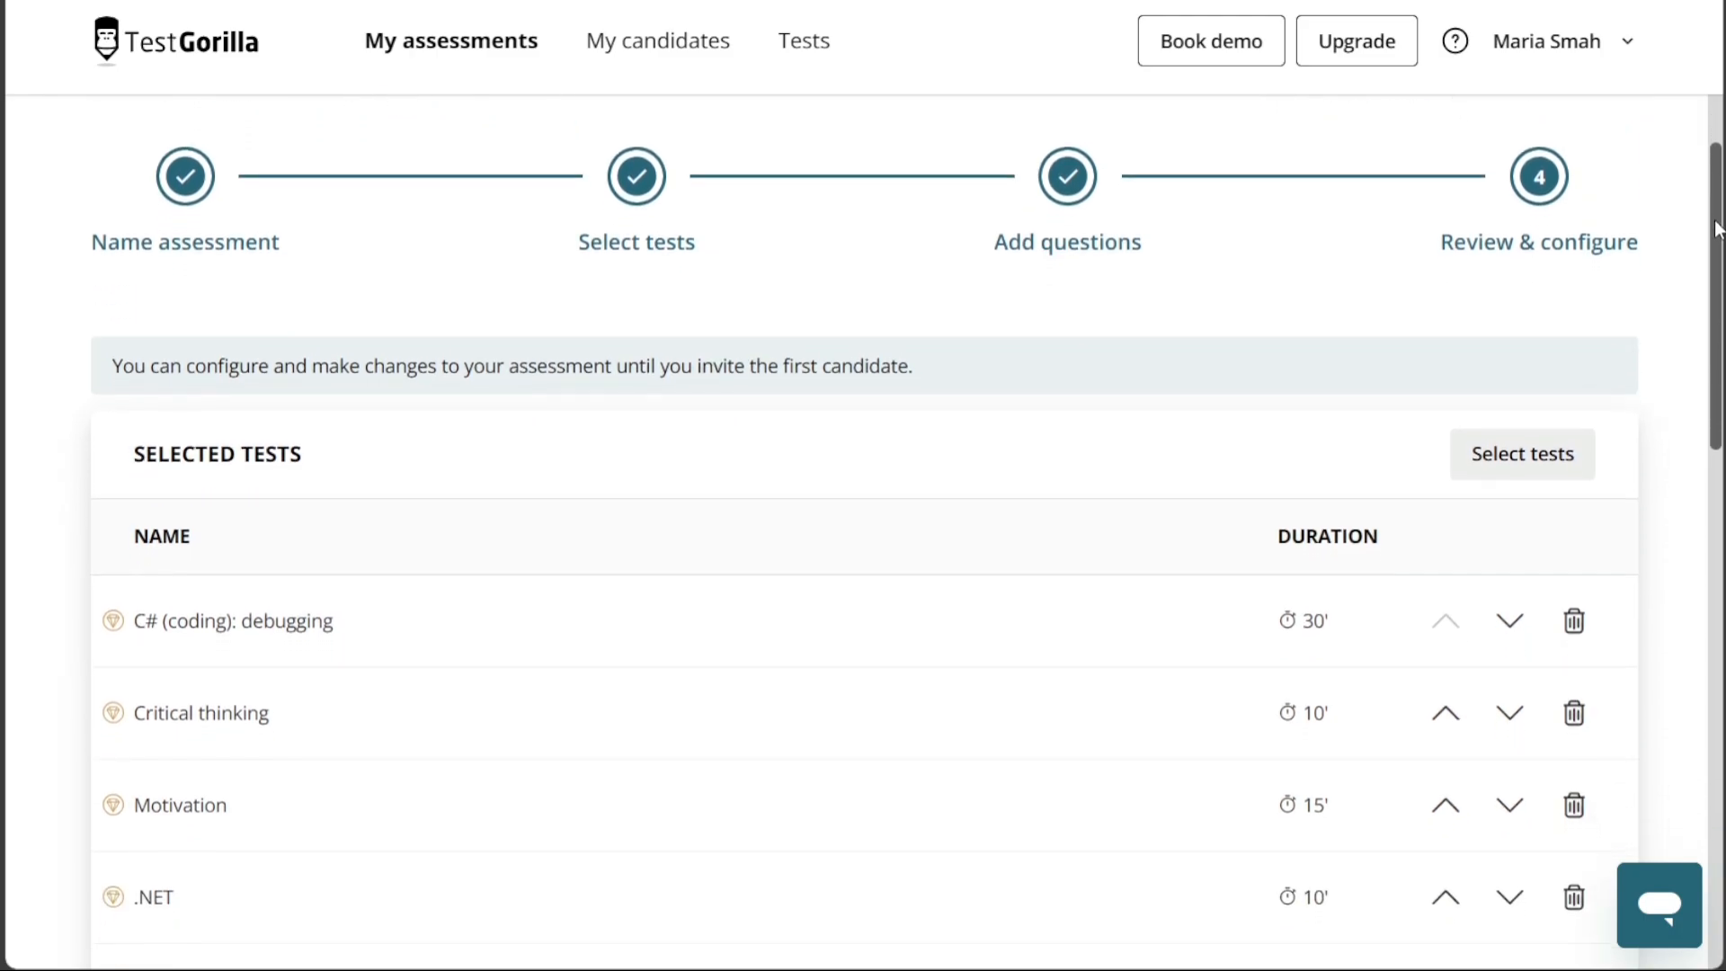
pyautogui.scroll(-3)
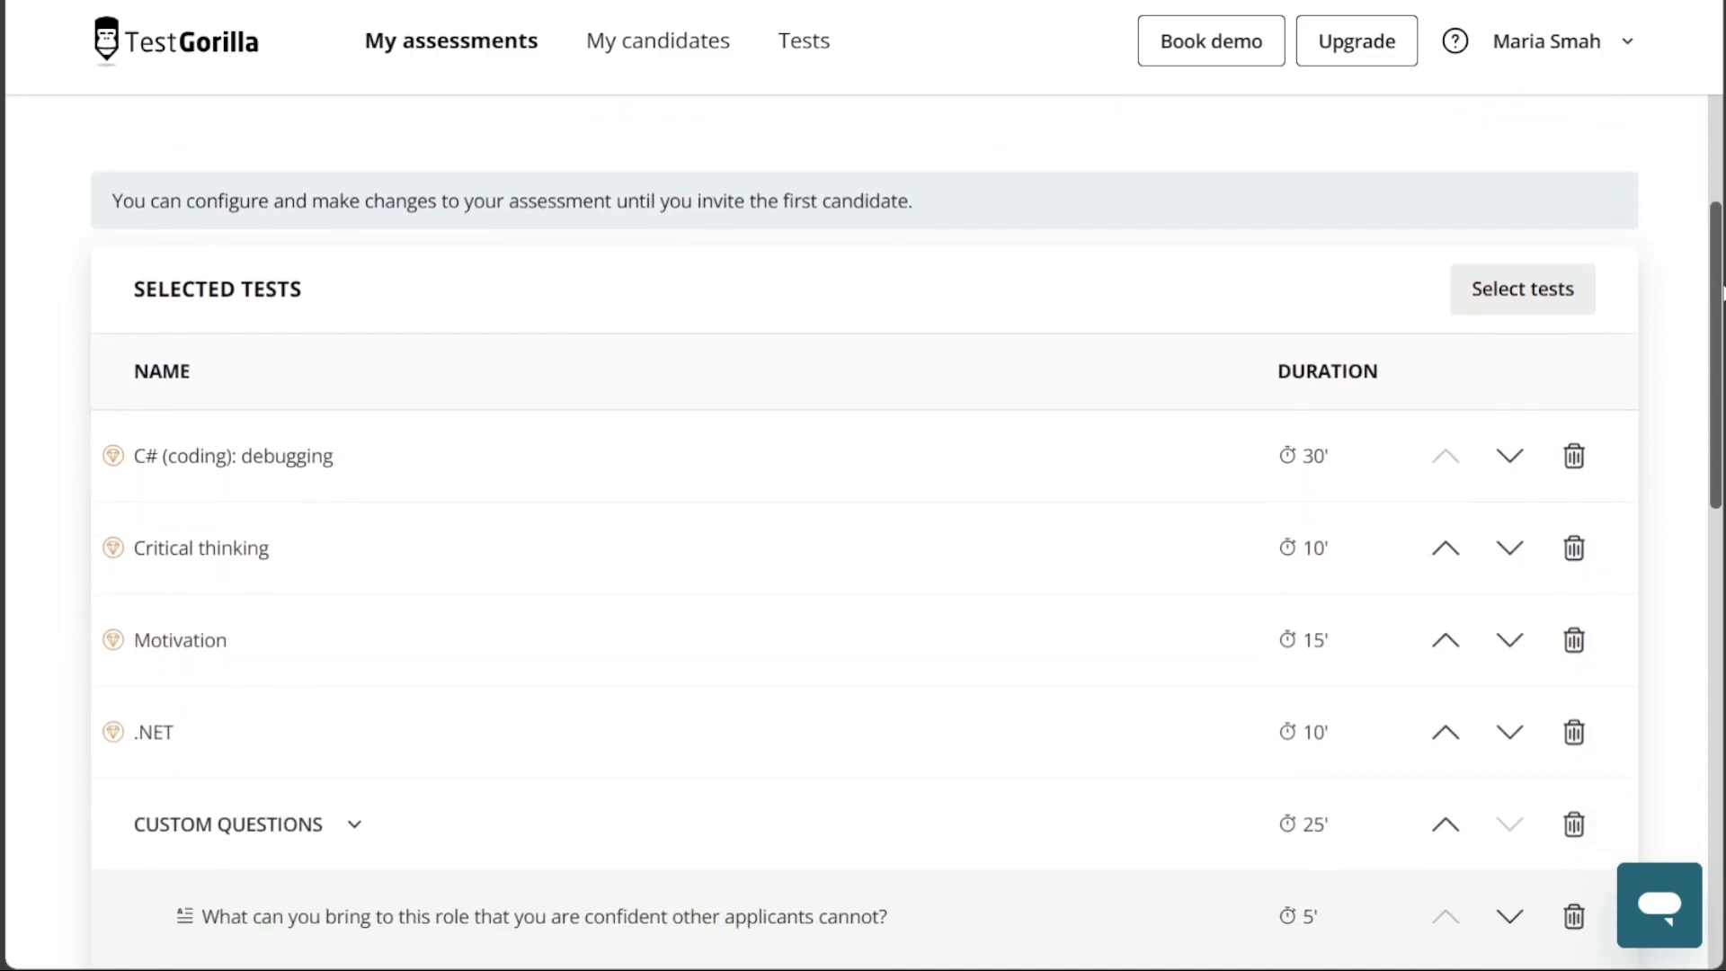
pyautogui.scroll(-3)
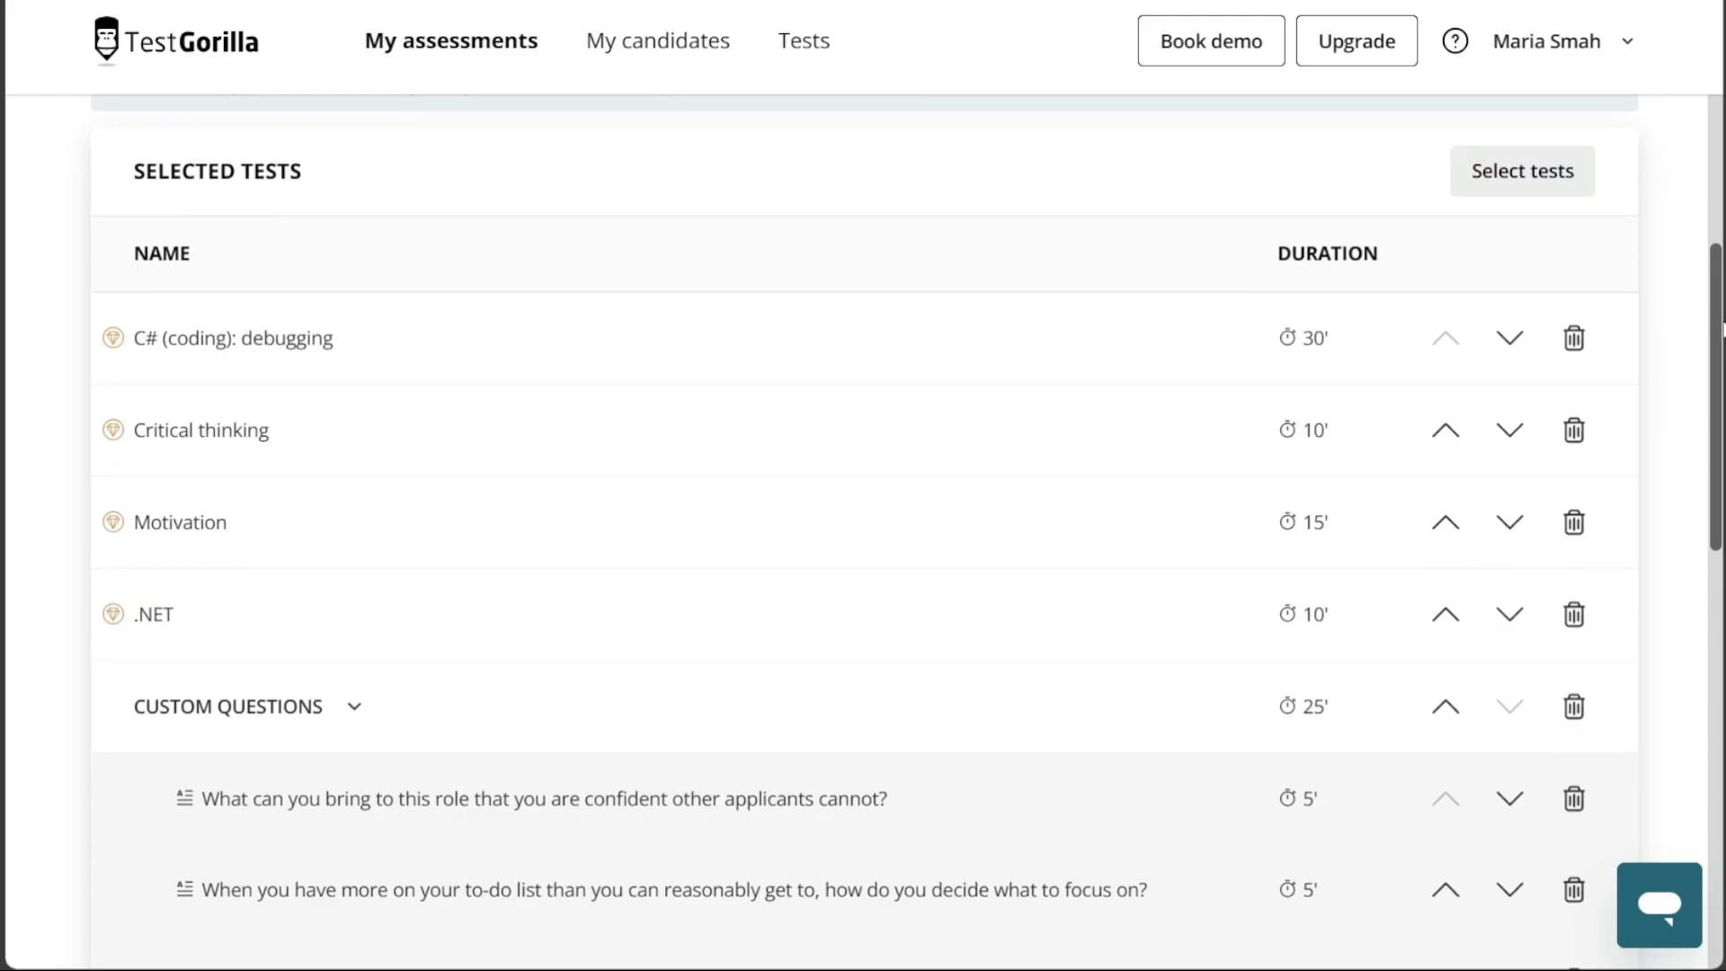
pyautogui.scroll(-3)
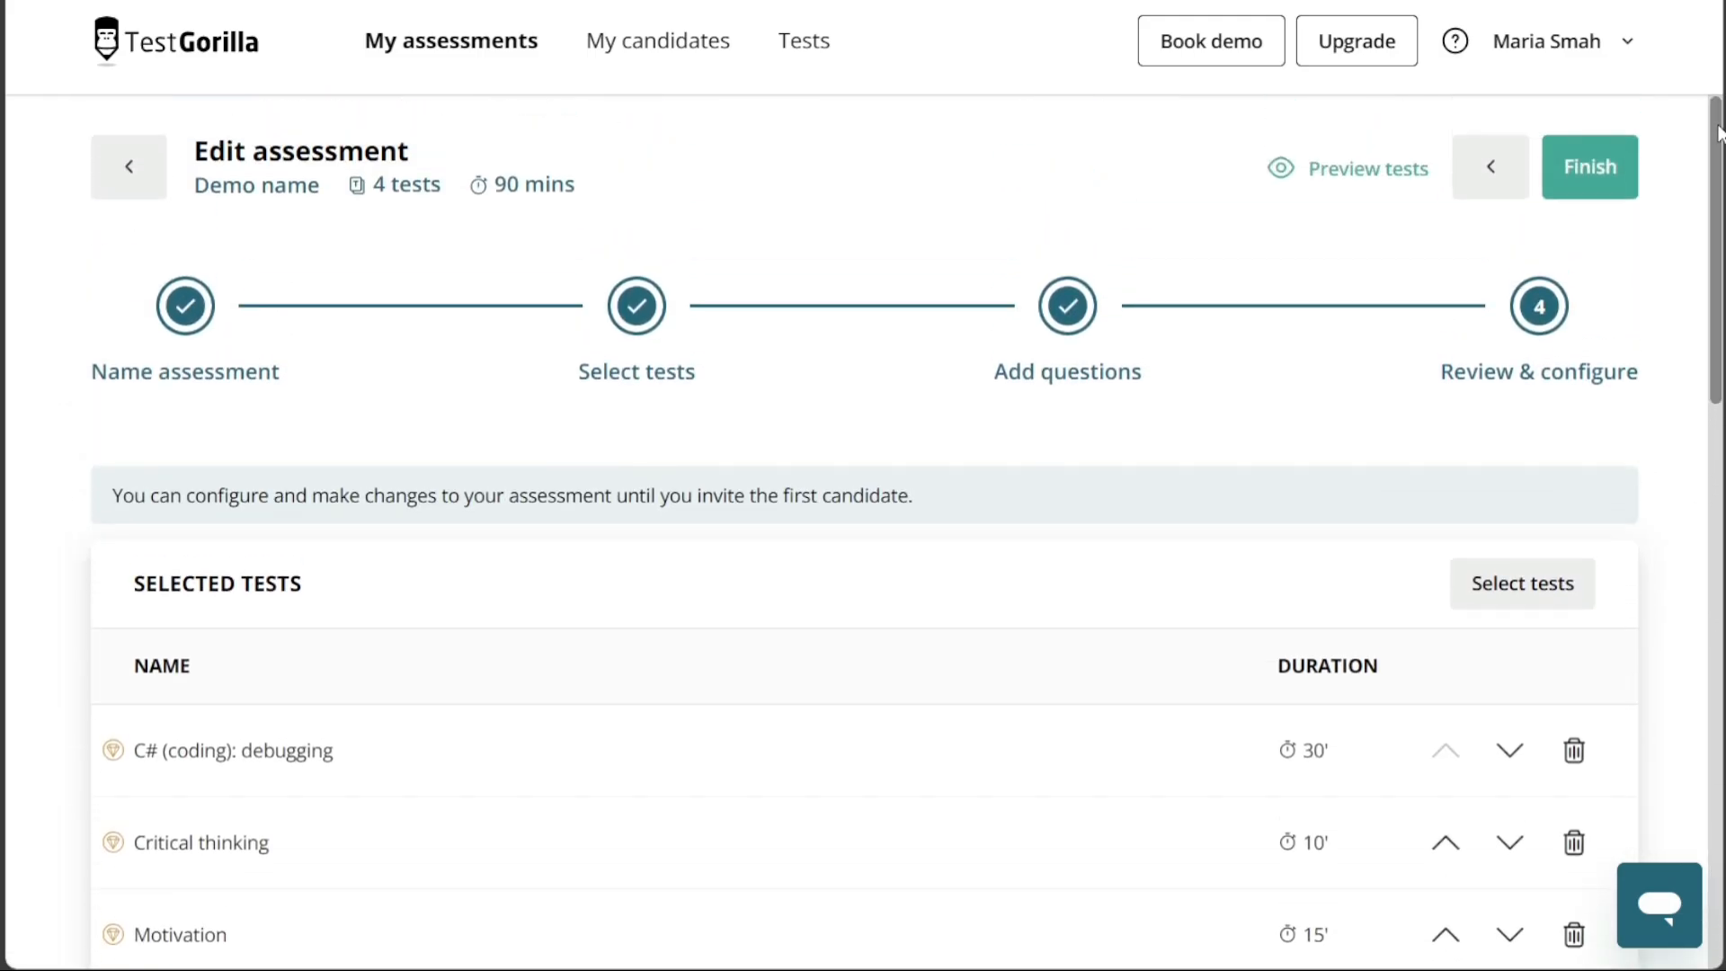
pyautogui.moveTo(1588, 167)
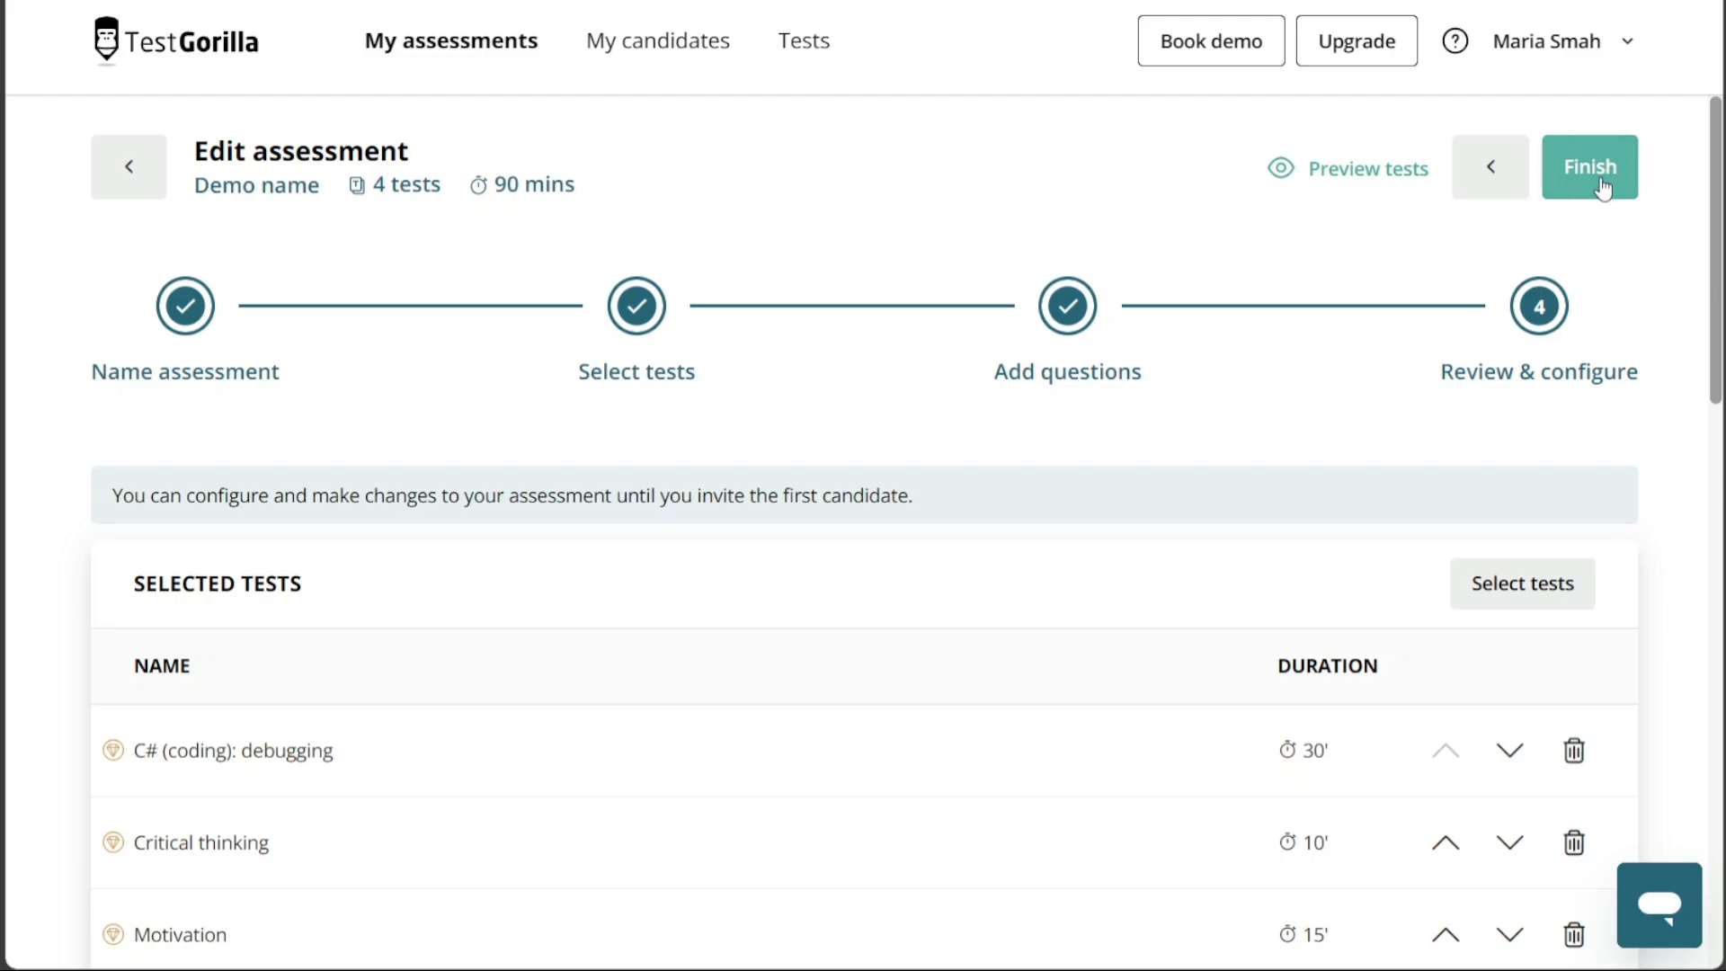
# Finish Demo name and scroll its overview page down to the empty Candidates section.
pyautogui.click(1588, 167)
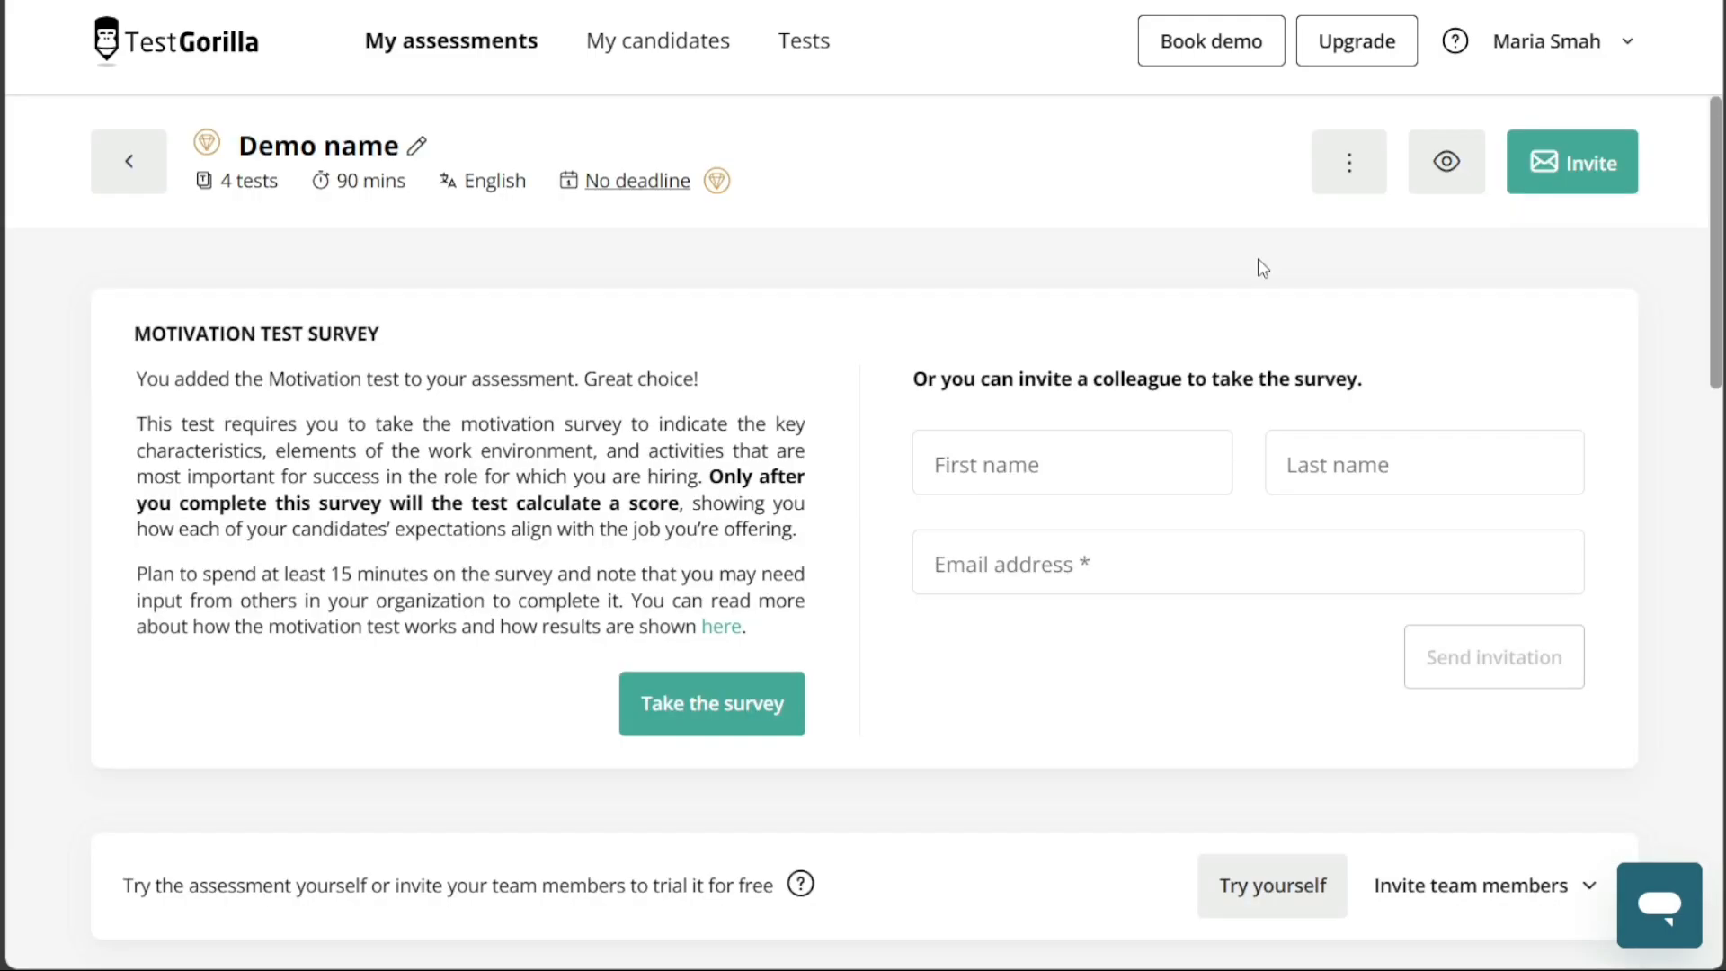
pyautogui.moveTo(1249, 269)
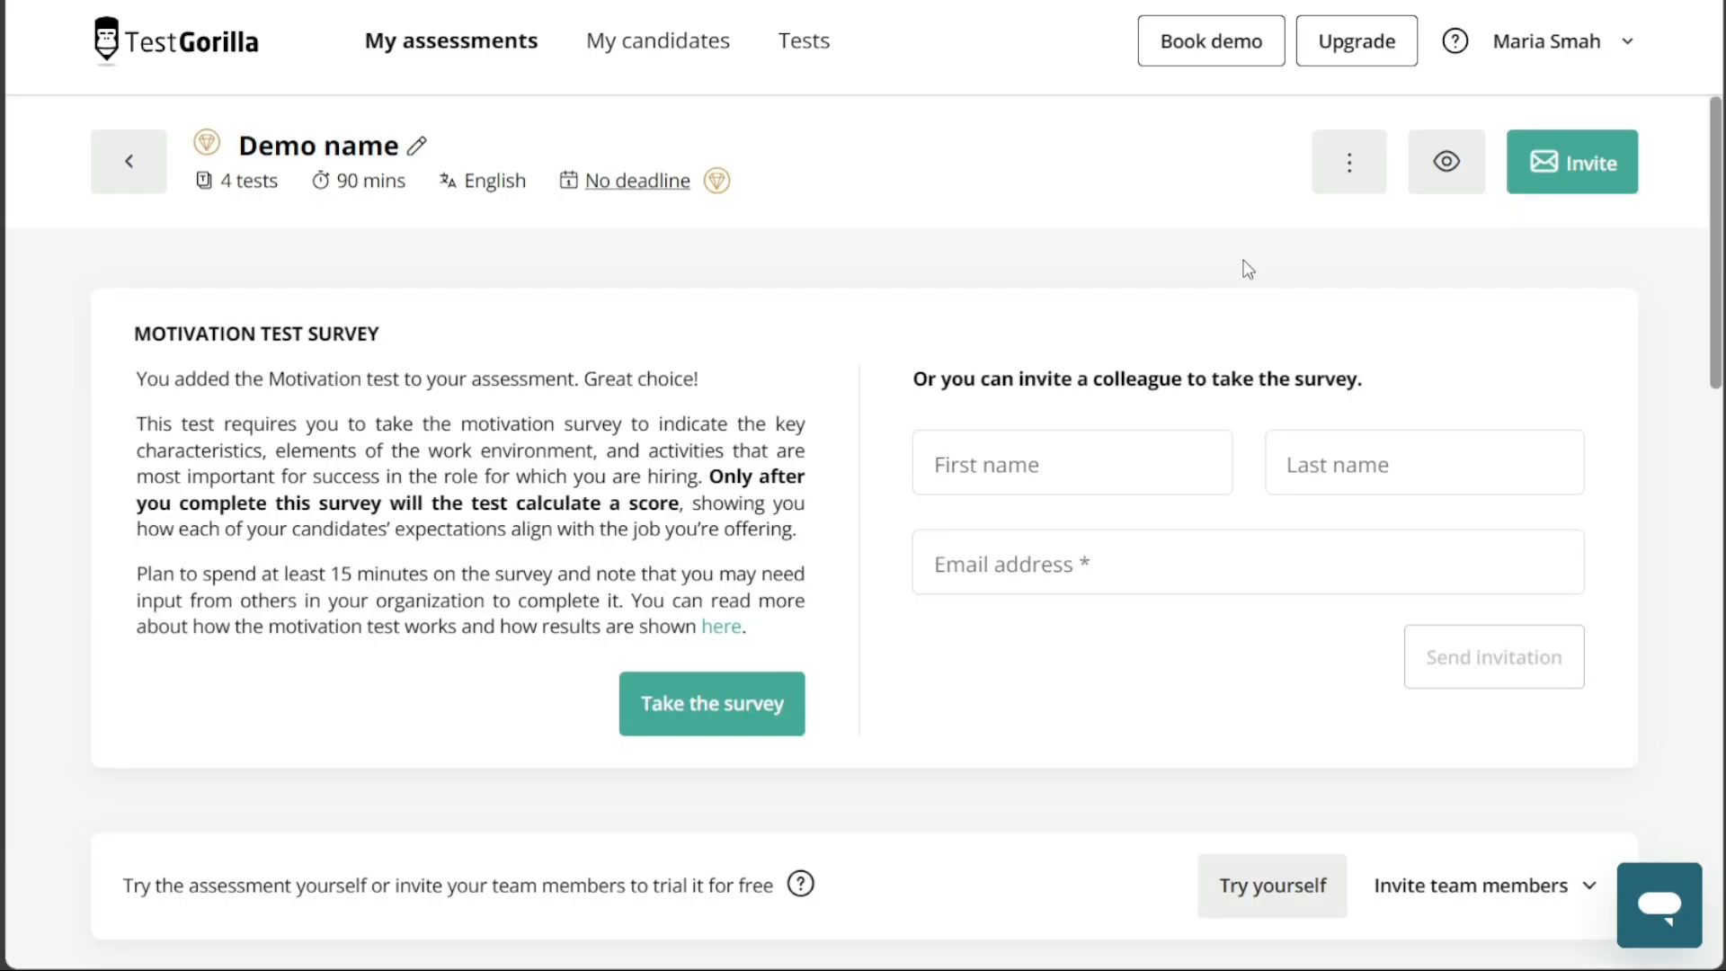
pyautogui.moveTo(416, 269)
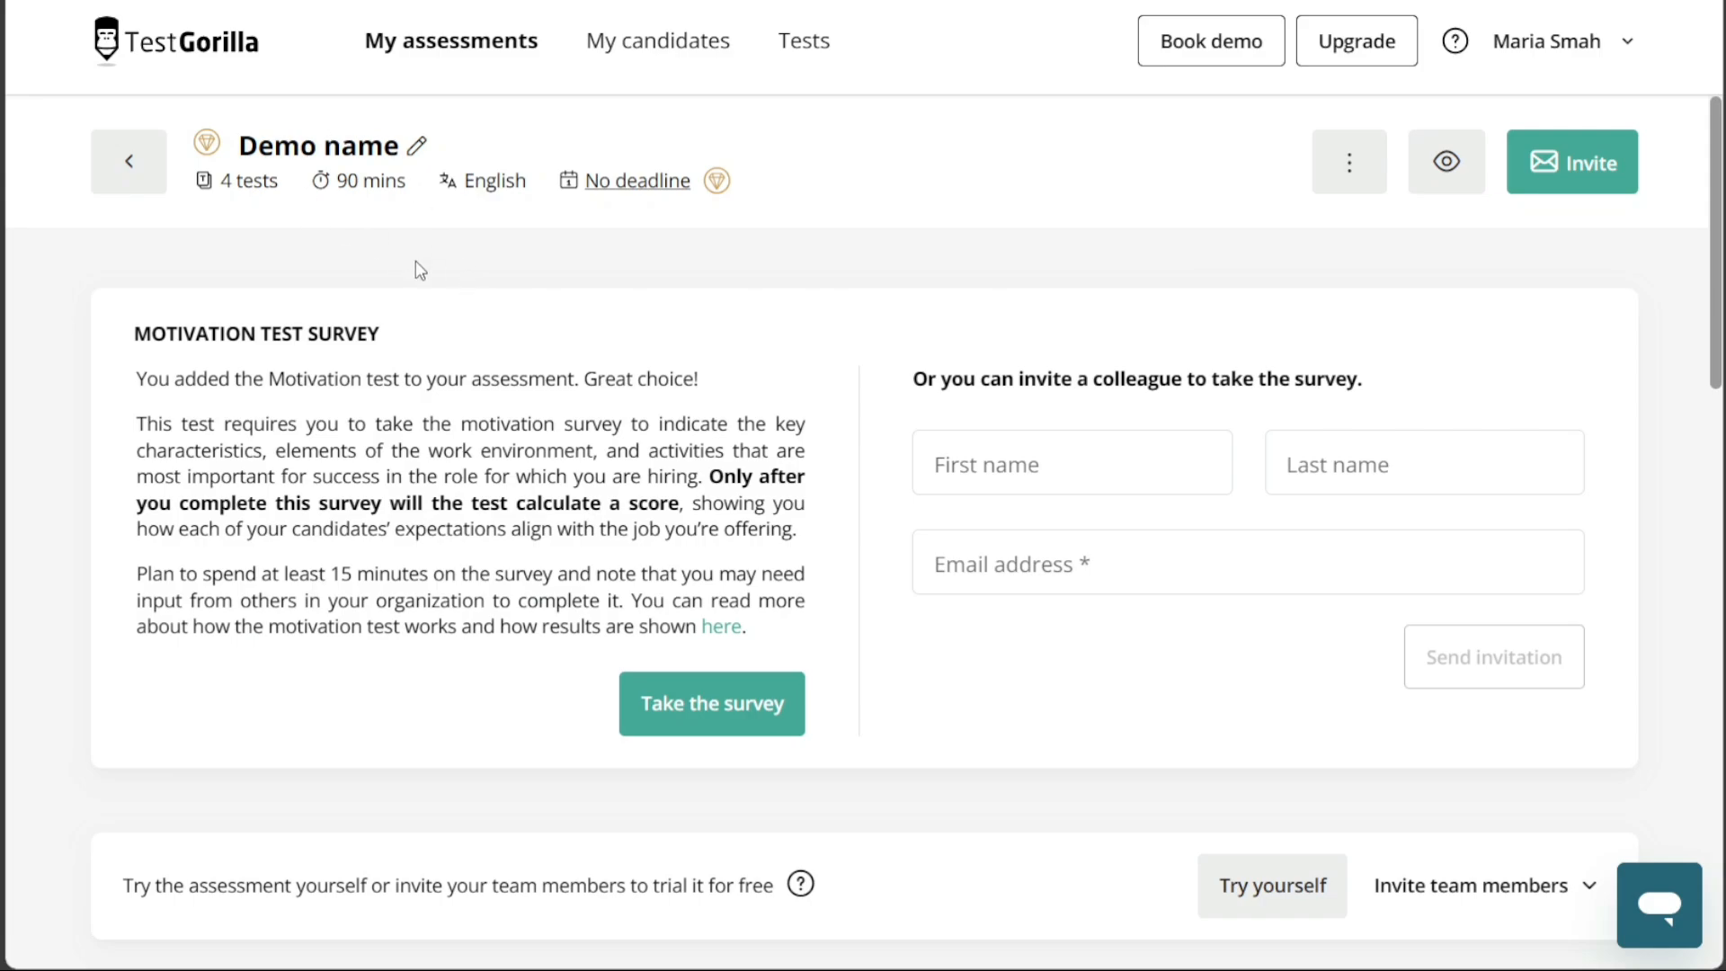
pyautogui.moveTo(465, 255)
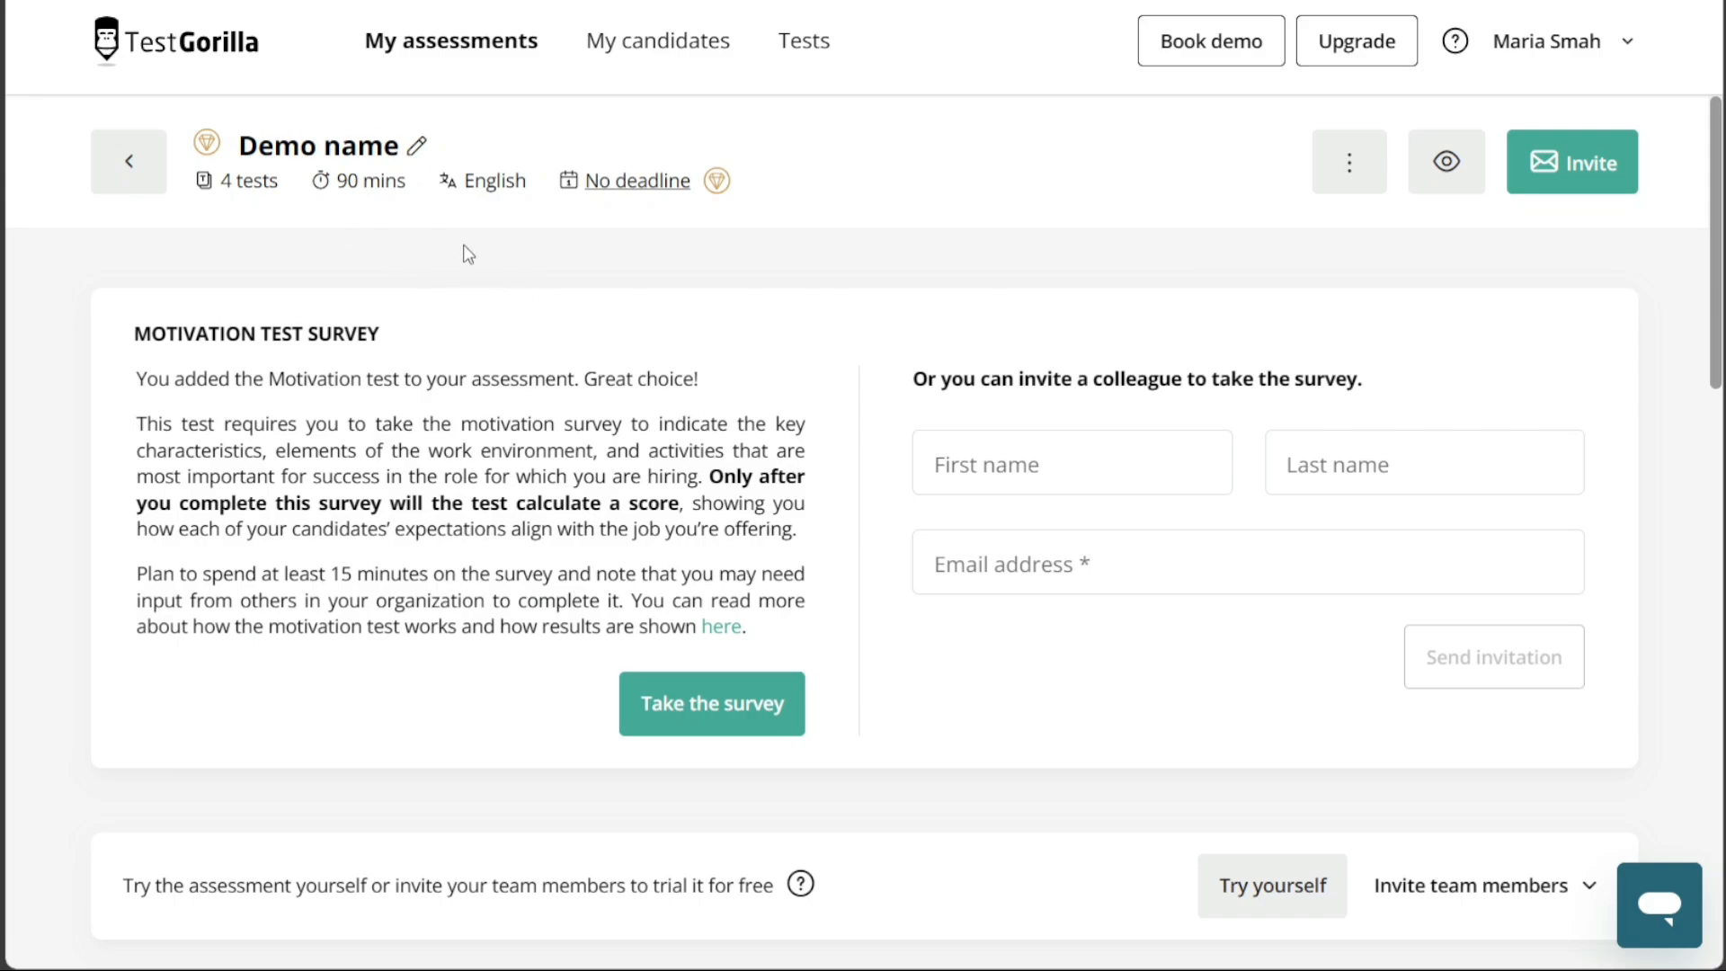
pyautogui.moveTo(1583, 178)
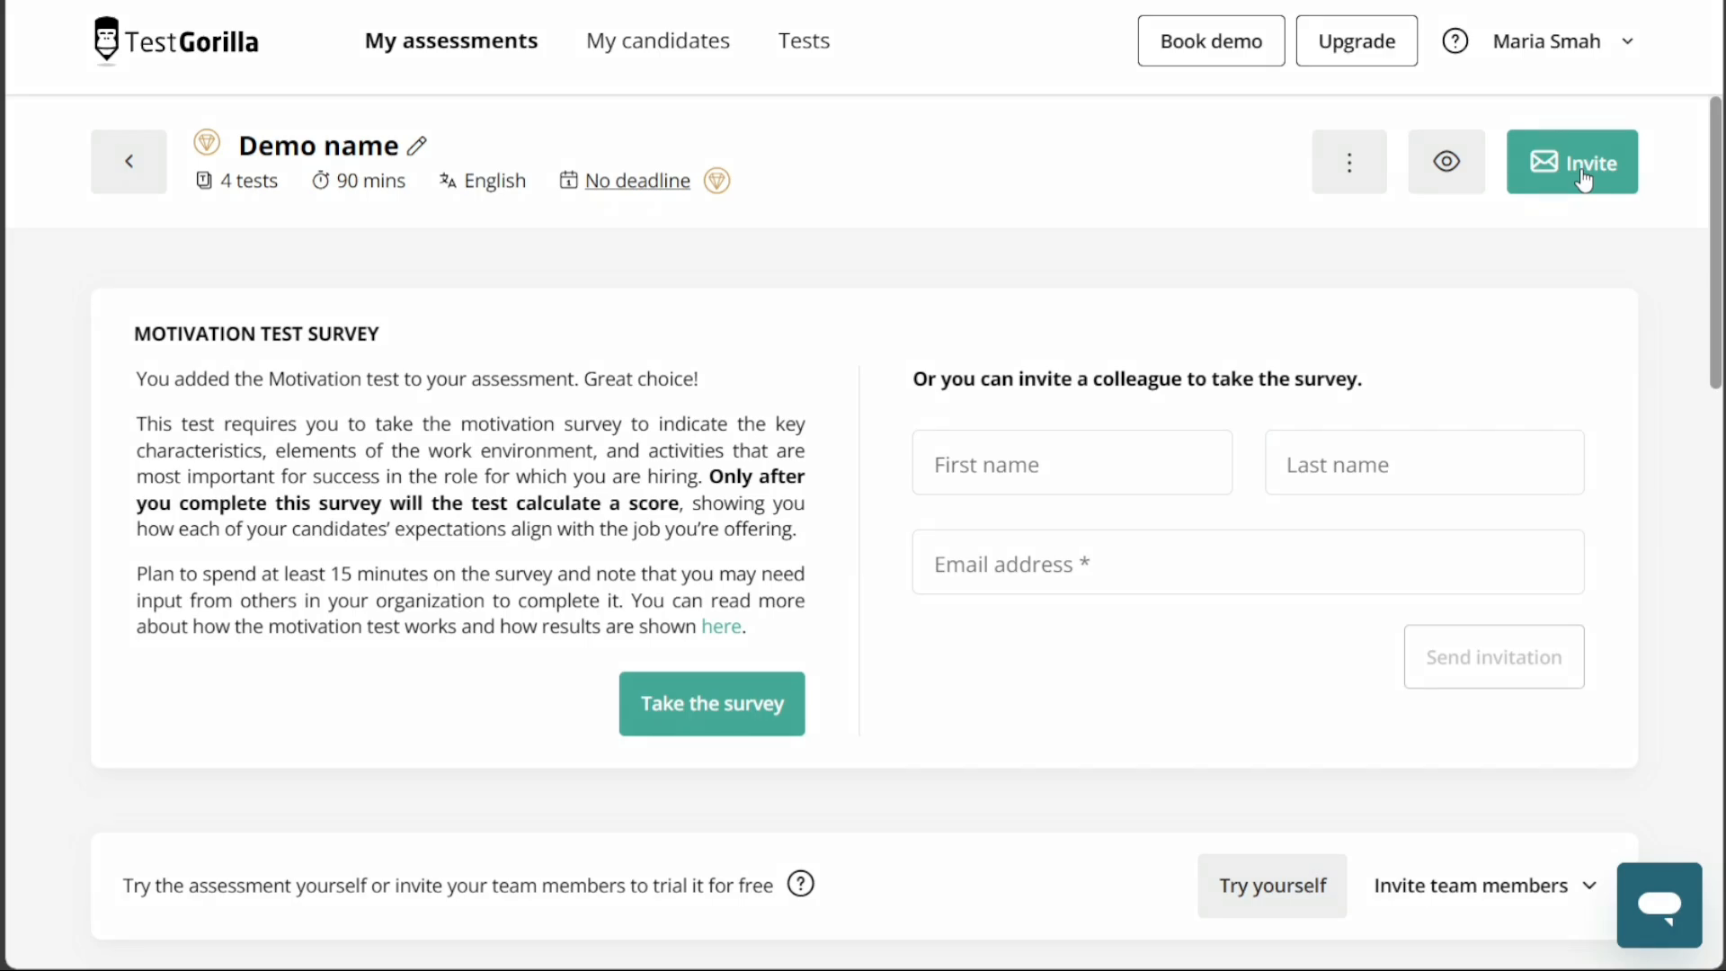
pyautogui.scroll(-3)
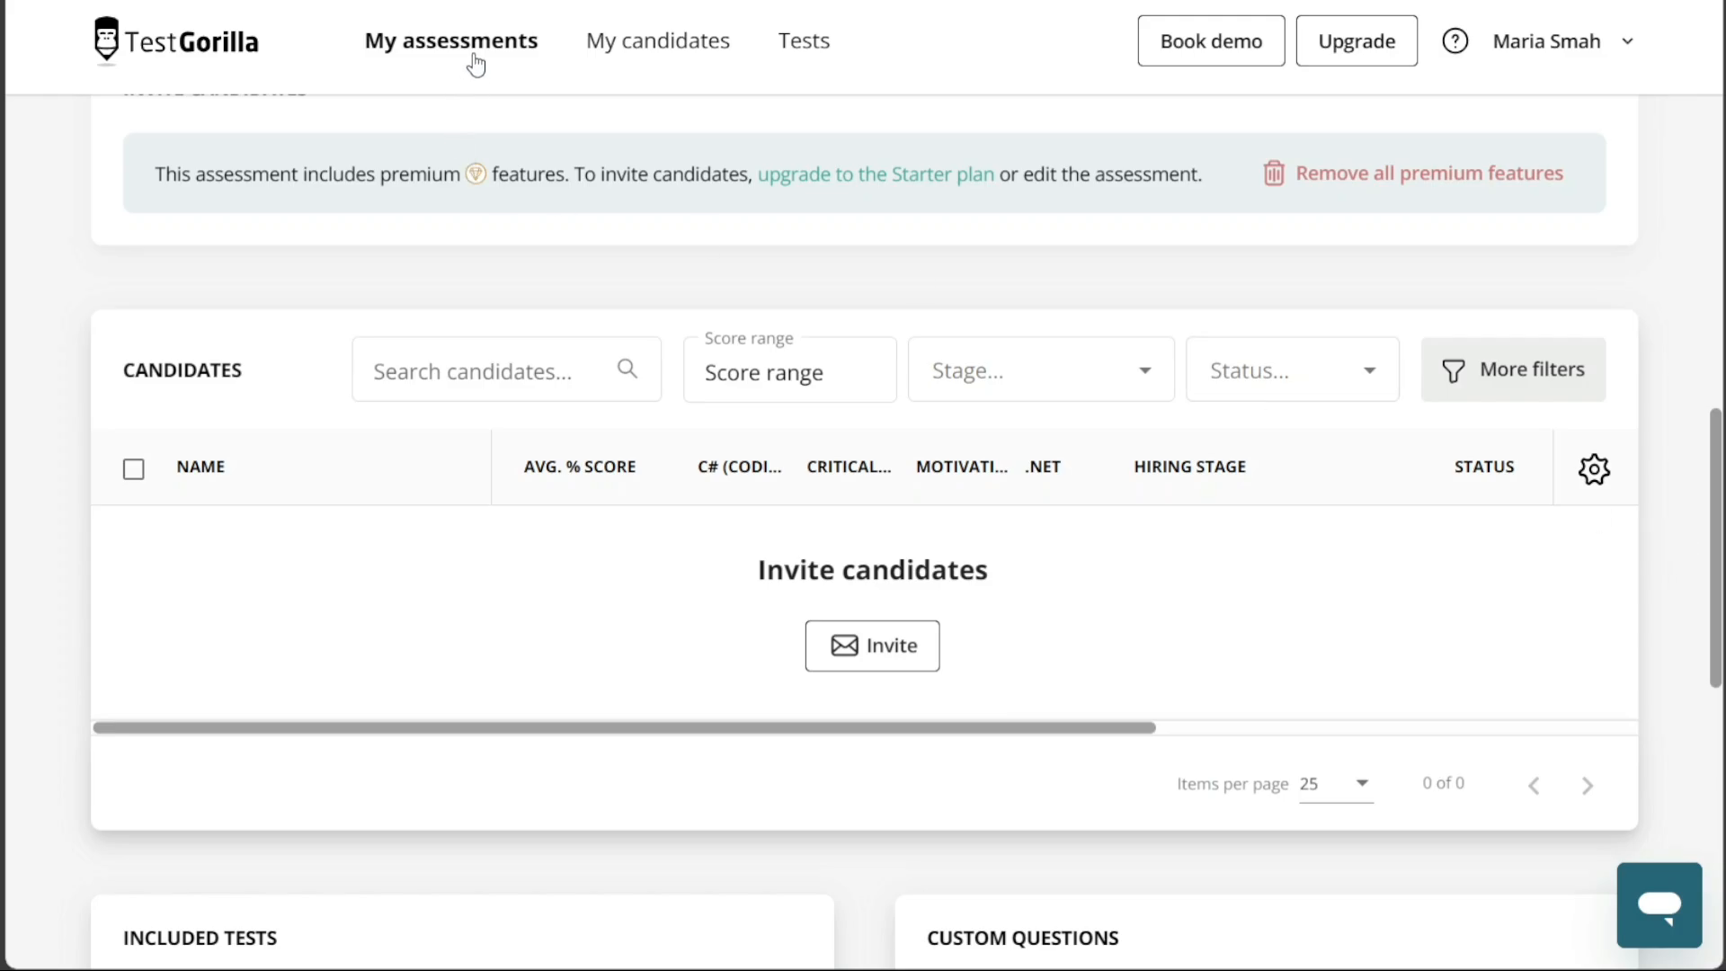
# Search My assessments for 'Demo' and open the Demo name assessment.
pyautogui.click(451, 41)
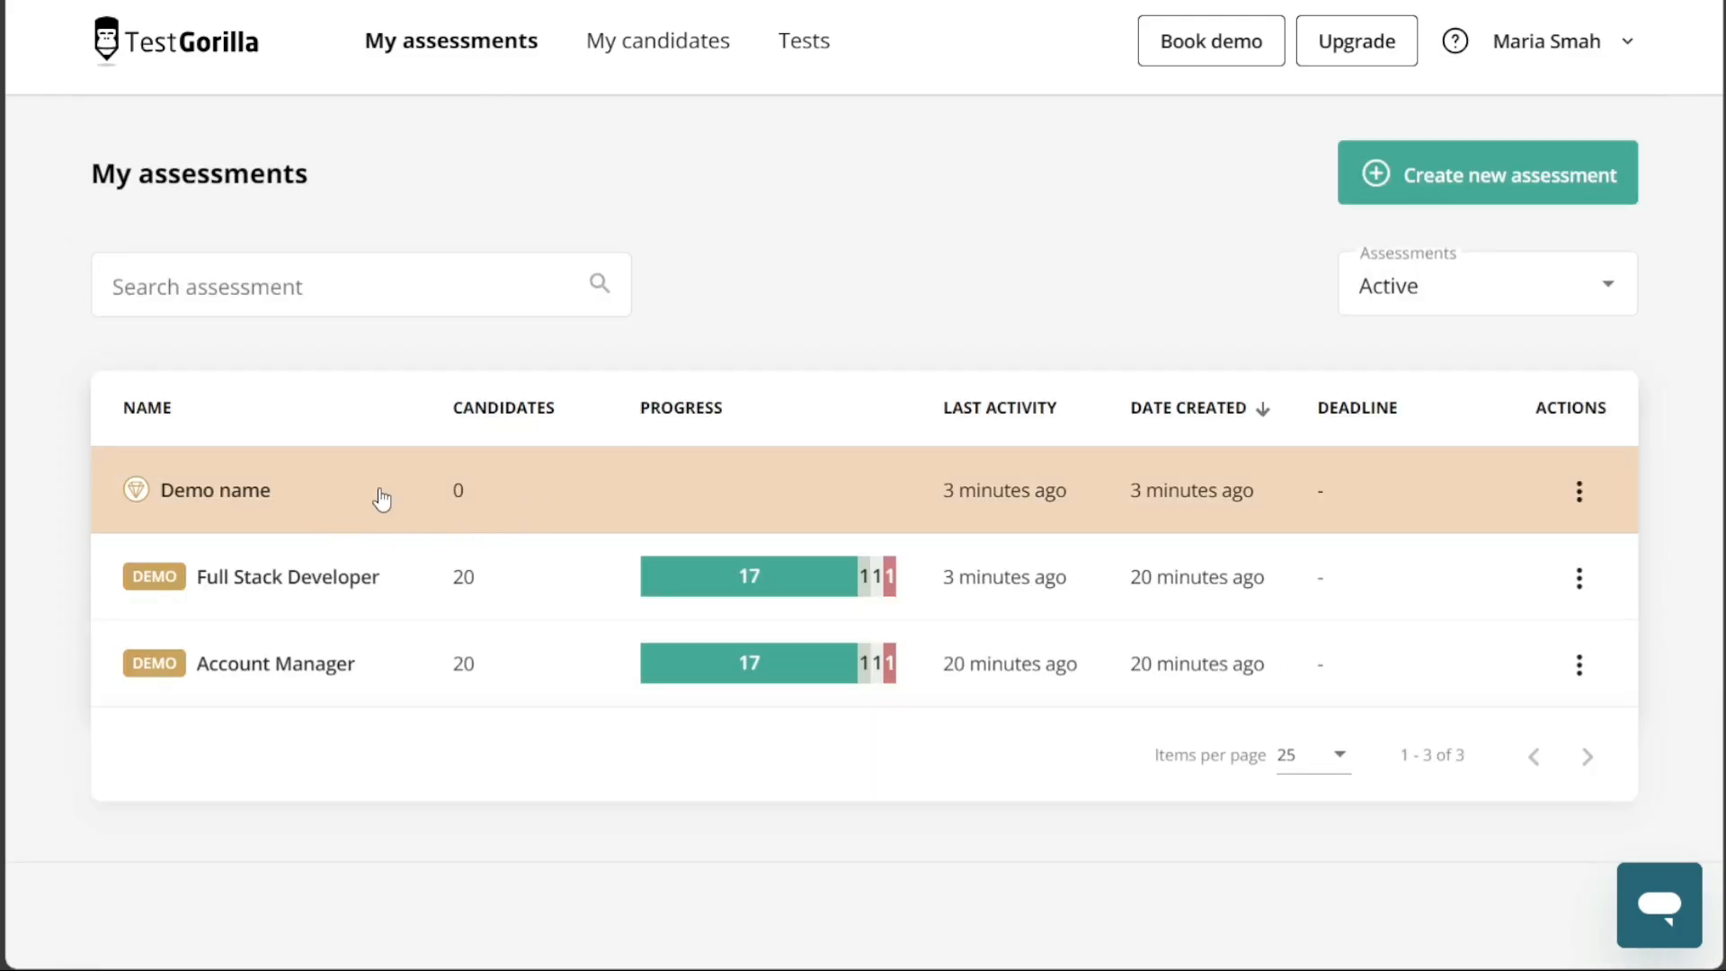
pyautogui.moveTo(580, 487)
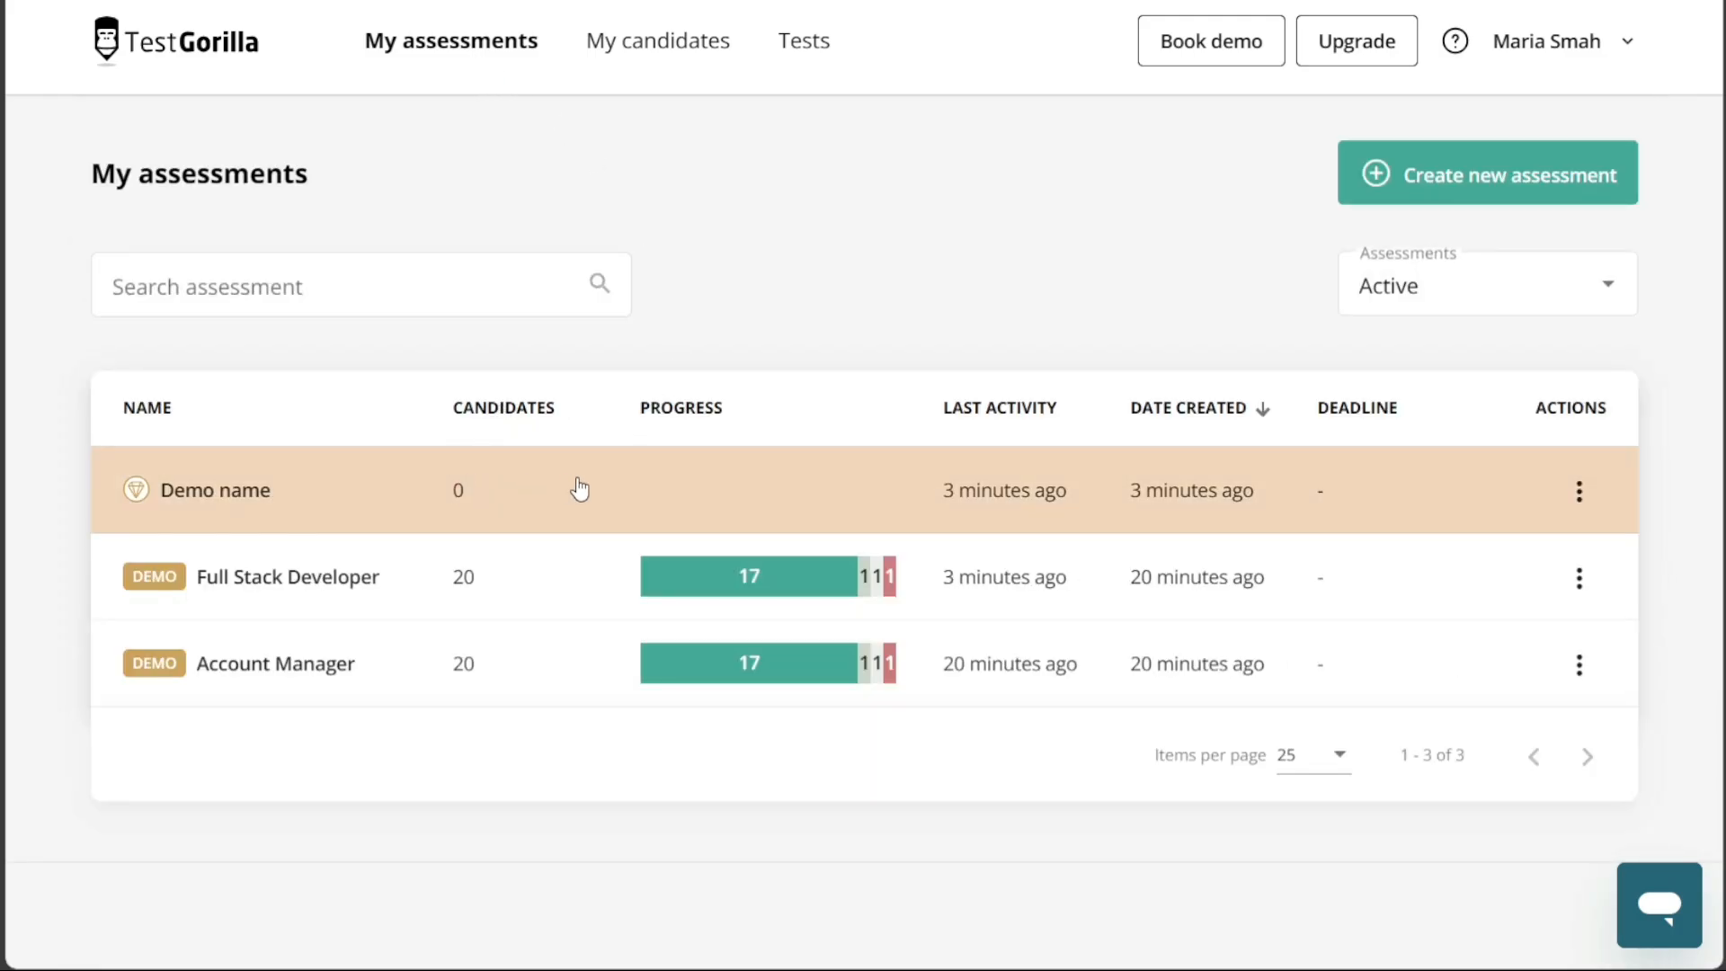
pyautogui.moveTo(283, 261)
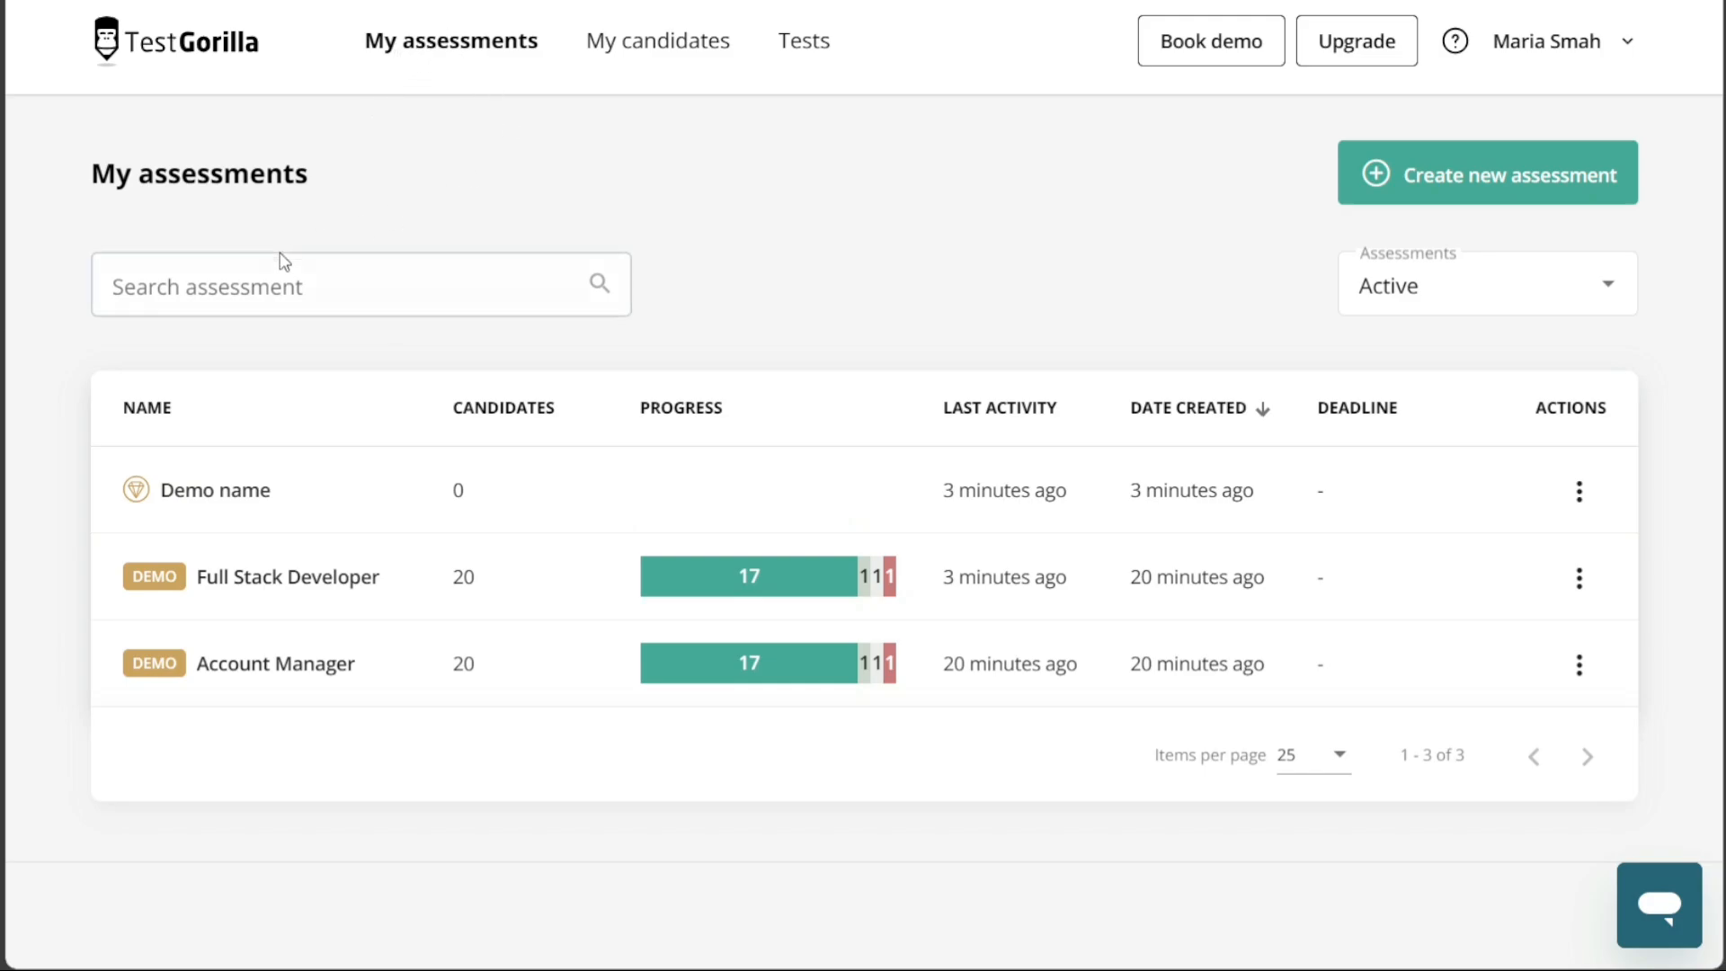
pyautogui.click(359, 286)
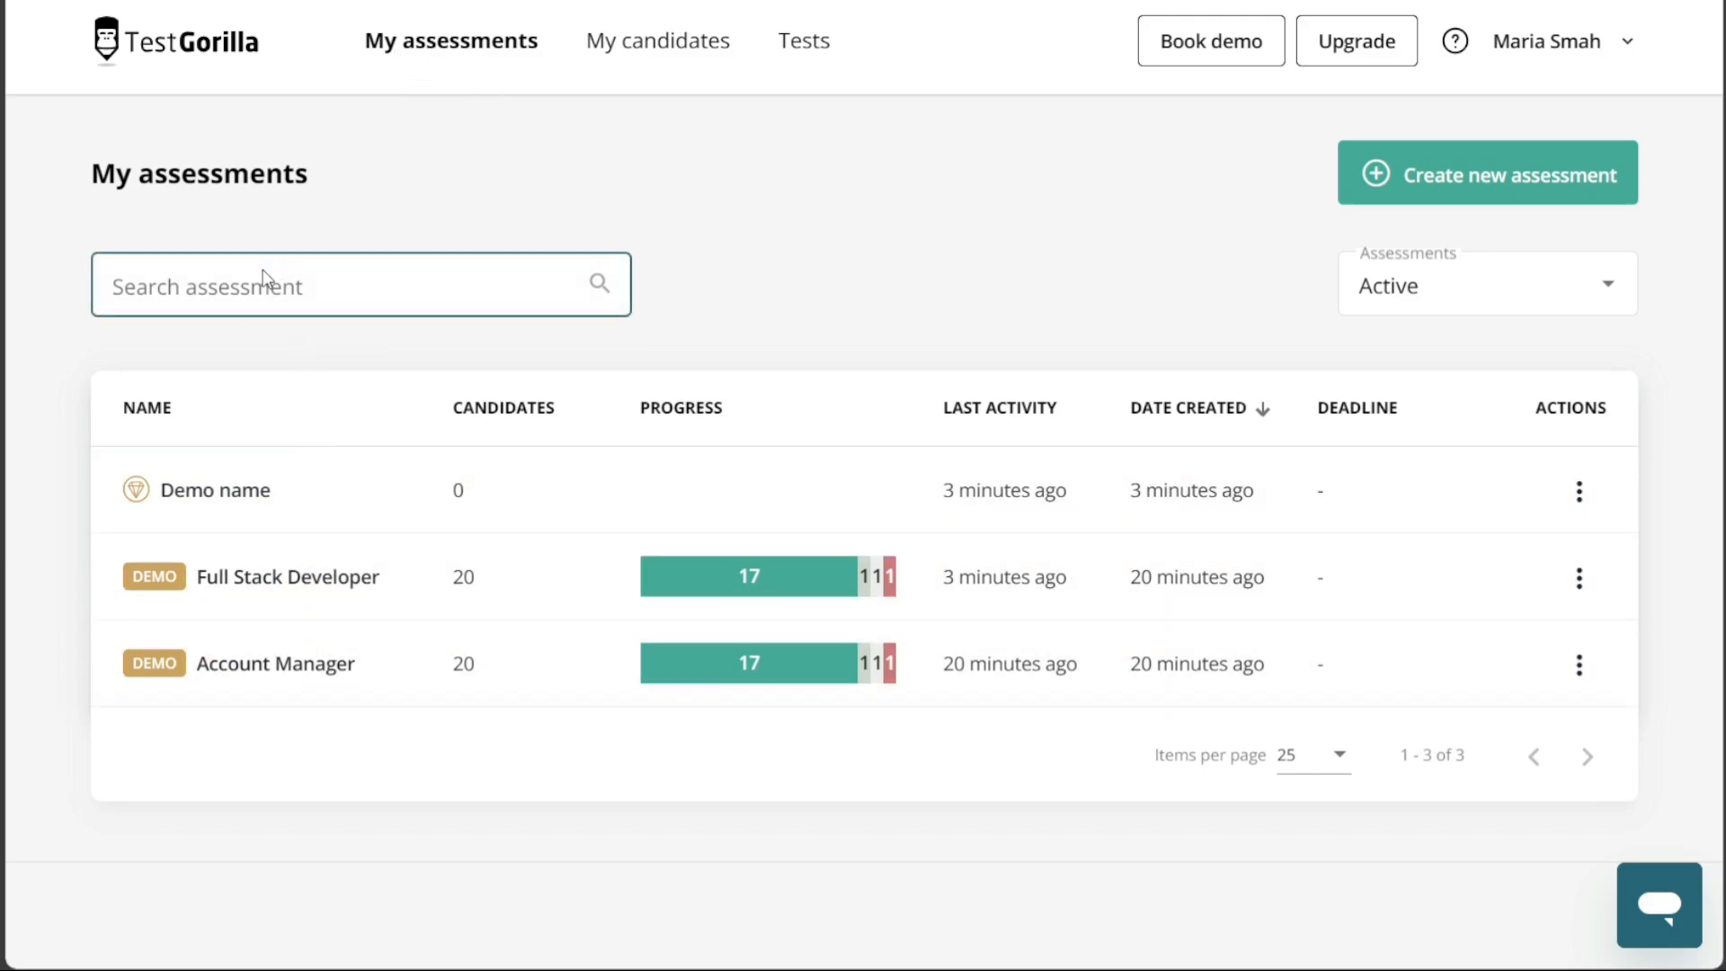
pyautogui.write('Demo')
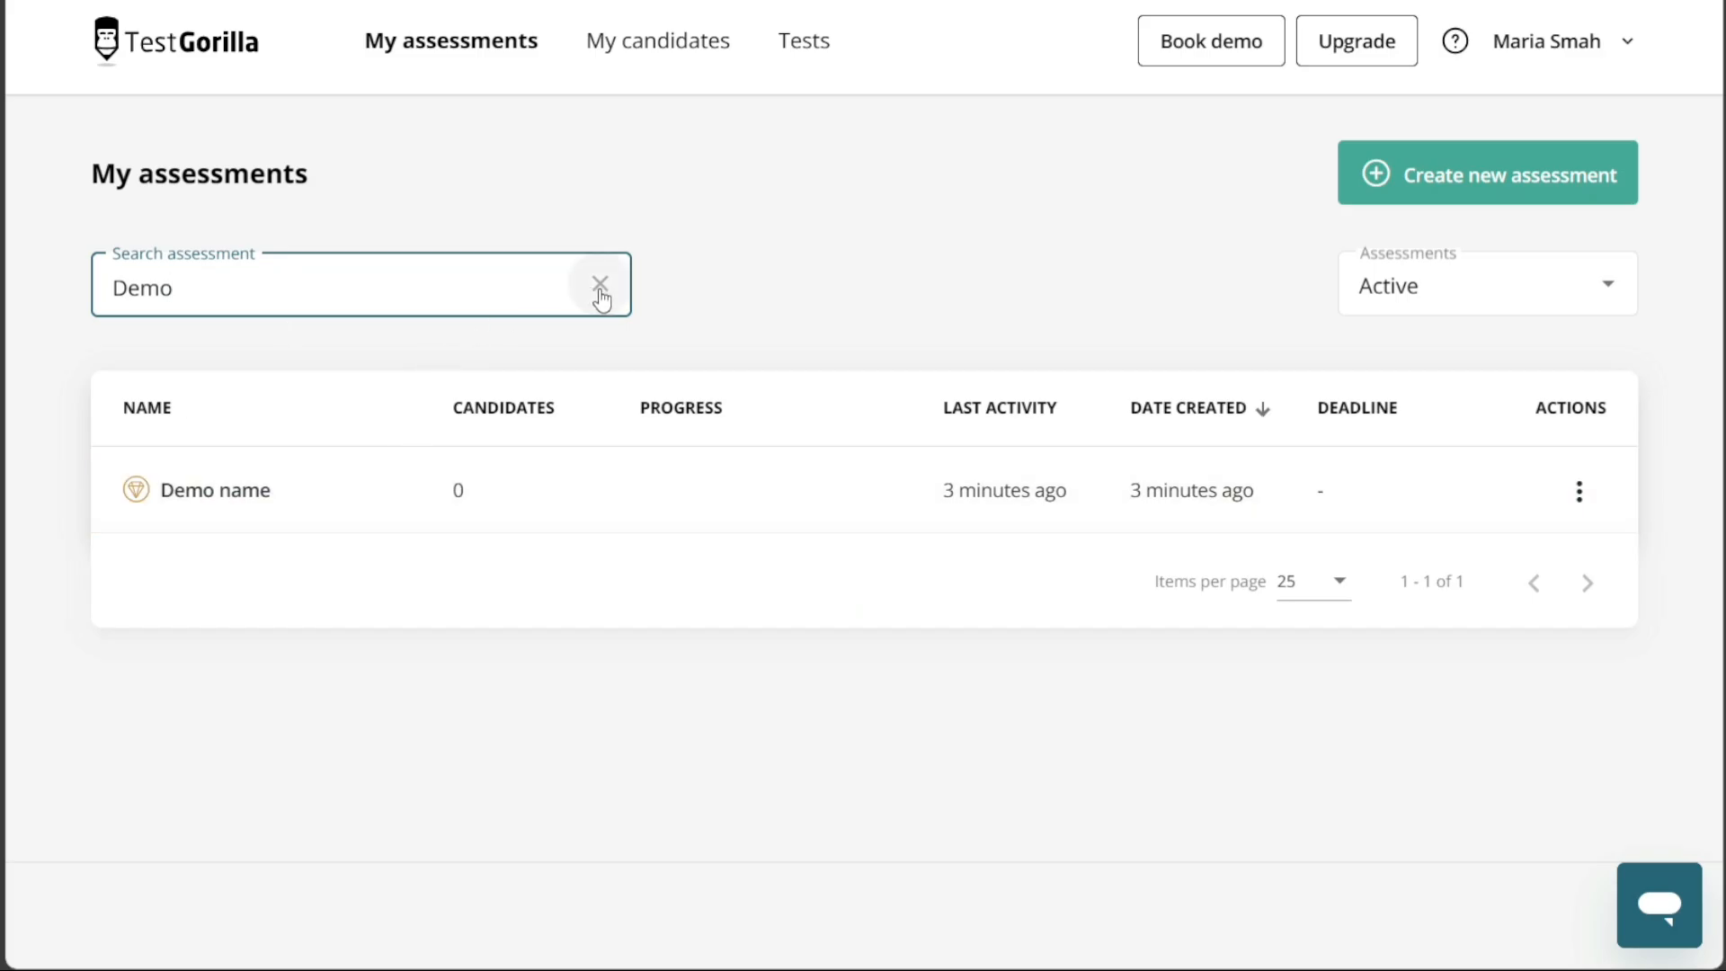
pyautogui.click(216, 490)
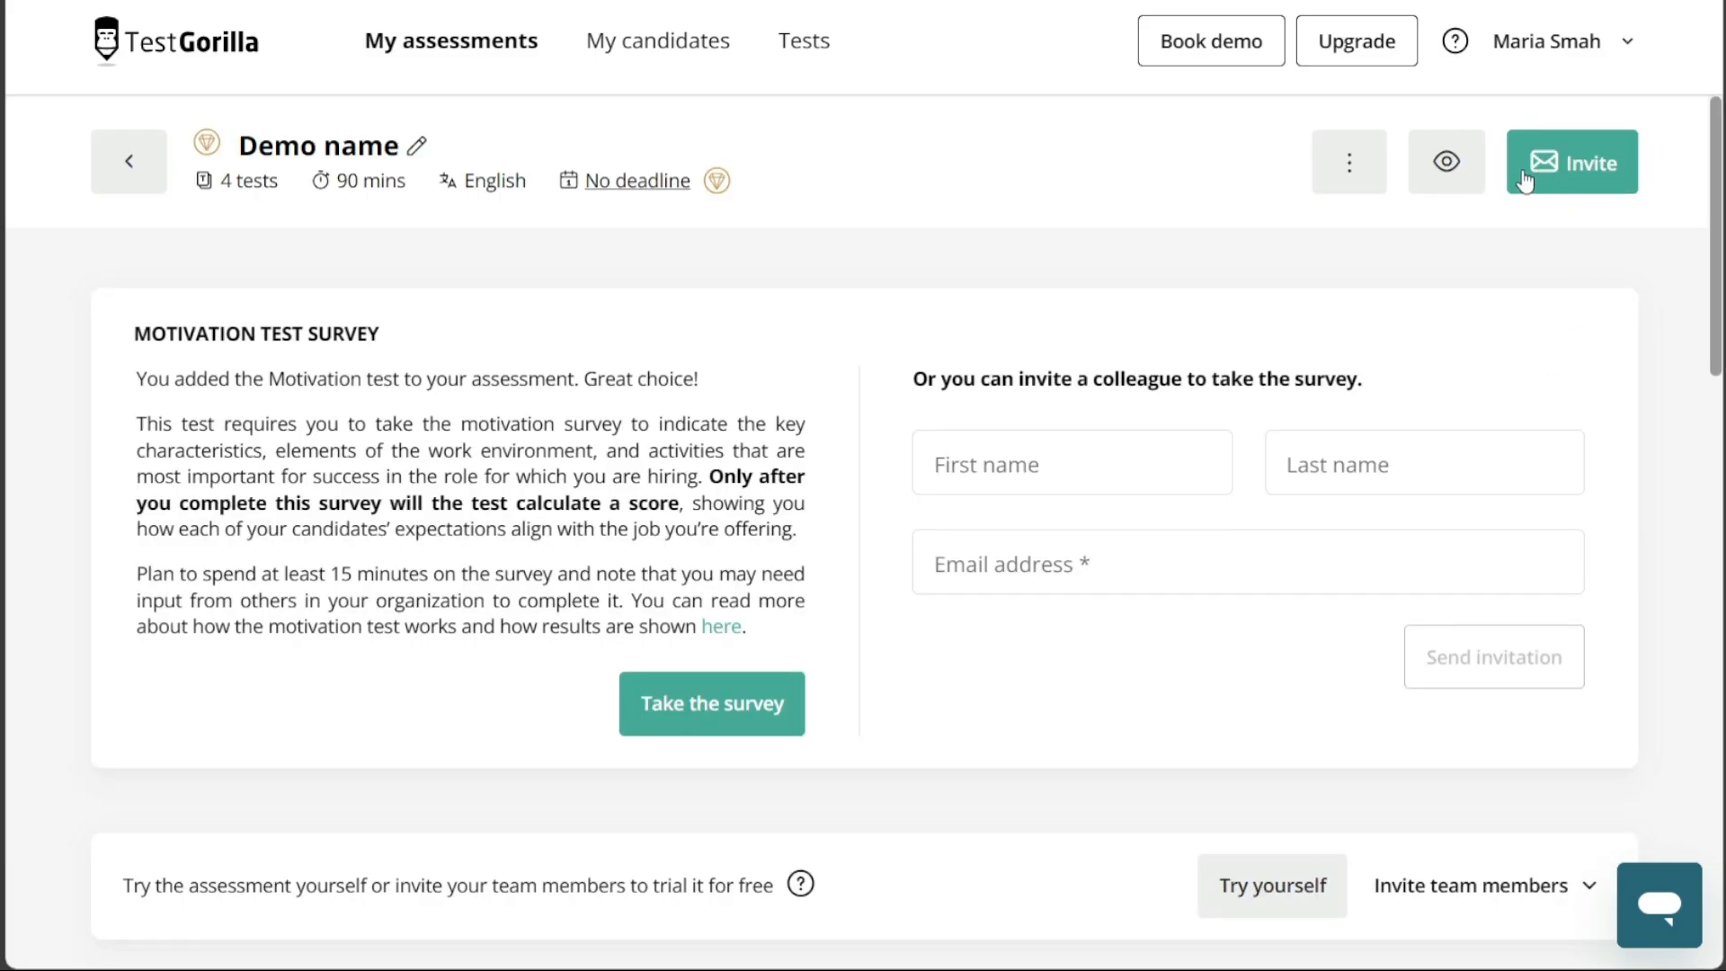
# View Demo name's ⋮ options without choosing one, then go to the empty My candidates page.
pyautogui.click(1348, 160)
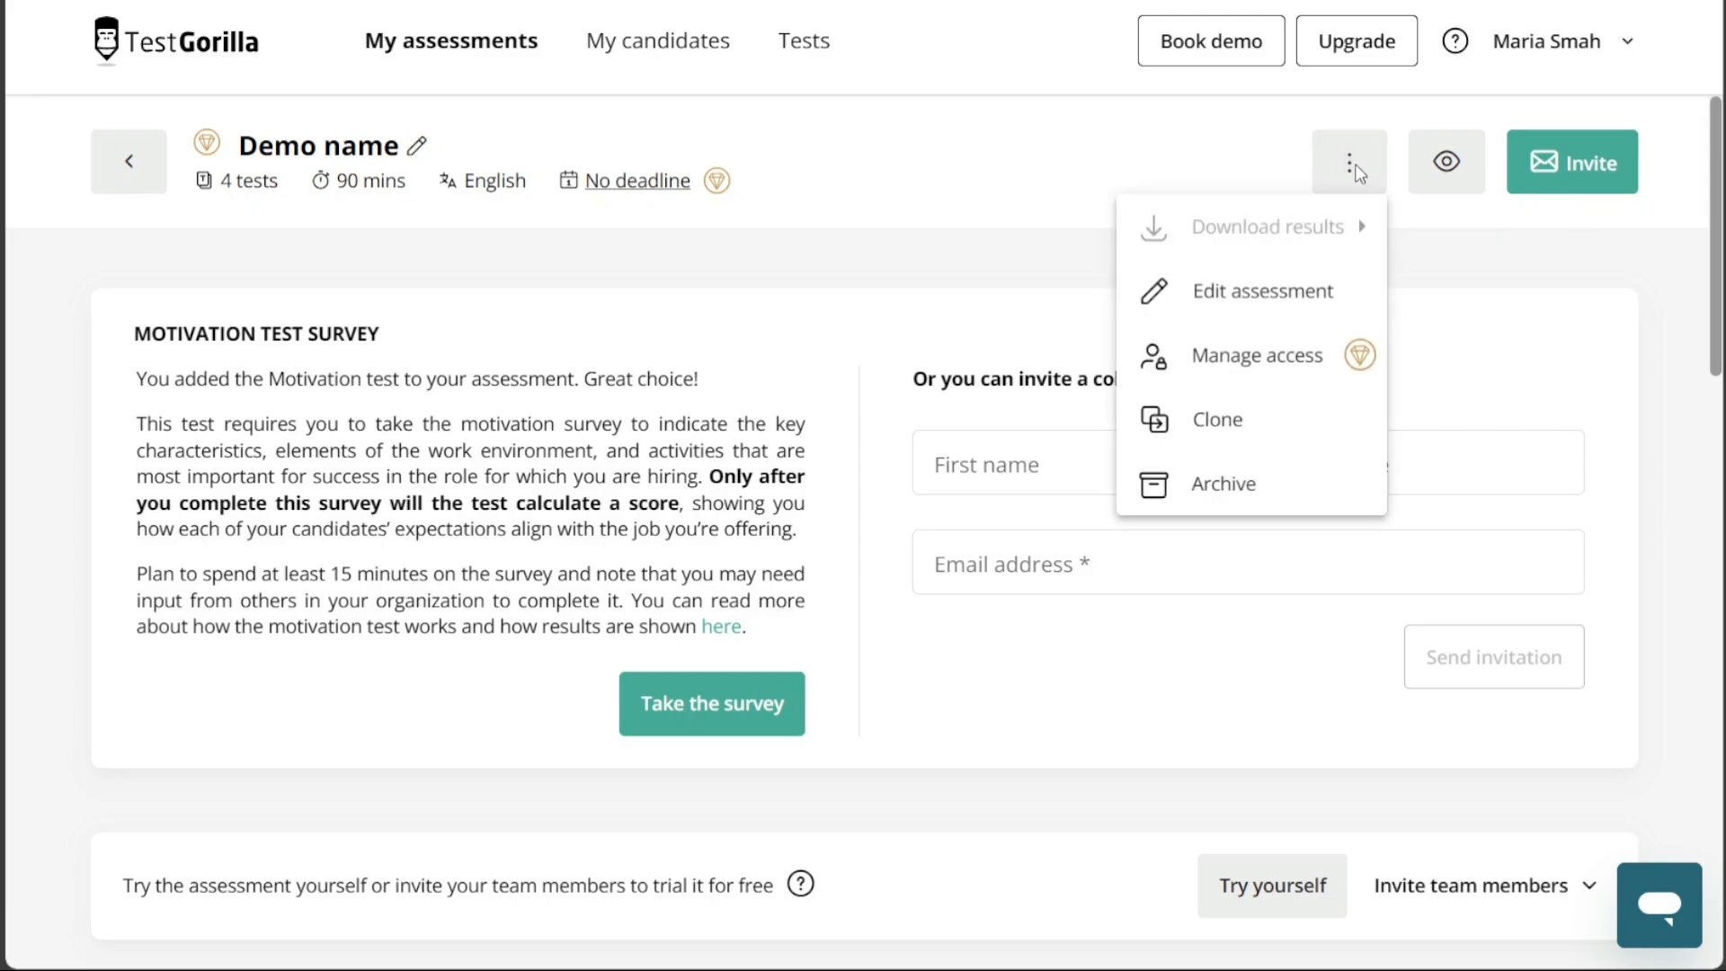
pyautogui.click(1347, 161)
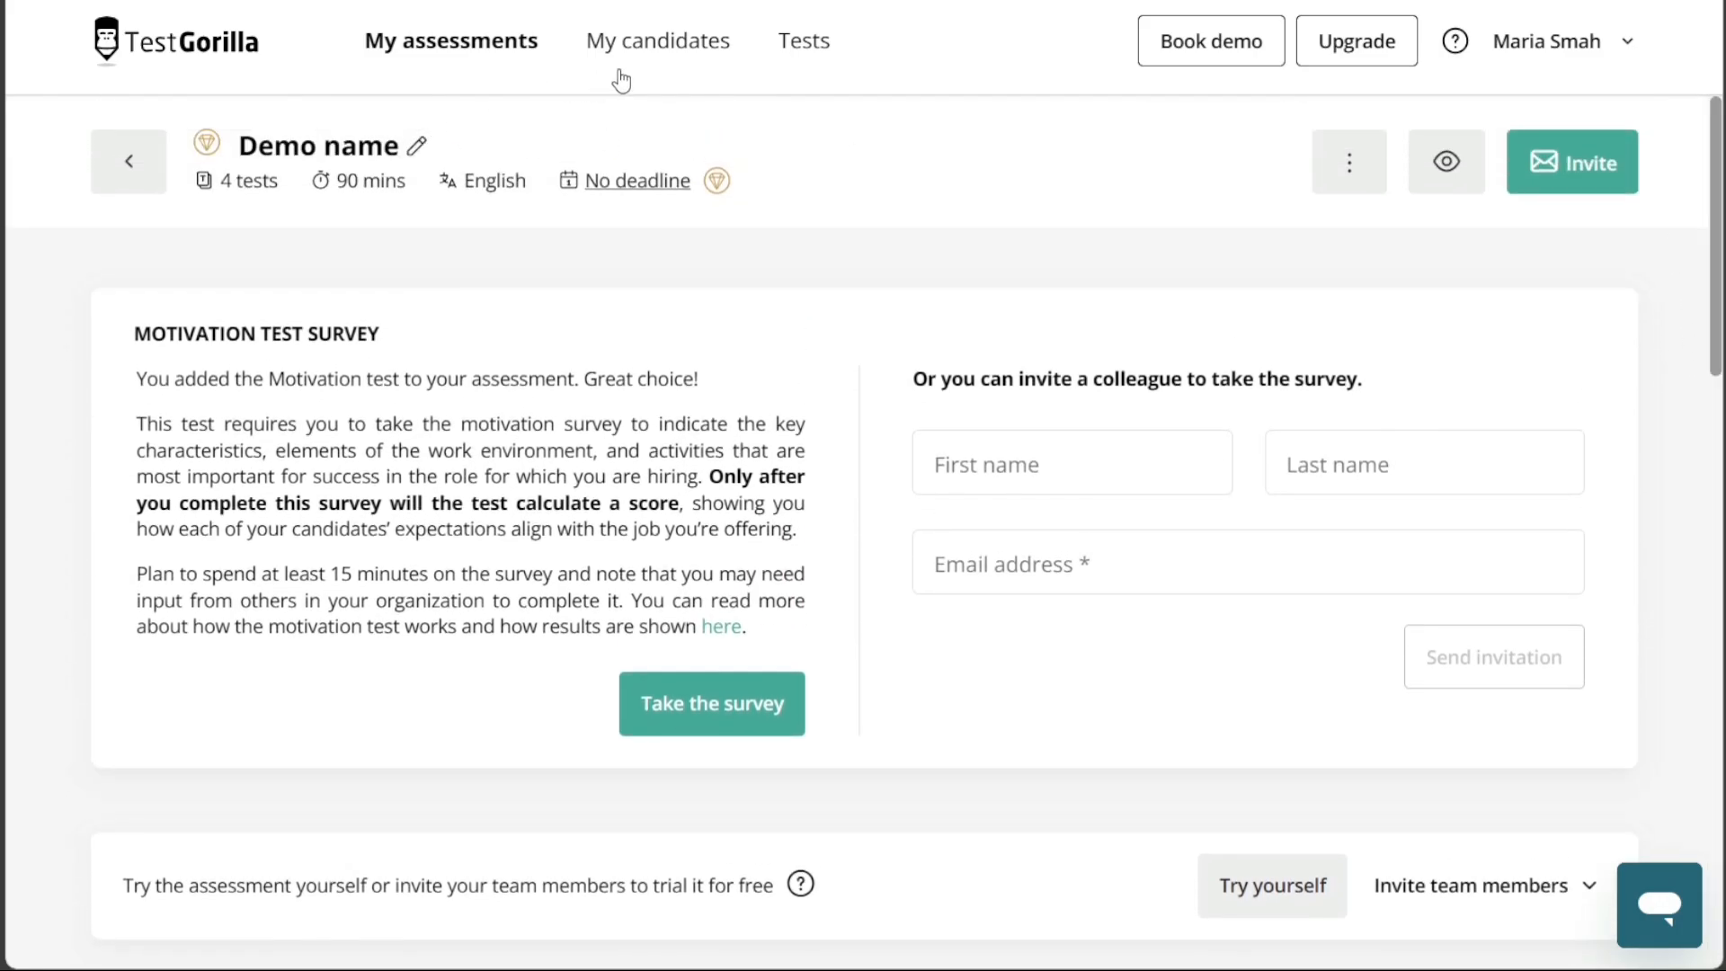
pyautogui.click(657, 40)
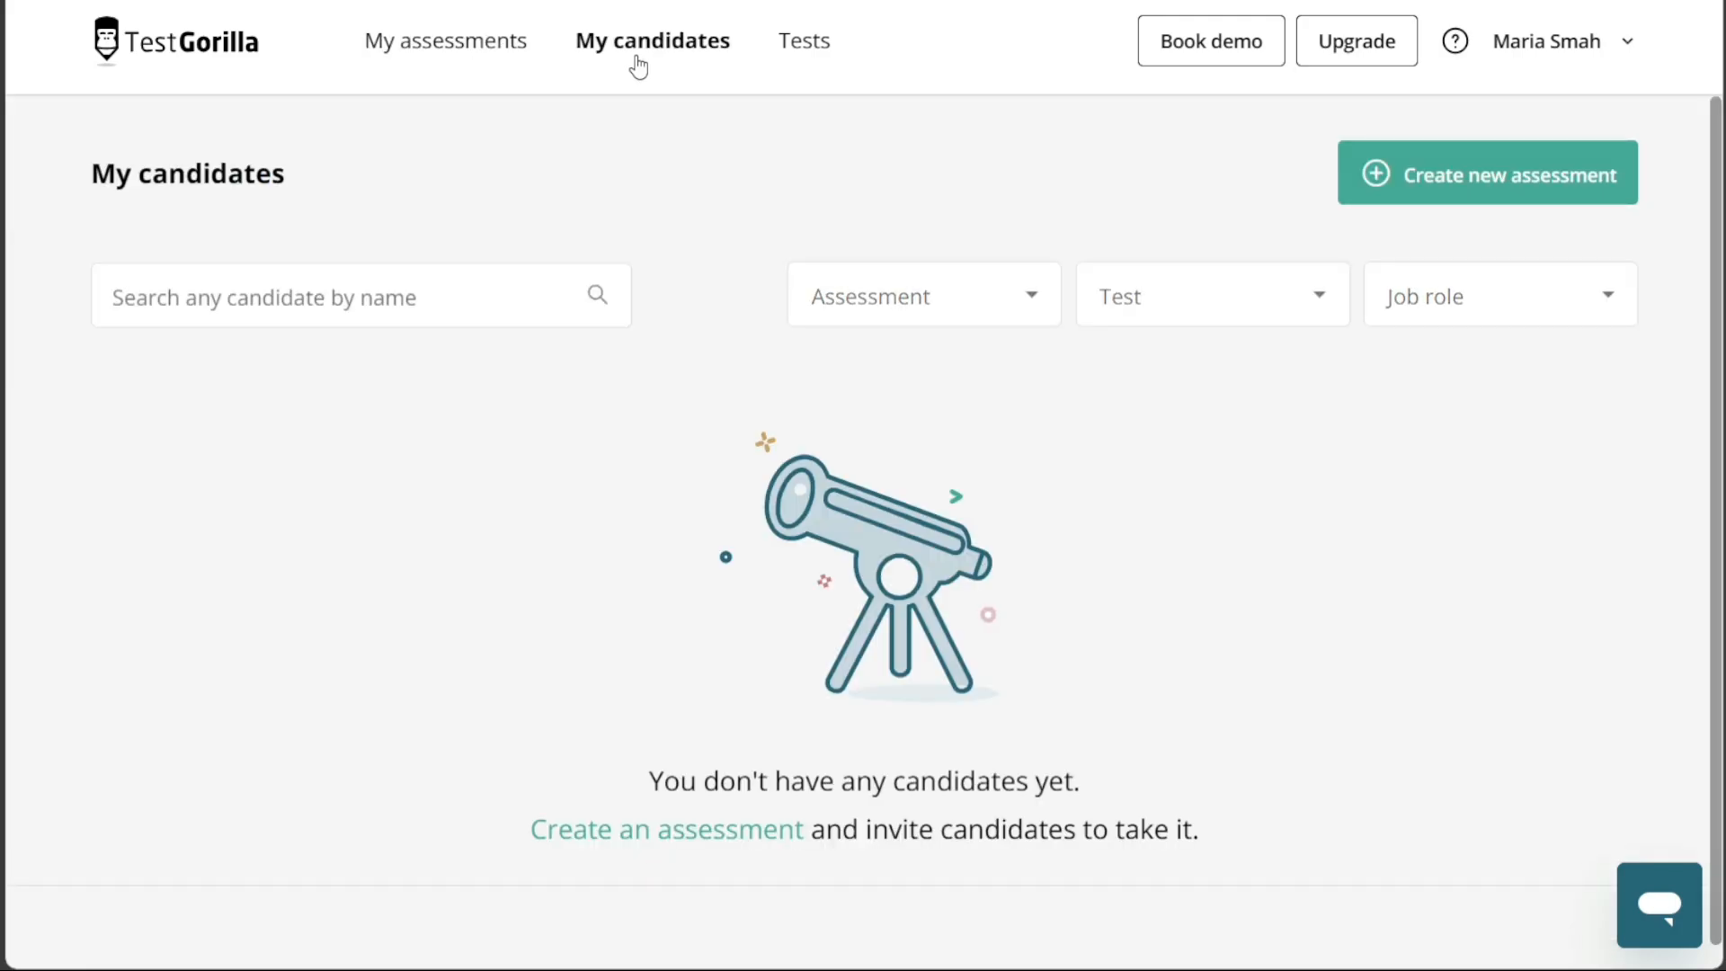